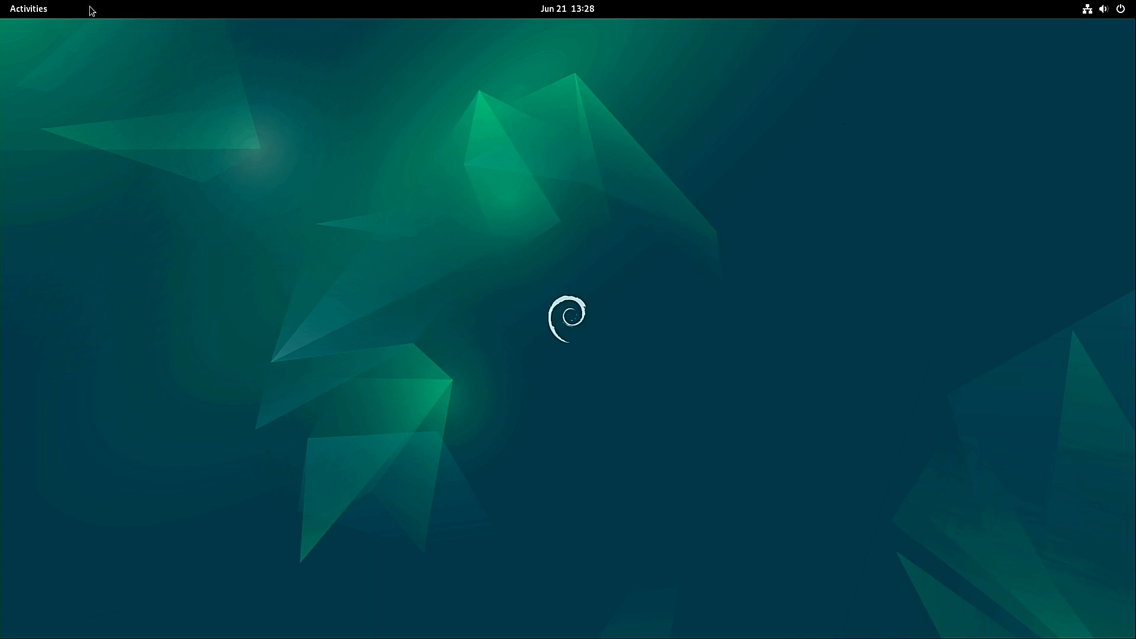
Step: Launch Terminal from the GNOME application grid via Activities and Show Applications
click(28, 8)
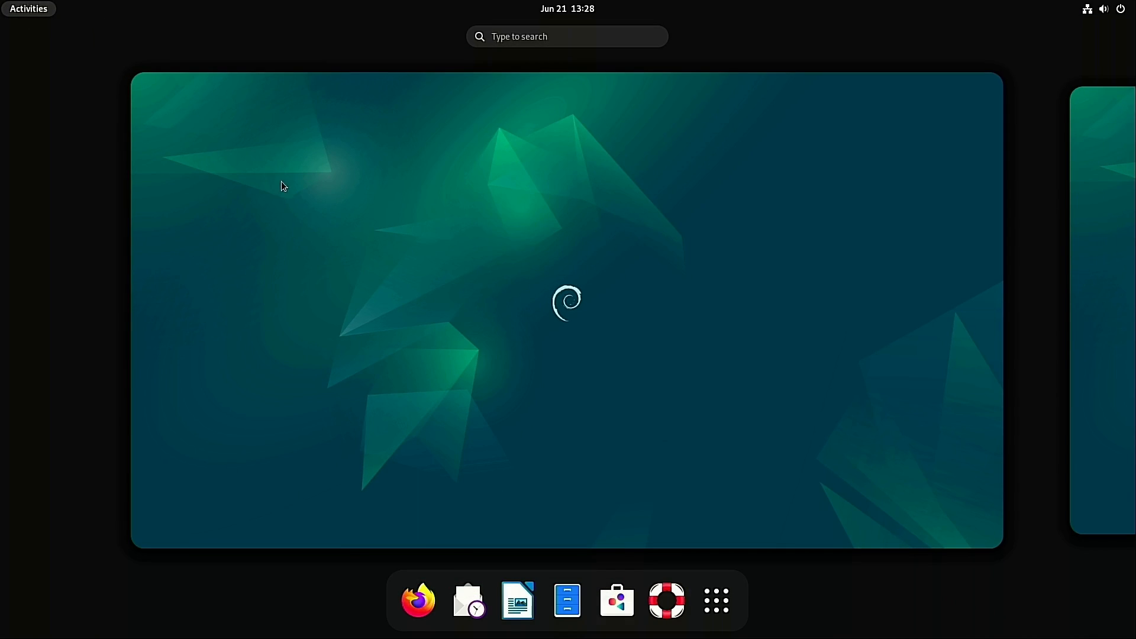
click(714, 599)
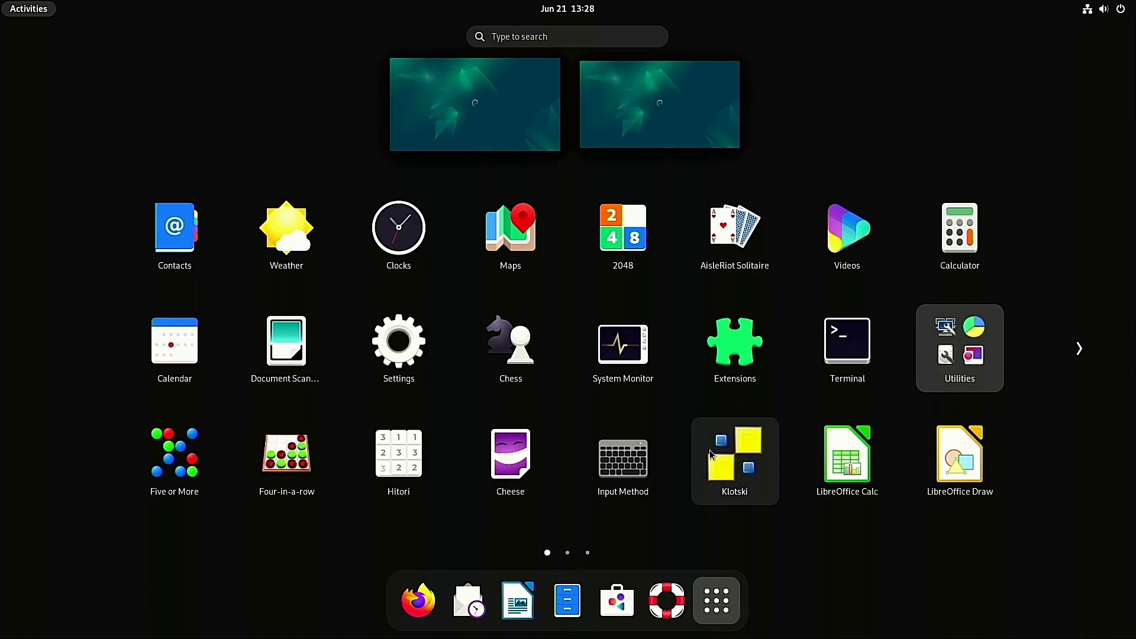
click(846, 341)
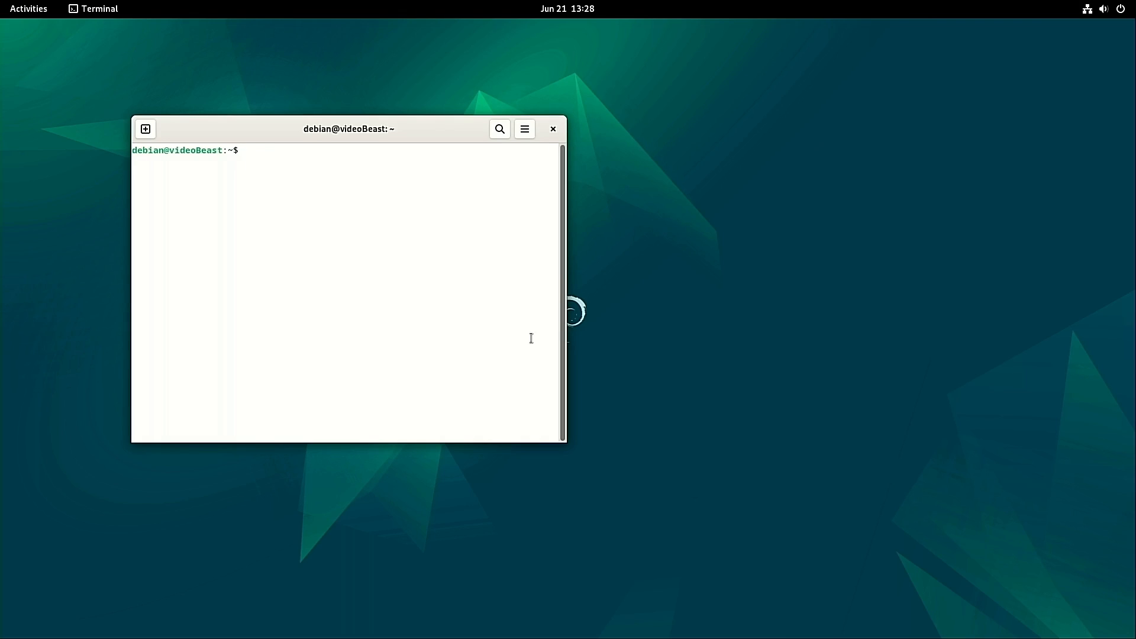
Step: Run 'sudo apt update' to refresh package lists, then begin the next sudo apt command
text(sudo)
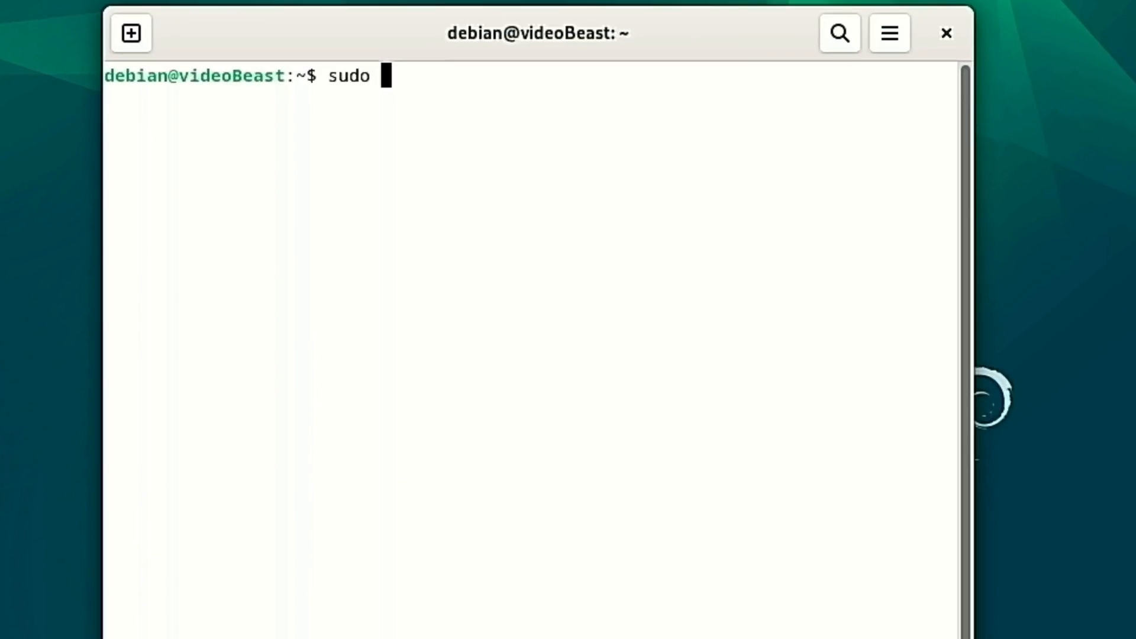
text(a)
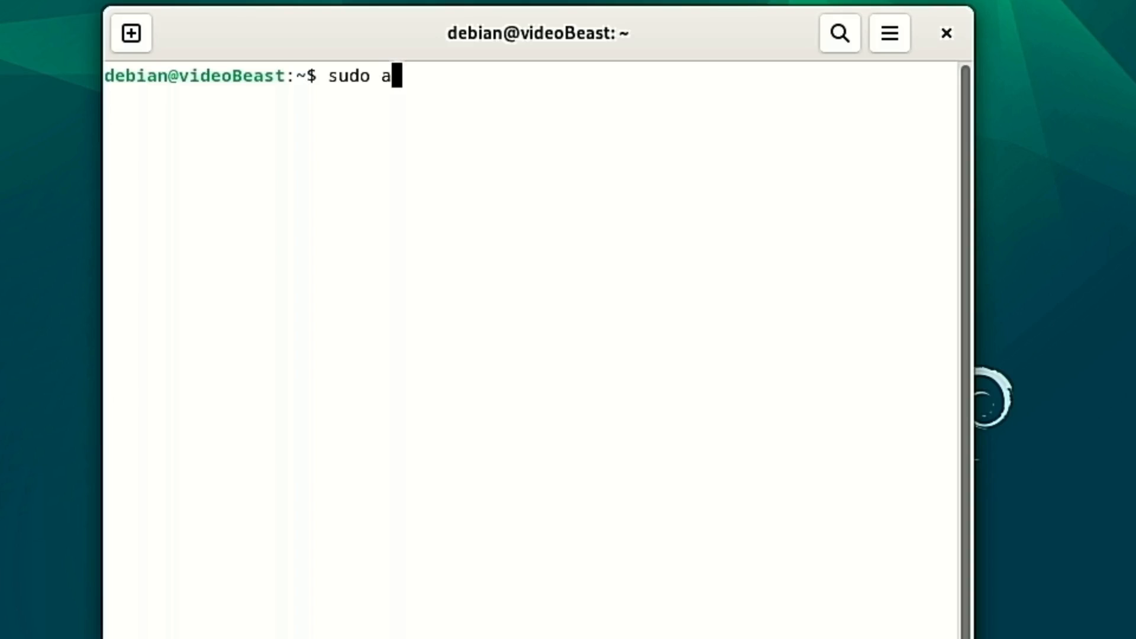
text(pt)
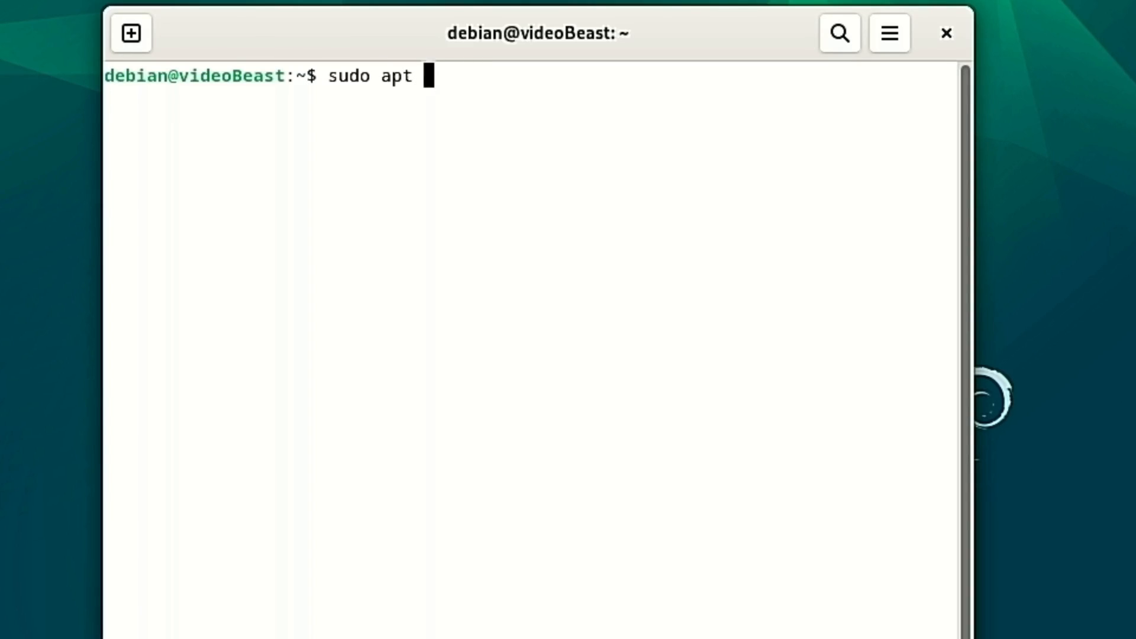
text(update)
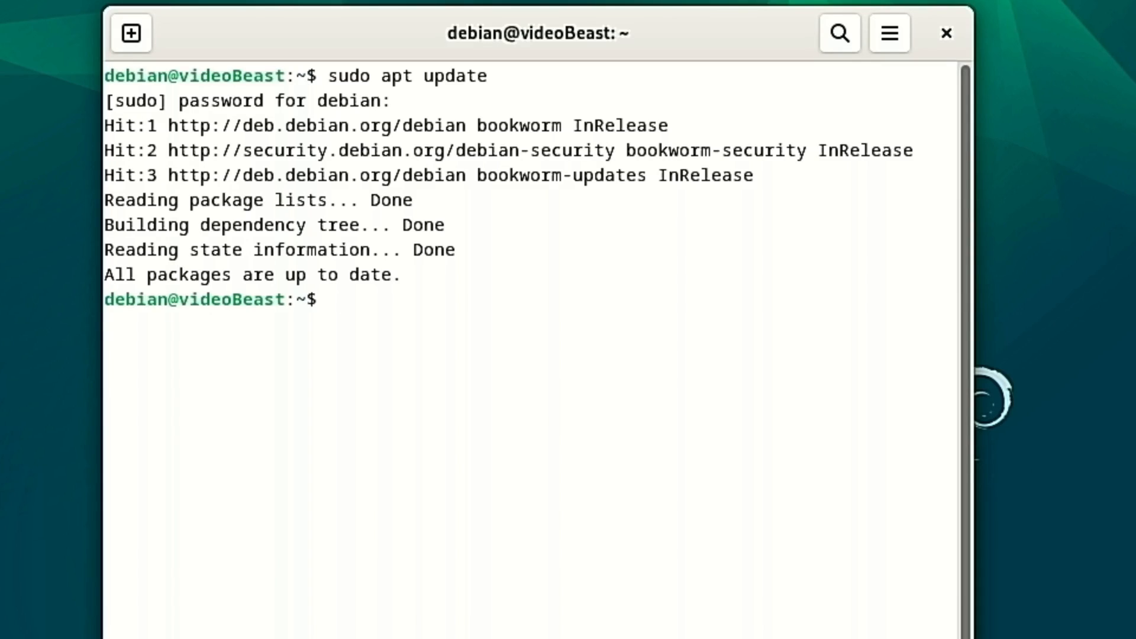
text(sudo apt)
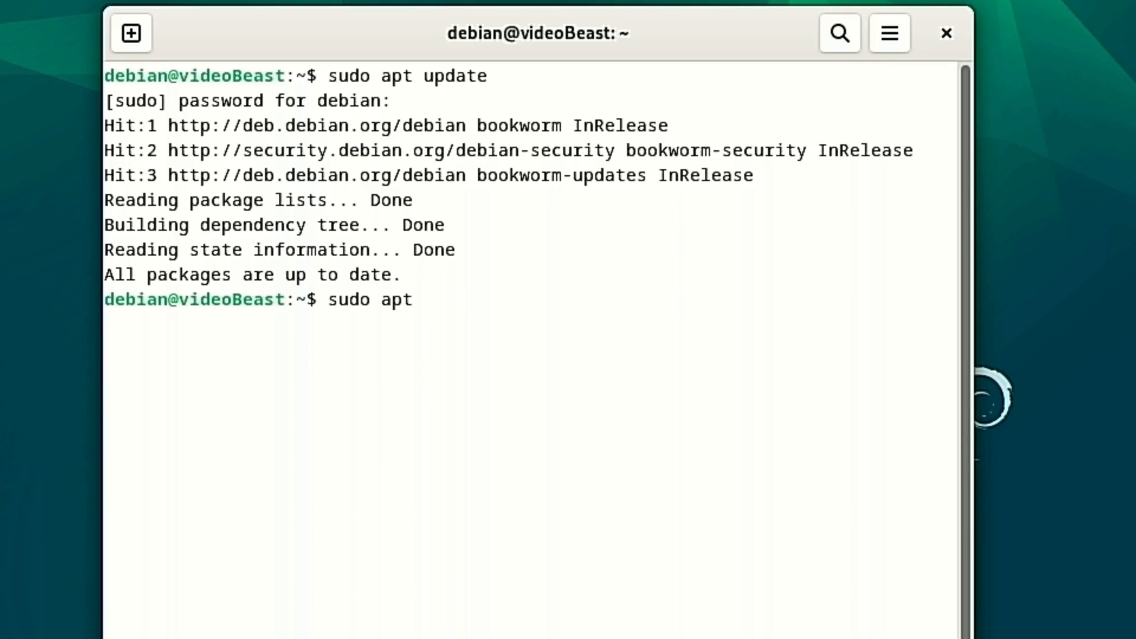
Step: Run 'sudo apt install budgie-desktop' and follow the installation output to completion
text(install)
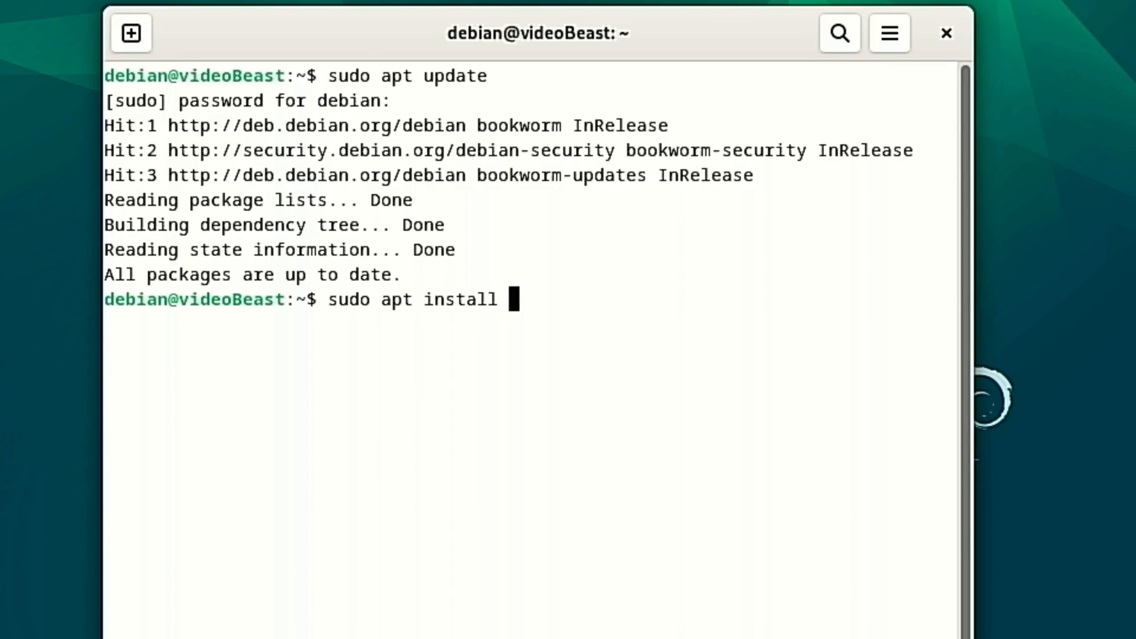
text(bu)
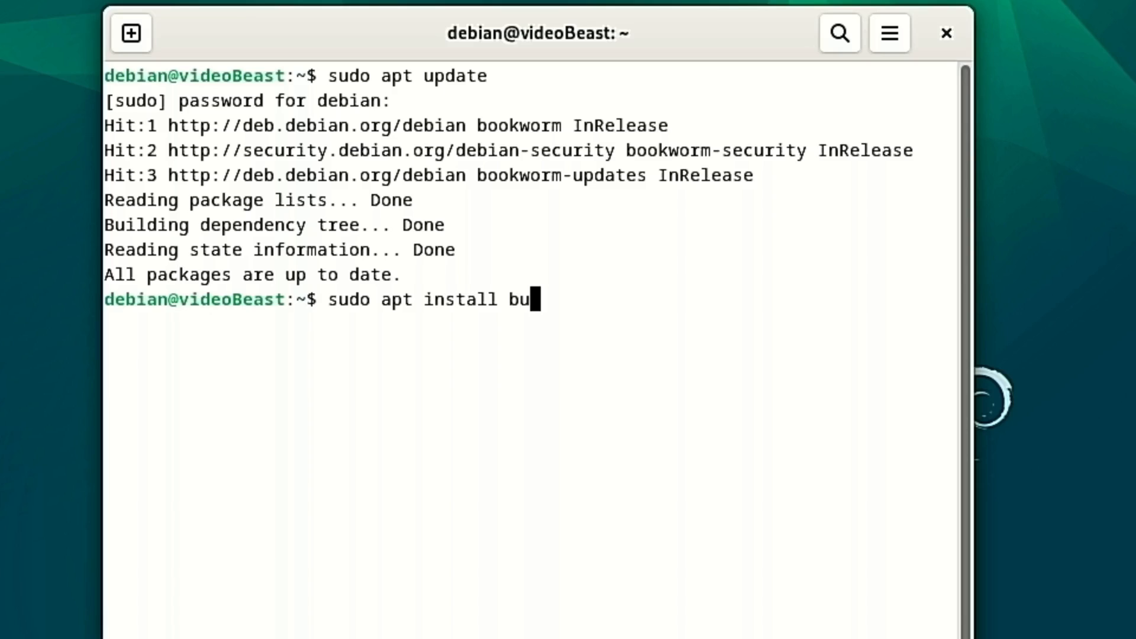
text(dgie-de)
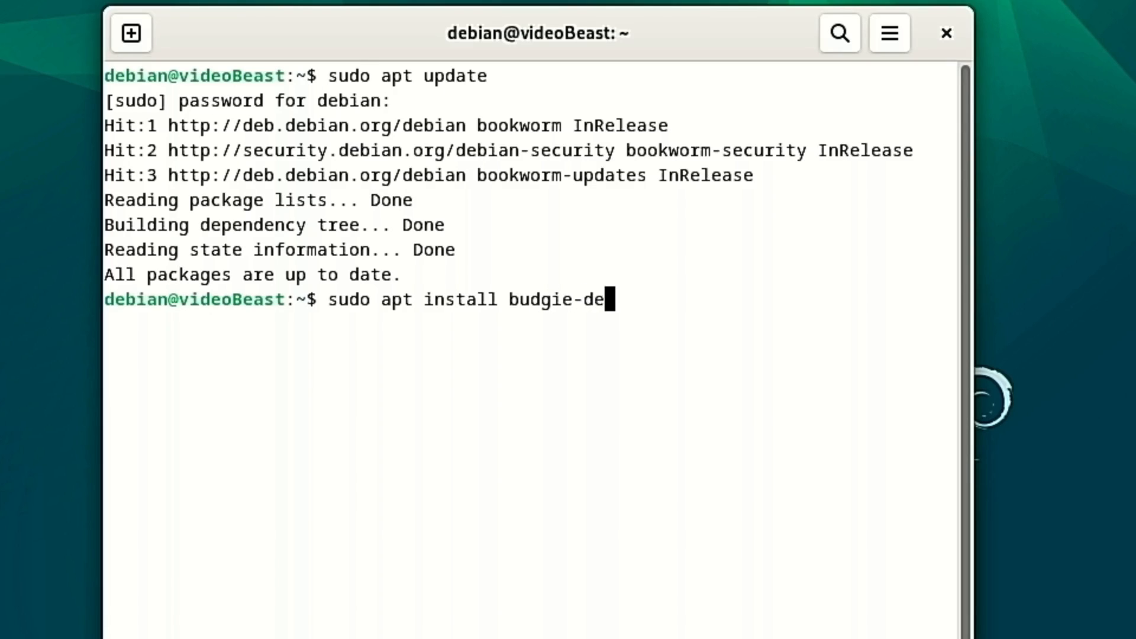
text(sktop)
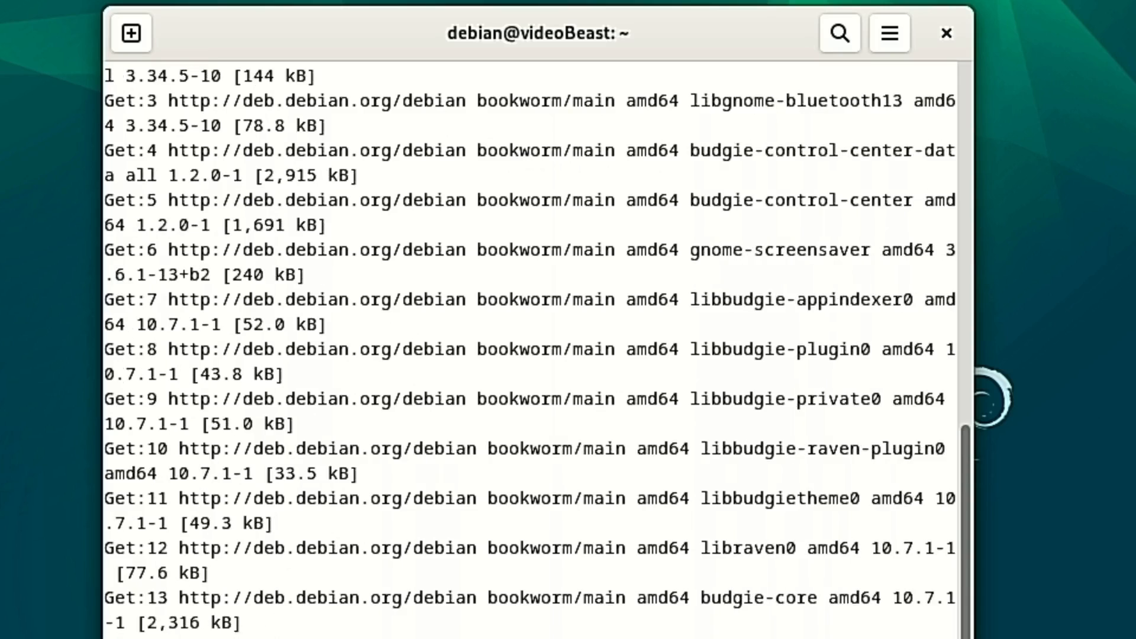
scroll(down, 3)
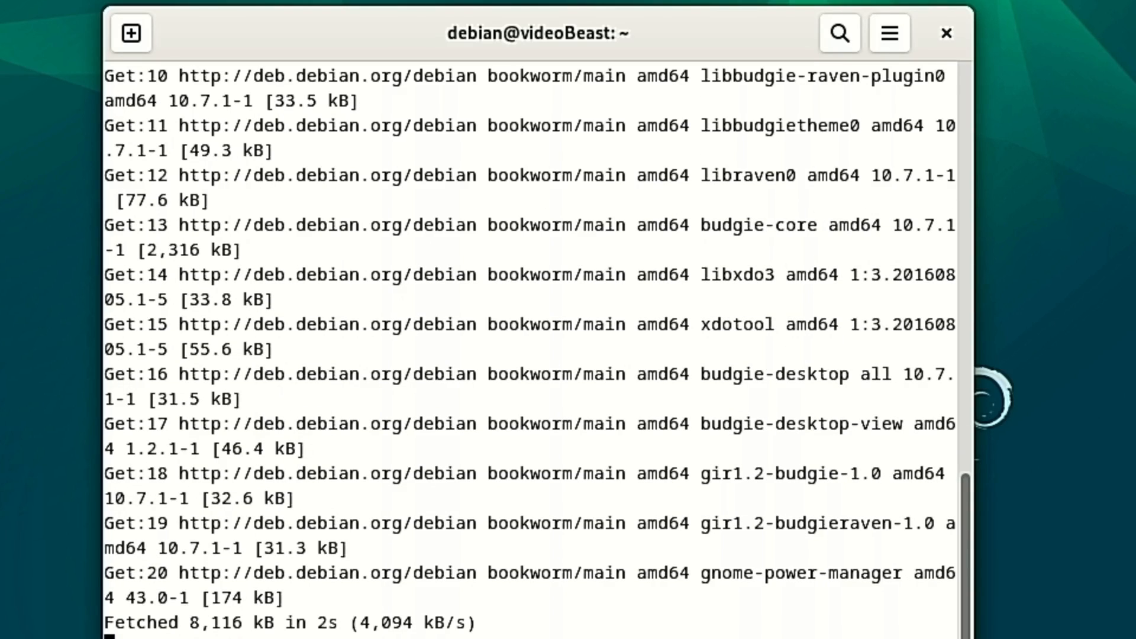
scroll(down, 3)
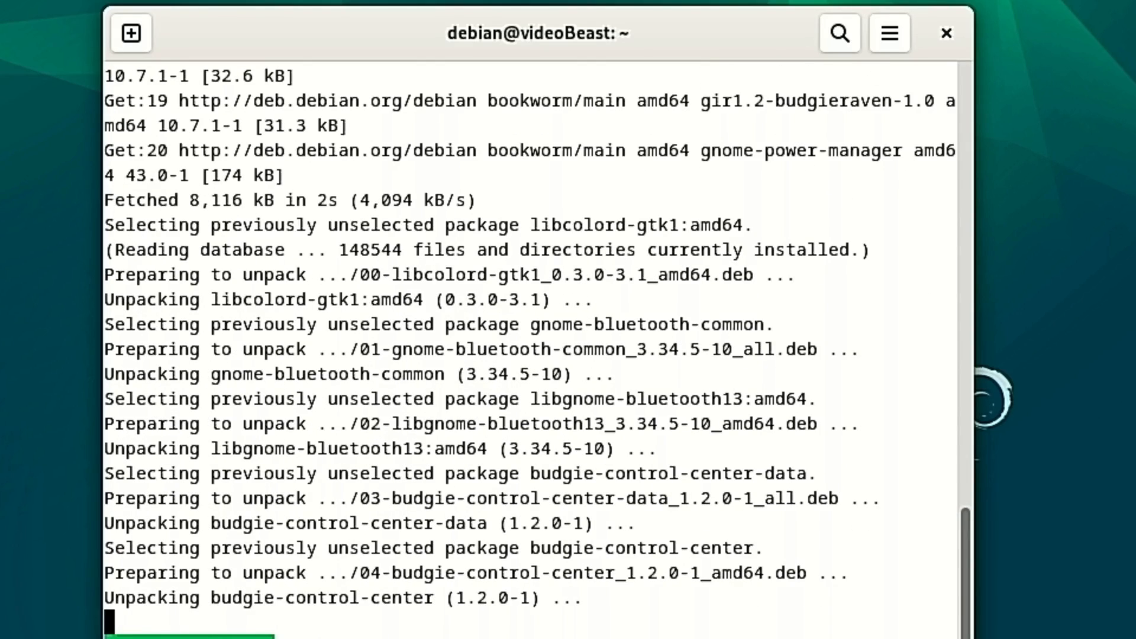
scroll(down, 3)
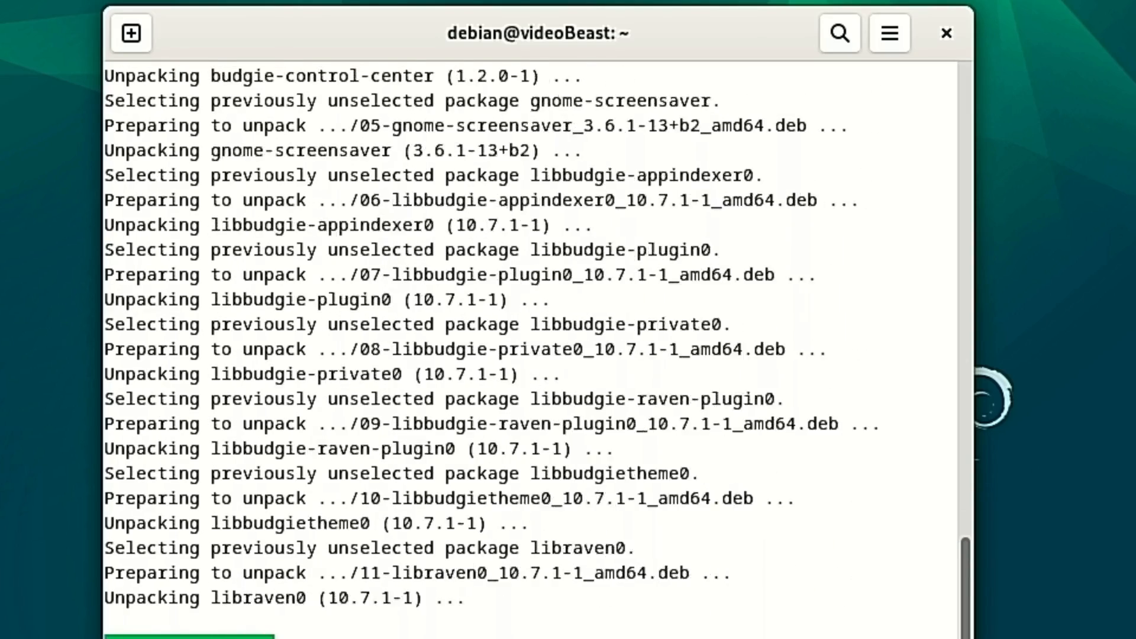
scroll(down, 3)
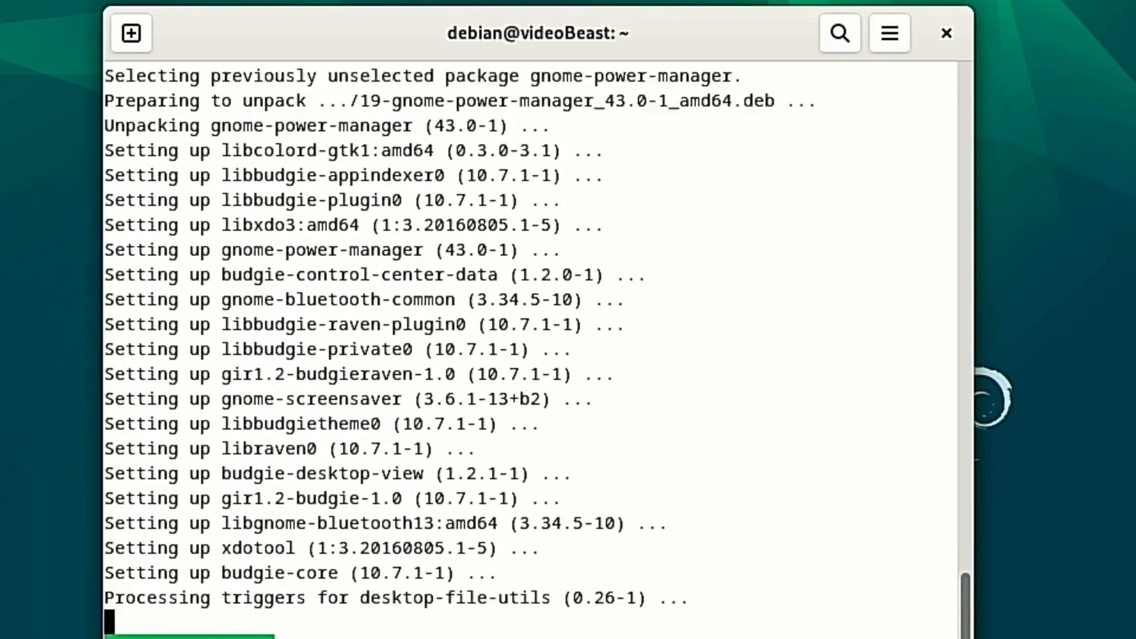
scroll(down, 3)
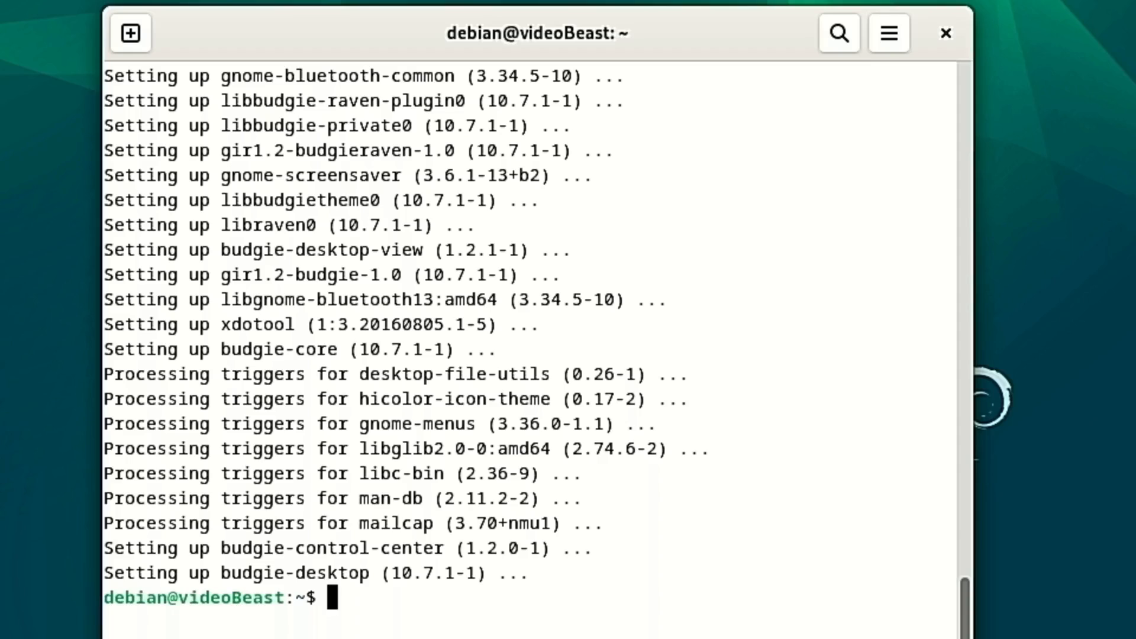
Step: Close the terminal window once the Budgie packages are installed
click(945, 33)
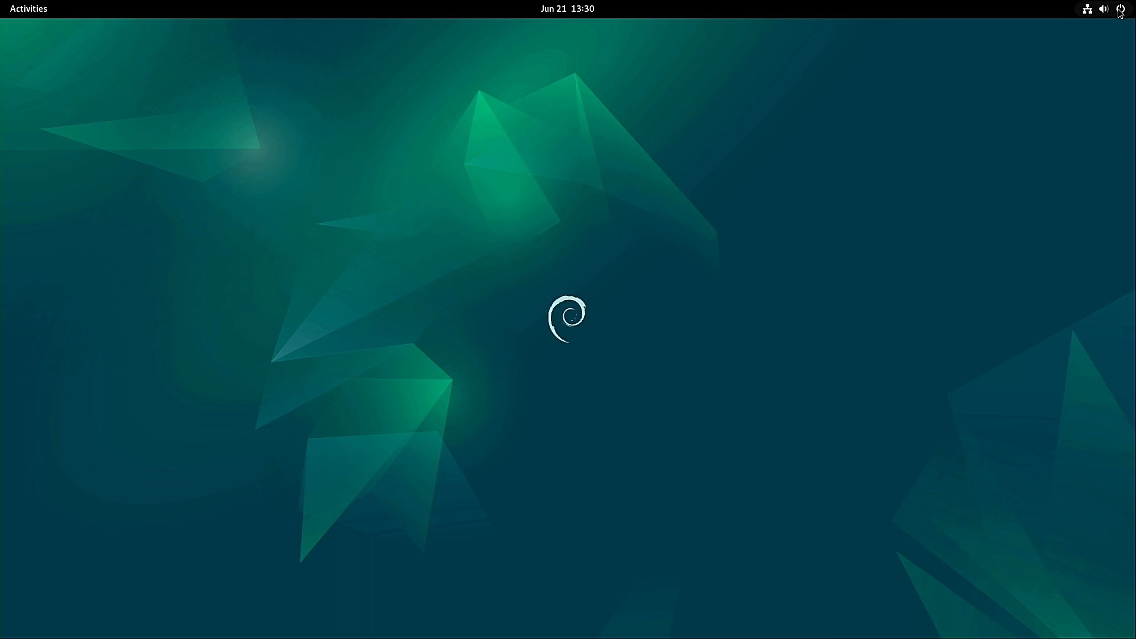
Step: Bring up the GNOME system menu with Suspend, Restart, Power Off and Log Out
click(1122, 8)
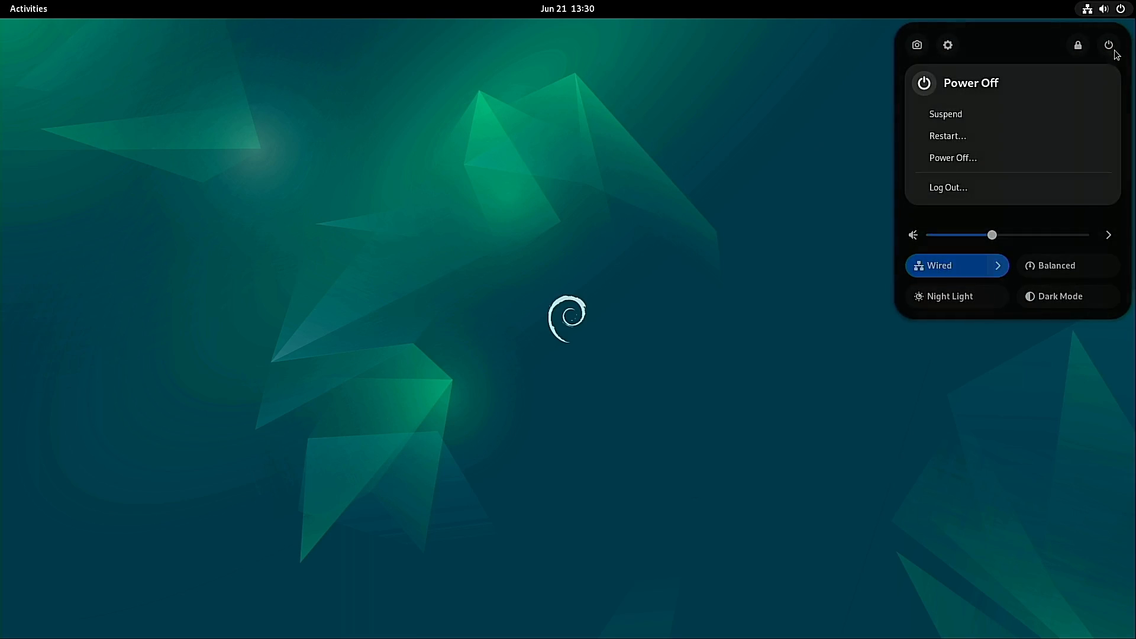
mouse_move(946, 187)
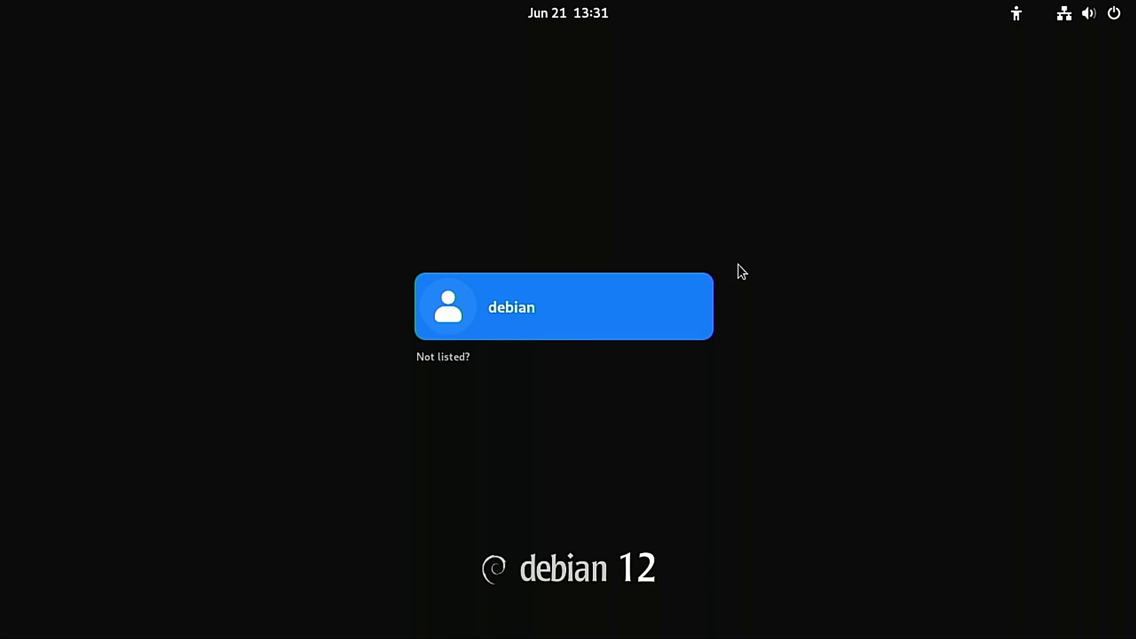
Step: Sign in to the account with the Budgie Desktop session selected and the password entered
click(563, 305)
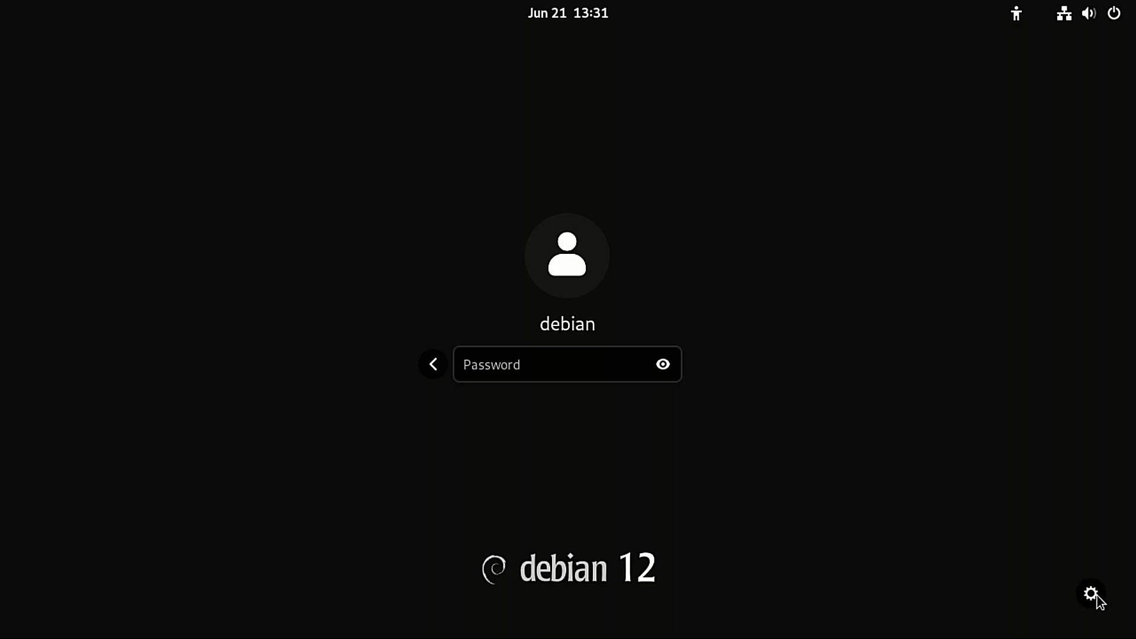
click(1090, 594)
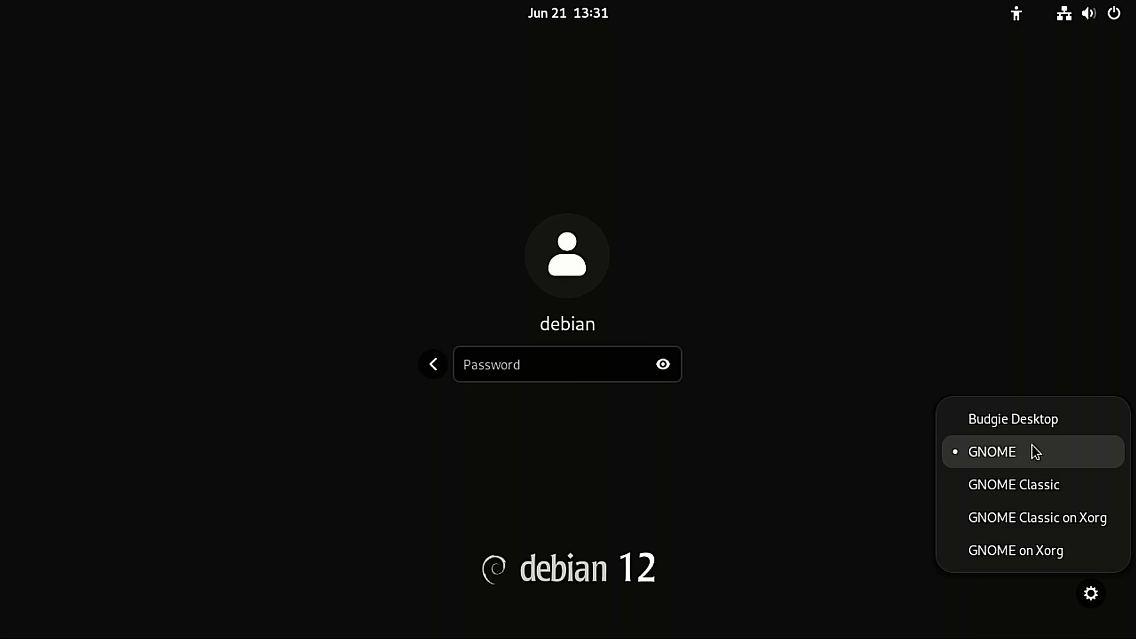
mouse_move(1050, 452)
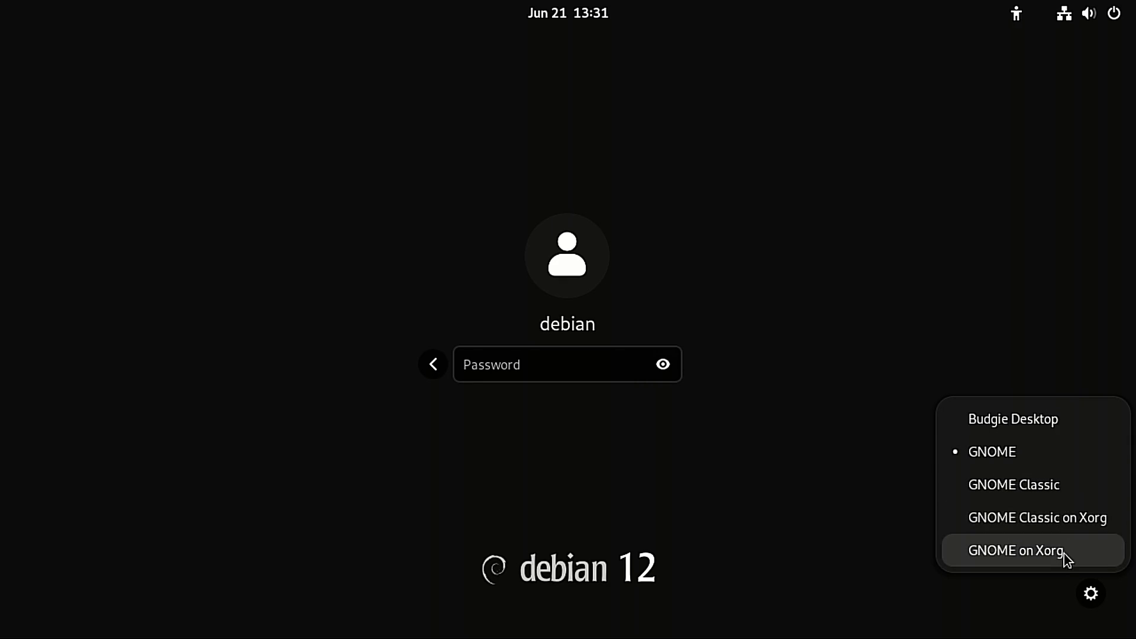
mouse_move(1032, 419)
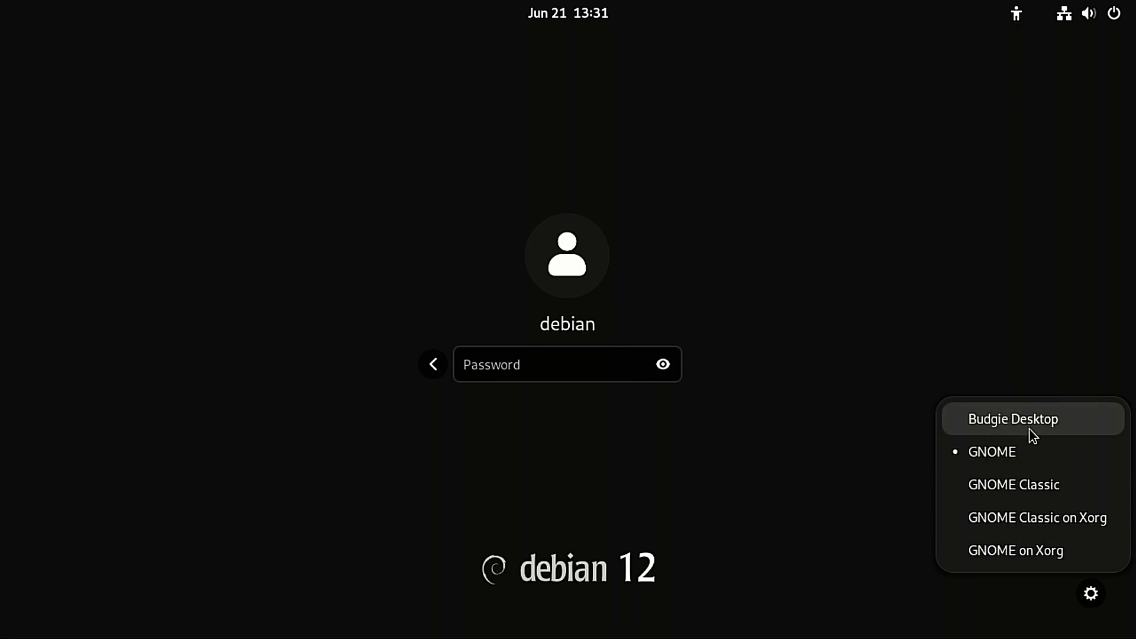
click(567, 363)
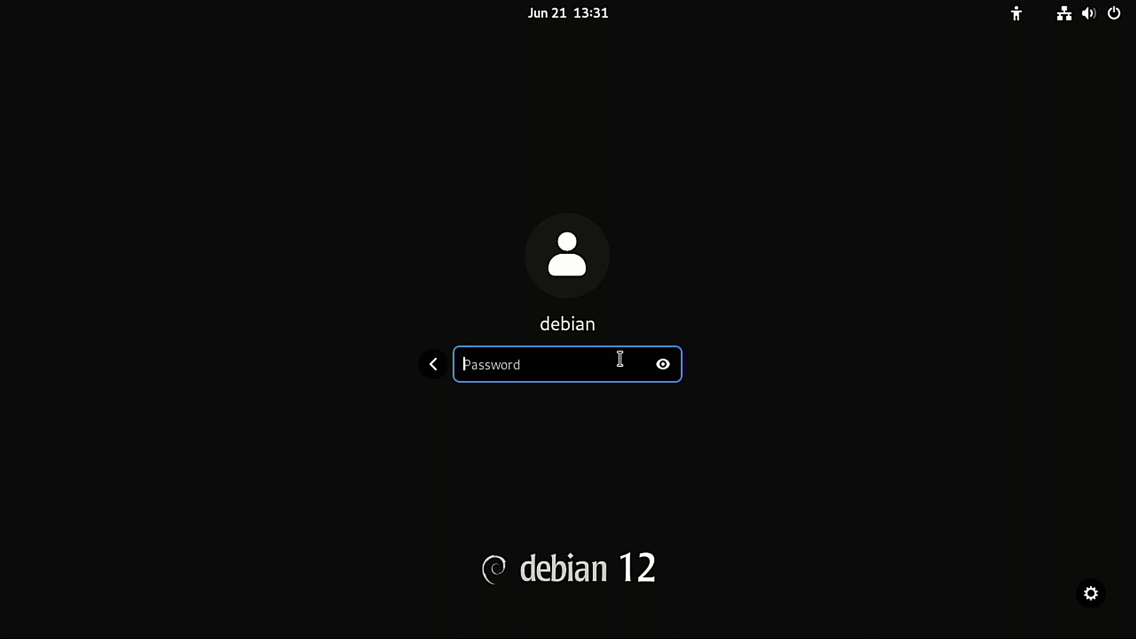
mouse_move(602, 363)
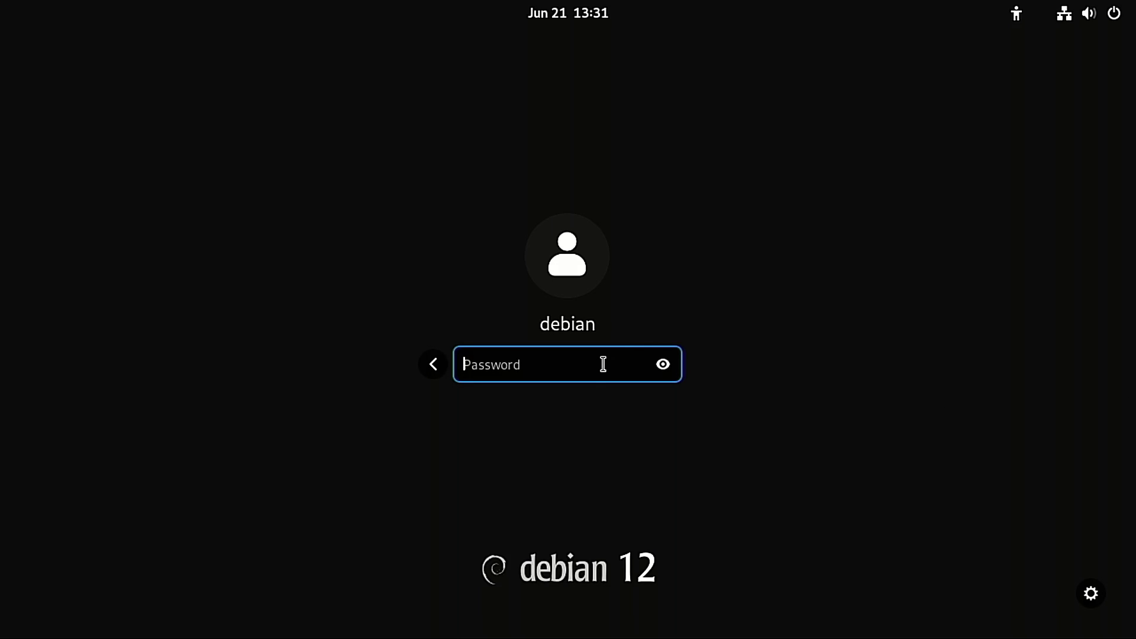
text(•)
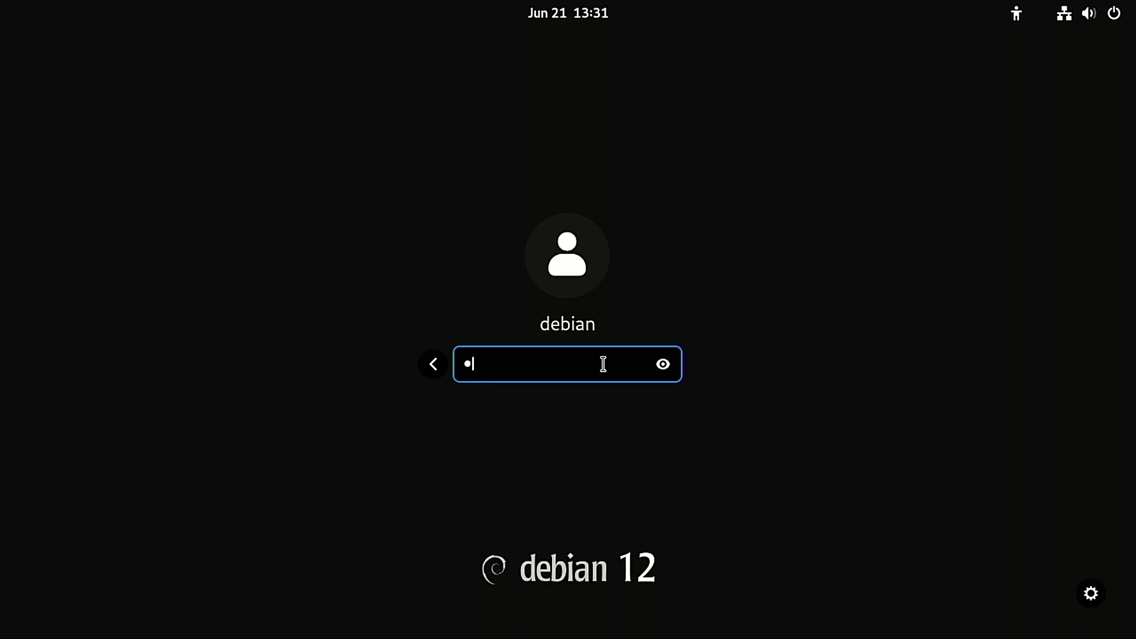
text(password)
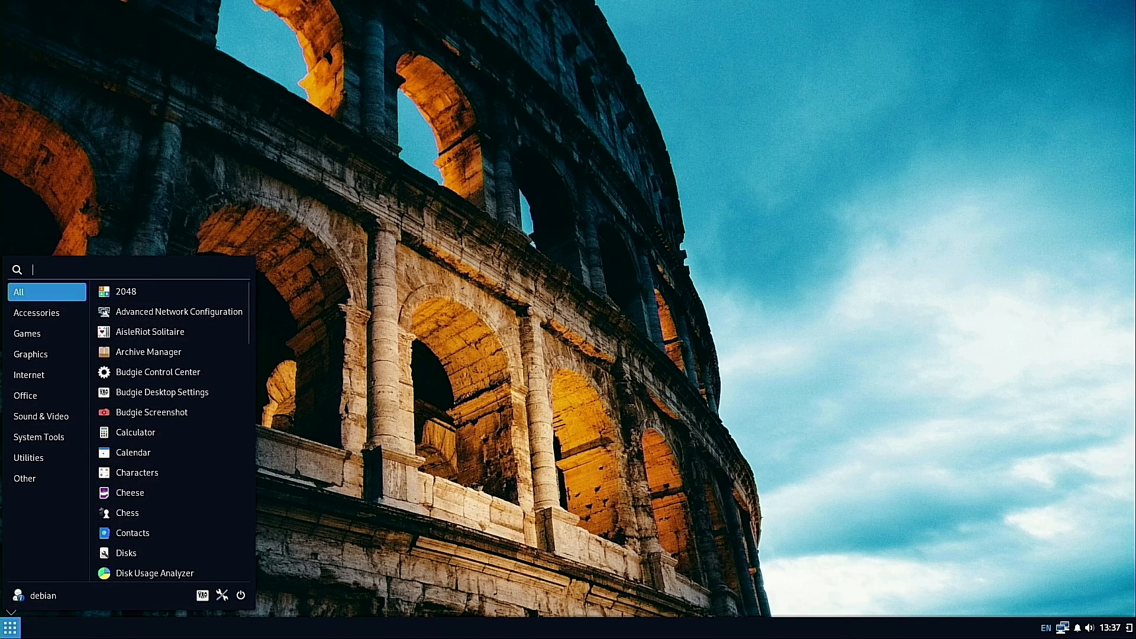
Step: Launch the system Settings app from a 'setting' menu search and close it again
text(setting)
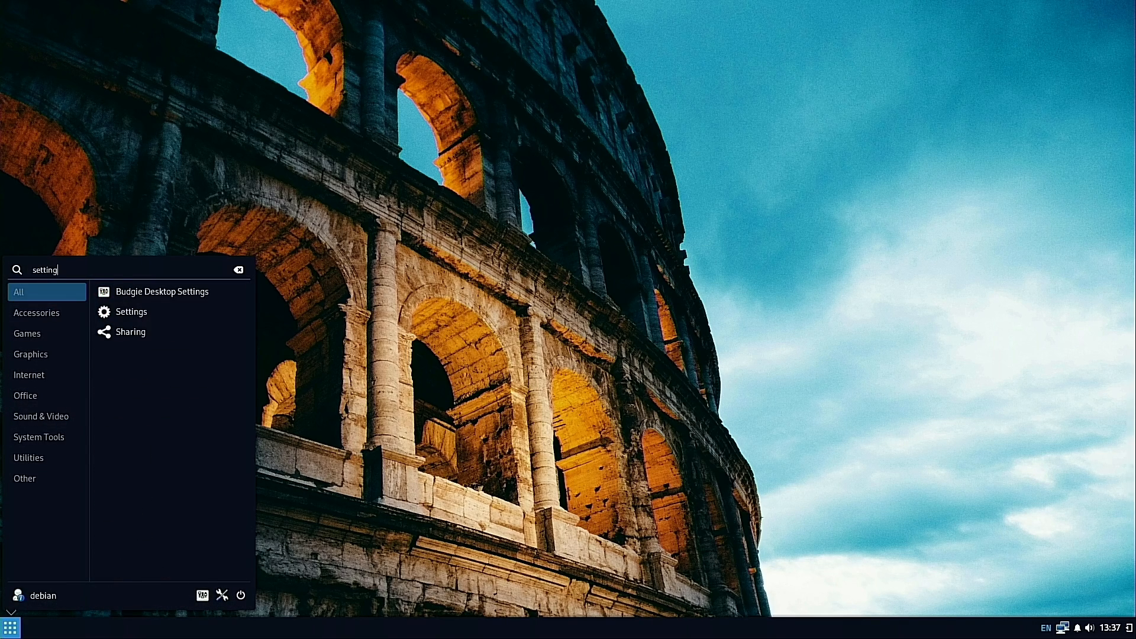
mouse_move(68, 318)
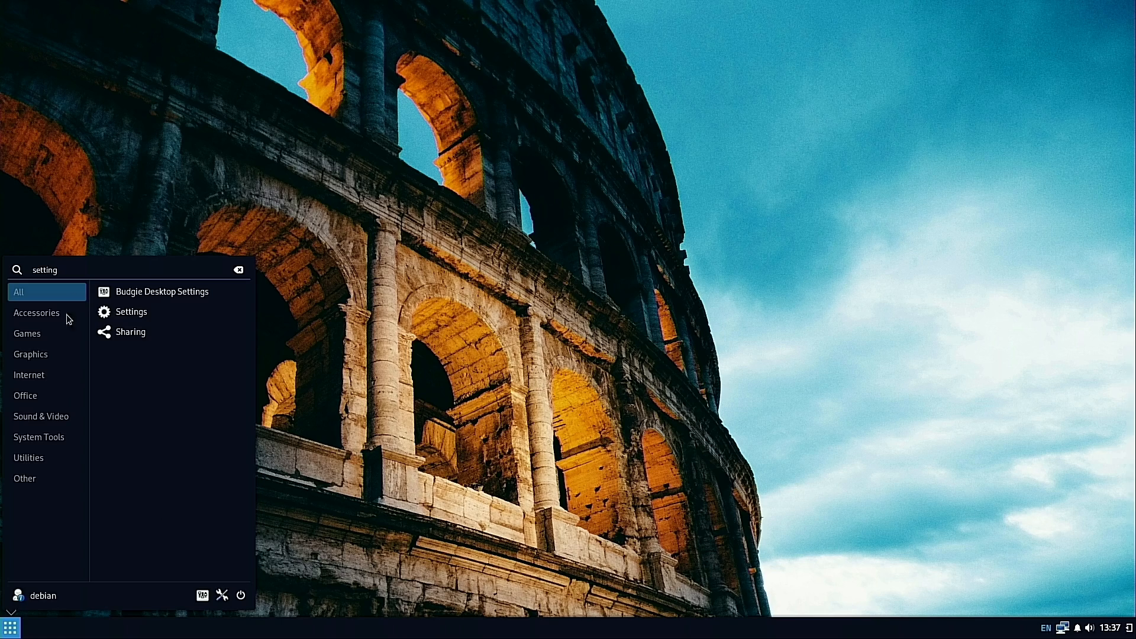
click(130, 311)
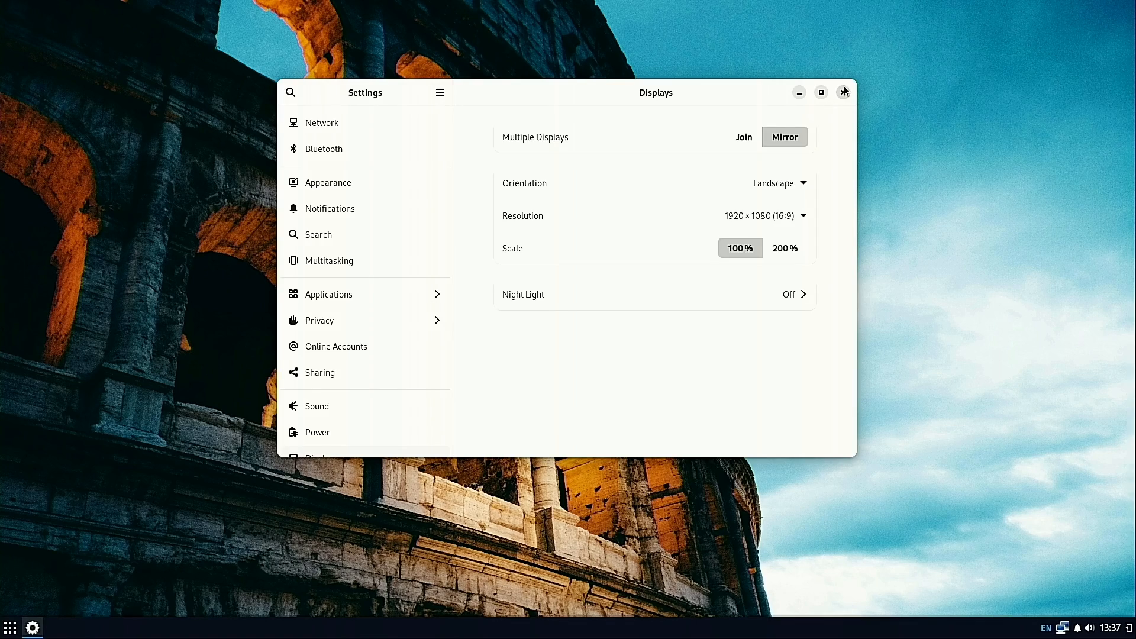
click(11, 627)
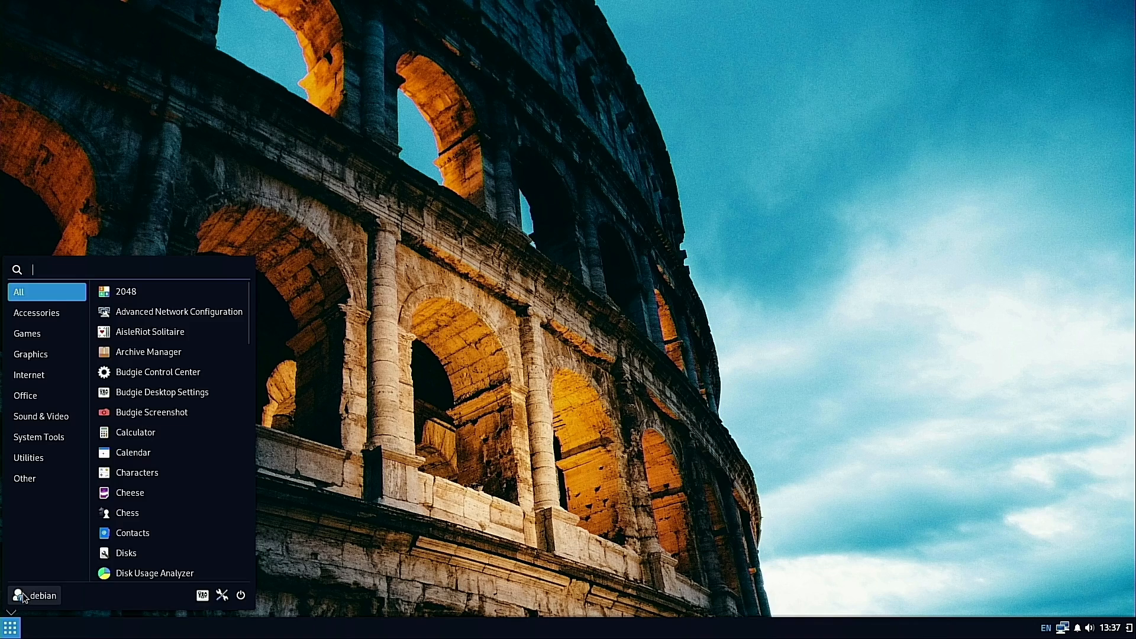
Step: Launch Budgie Desktop Settings from a 'sett' search, centre its window and show Raven
text(sett)
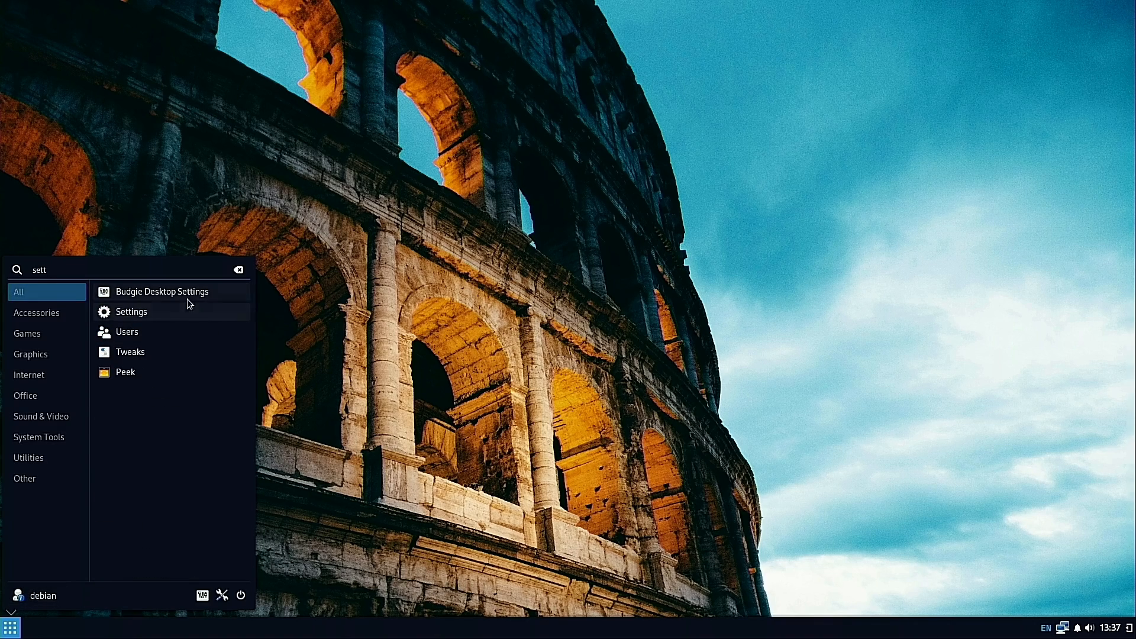
click(162, 291)
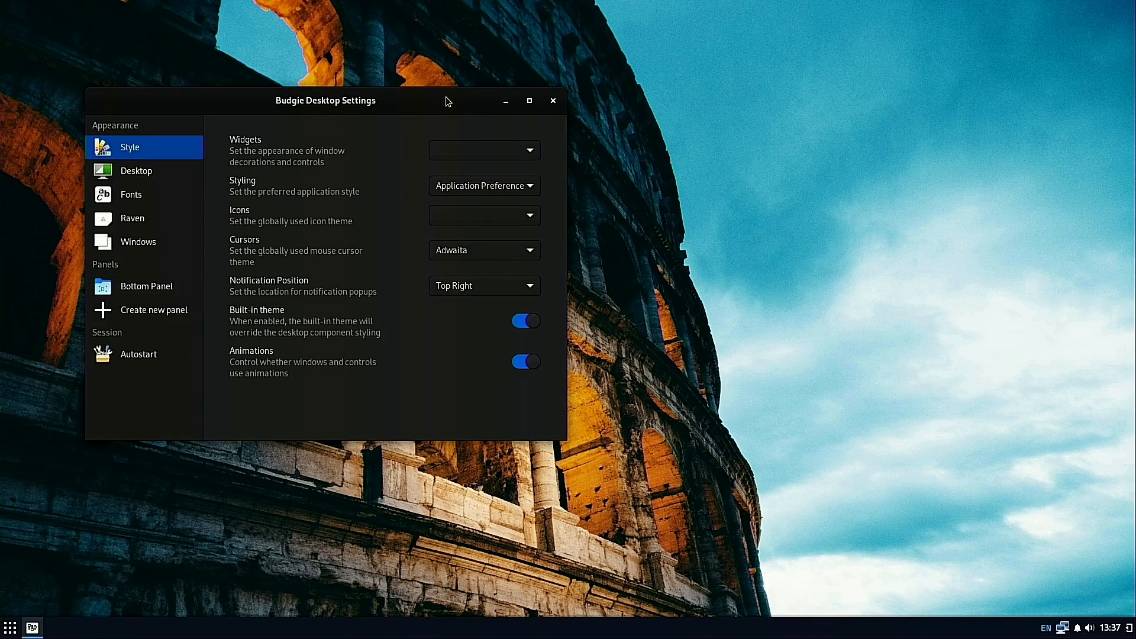
drag(325, 100, 527, 122)
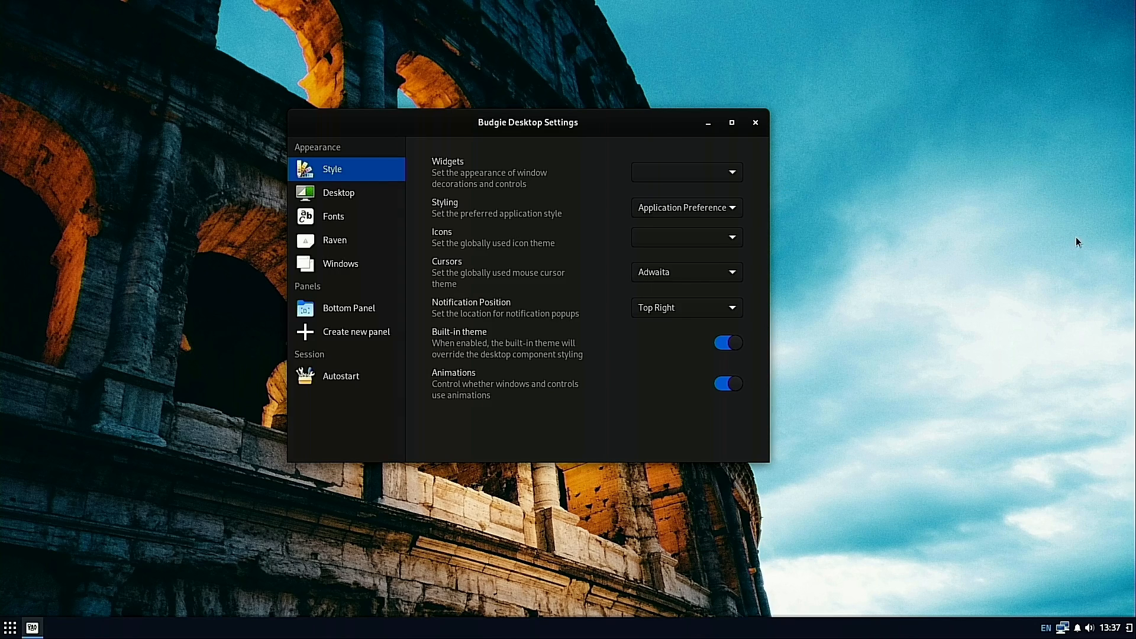
click(1111, 627)
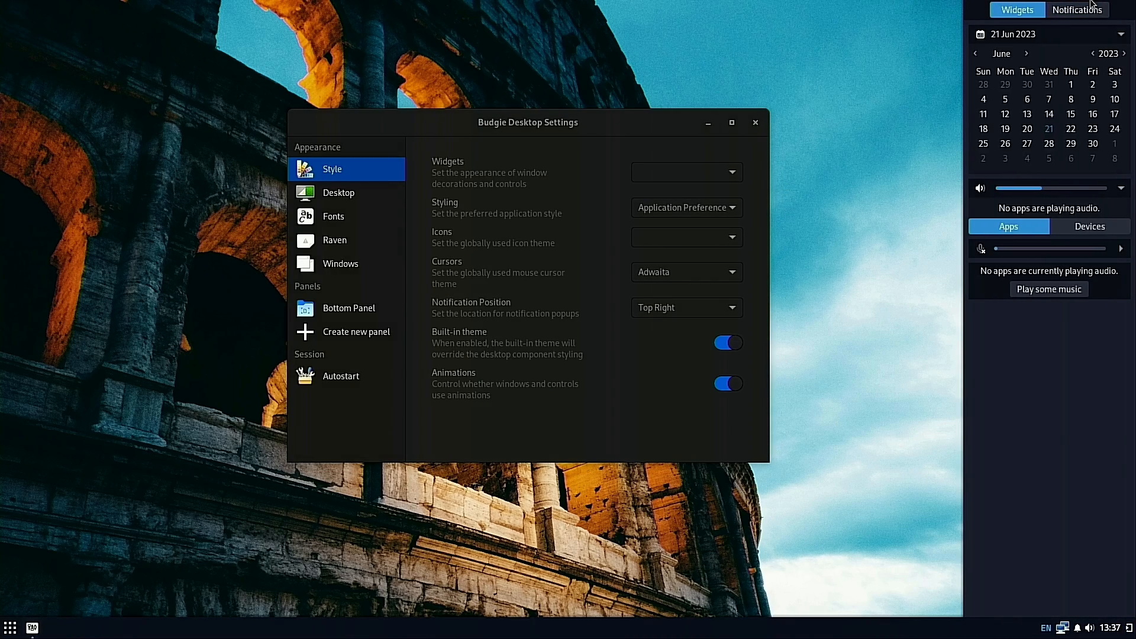
mouse_move(1055, 519)
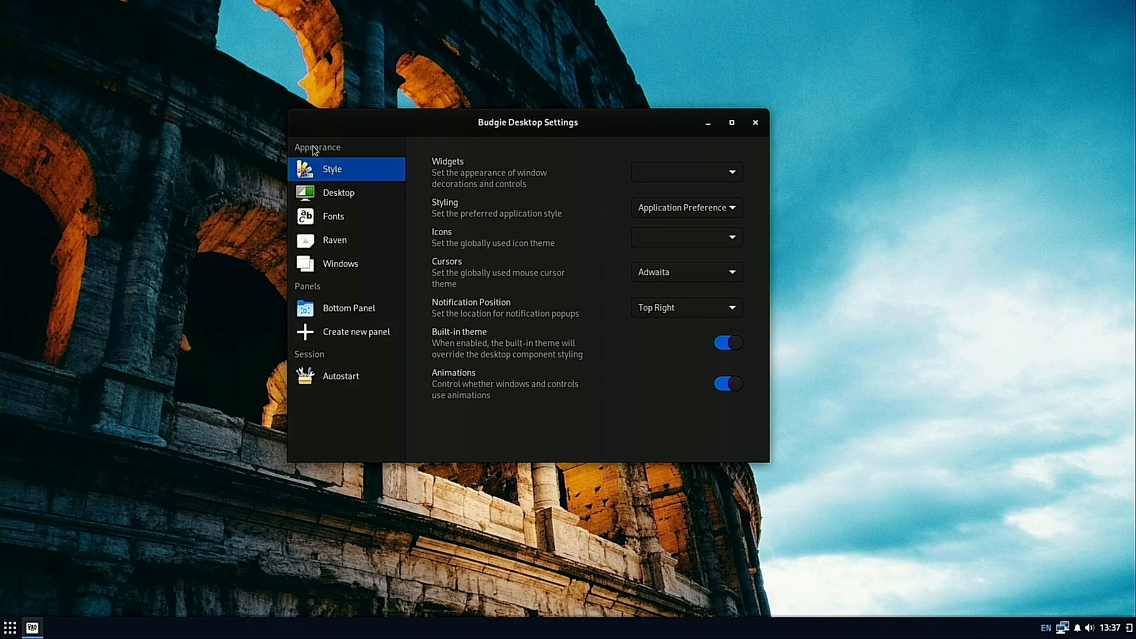
Step: On the Desktop page enable desktop icons and reduce virtual desktops to 1
click(339, 192)
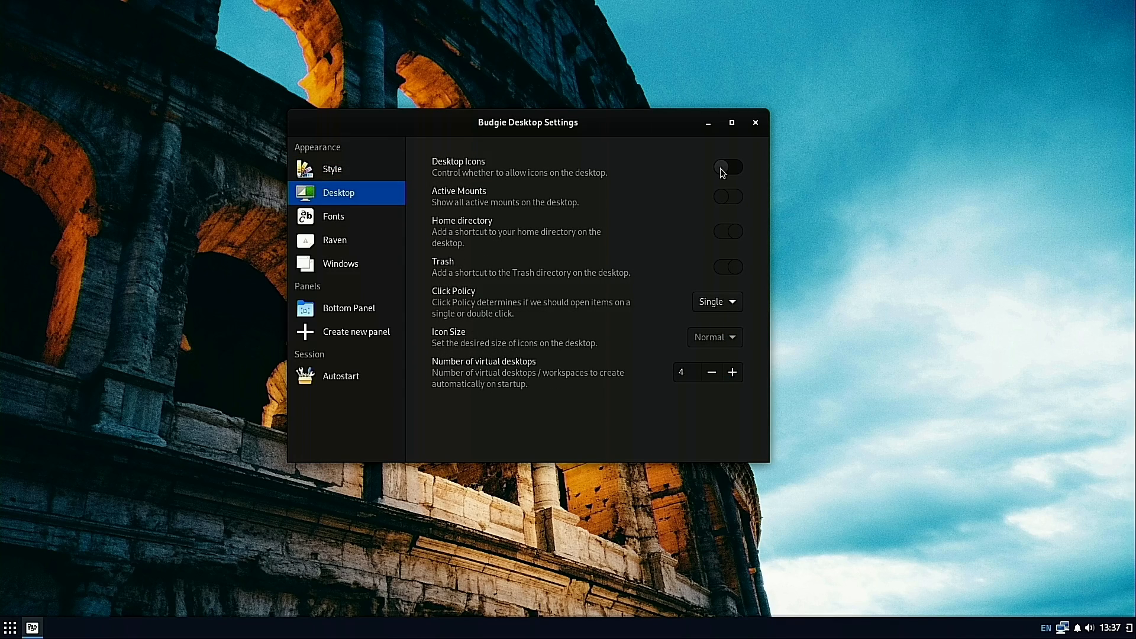
click(727, 167)
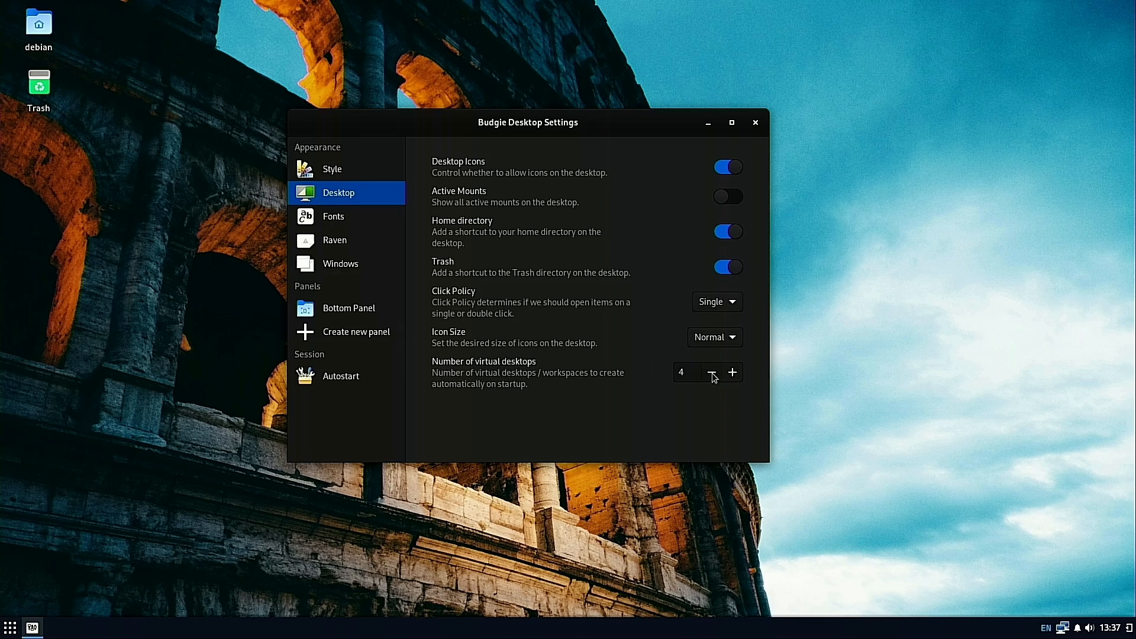
click(711, 371)
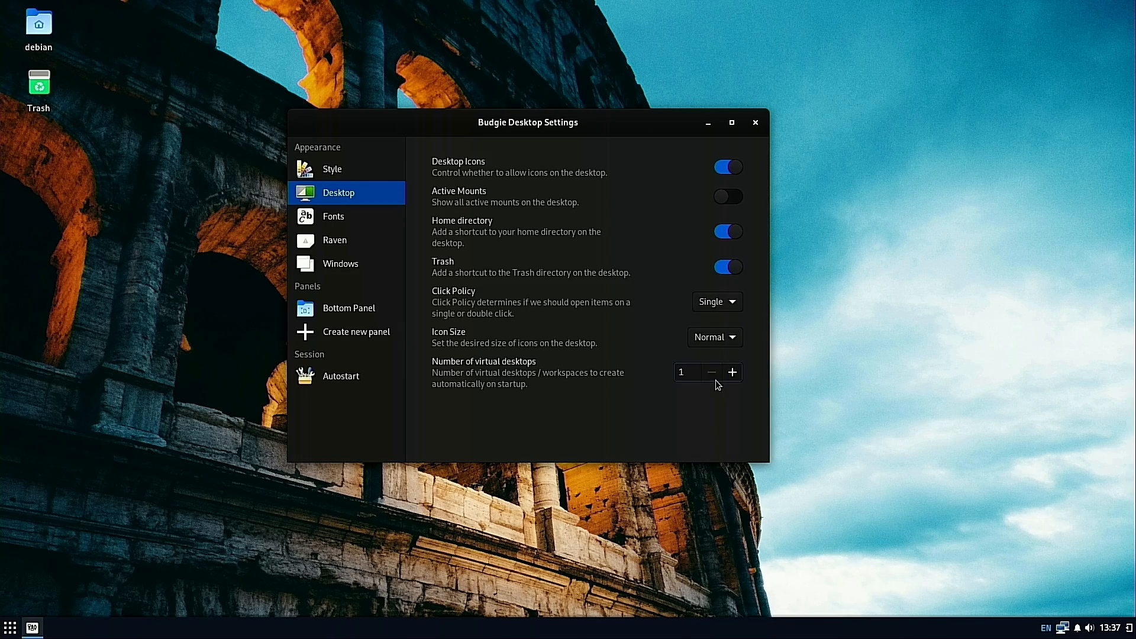
click(333, 216)
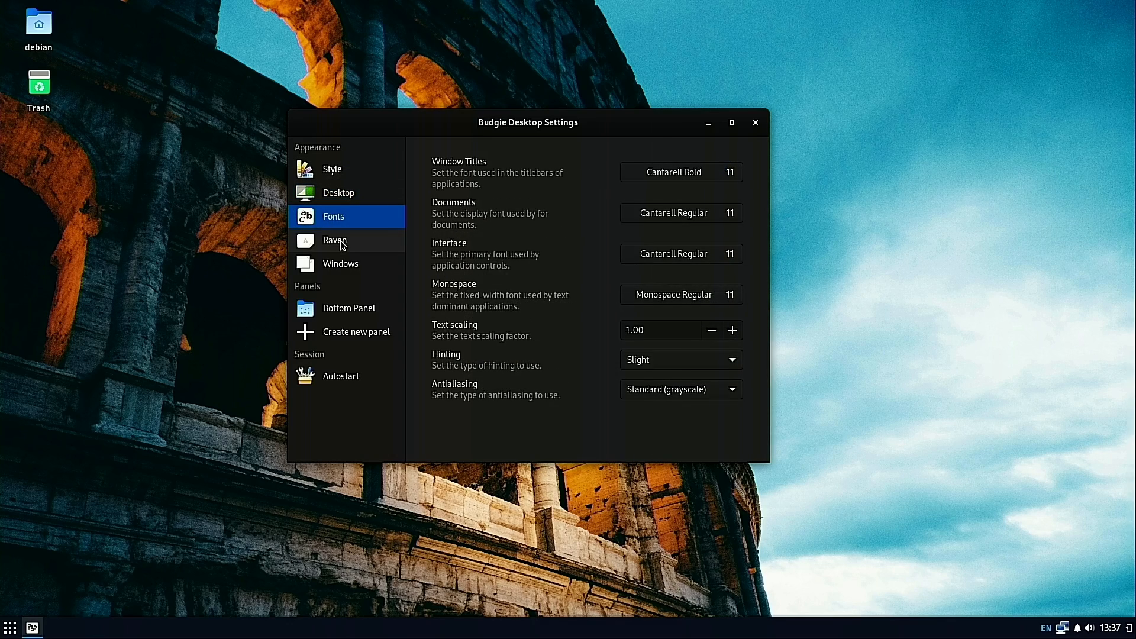
Step: Show Raven's Widgets list with Calendar, Sound Output, Sound Input and Media Controls
click(334, 241)
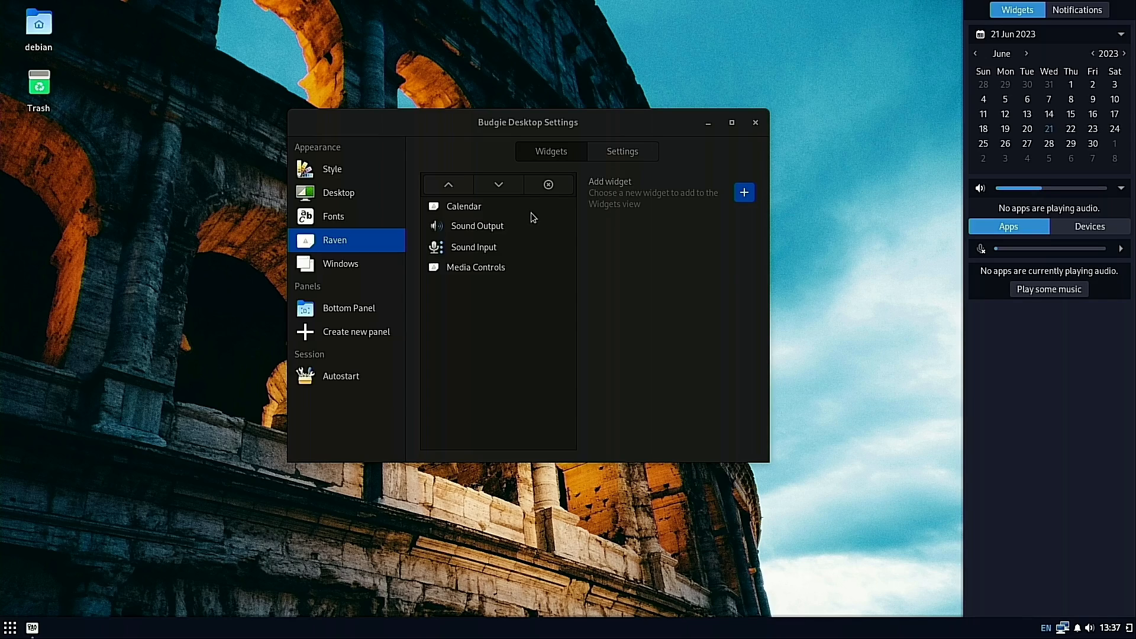
mouse_move(796, 218)
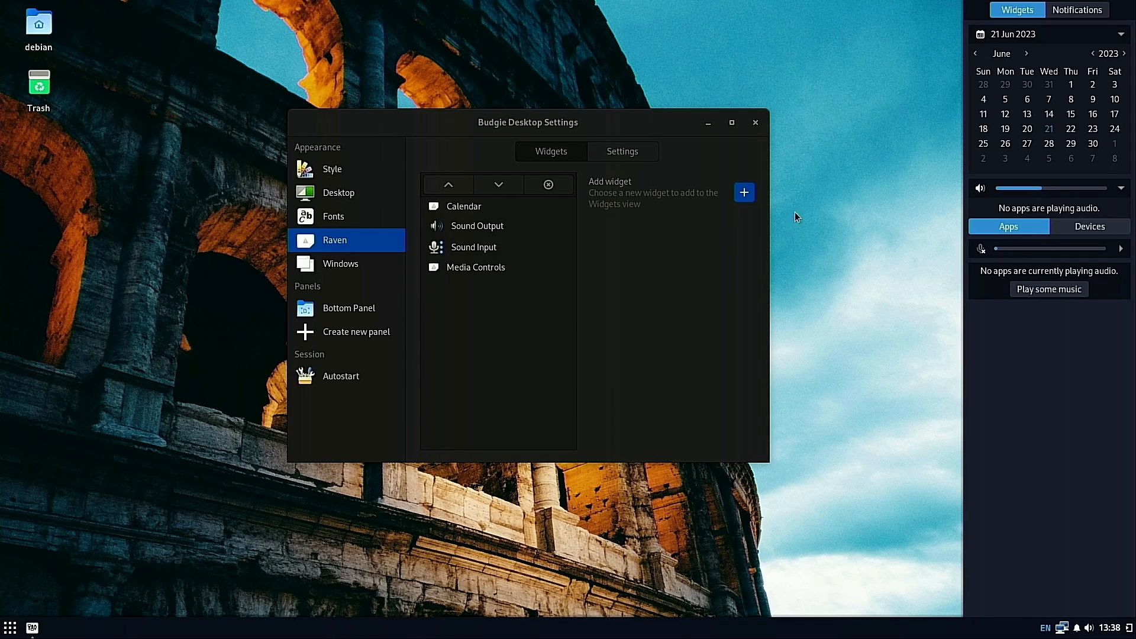
mouse_move(939, 230)
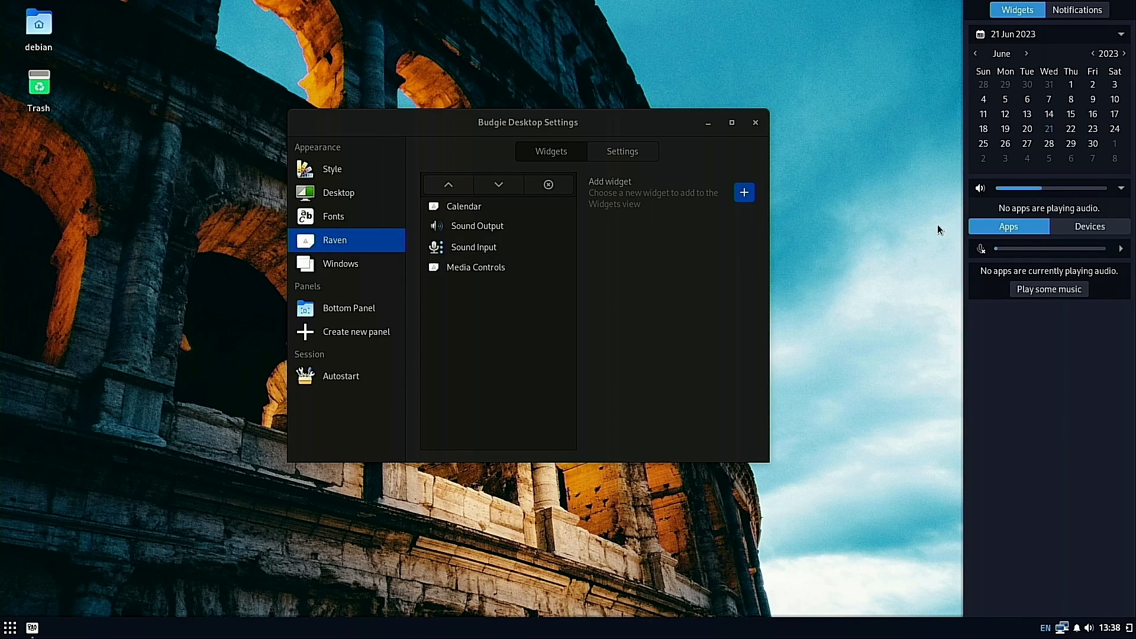
mouse_move(496, 250)
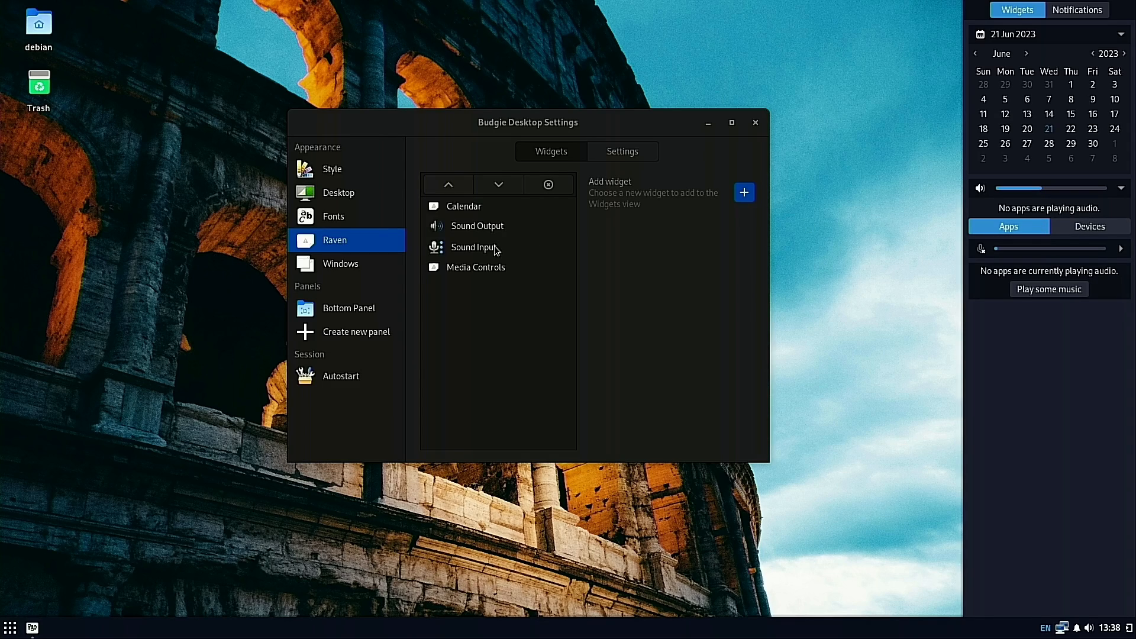
mouse_move(463, 266)
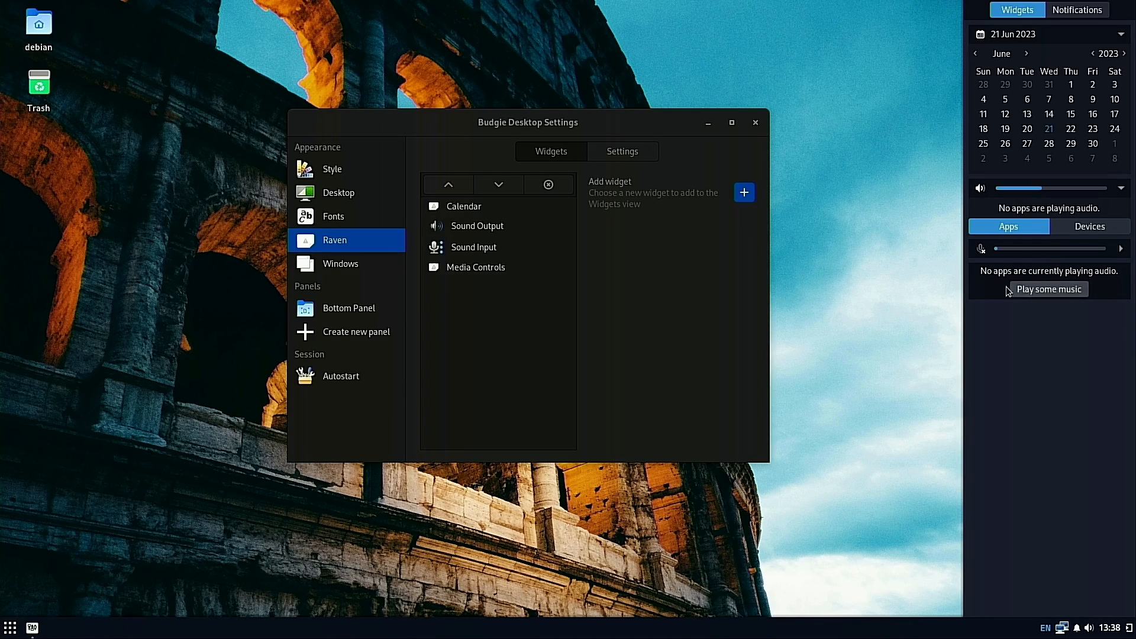
mouse_move(1025, 302)
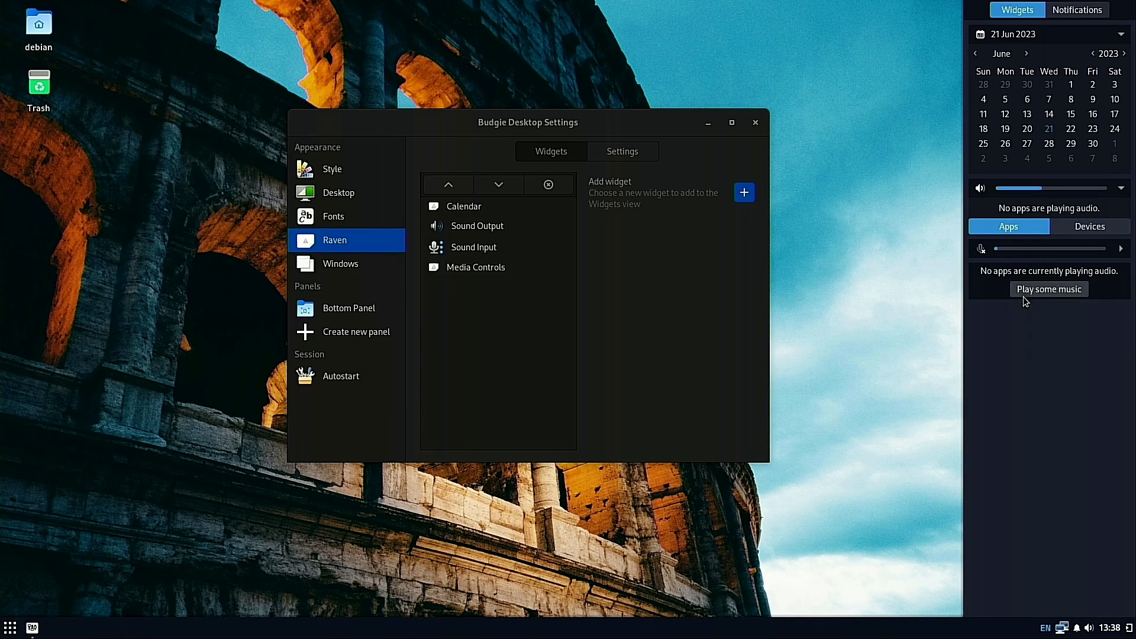
mouse_move(375, 304)
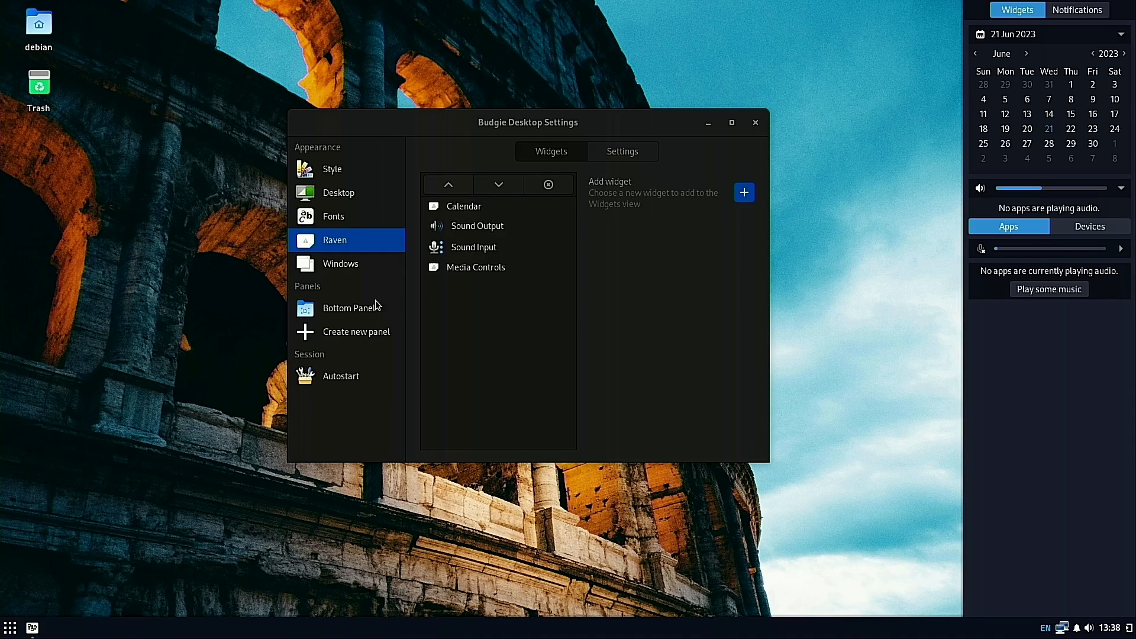
Step: Add an Icon Task List applet to the Bottom Panel
click(348, 307)
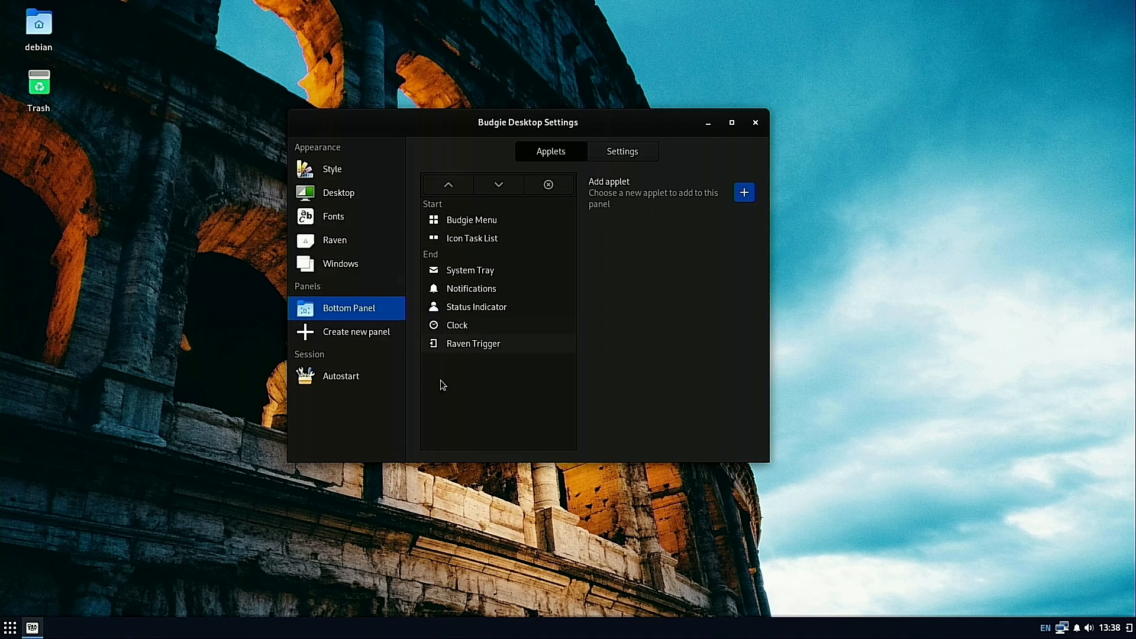
mouse_move(470, 359)
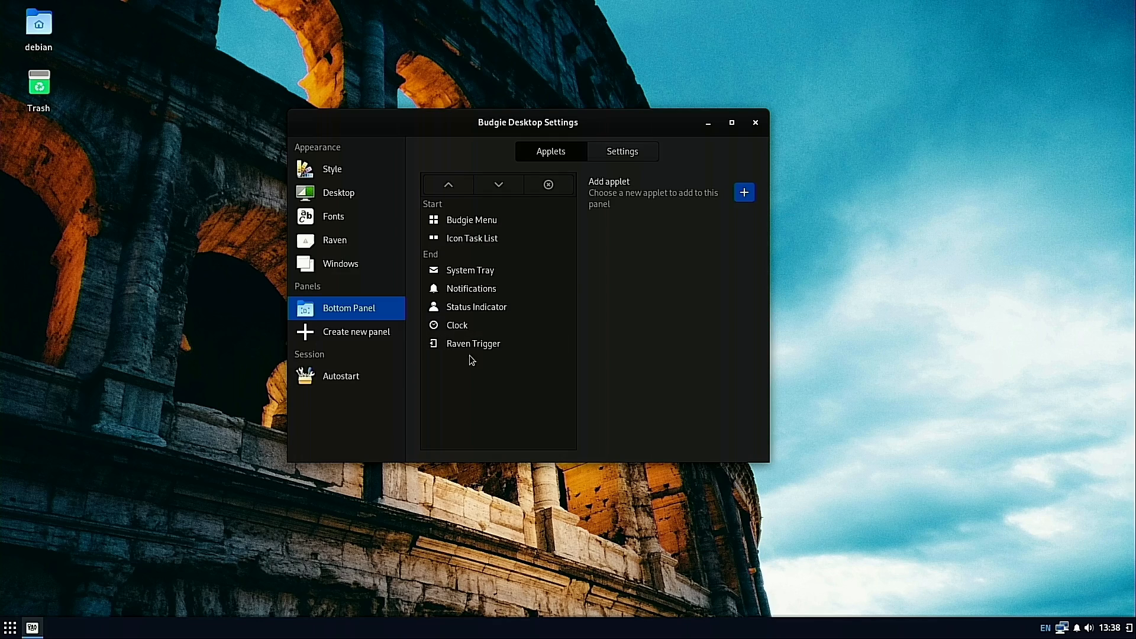
click(743, 192)
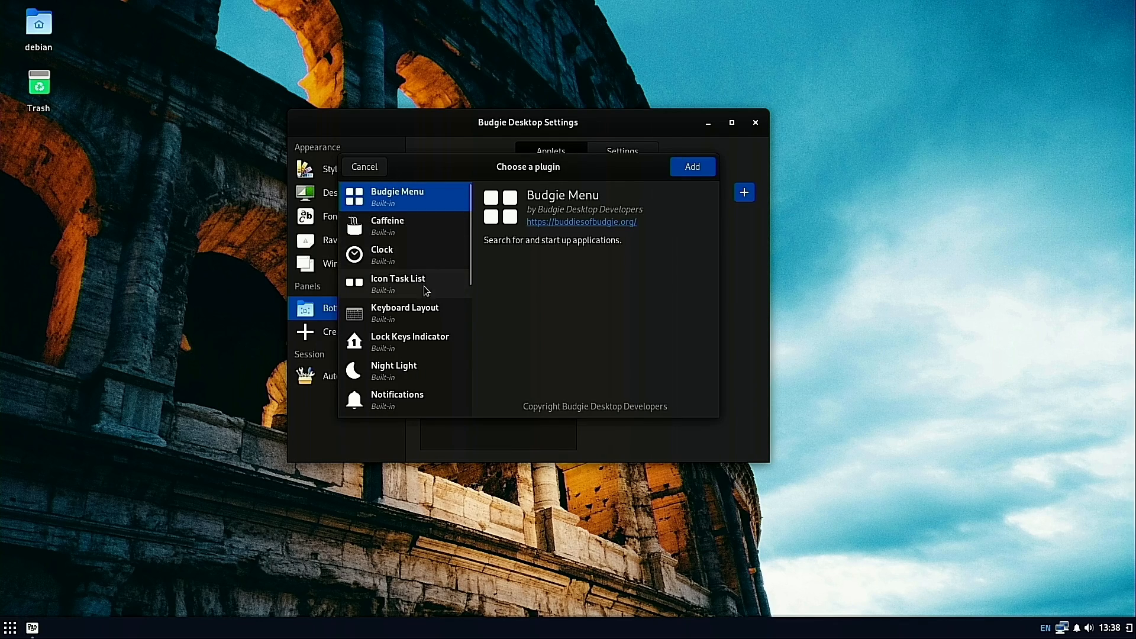
click(397, 284)
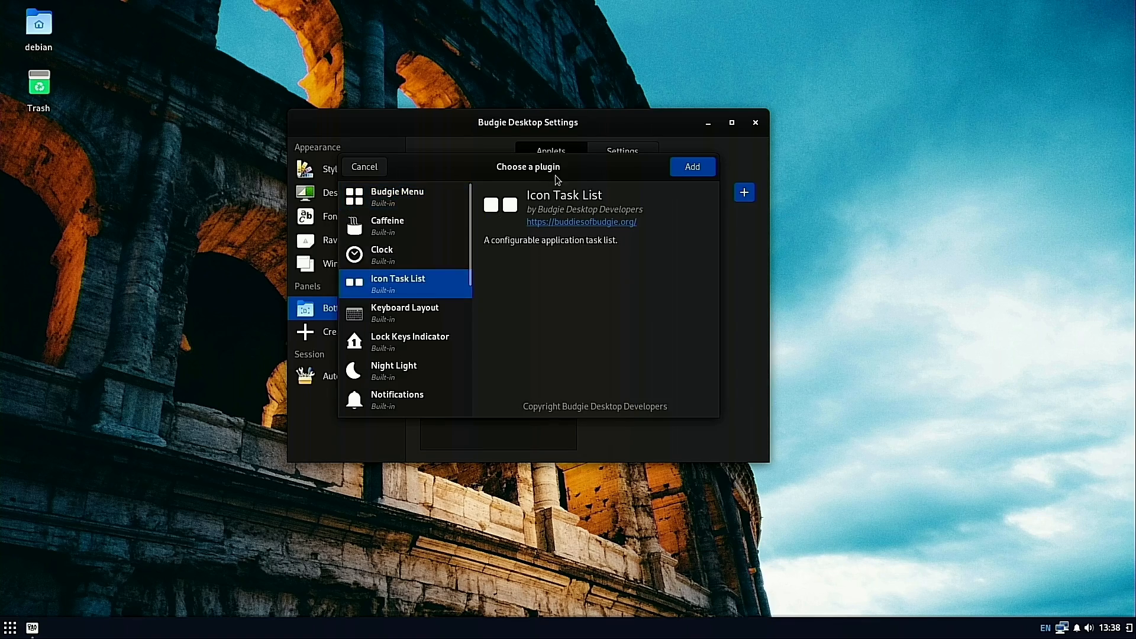
drag(528, 121, 596, 111)
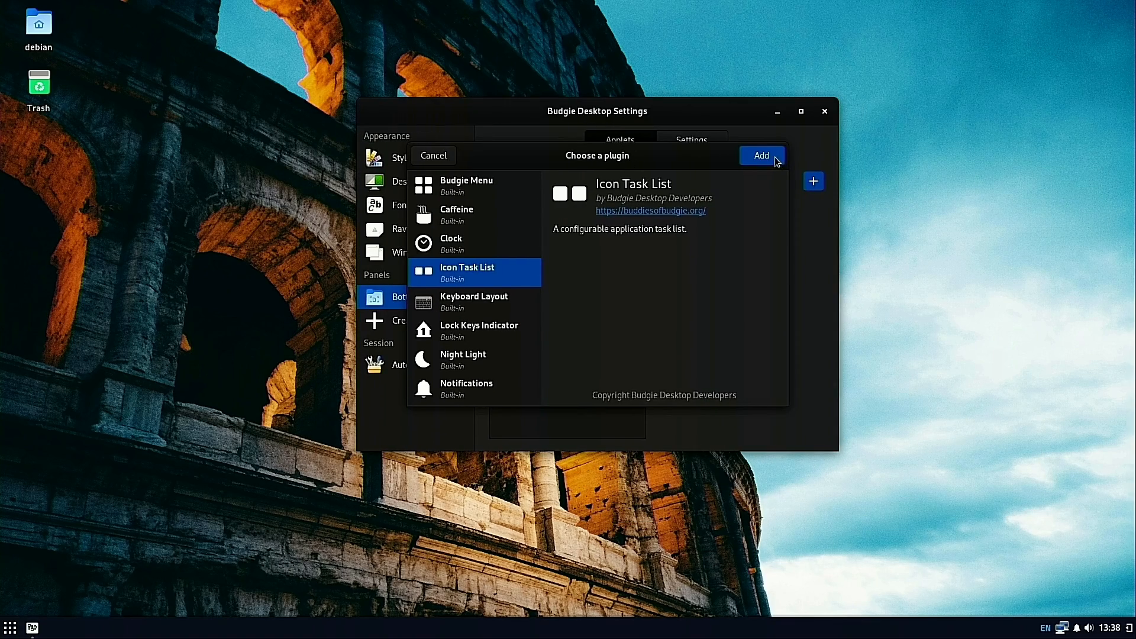
click(761, 154)
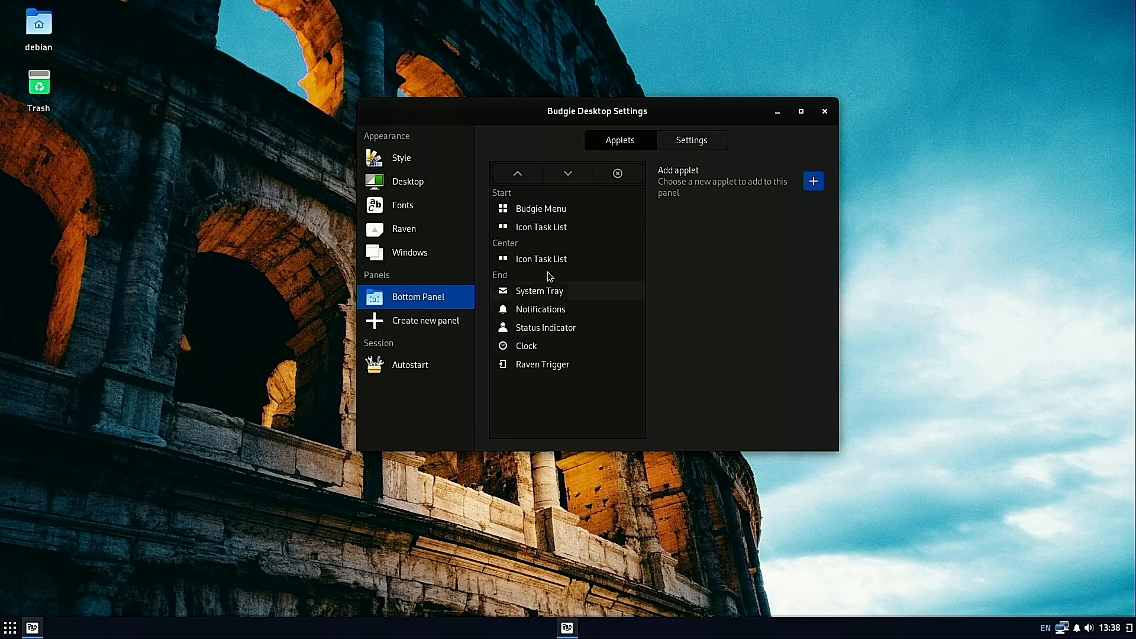
Step: Remove the newly added centre Icon Task List from the panel again
click(541, 227)
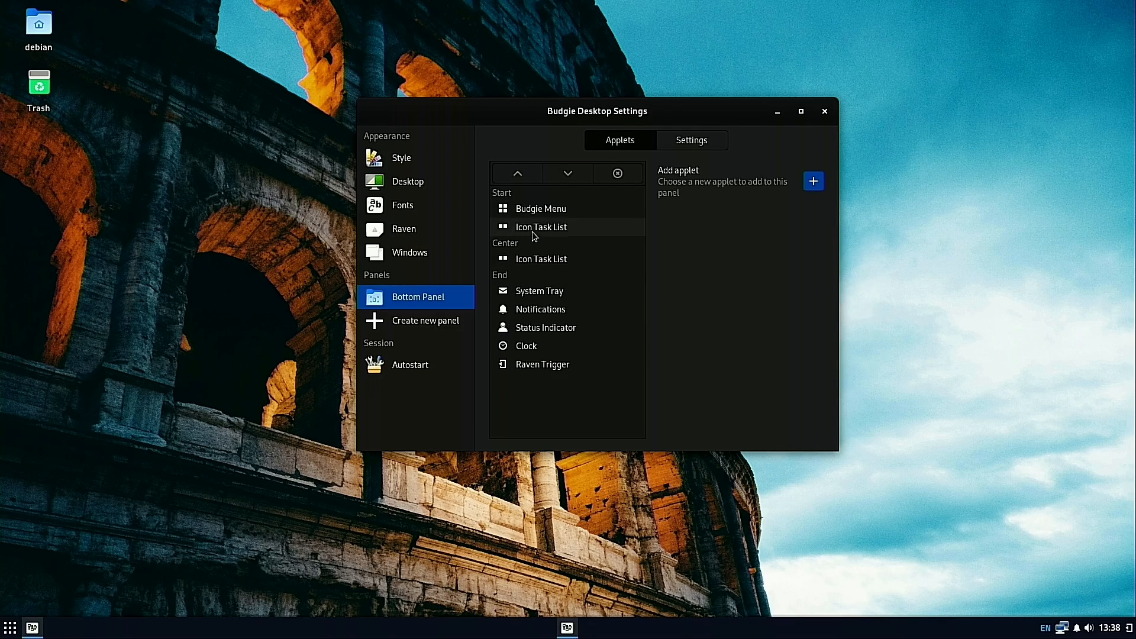
click(540, 259)
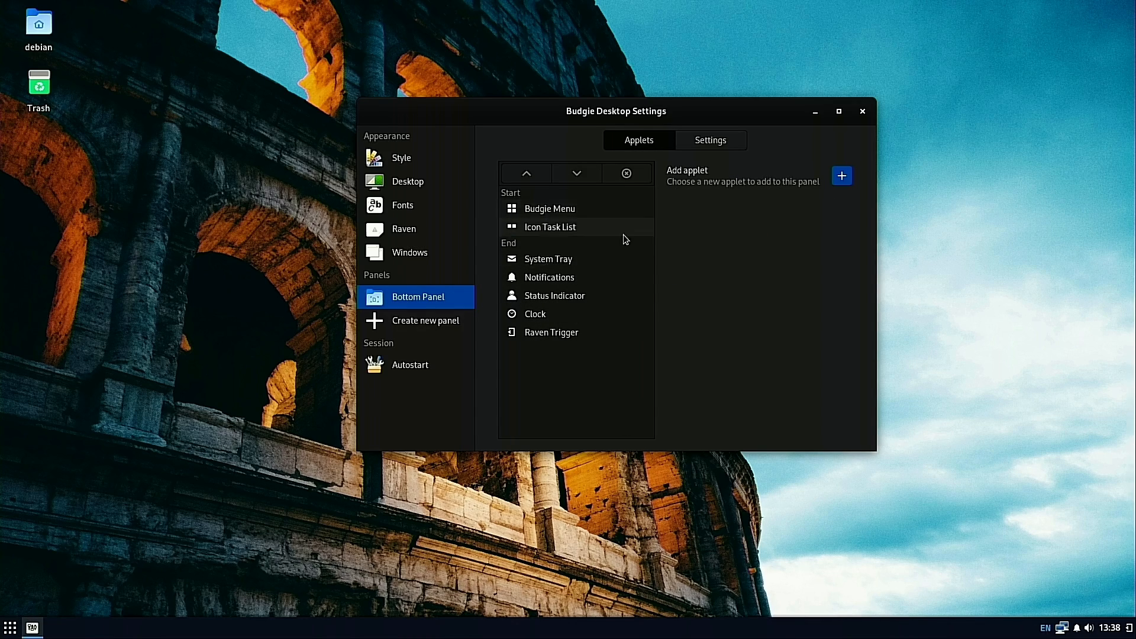
Step: Add the Task List applet to the Bottom Panel from the applet chooser
click(841, 175)
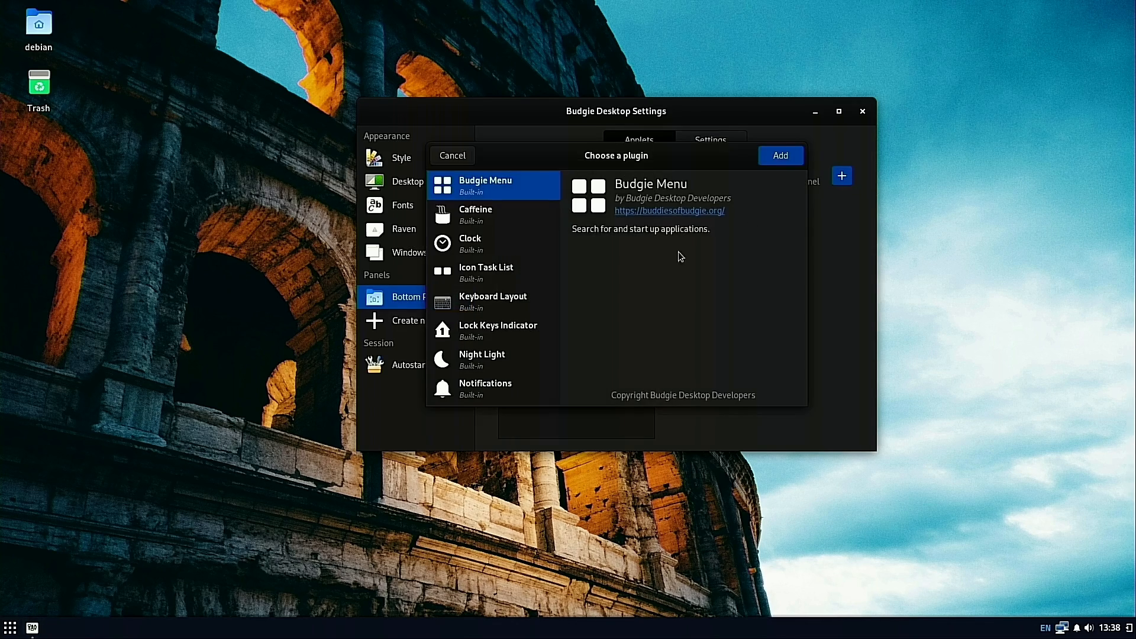
scroll(down, 3)
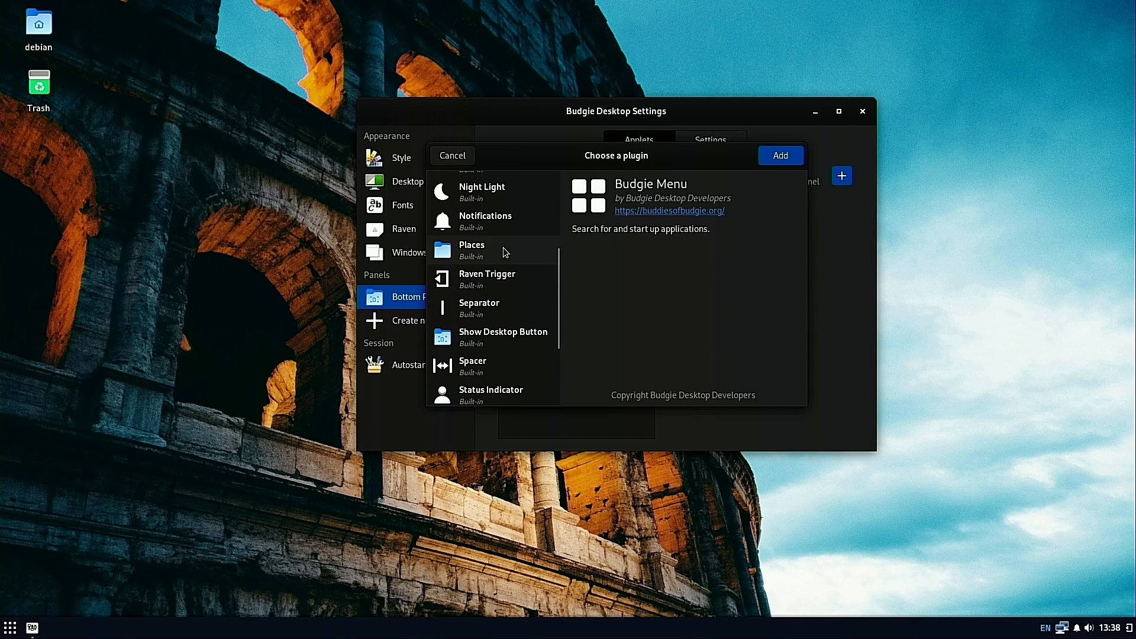
scroll(down, 3)
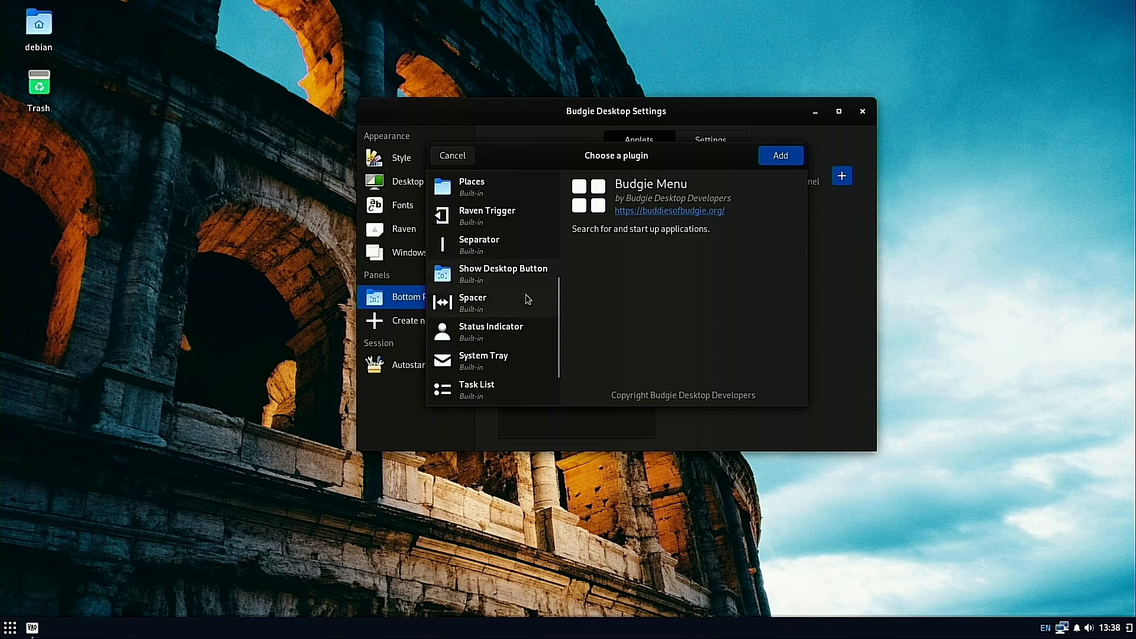
scroll(down, 3)
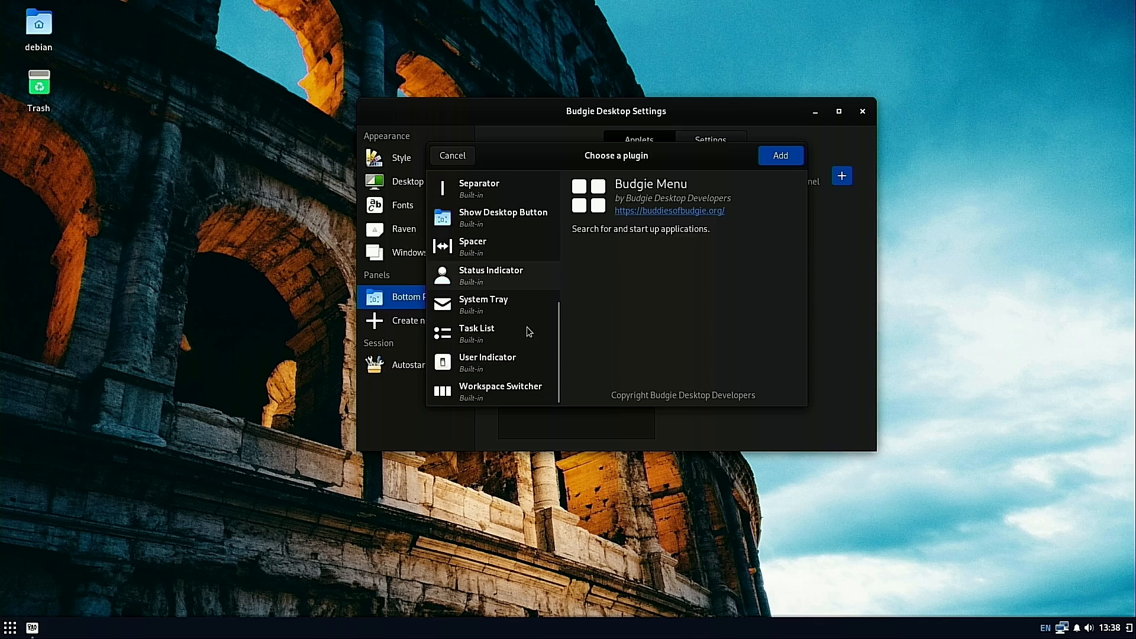
mouse_move(508, 331)
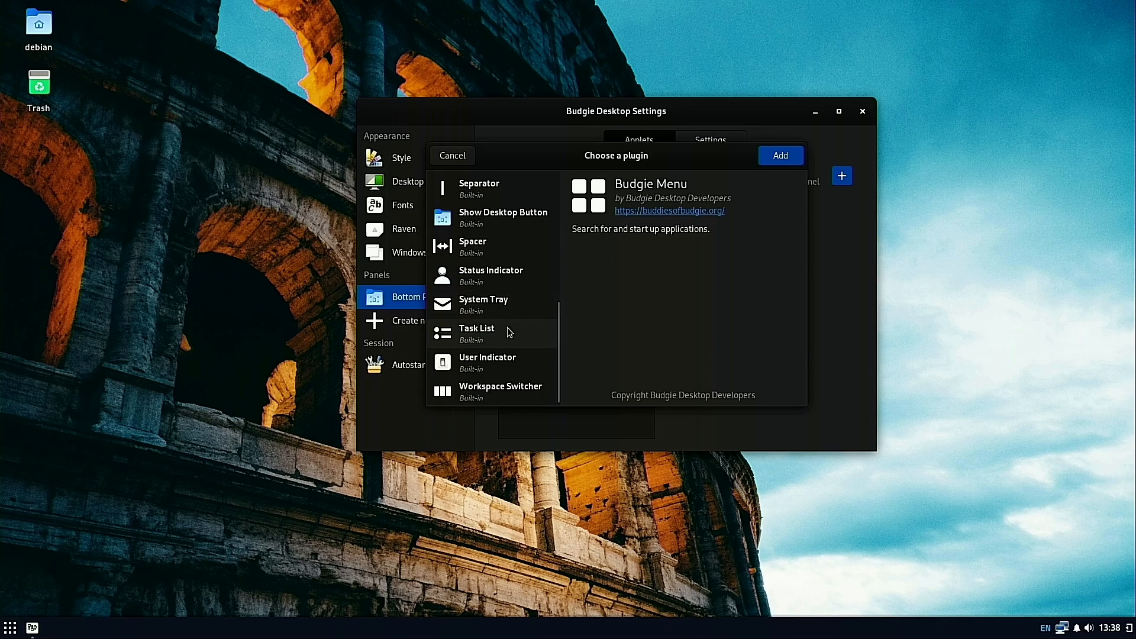
click(477, 334)
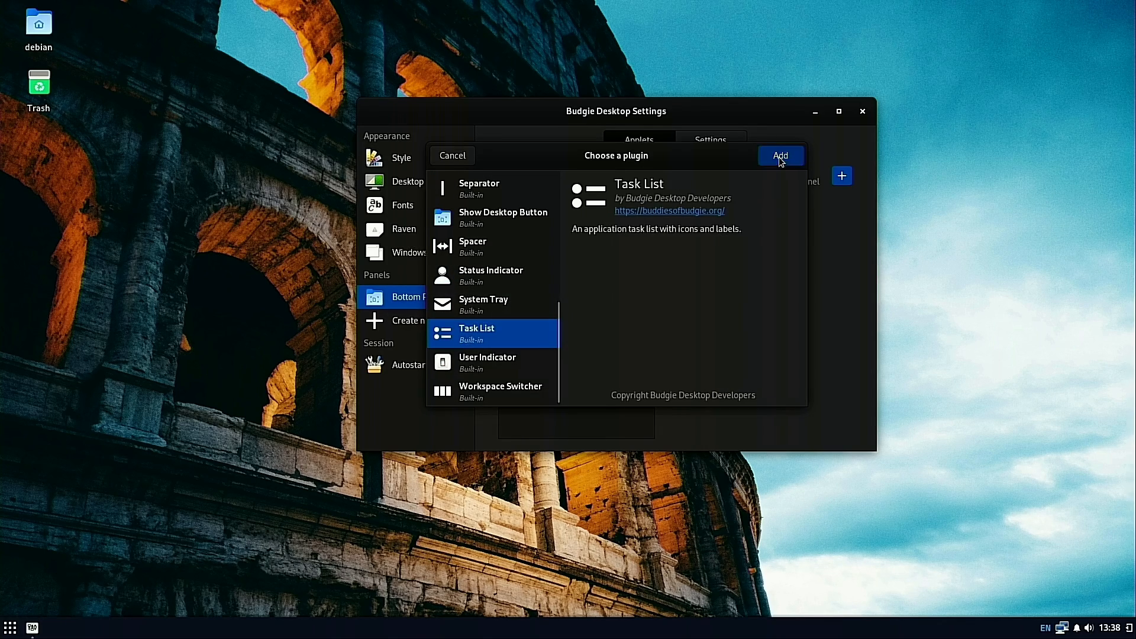
click(780, 155)
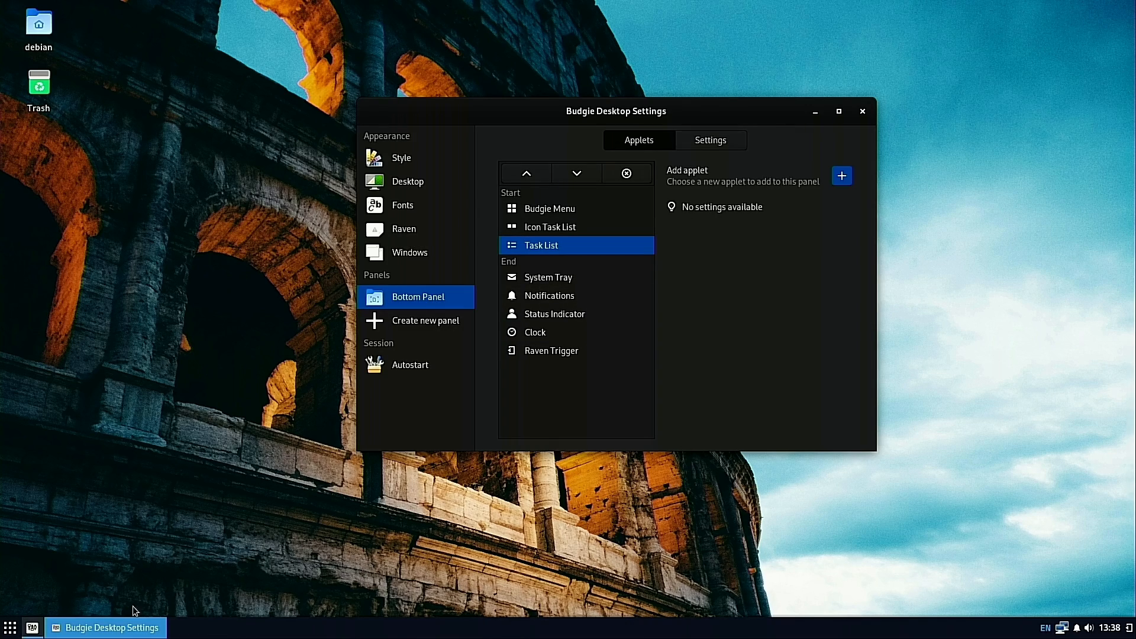
mouse_move(560, 250)
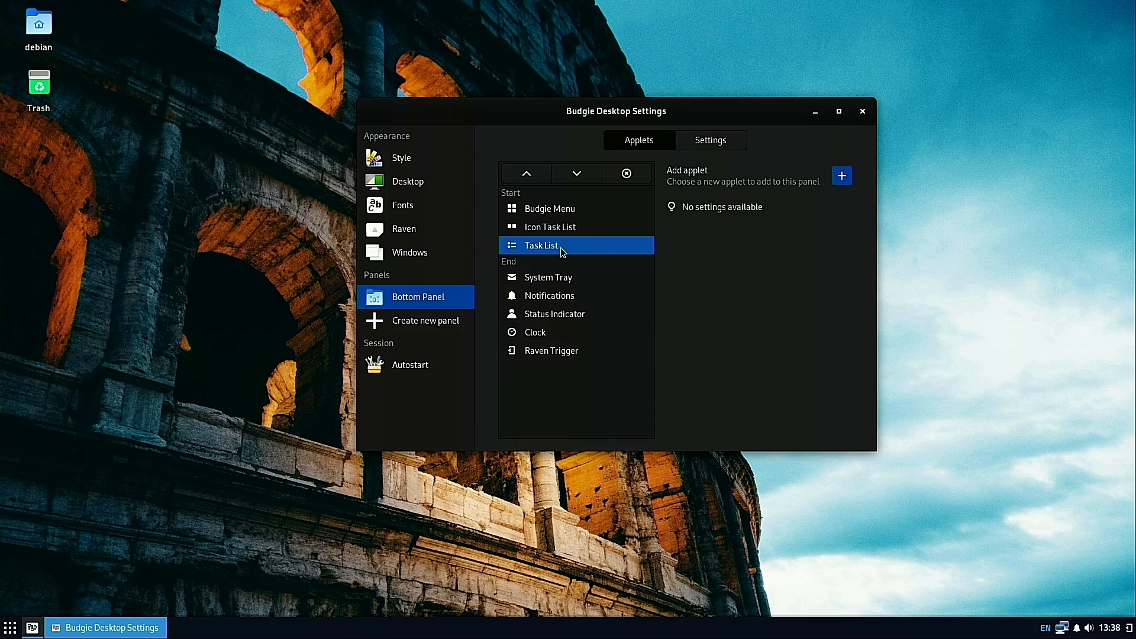
Step: Cancel the applet chooser without adding anything and show the Bottom Panel's Settings tab
click(841, 175)
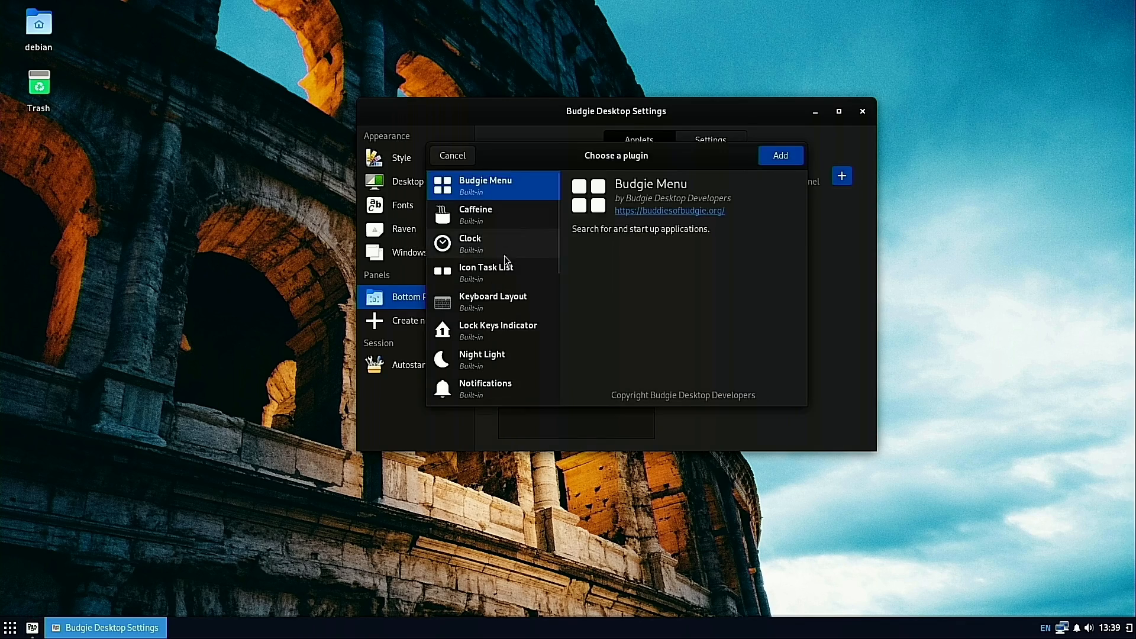
scroll(down, 3)
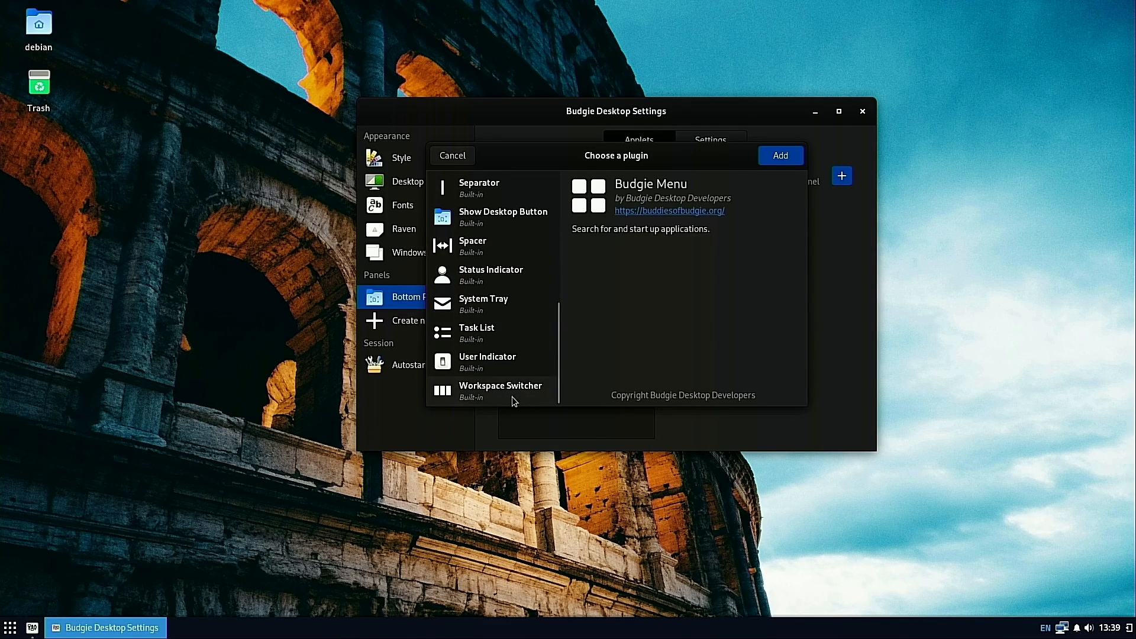
mouse_move(511, 304)
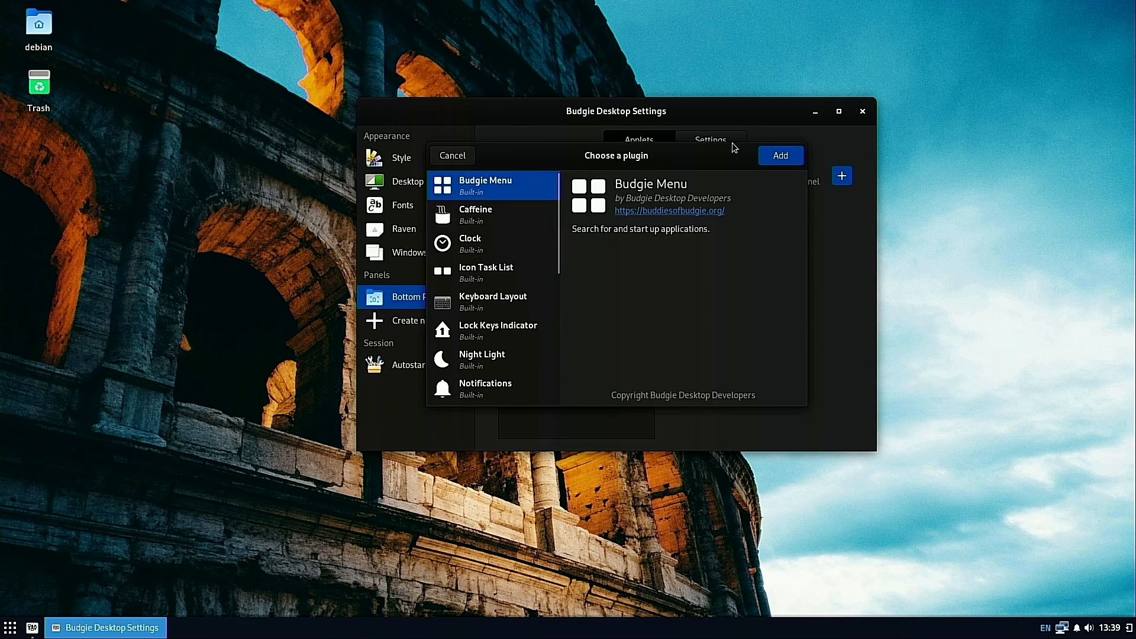
click(451, 155)
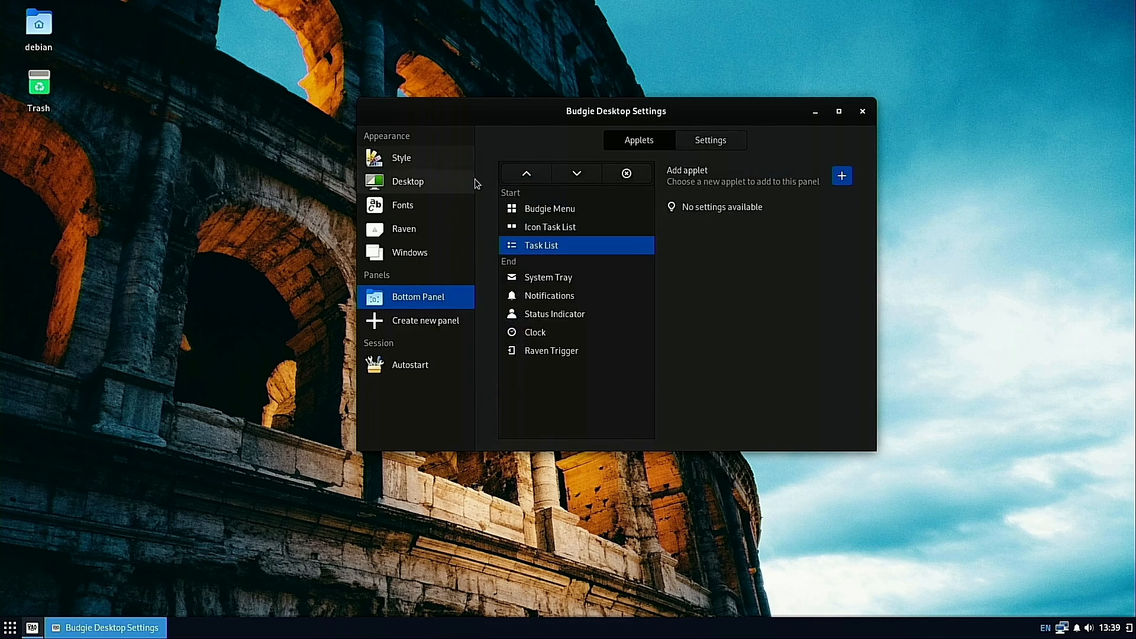
mouse_move(734, 132)
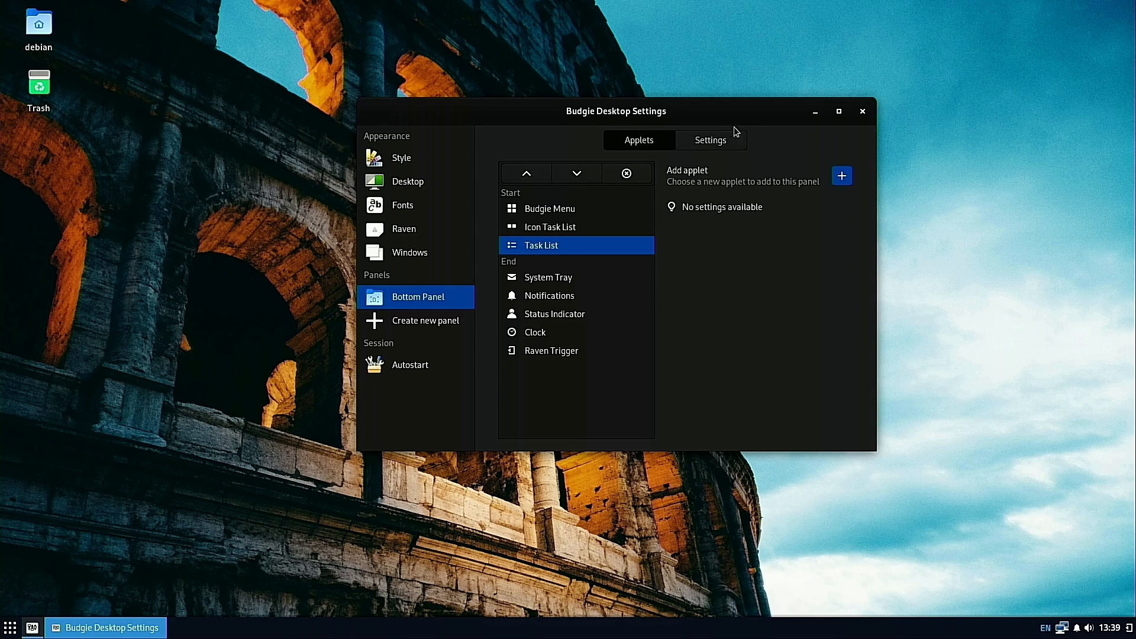
click(710, 140)
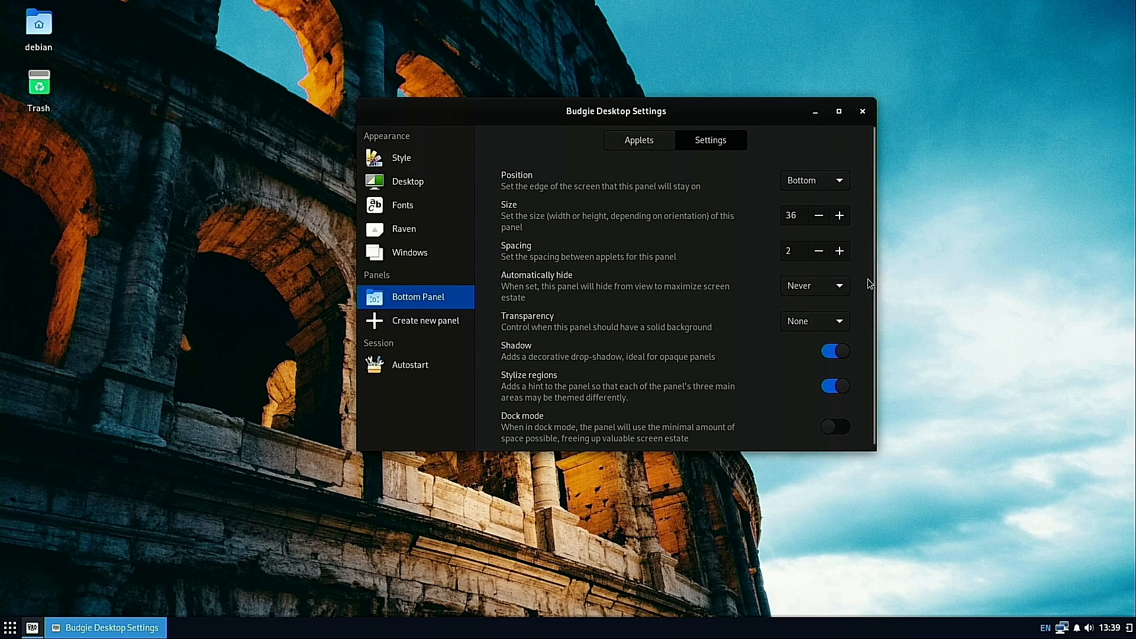
mouse_move(833, 239)
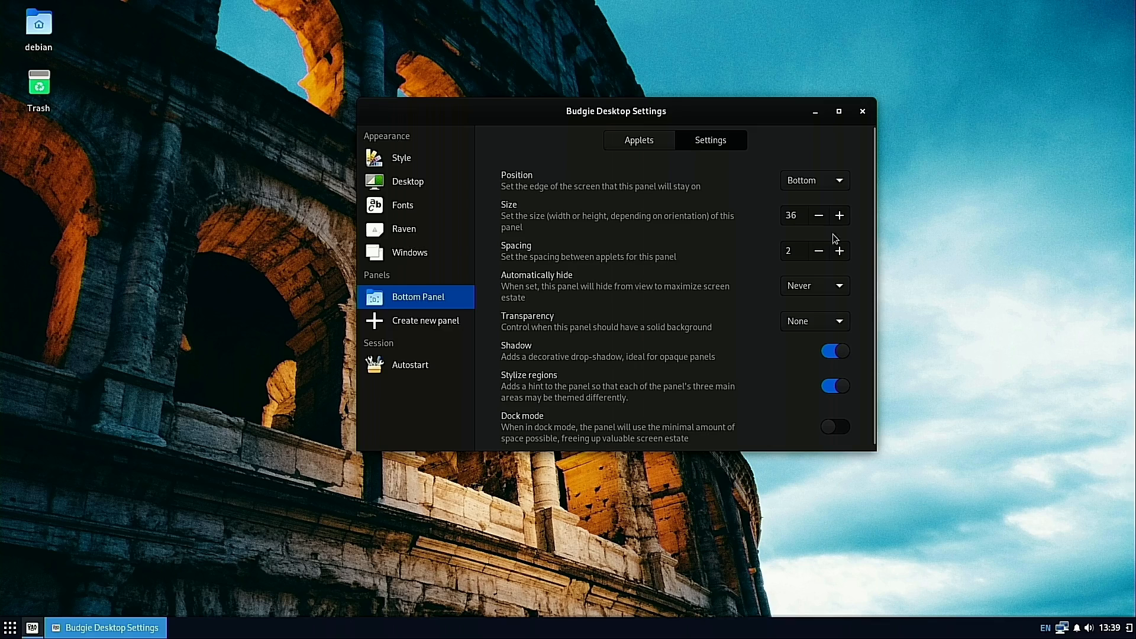
mouse_move(415, 158)
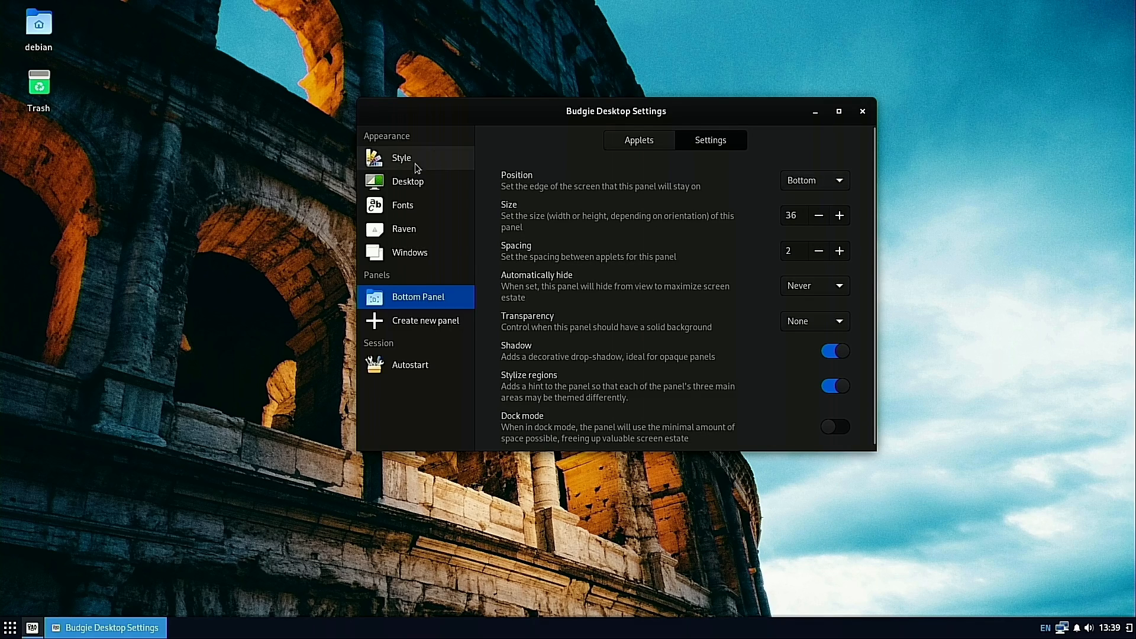
Step: Show the Style page under Appearance and expand the Widgets theme choices
click(401, 158)
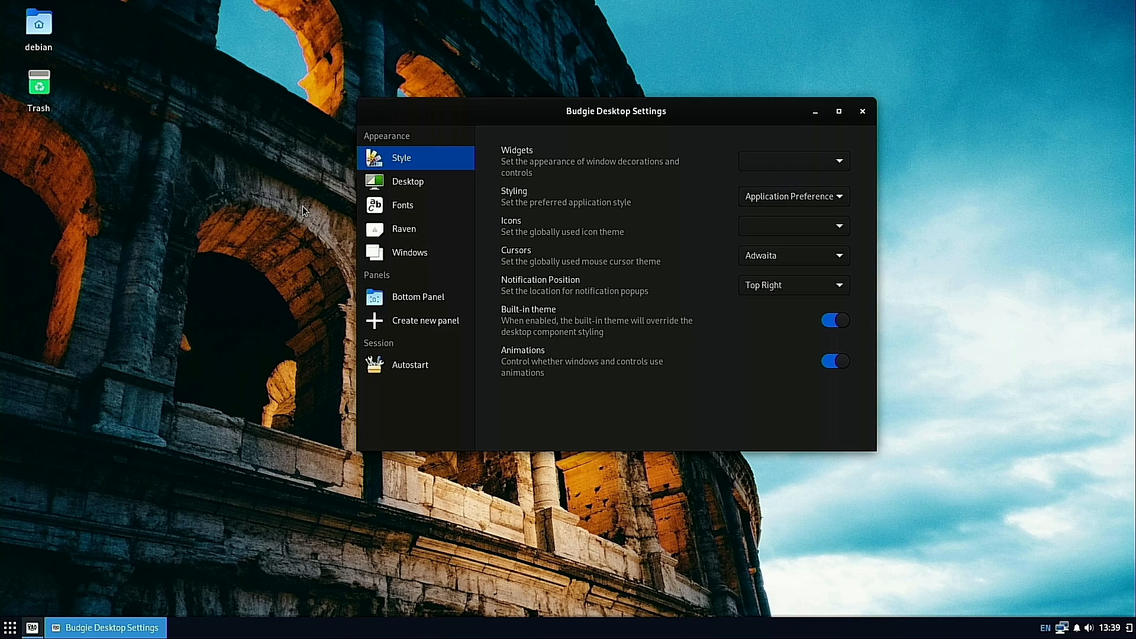
mouse_move(406, 121)
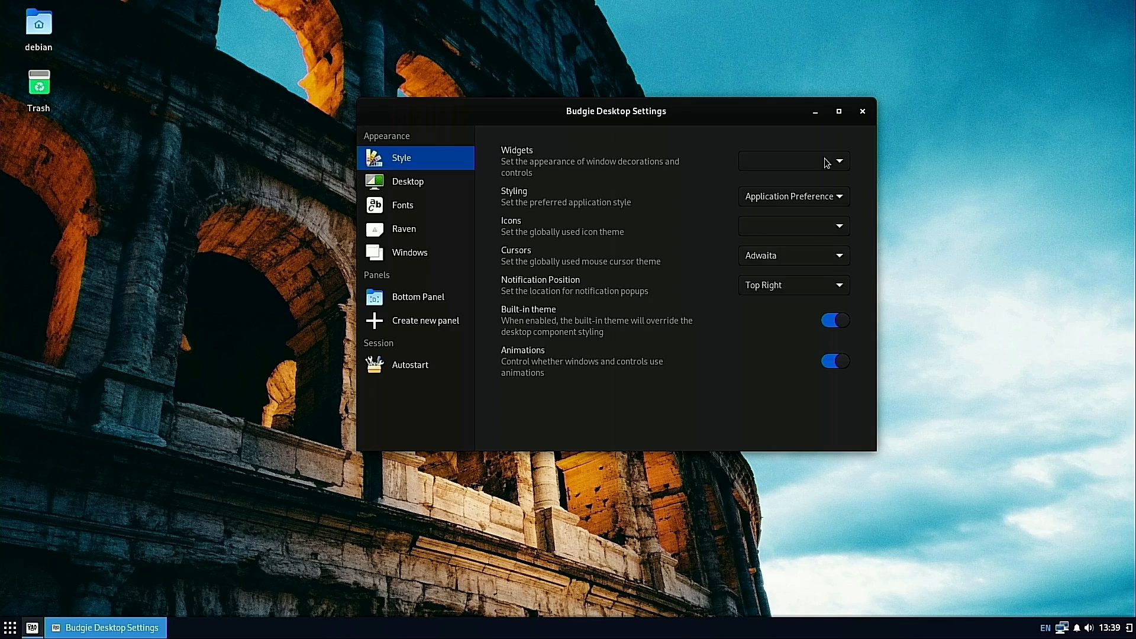
mouse_move(854, 203)
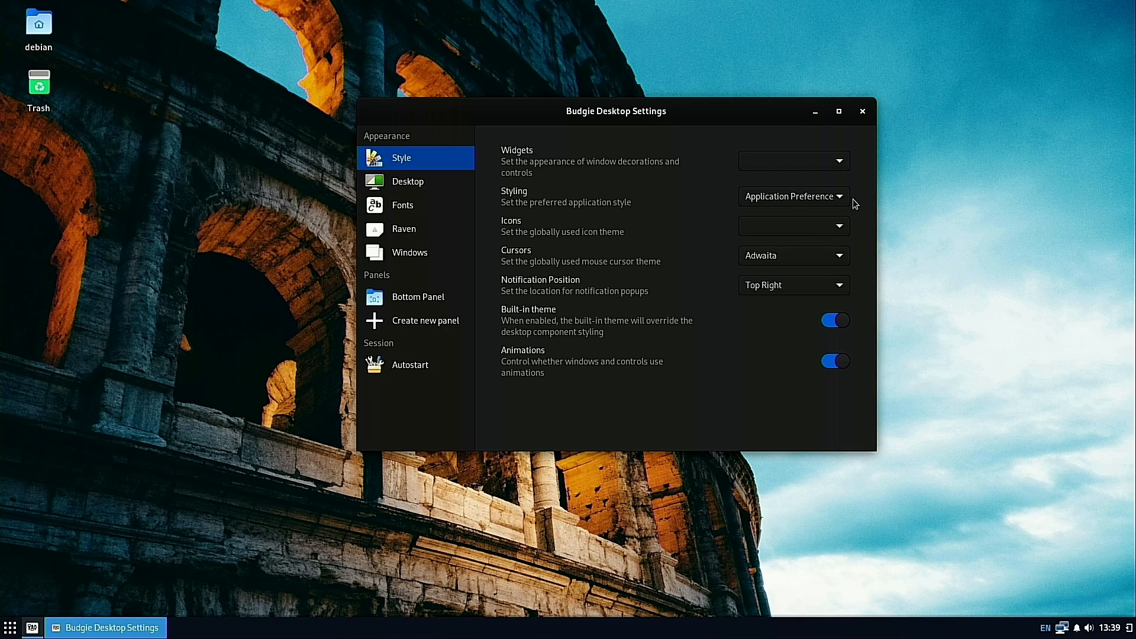
mouse_move(842, 199)
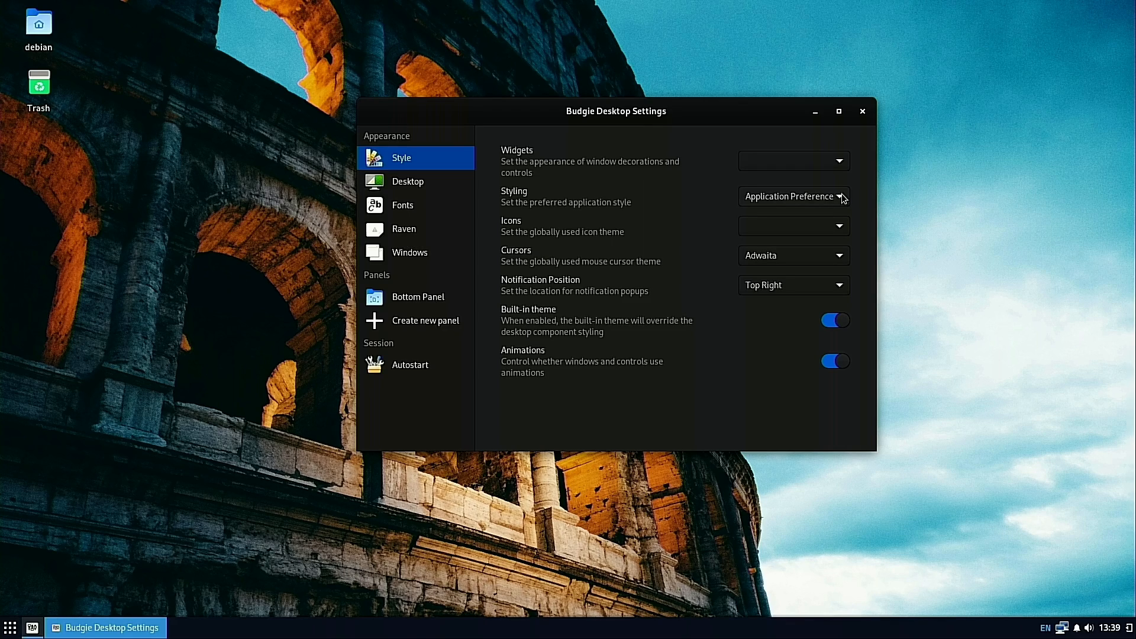
mouse_move(836, 157)
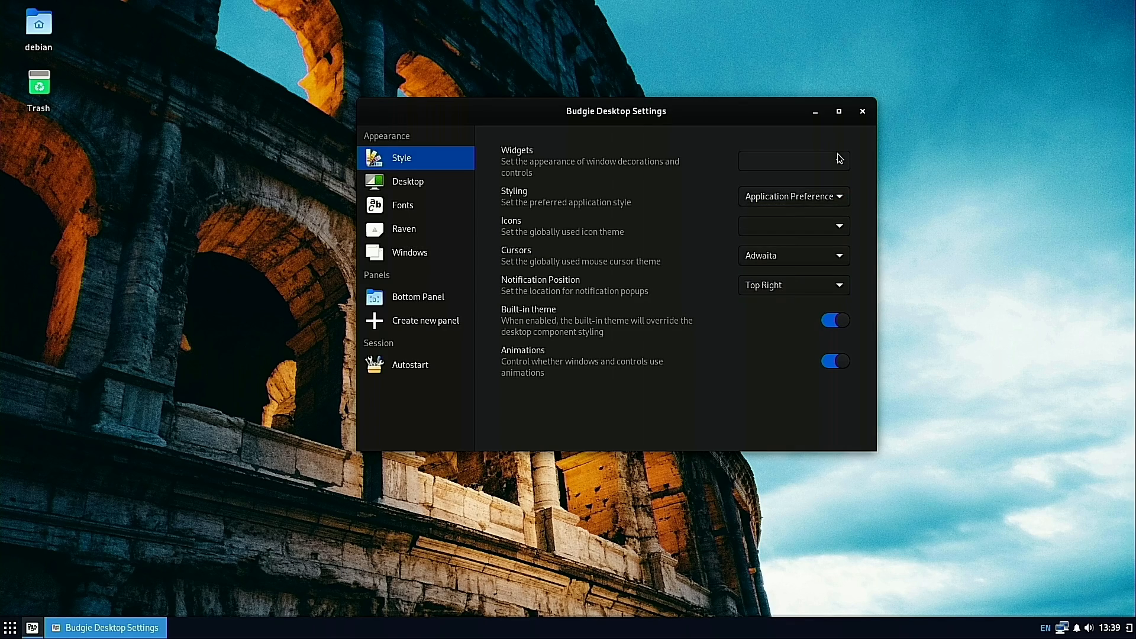
click(793, 162)
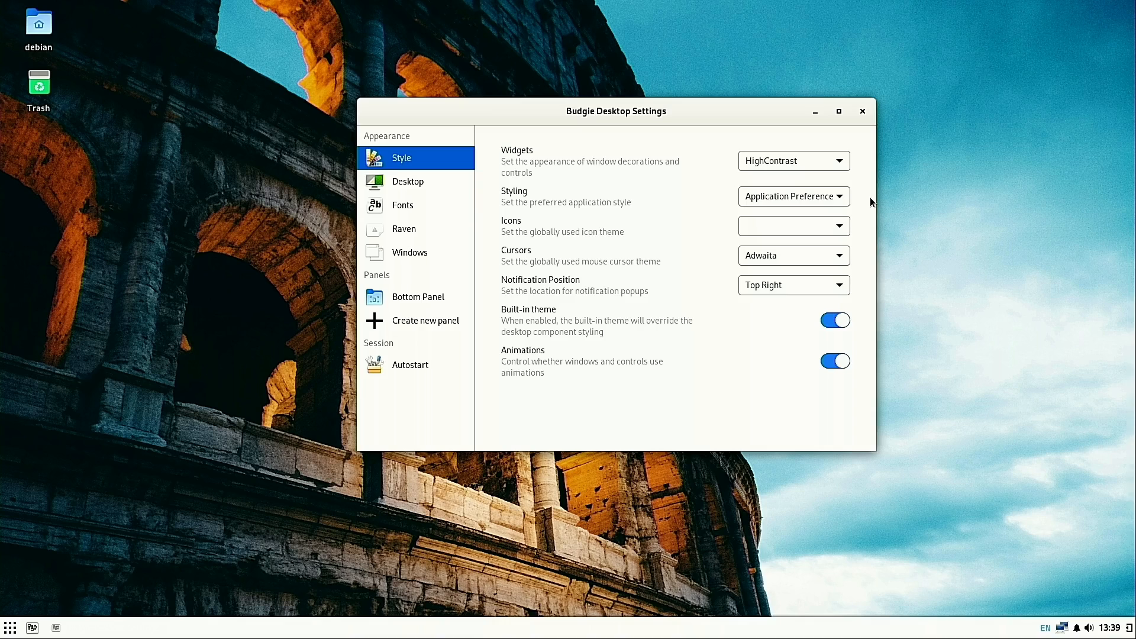
mouse_move(750, 177)
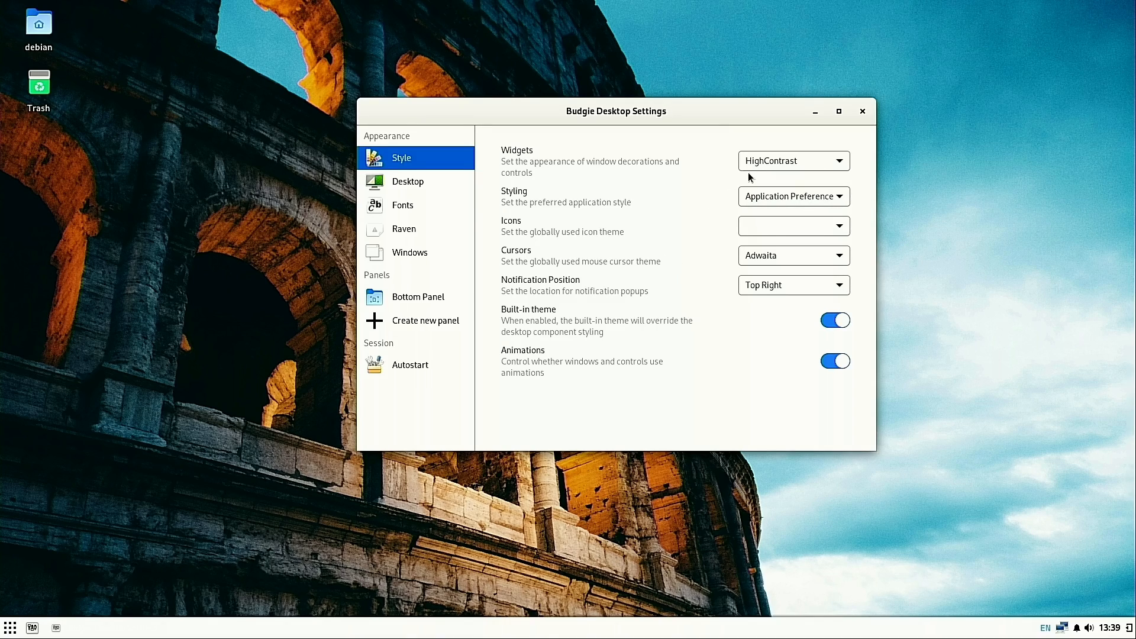
mouse_move(756, 220)
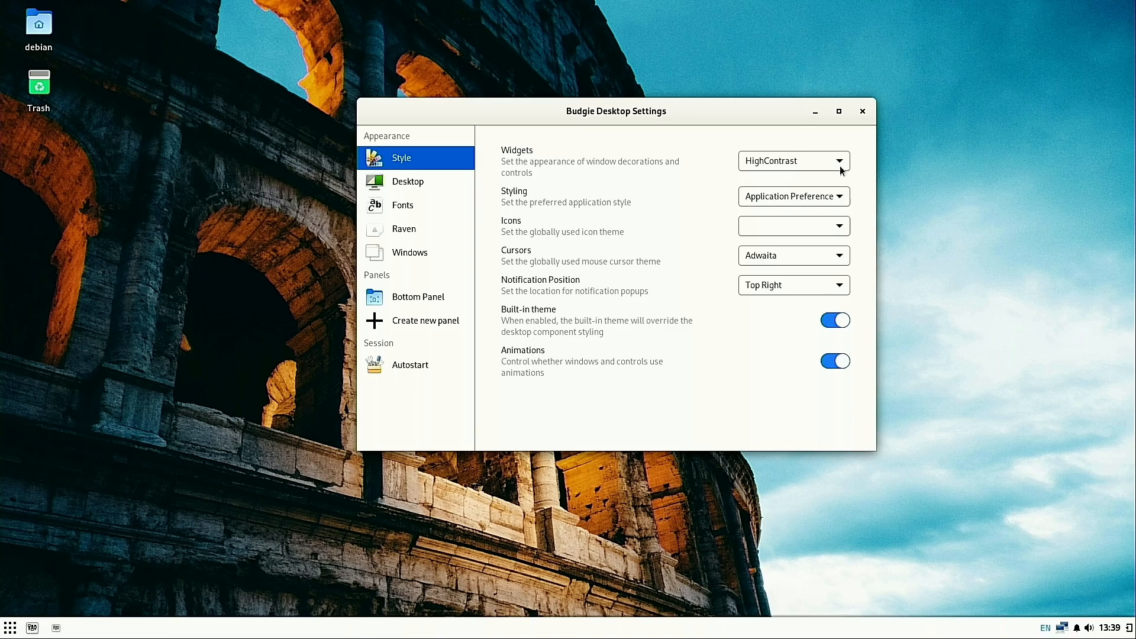
Step: Drag the settings window's title bar to reposition it, with HighContrast applied
drag(615, 111, 709, 100)
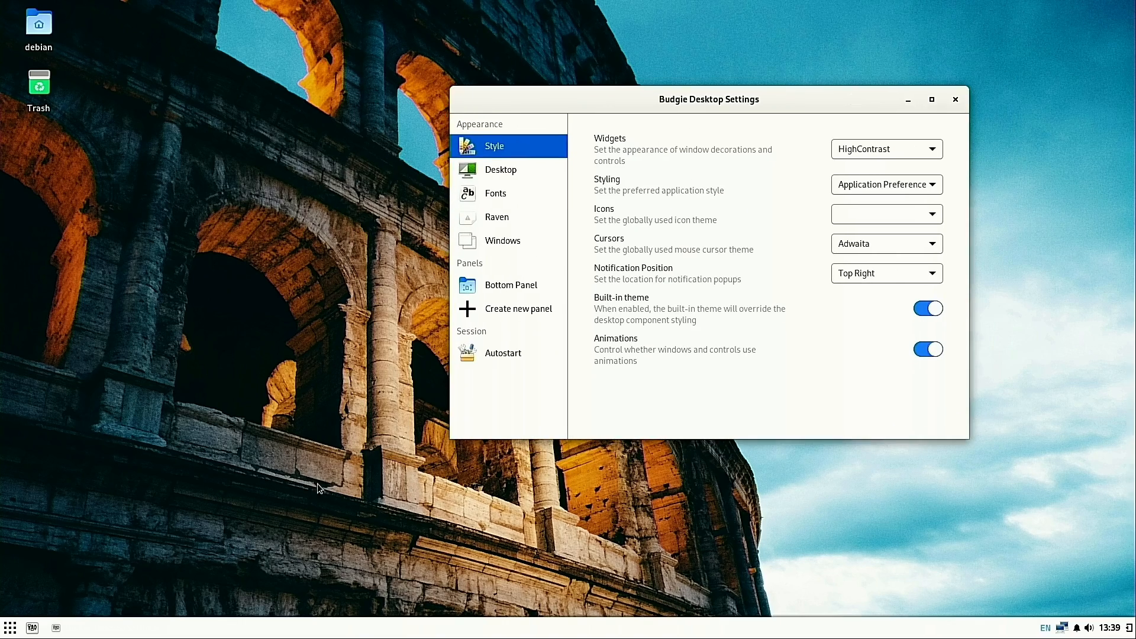
drag(708, 99, 614, 180)
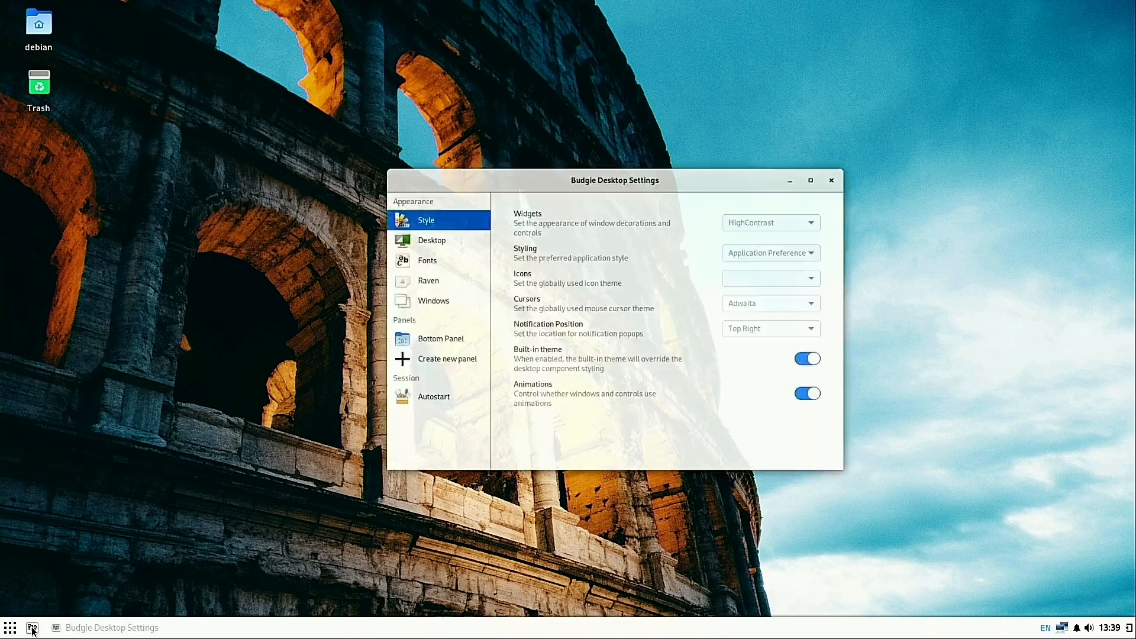
Step: Run 'gsettings reset org.gnome.desktop.interface gtk-theme' in a terminal, then exit
click(32, 627)
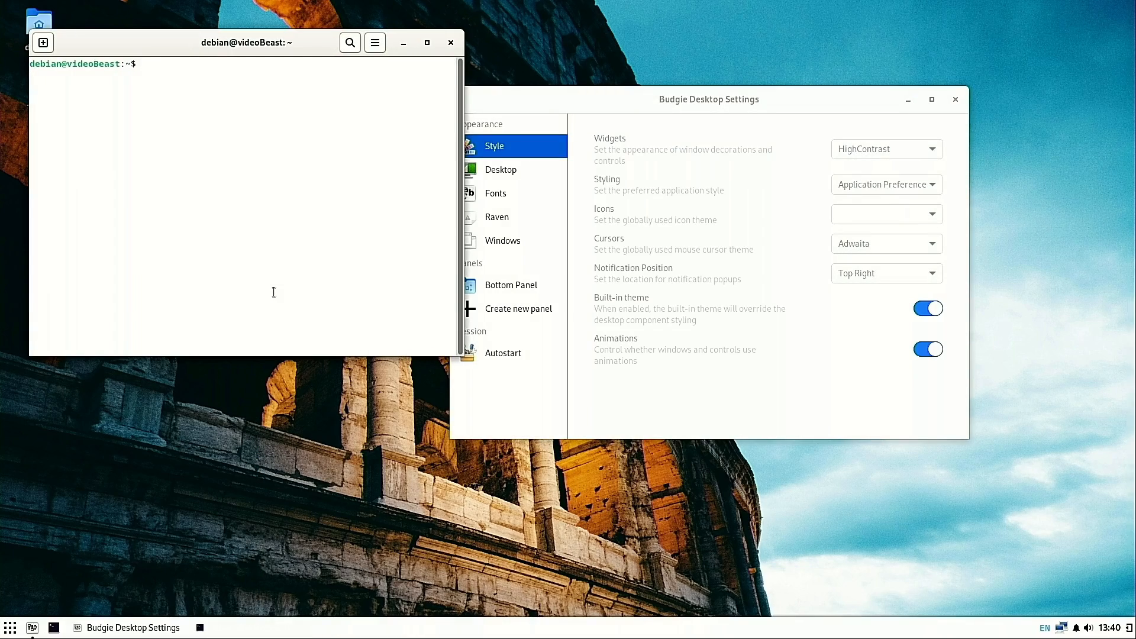
text(g)
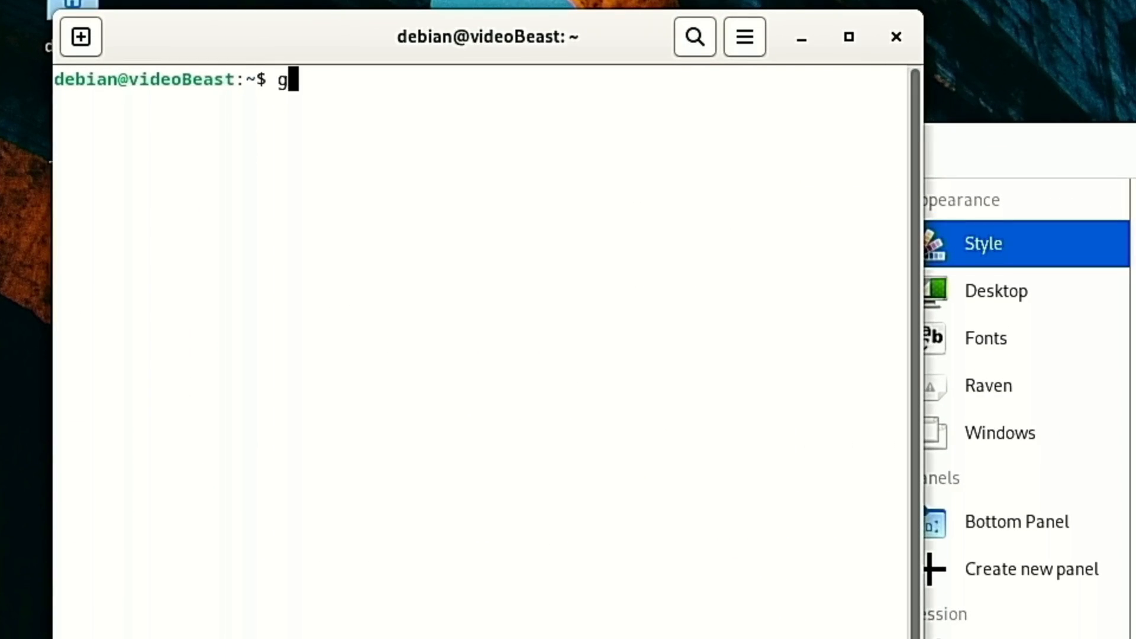
text(settings)
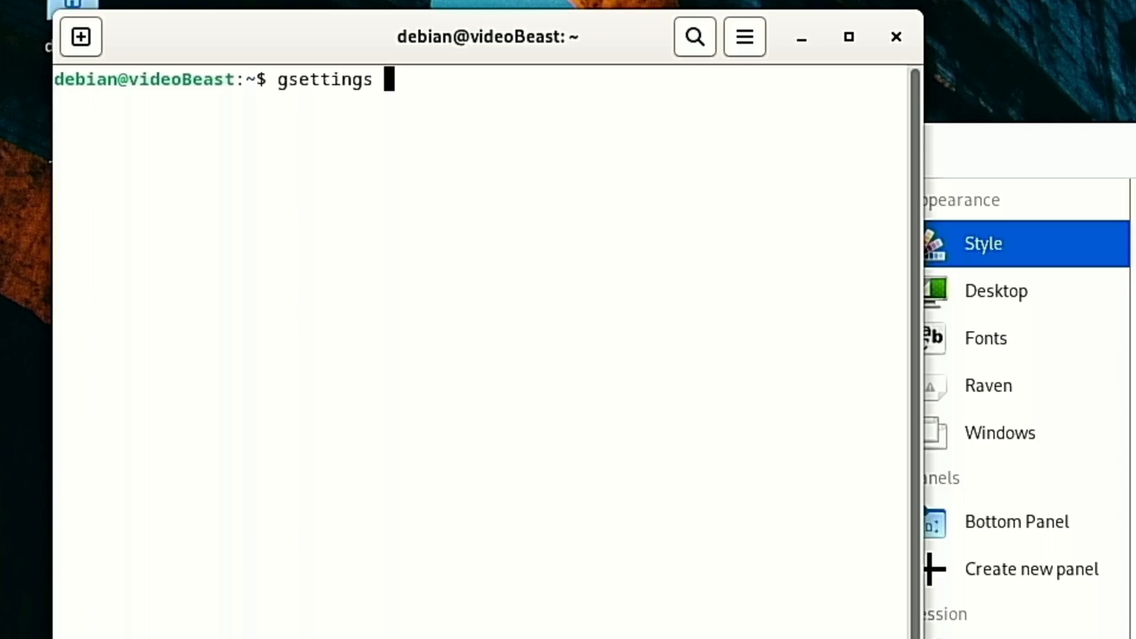
text(reset)
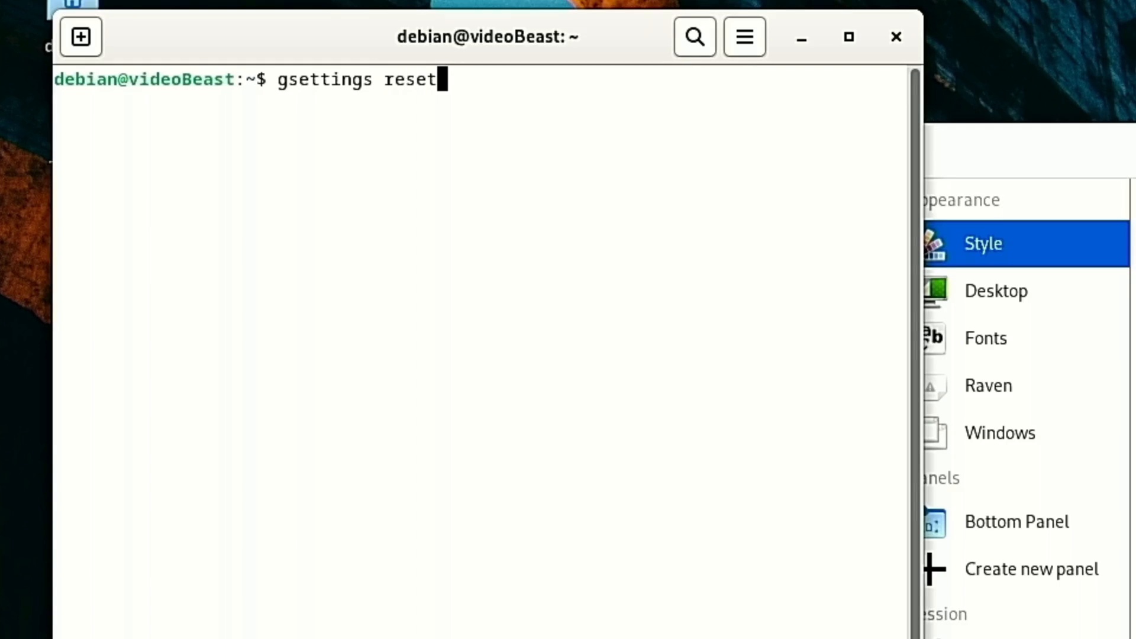
text(org)
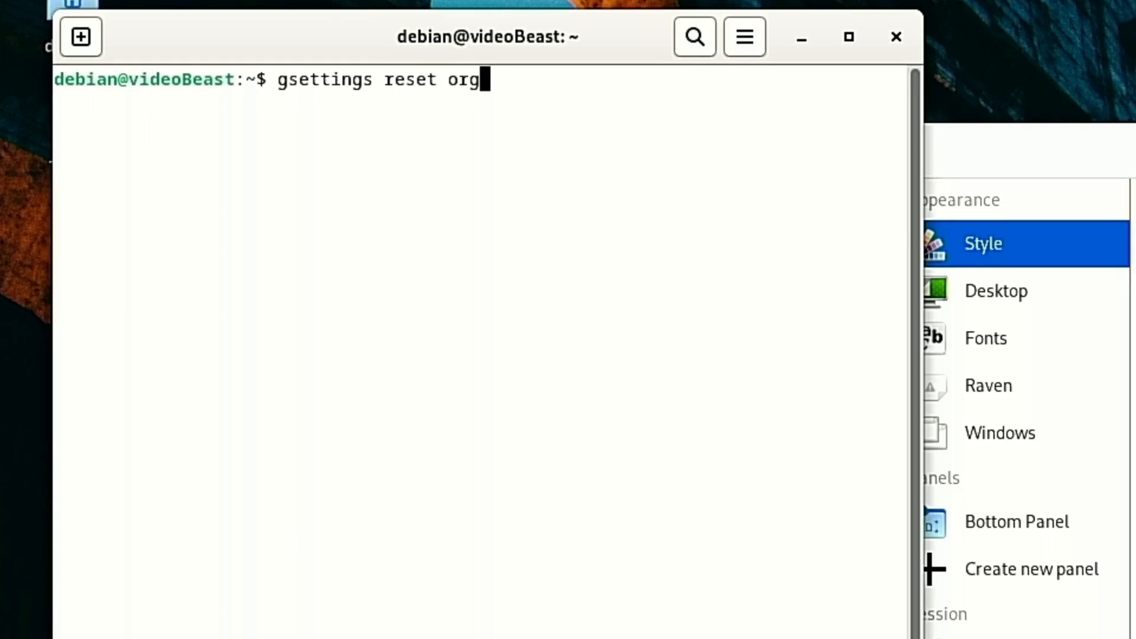
text(.gnome)
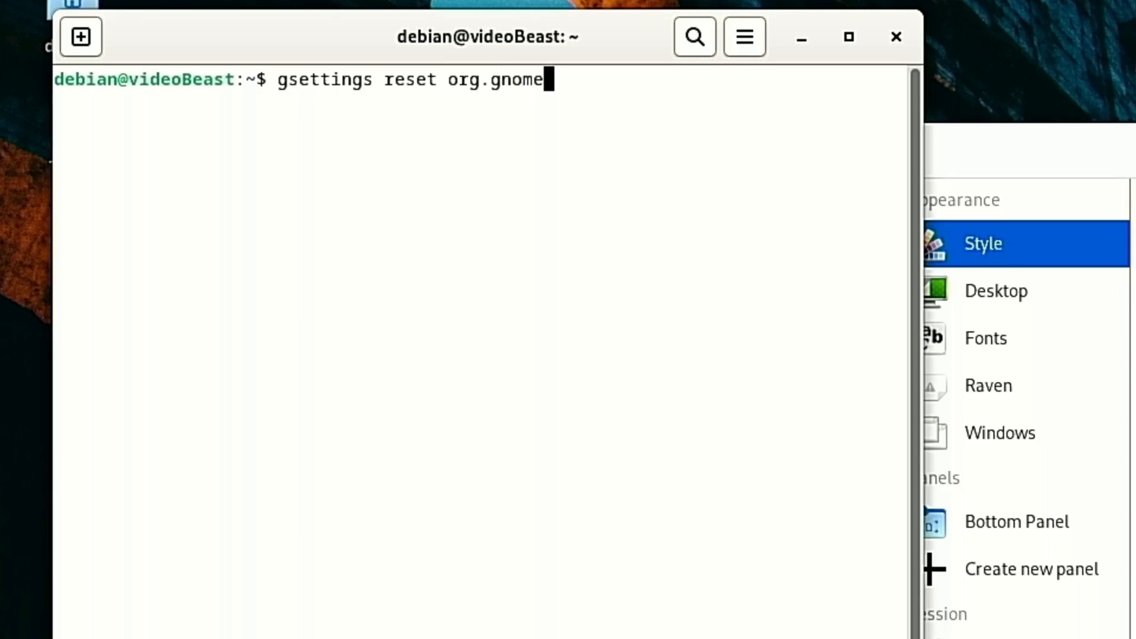
text(.de)
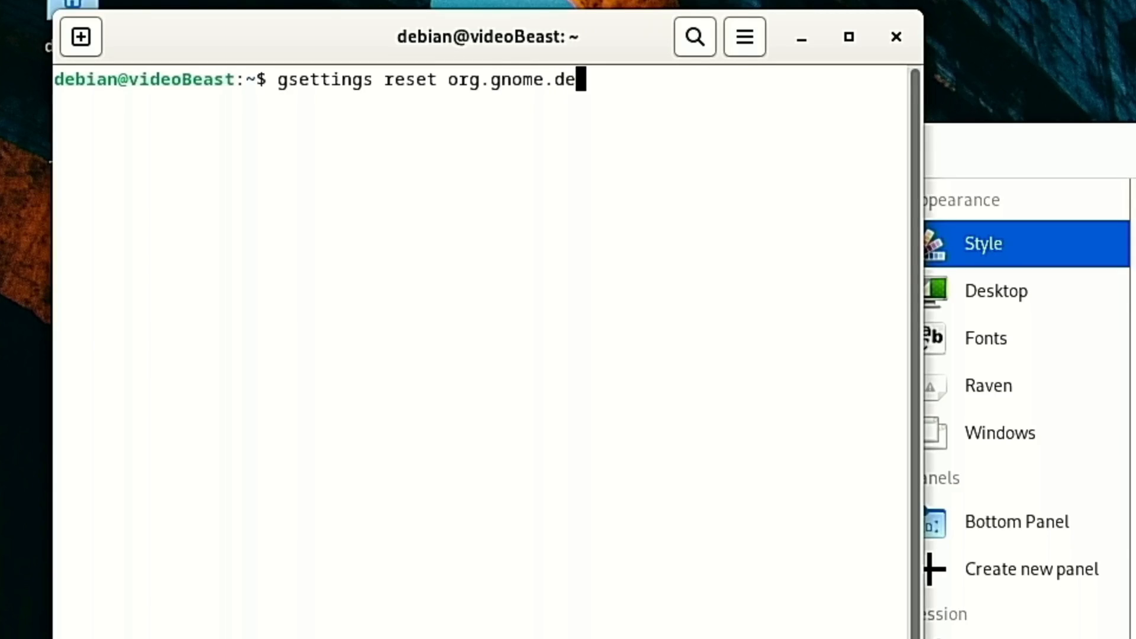
text(sktop)
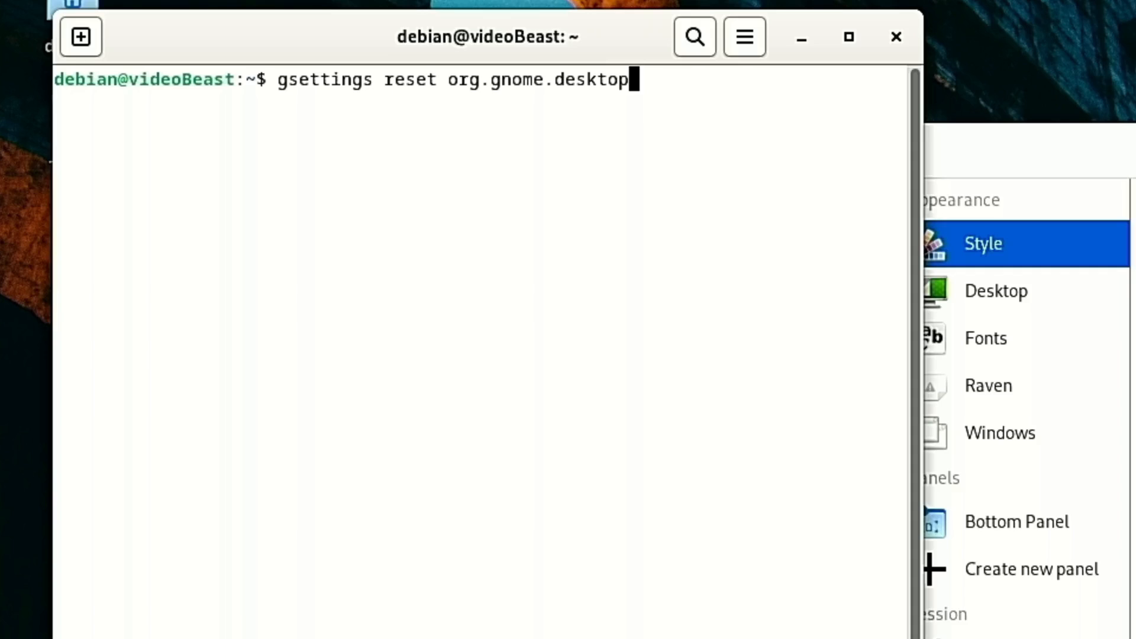
text(.interfa)
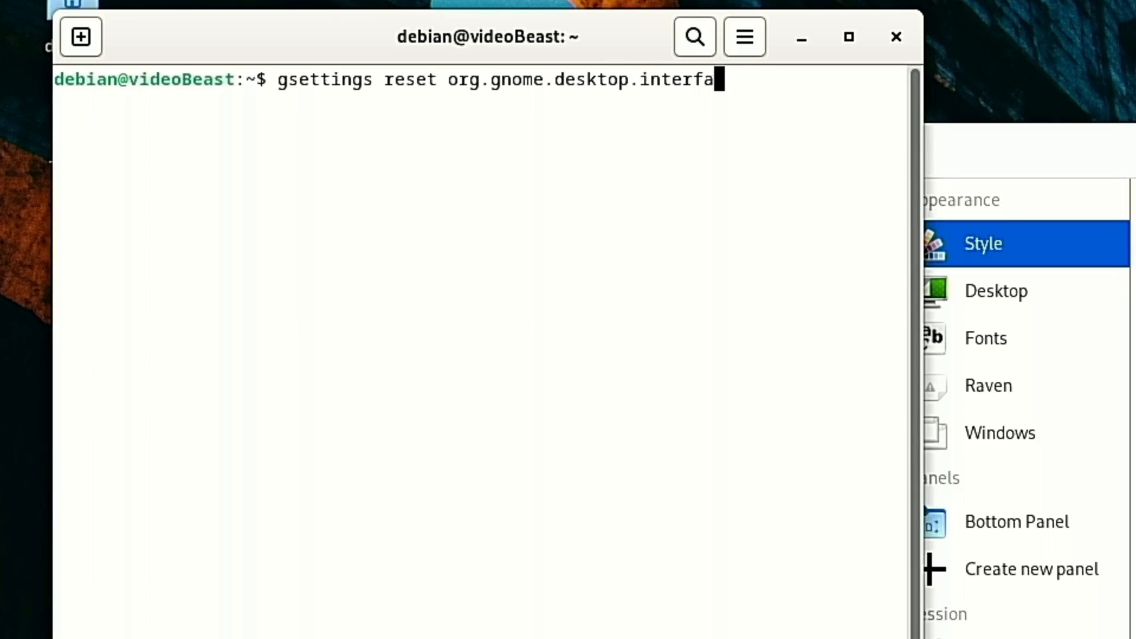
text(ce)
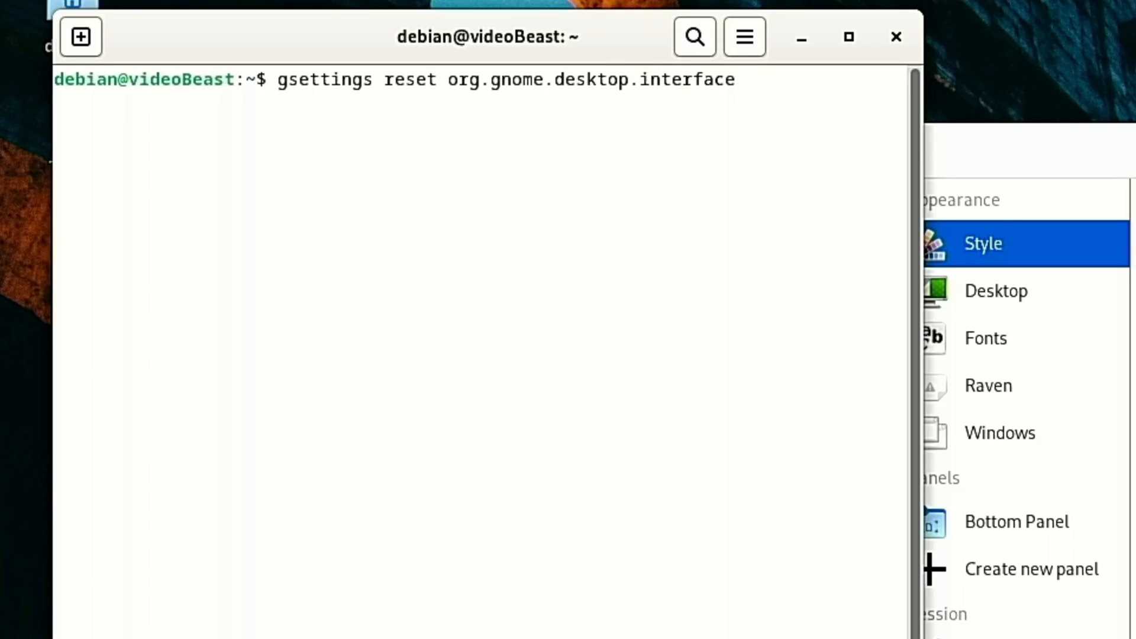
text(gtk-theme)
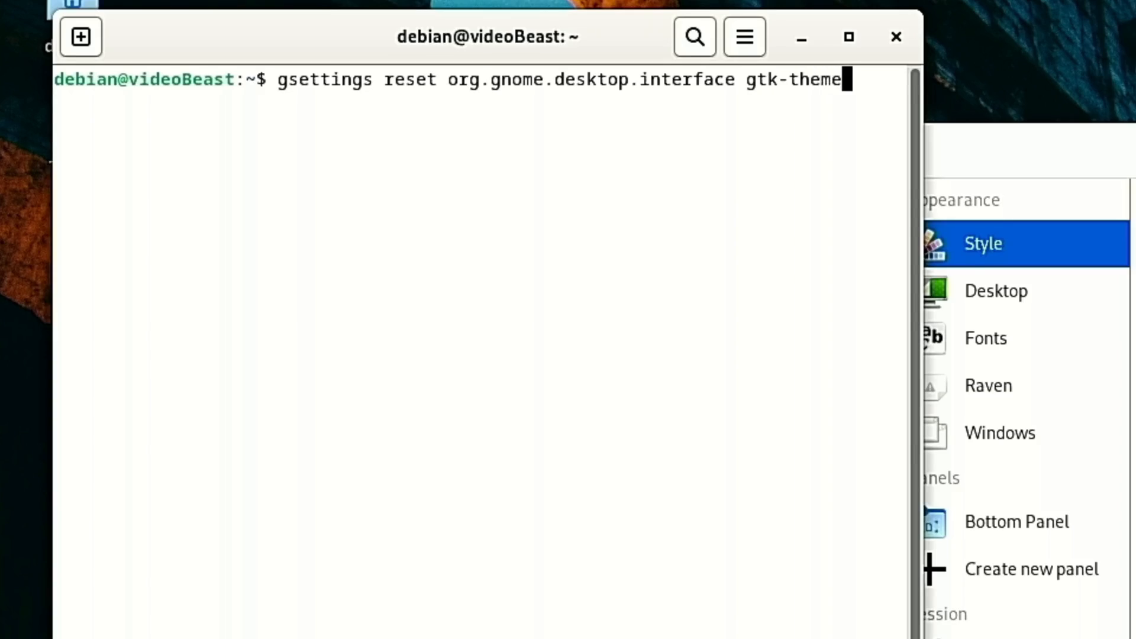
text(exi)
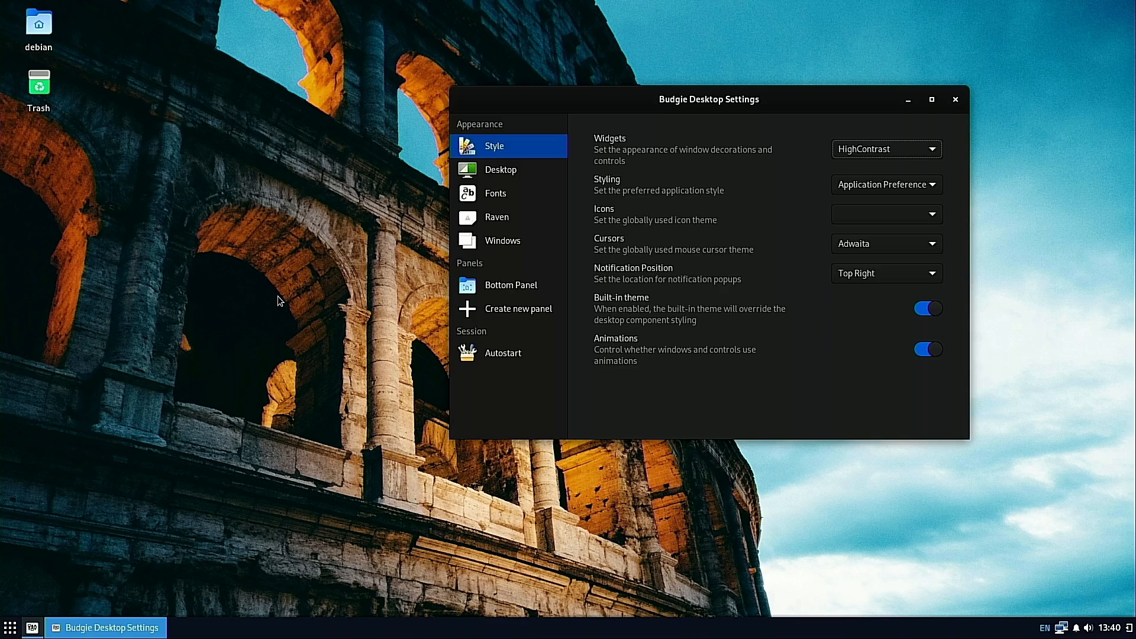
mouse_move(813, 439)
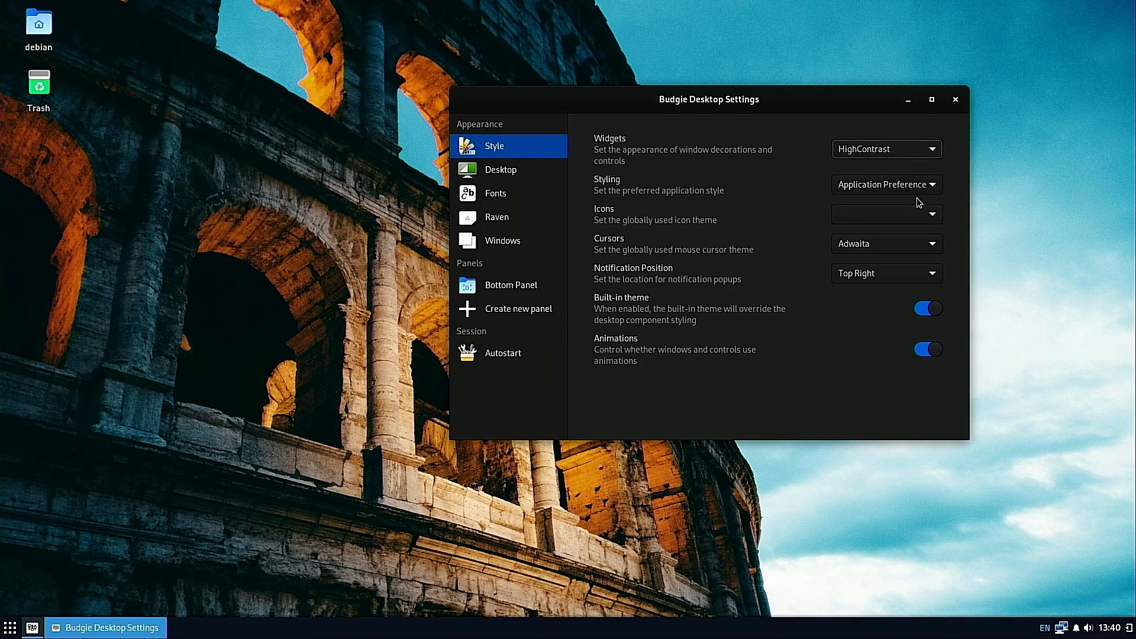
Step: Close the Budgie Desktop Settings window, leaving only the wallpaper
click(885, 215)
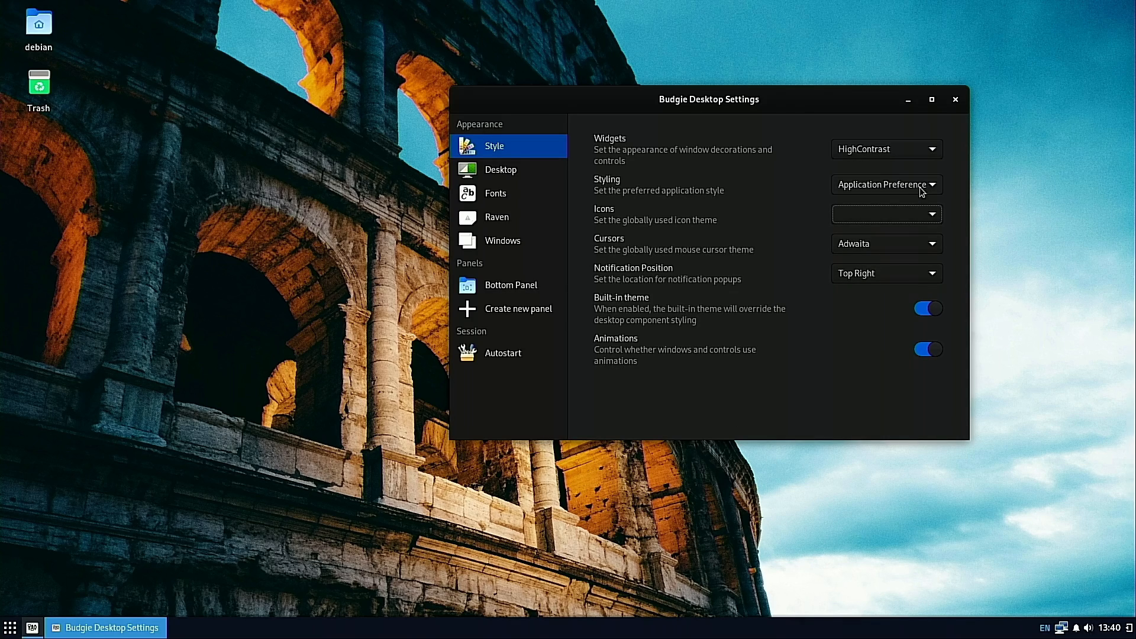
mouse_move(910, 328)
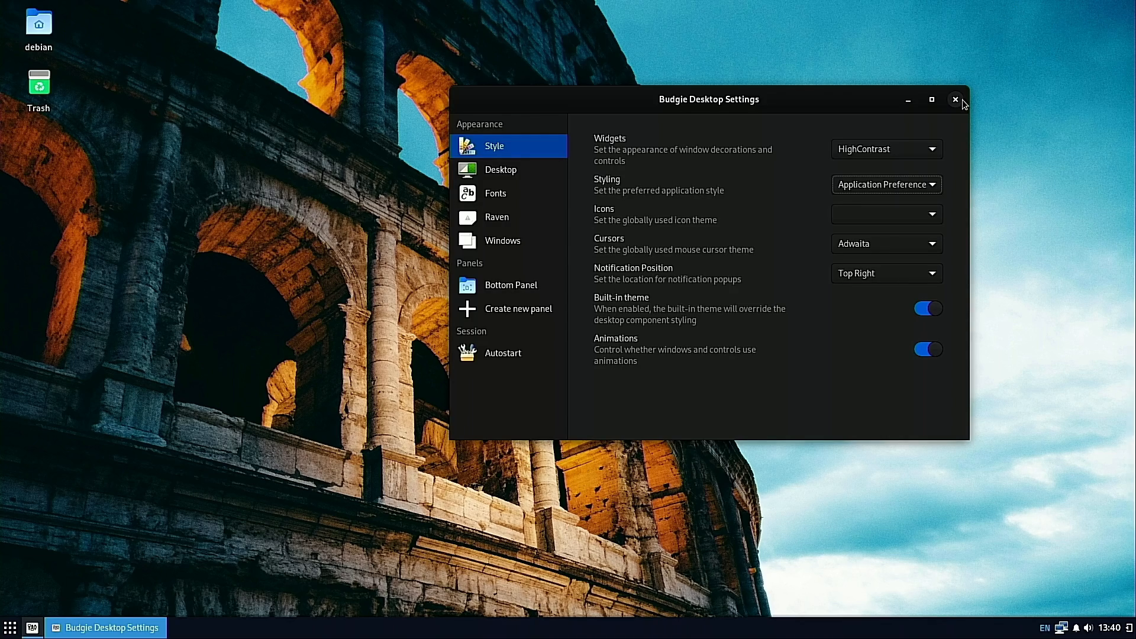
click(955, 100)
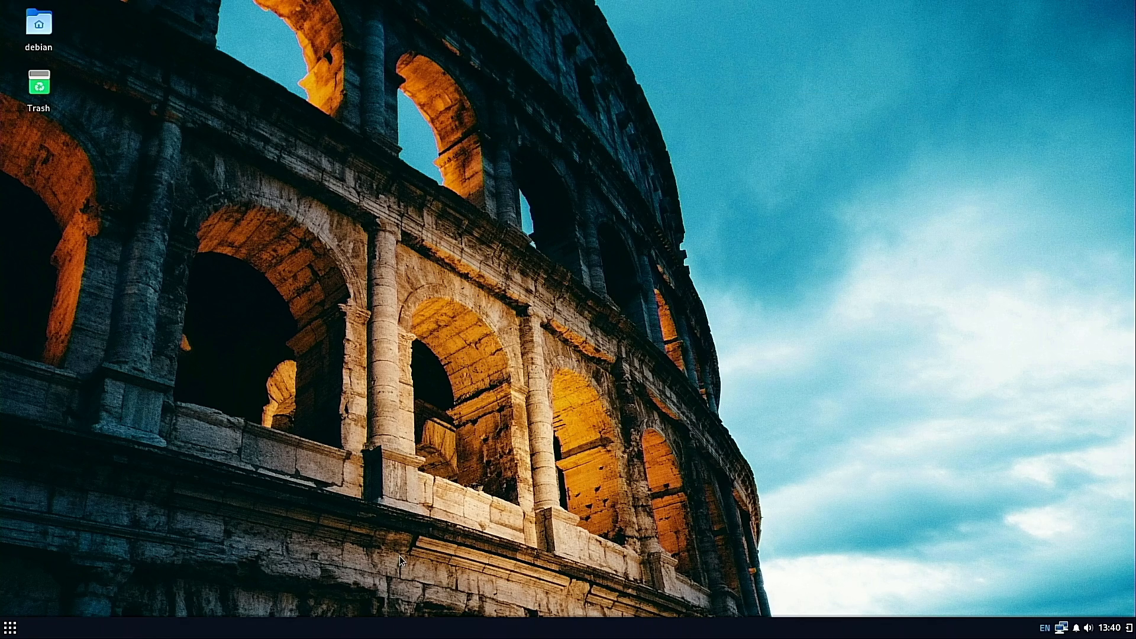
Step: Run 'sudo apt search gtk-theme' in a maximized terminal and read the listed theme packages
click(11, 626)
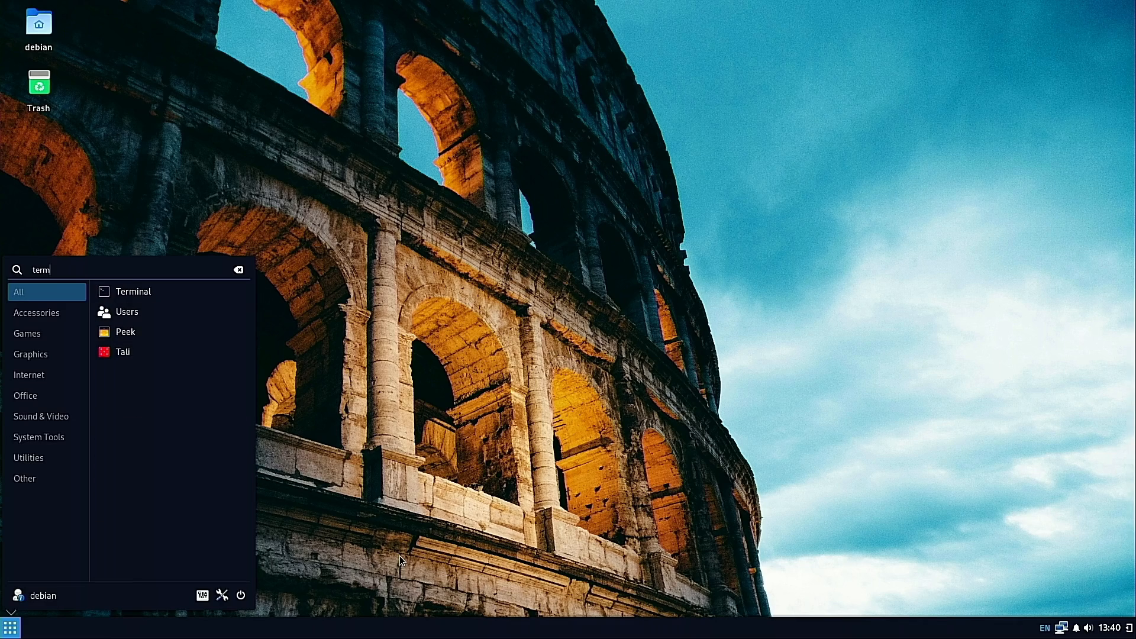
click(133, 291)
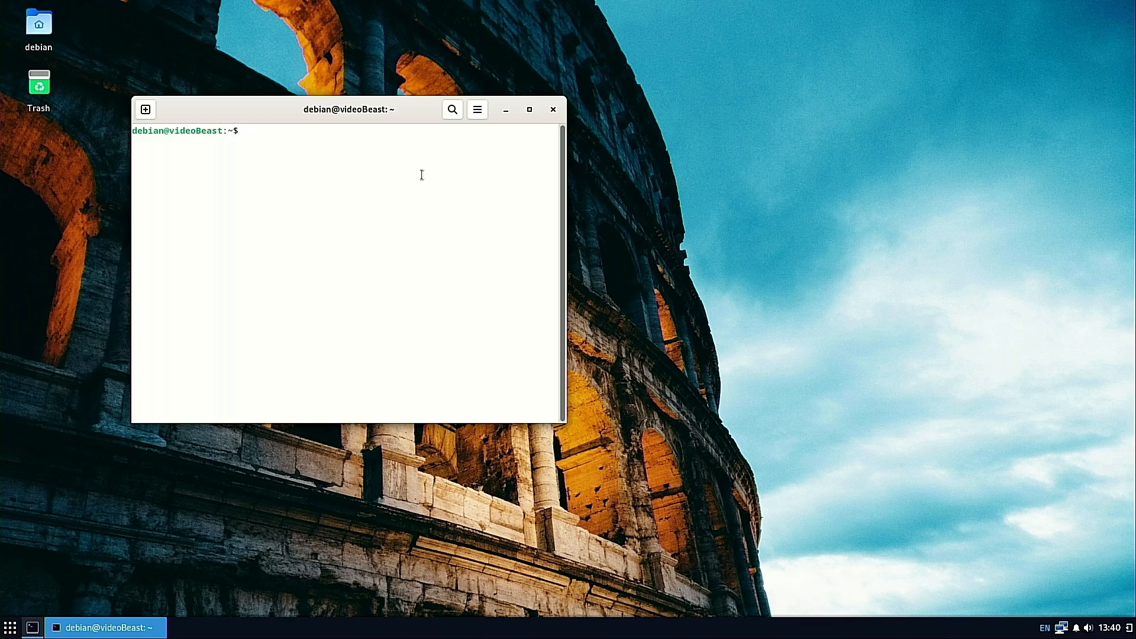
text(sudo apt)
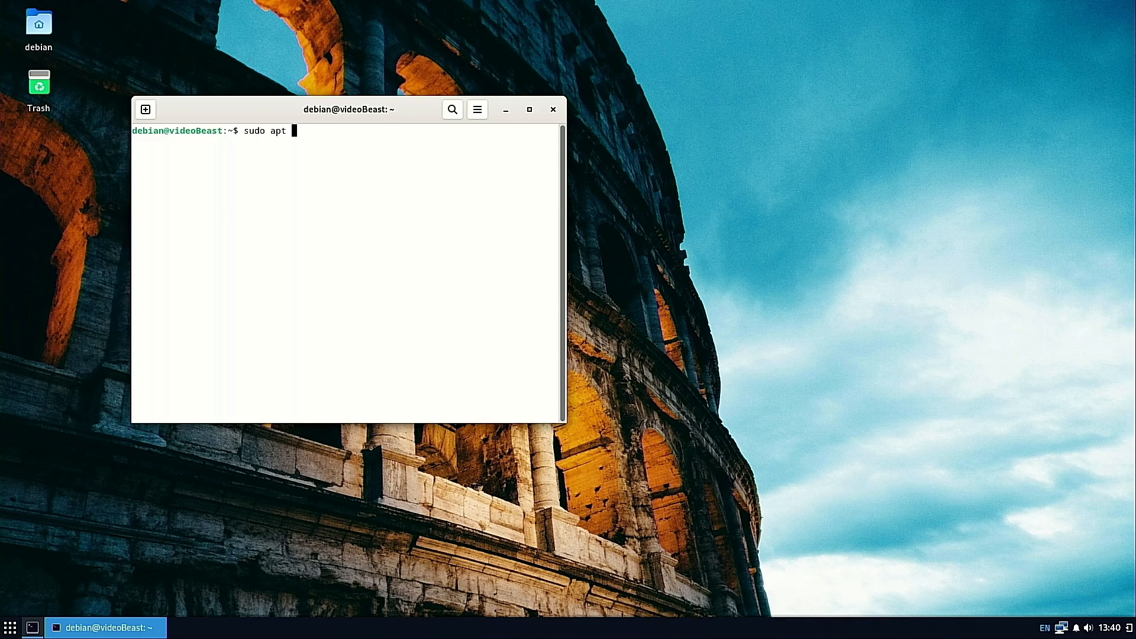
text(search)
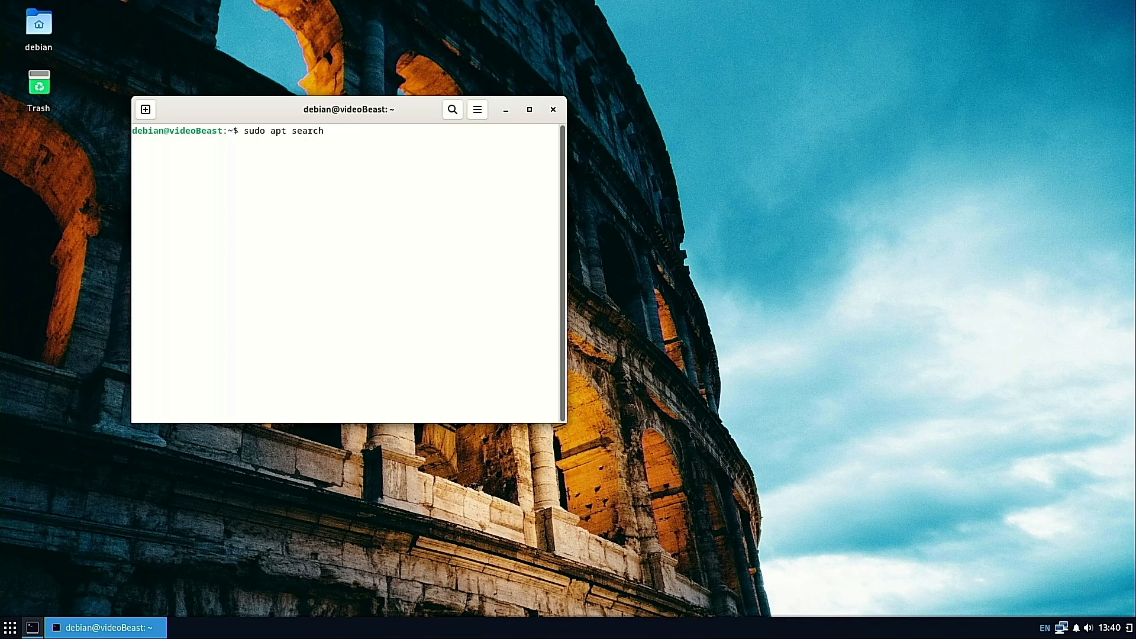
text(gtk-theme)
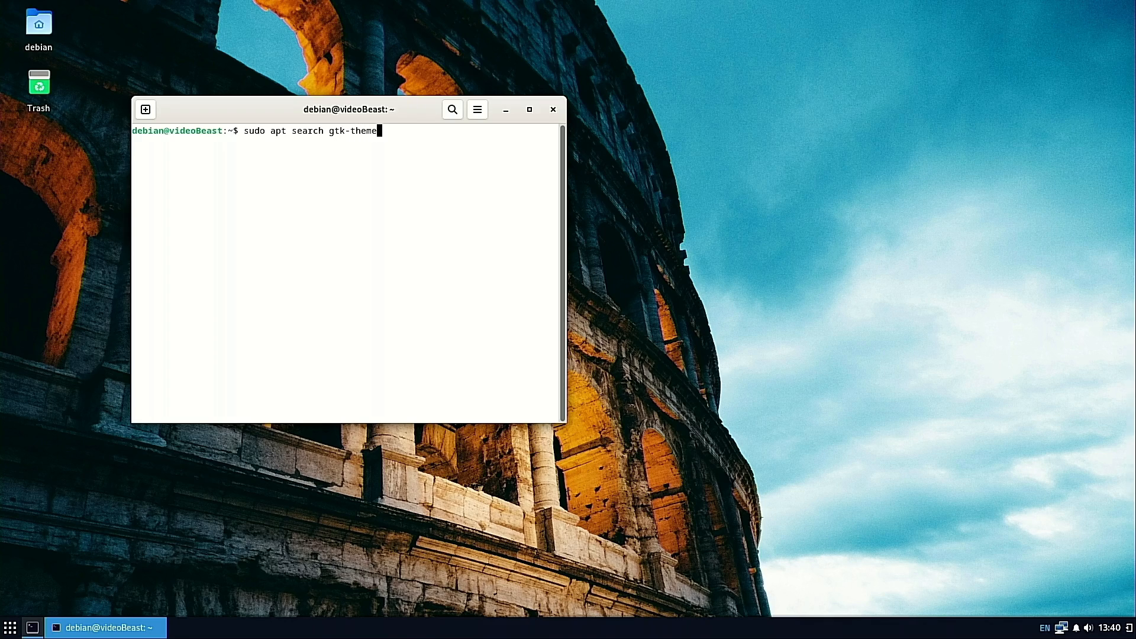
key(Return)
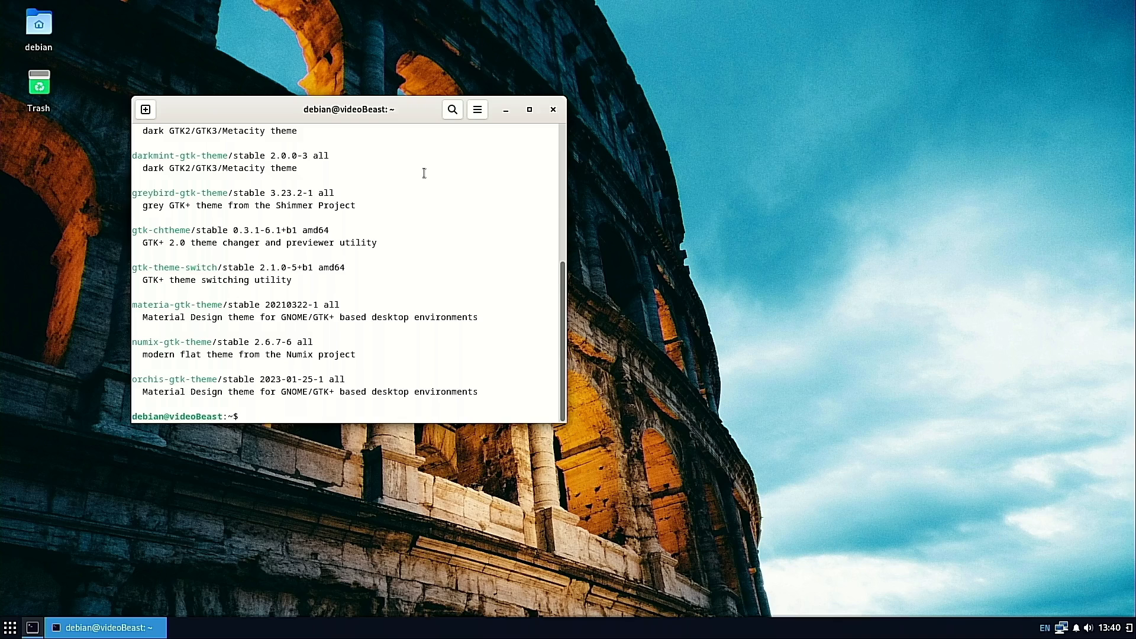
click(529, 109)
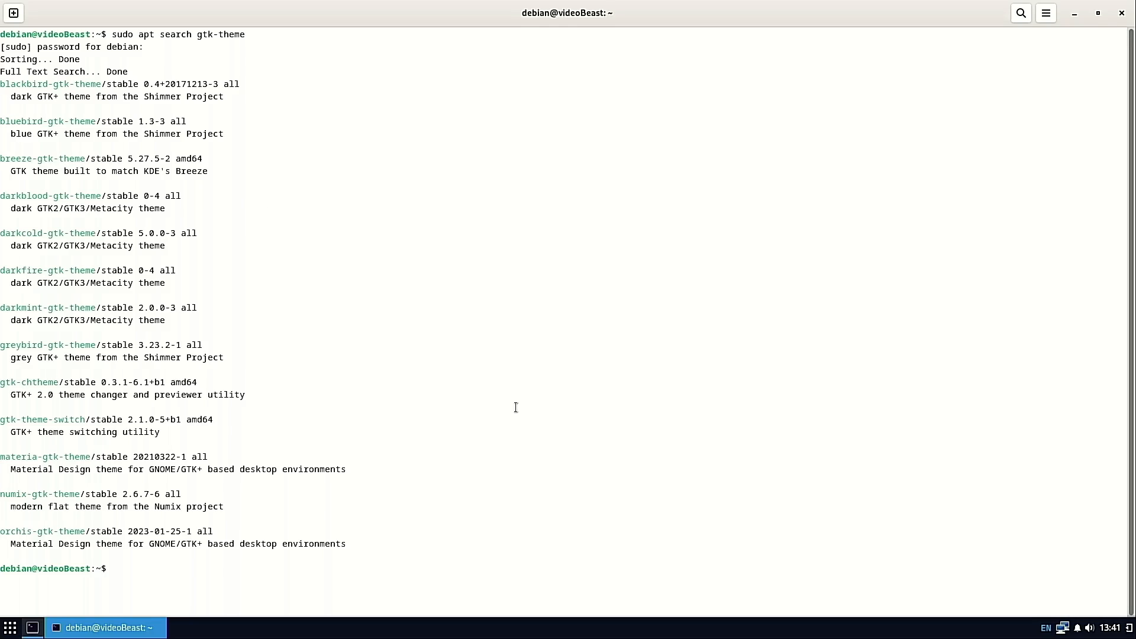
mouse_move(535, 341)
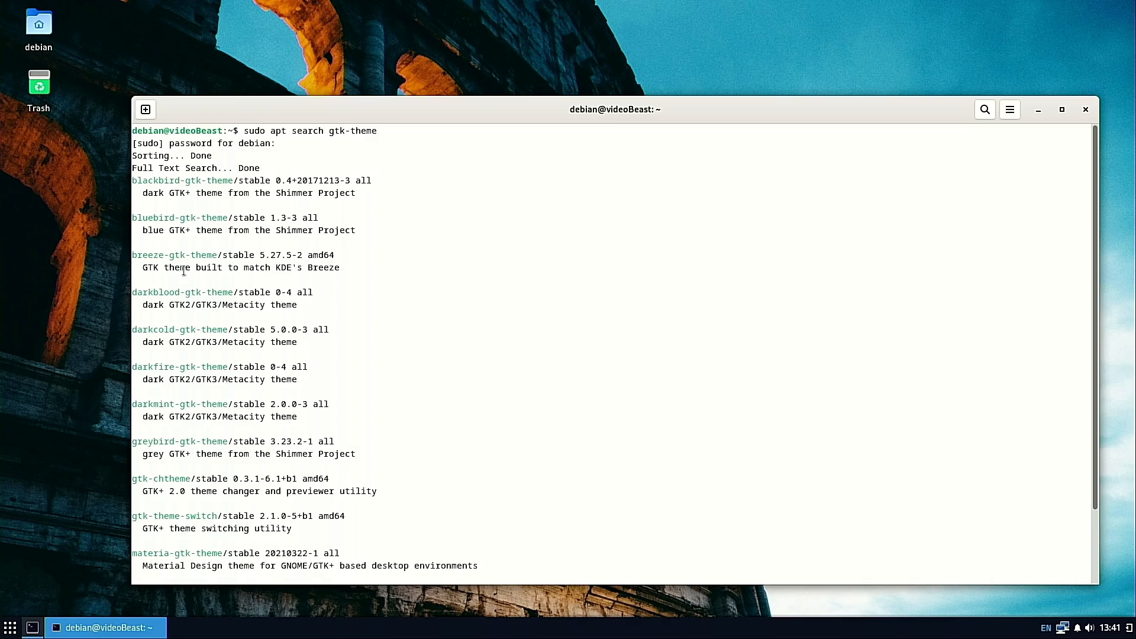
scroll(down, 3)
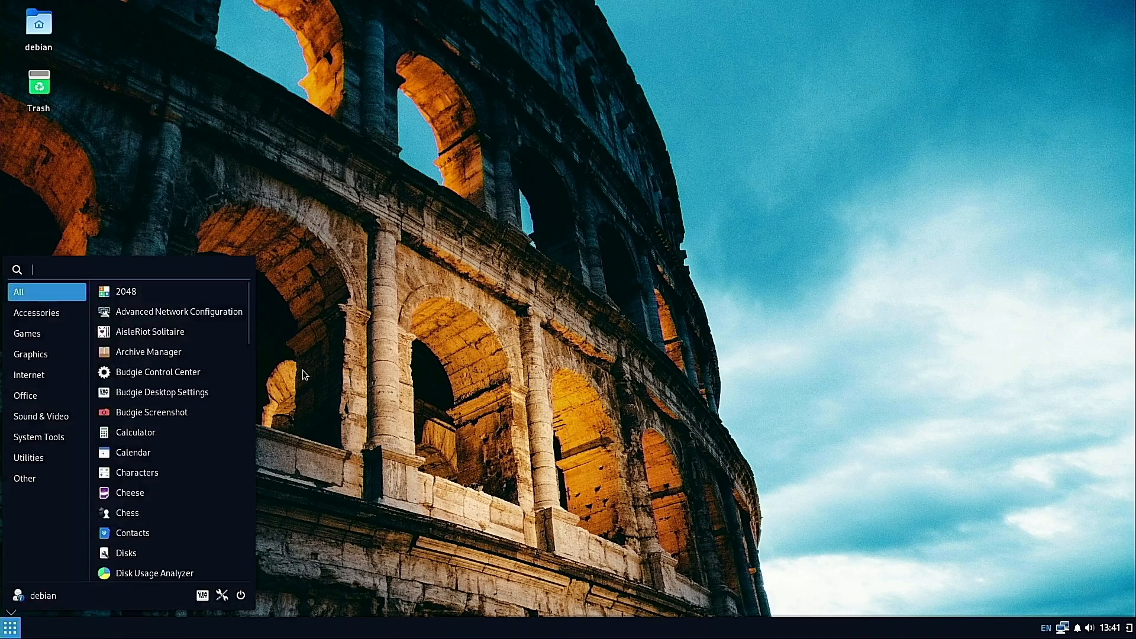
Step: Launch Synaptic from a 'syn' menu search, authenticate, and dismiss the Quick Introduction
text(syn)
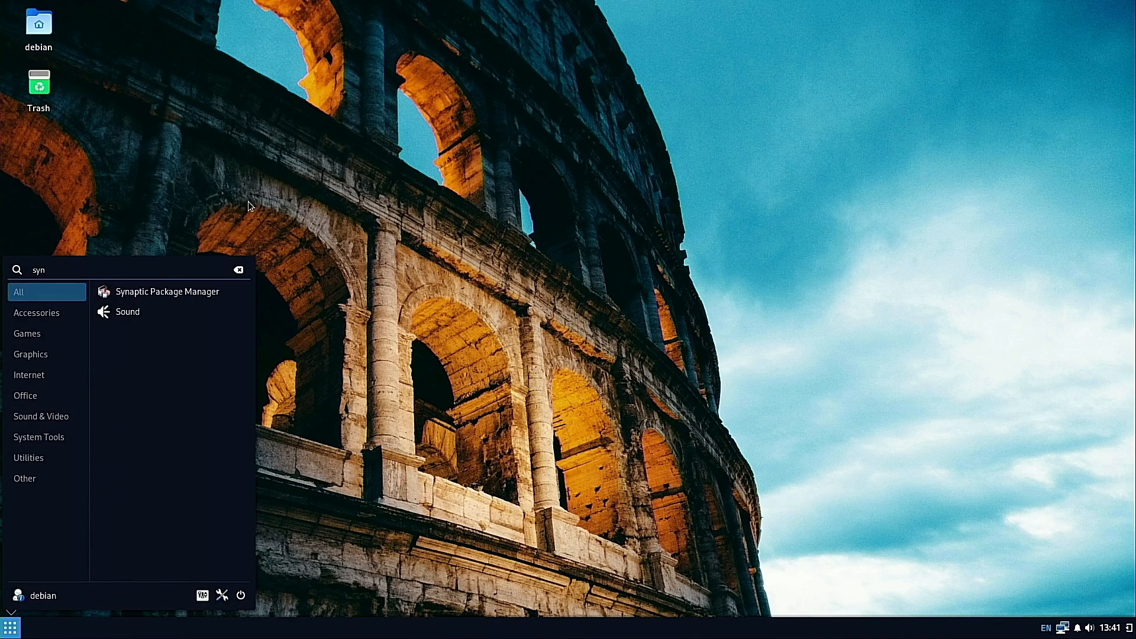
click(165, 291)
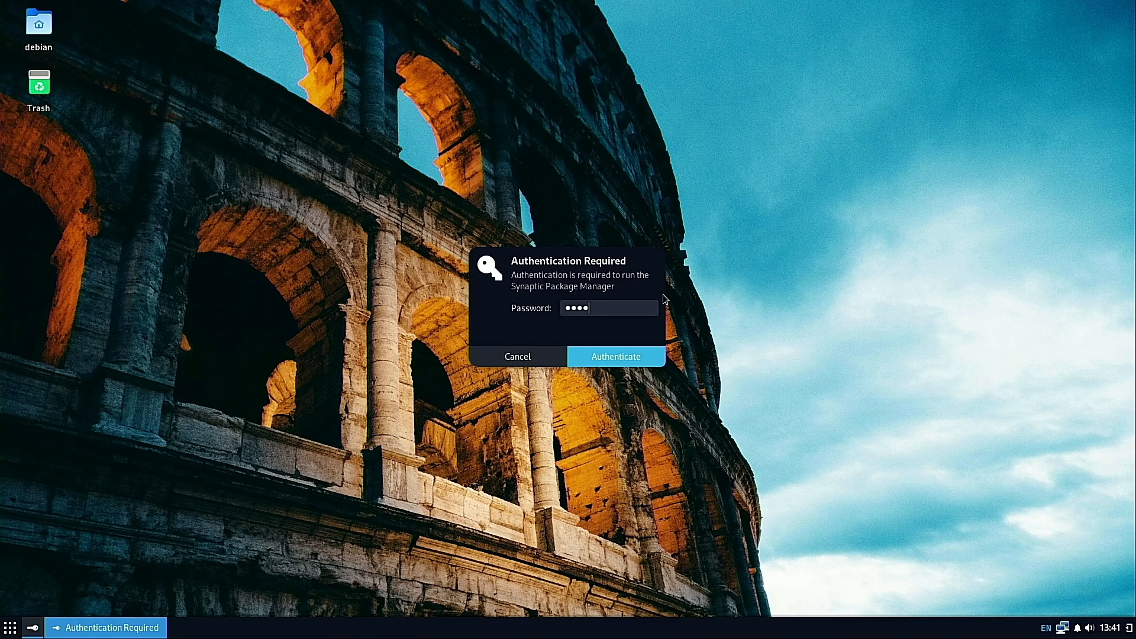
click(616, 356)
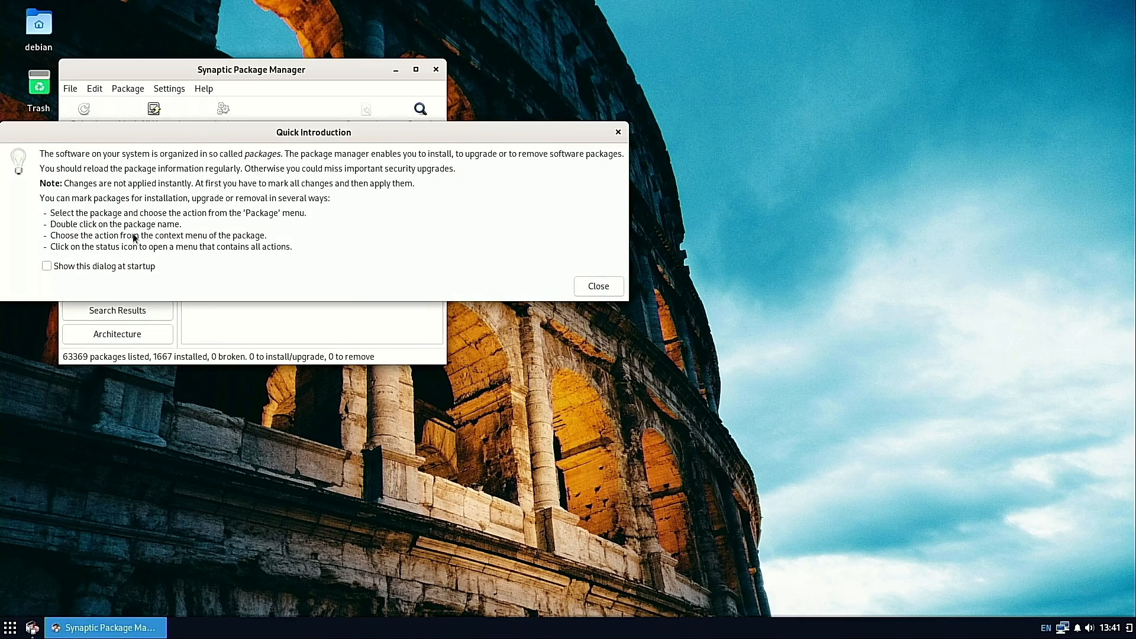
click(596, 285)
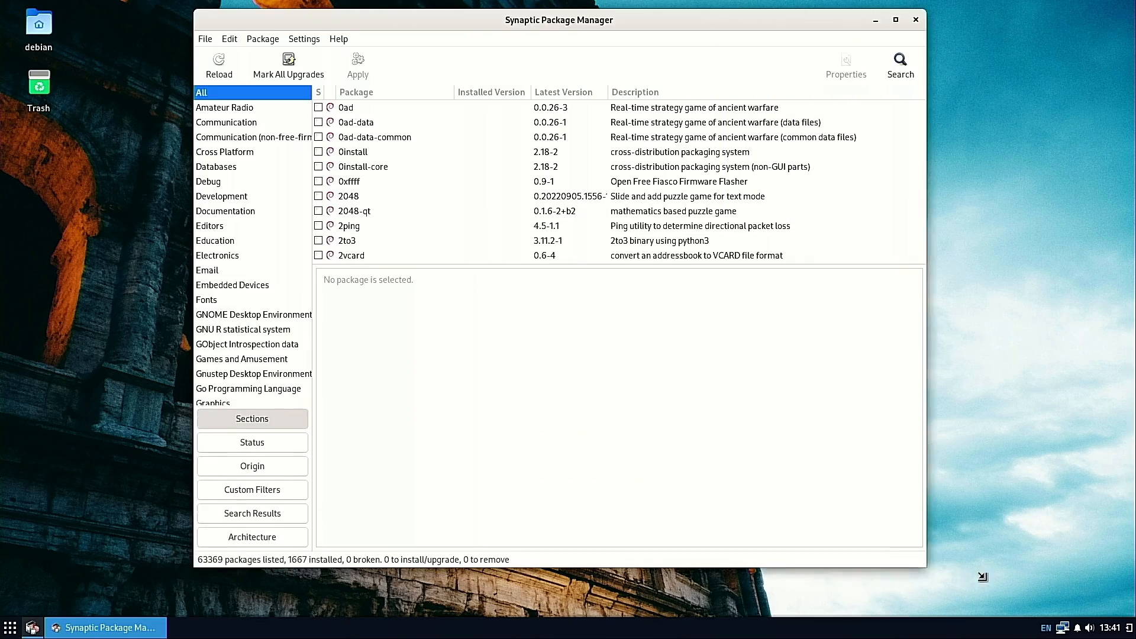
Step: Search Synaptic for 'gtk-theme', listing 13 packages, and bring up actions for numix-gtk-theme
click(899, 65)
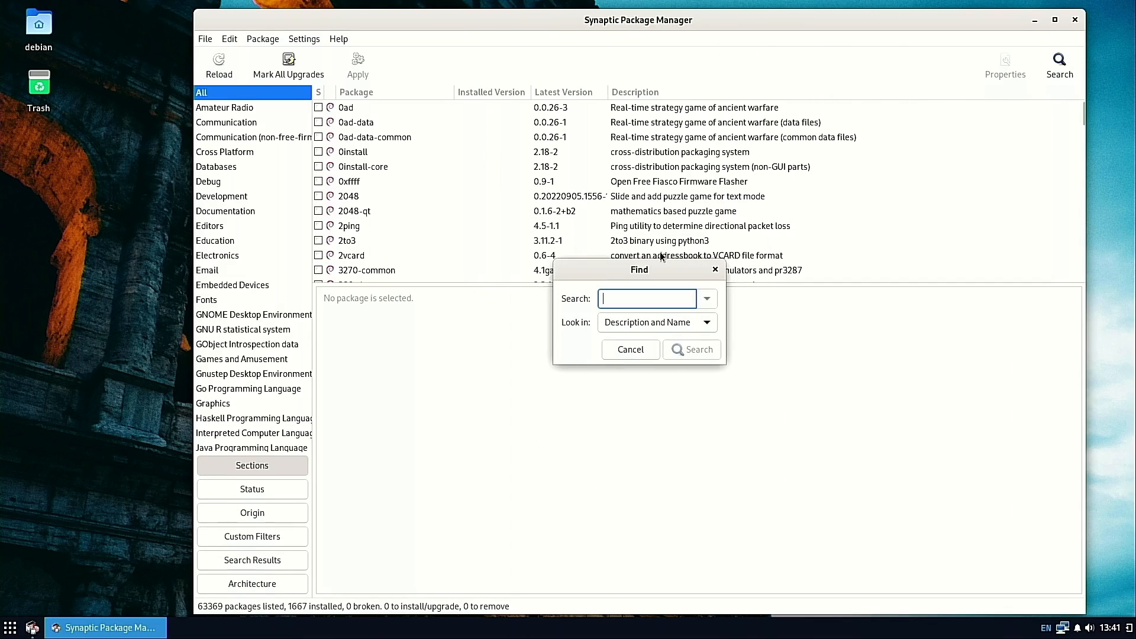
text(gtk-theme)
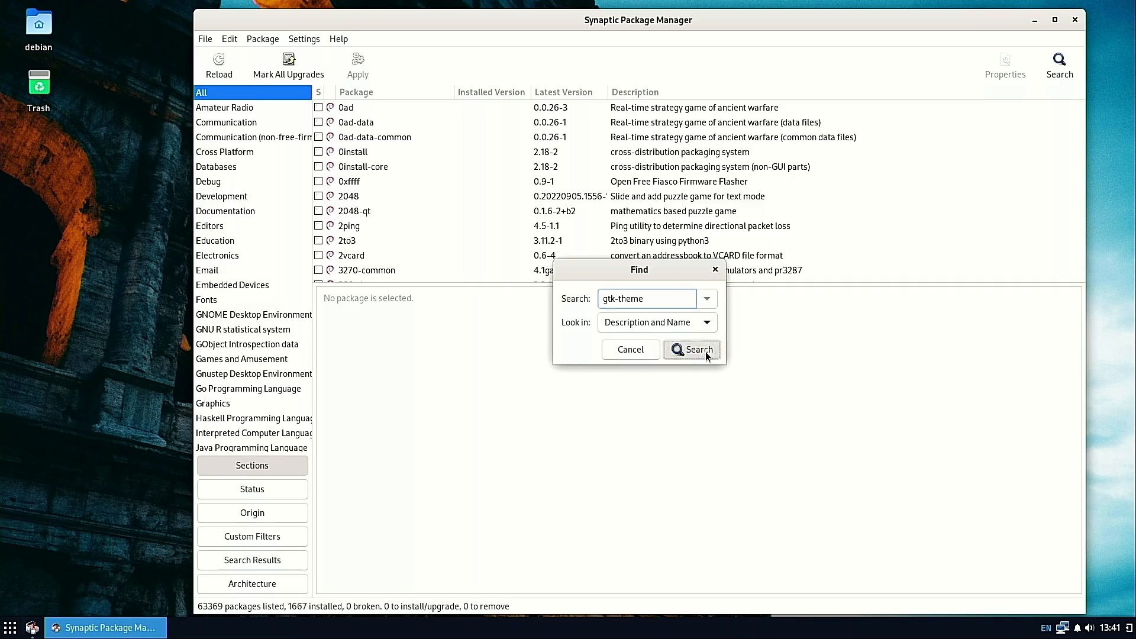
click(691, 349)
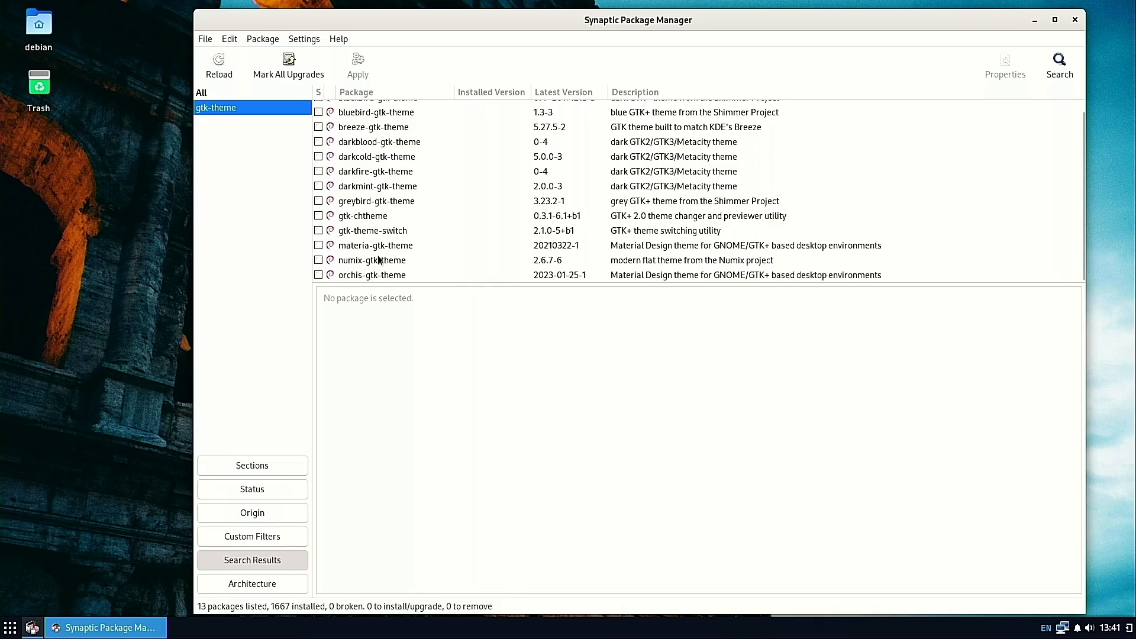
right_click(372, 259)
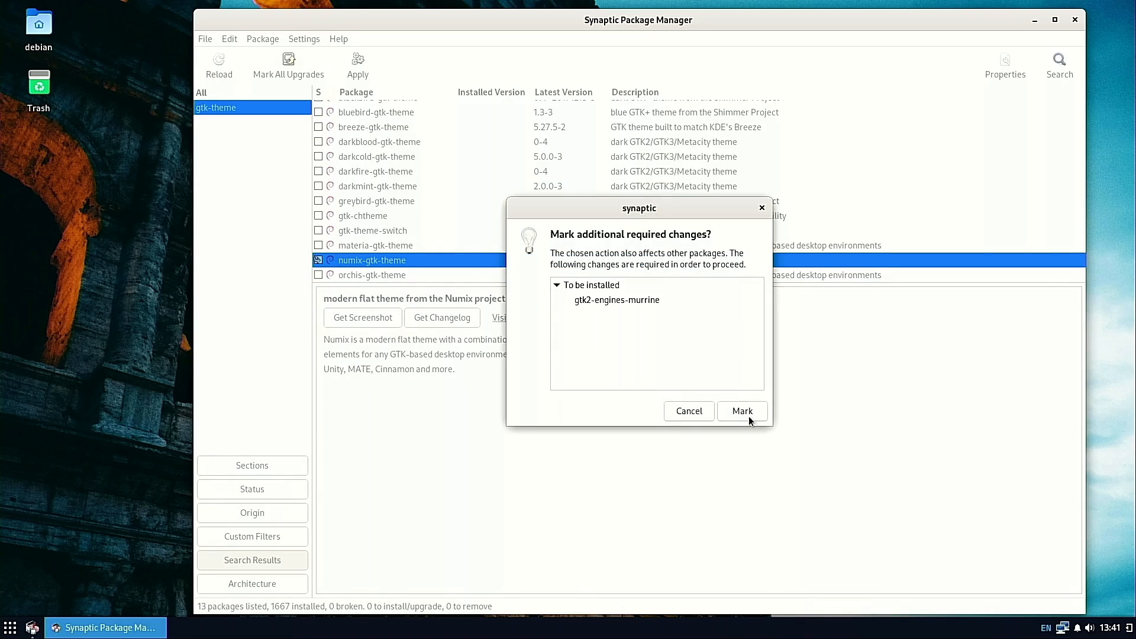
Step: Mark numix (with its gtk2-engines-murrine dependency), greybird and orchis GTK themes for installation
click(742, 411)
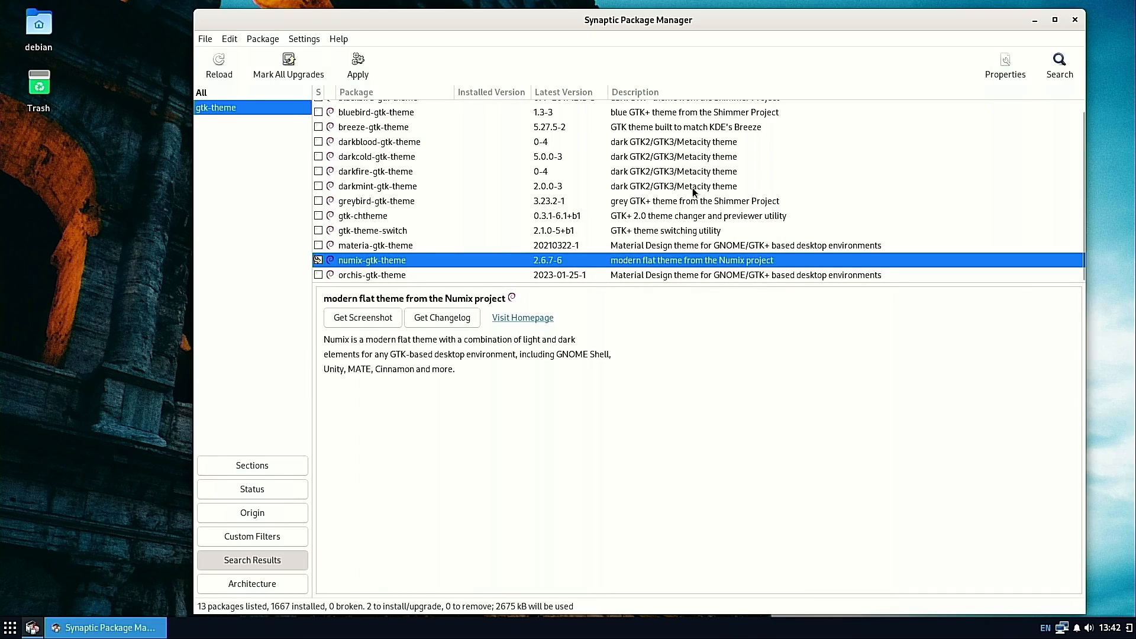
mouse_move(321, 161)
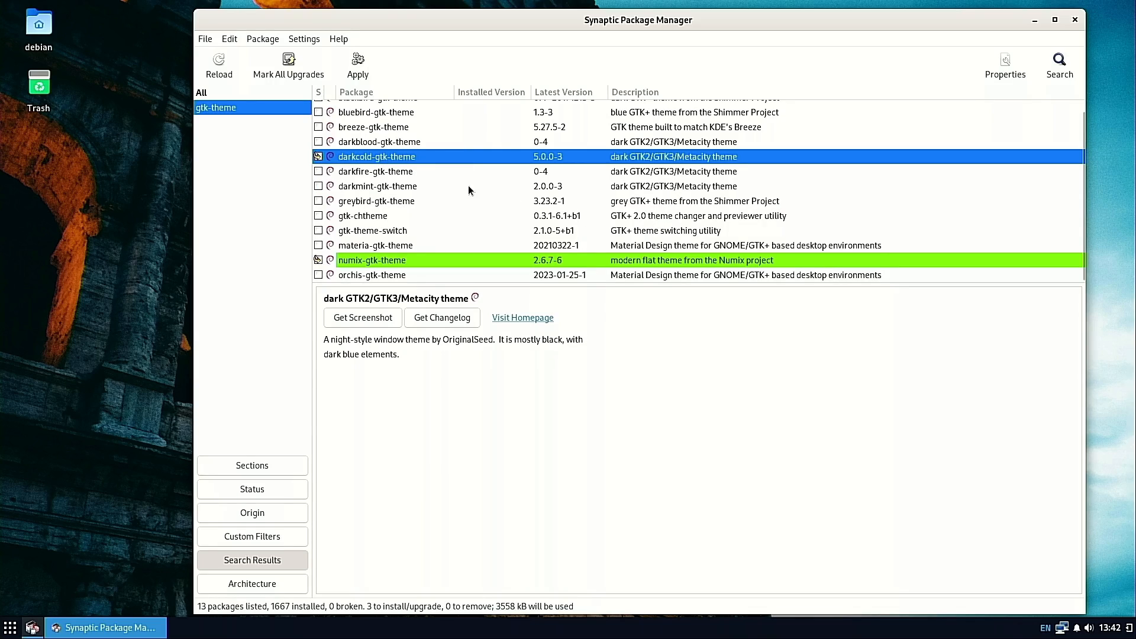
click(377, 201)
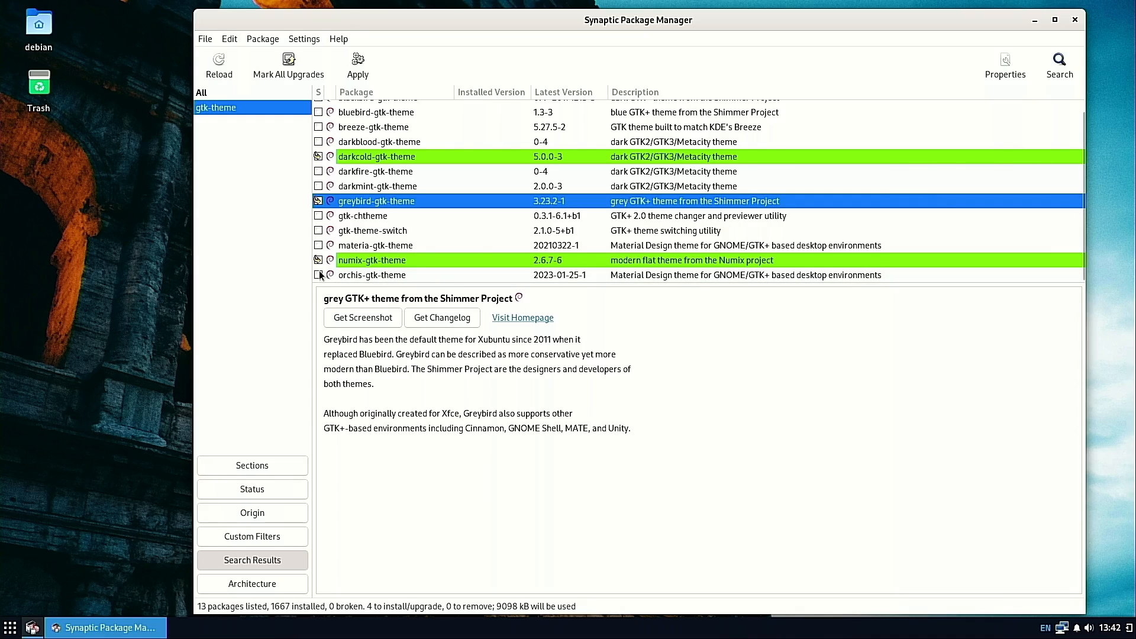
click(371, 275)
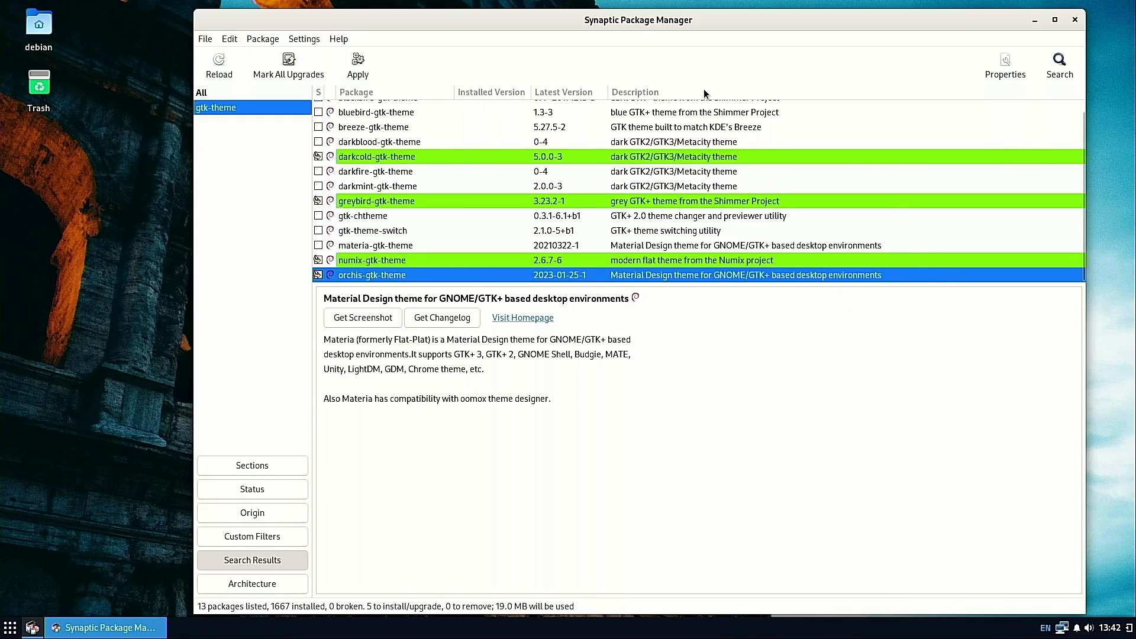
click(1057, 65)
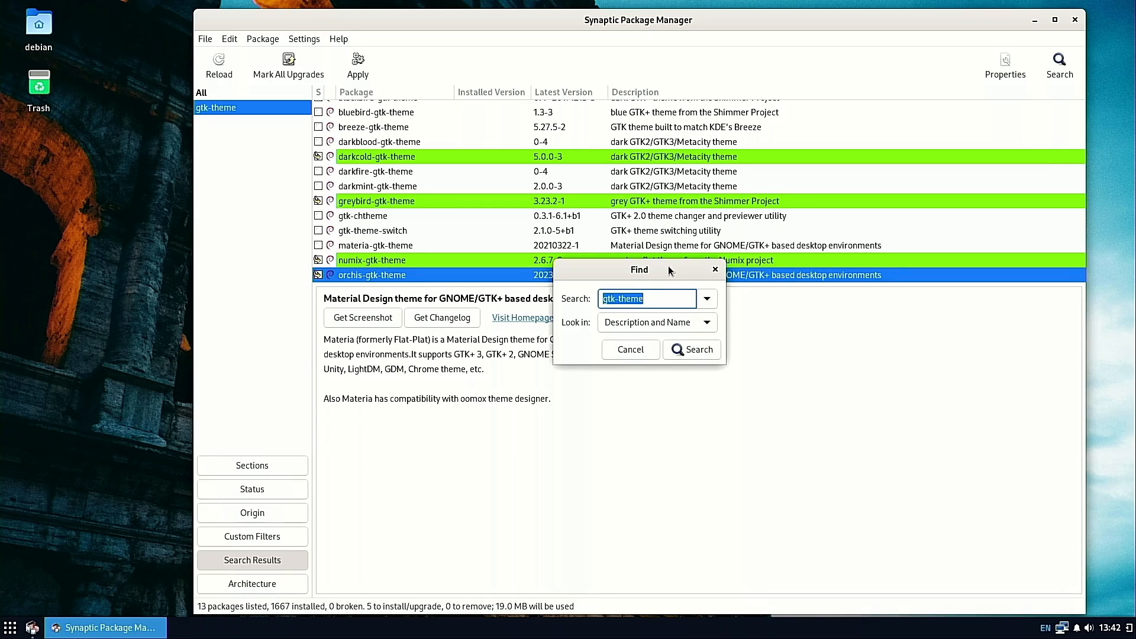
Step: Search Synaptic for "icon" and scroll through the icon-theme results
text(icon)
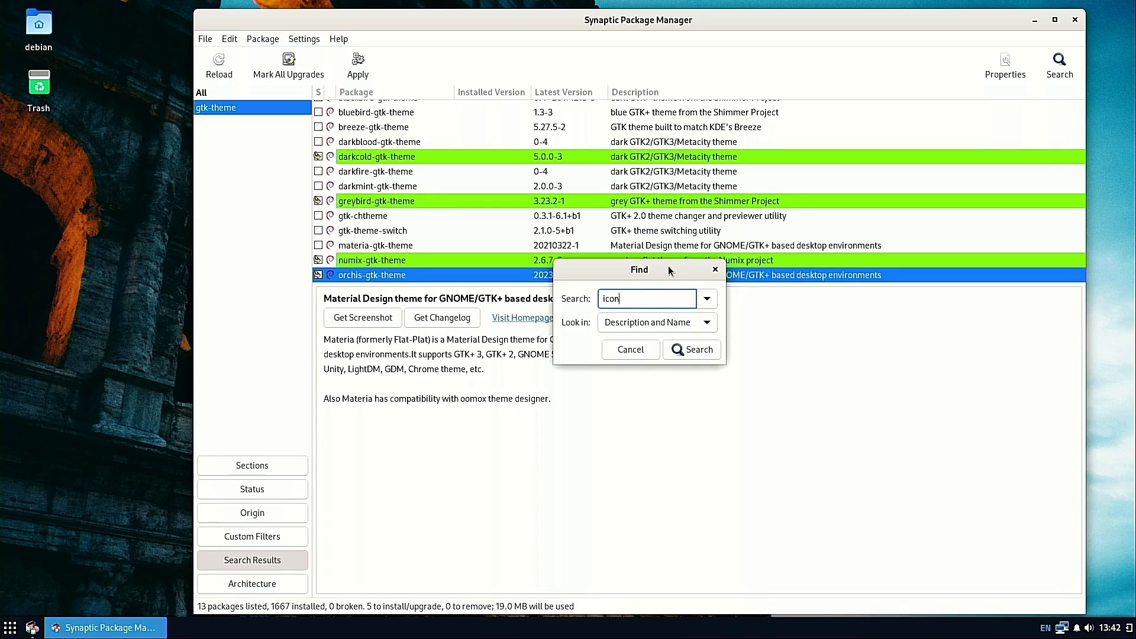
click(628, 349)
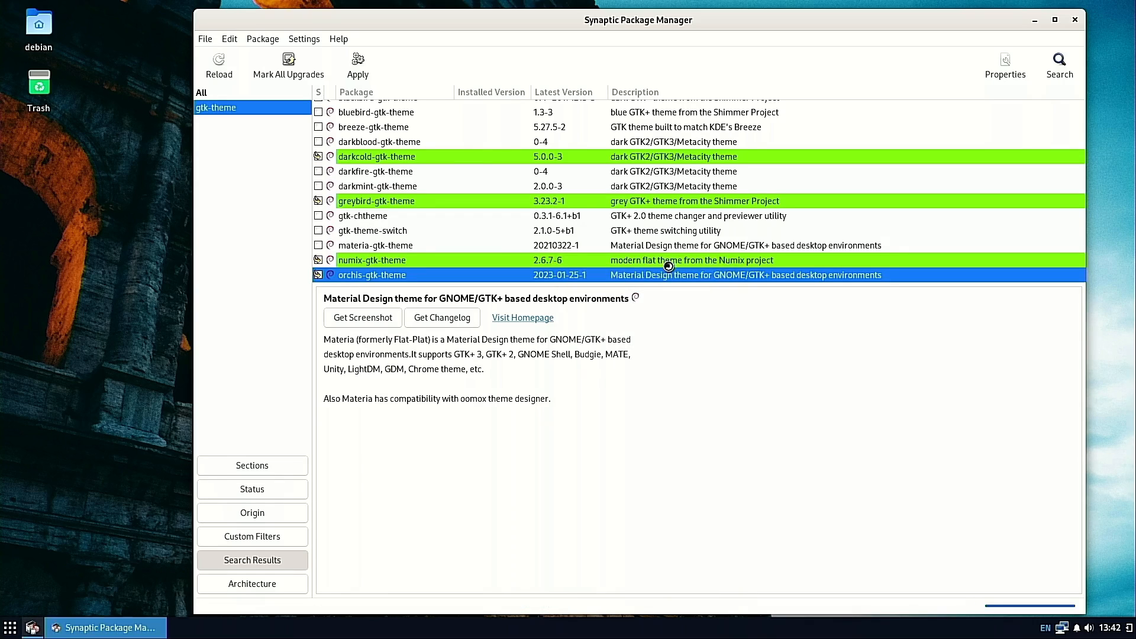
click(218, 122)
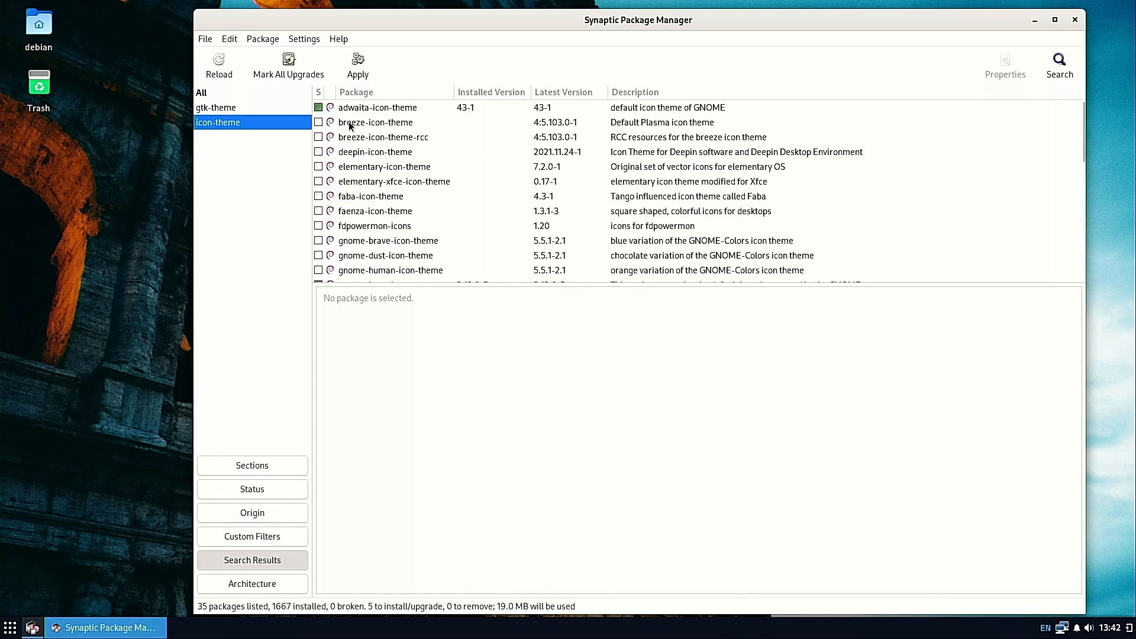
scroll(down, 3)
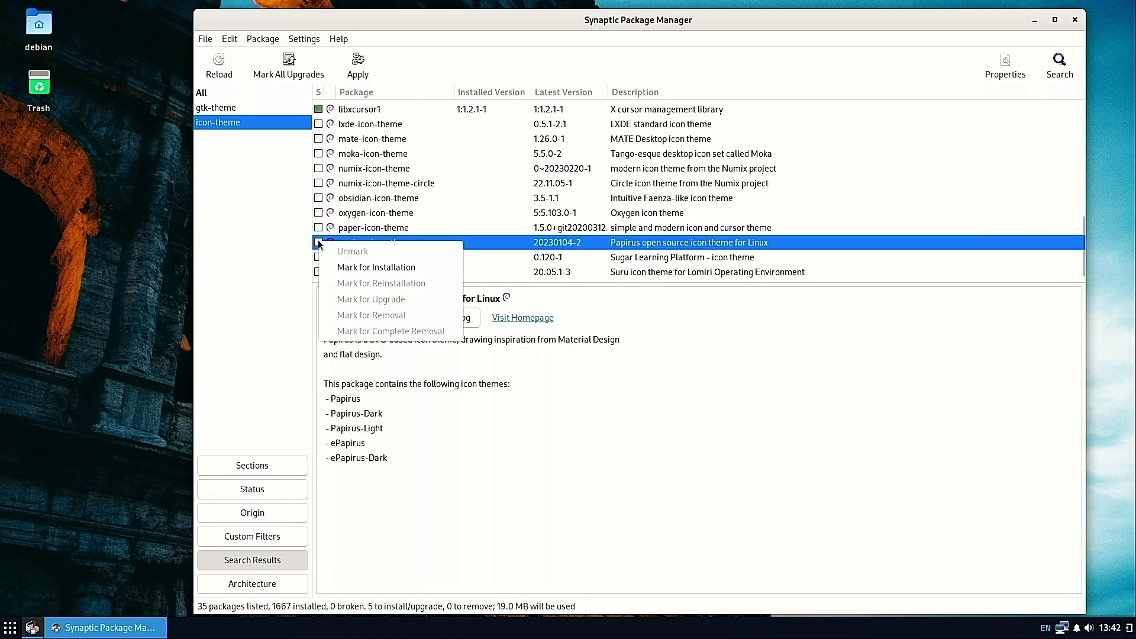
Step: Mark the Papirus, Paper, Oxygen and Obsidian icon-theme packages for installation
click(376, 266)
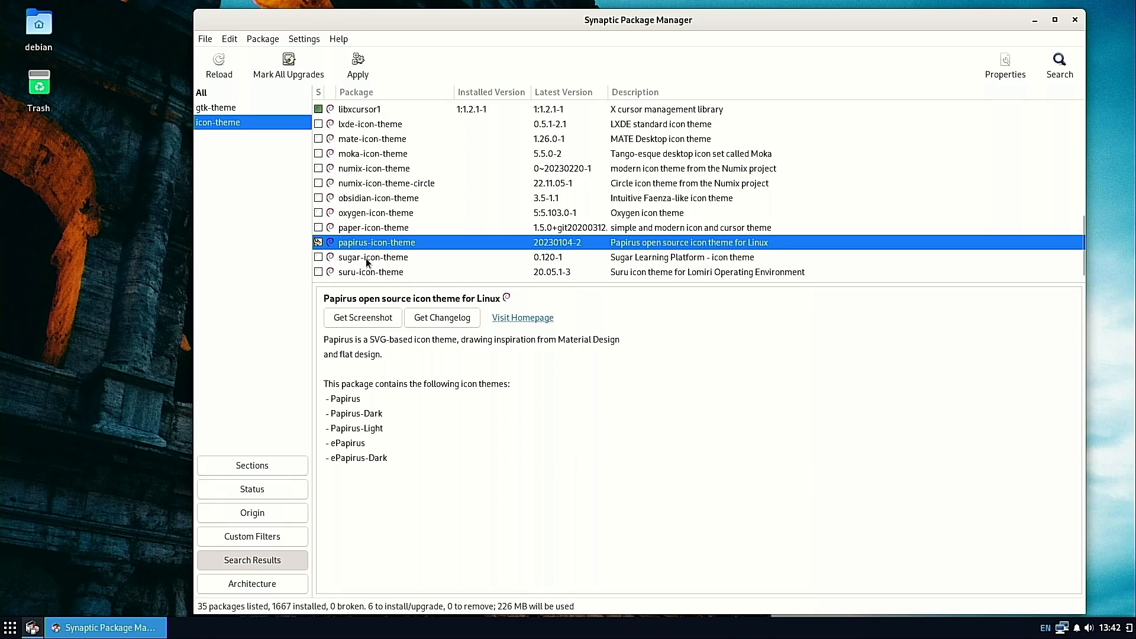
mouse_move(366, 263)
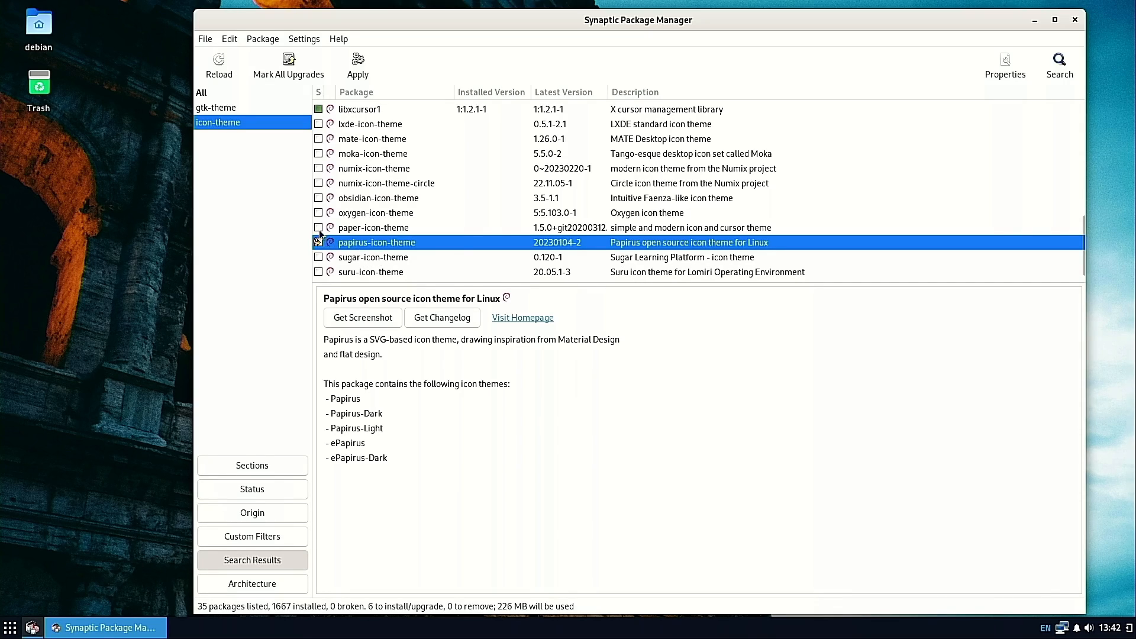
click(373, 227)
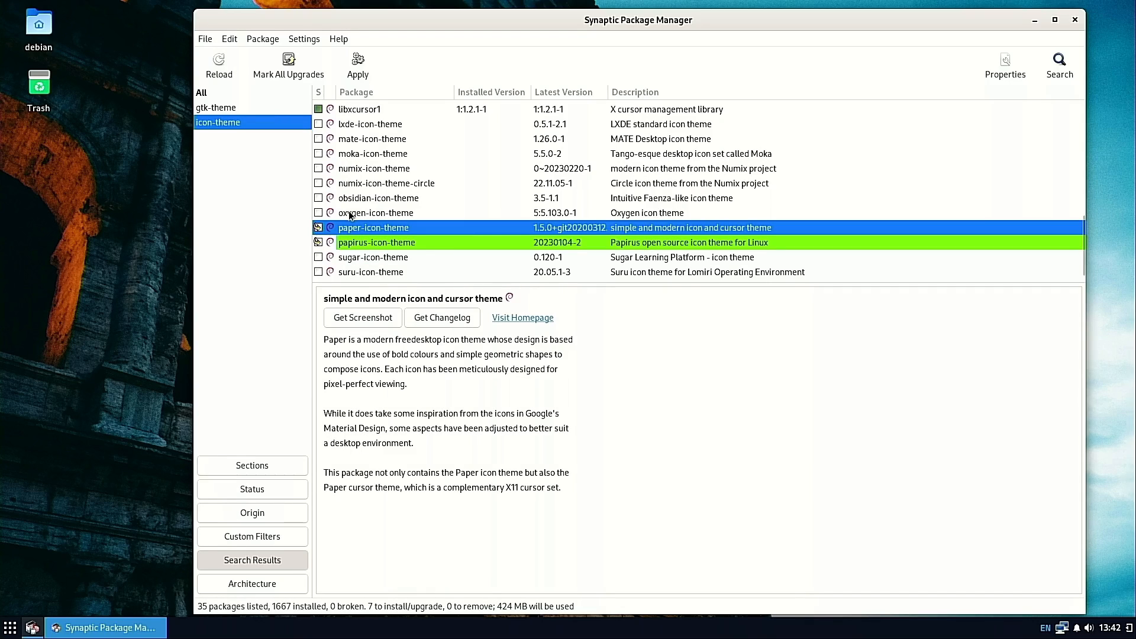
click(375, 212)
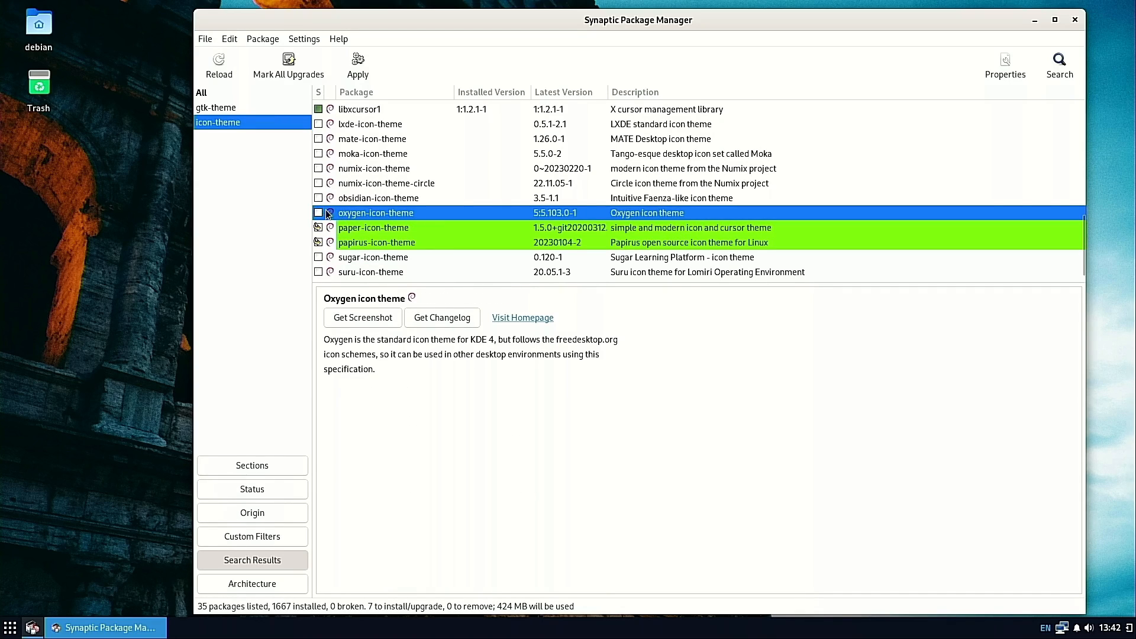
right_click(375, 211)
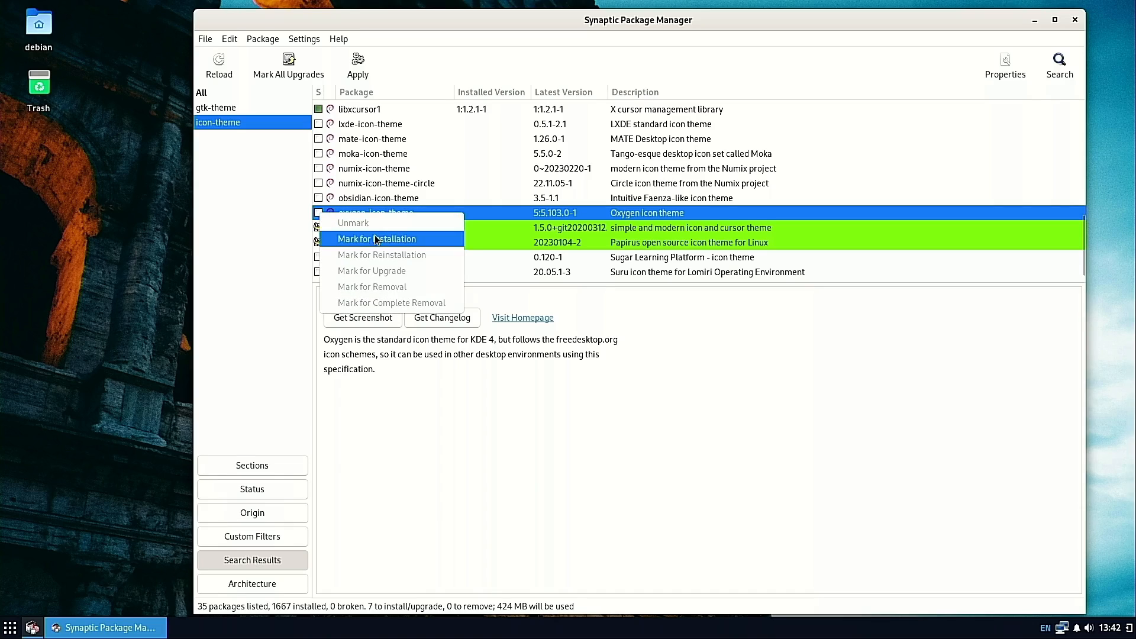
click(377, 238)
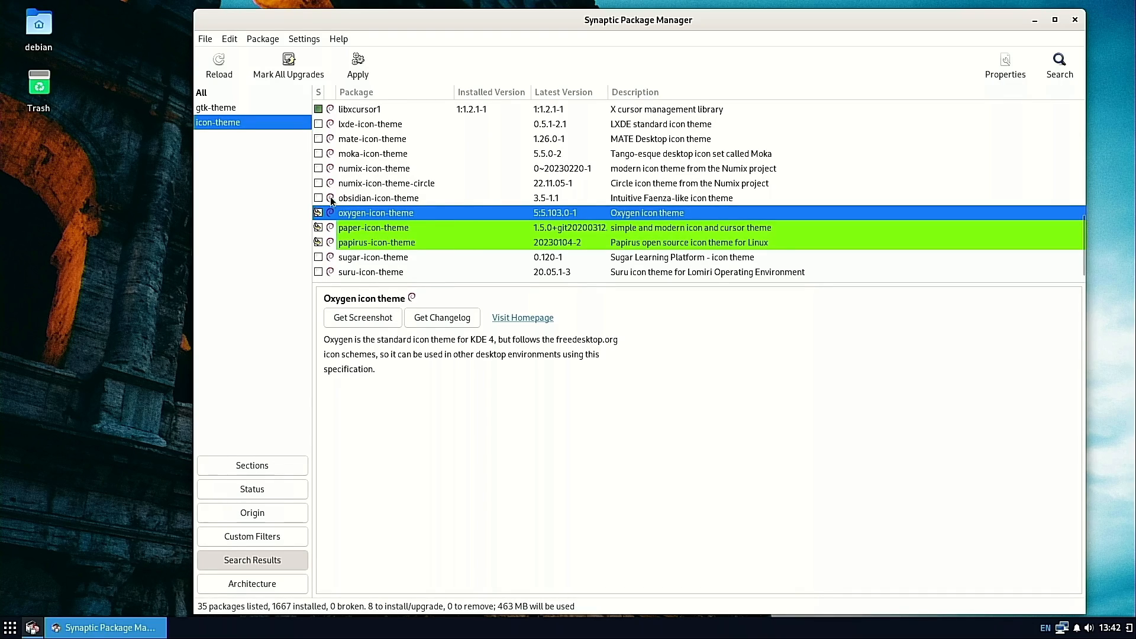
right_click(379, 198)
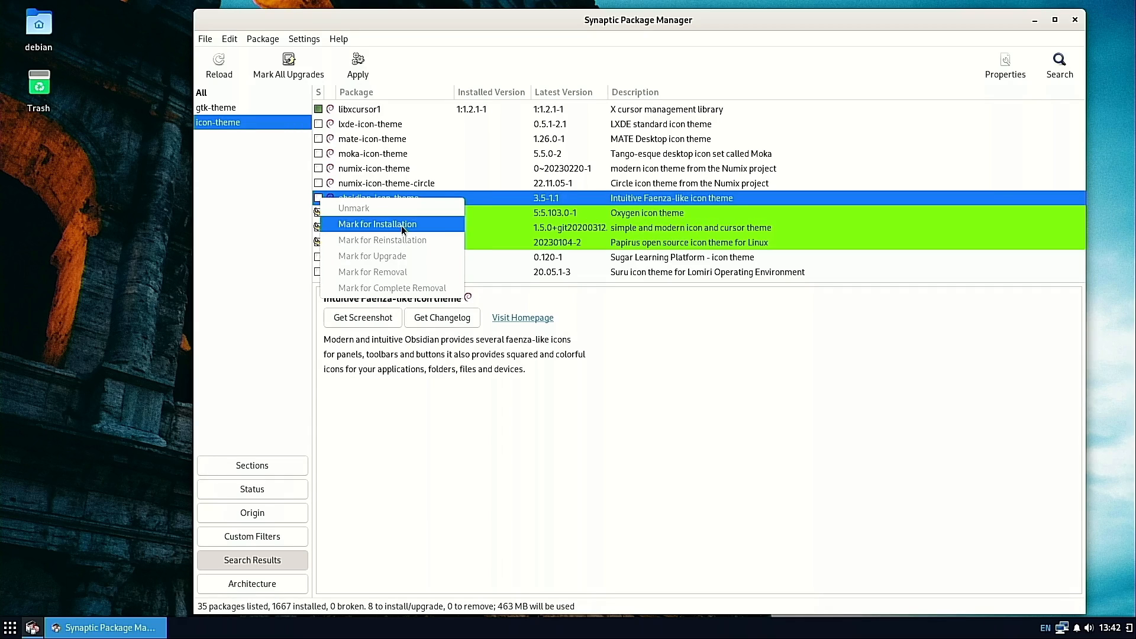
click(376, 223)
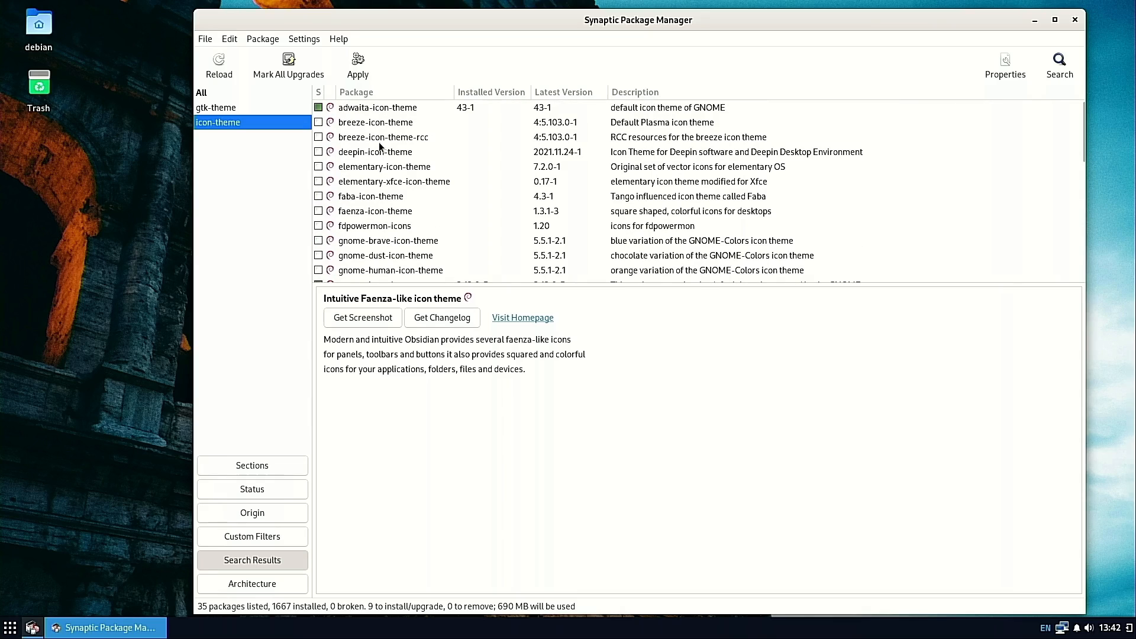
mouse_move(374, 175)
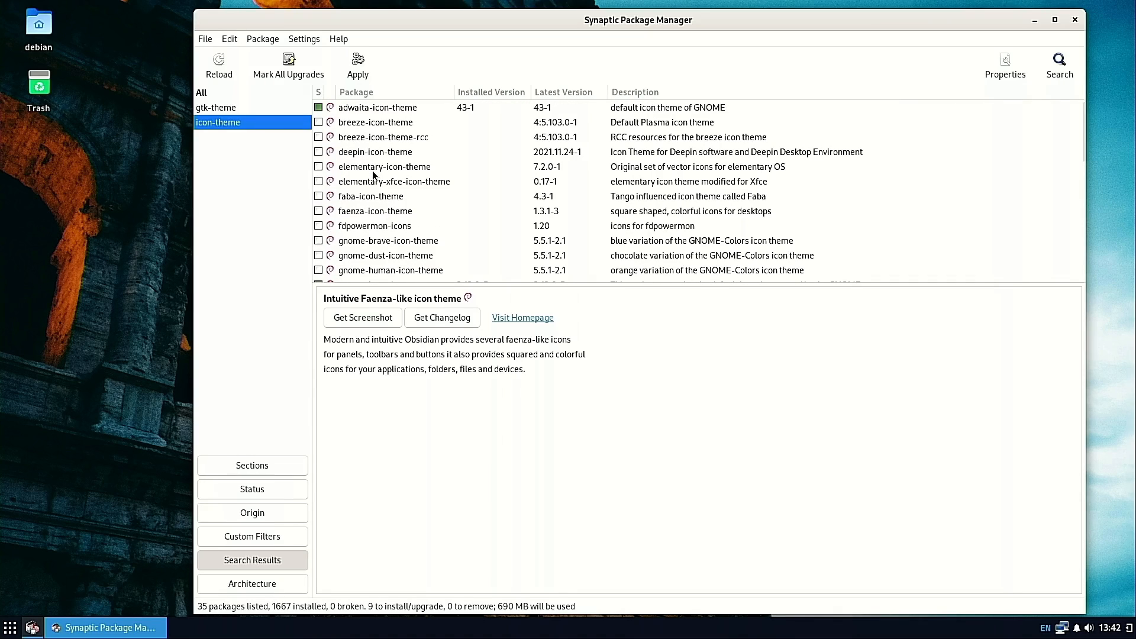
mouse_move(375, 153)
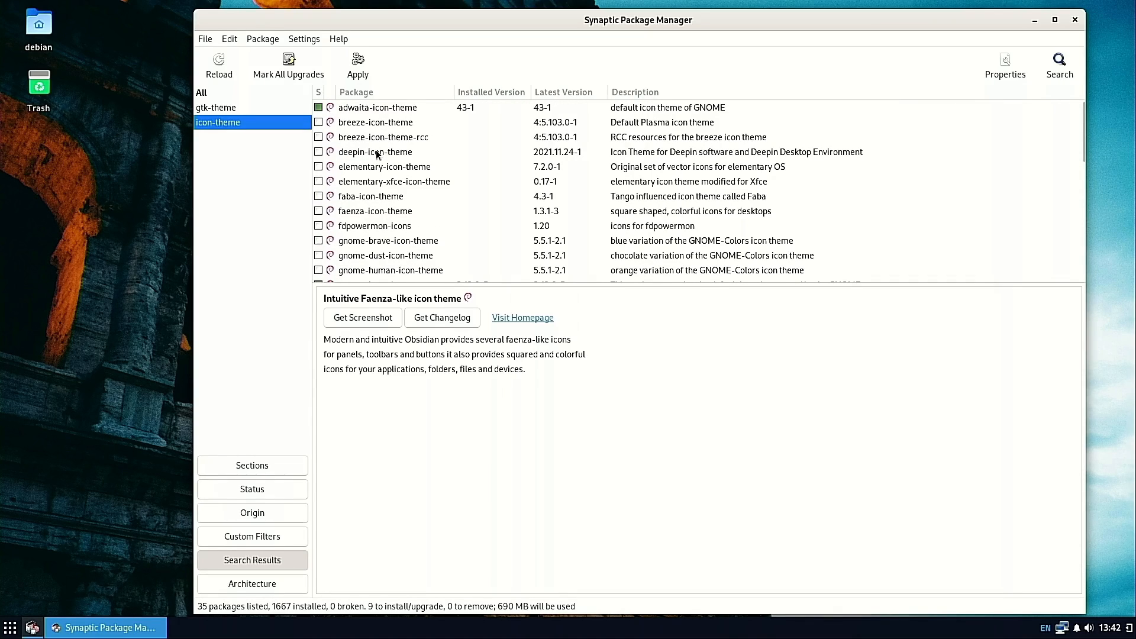
mouse_move(410, 149)
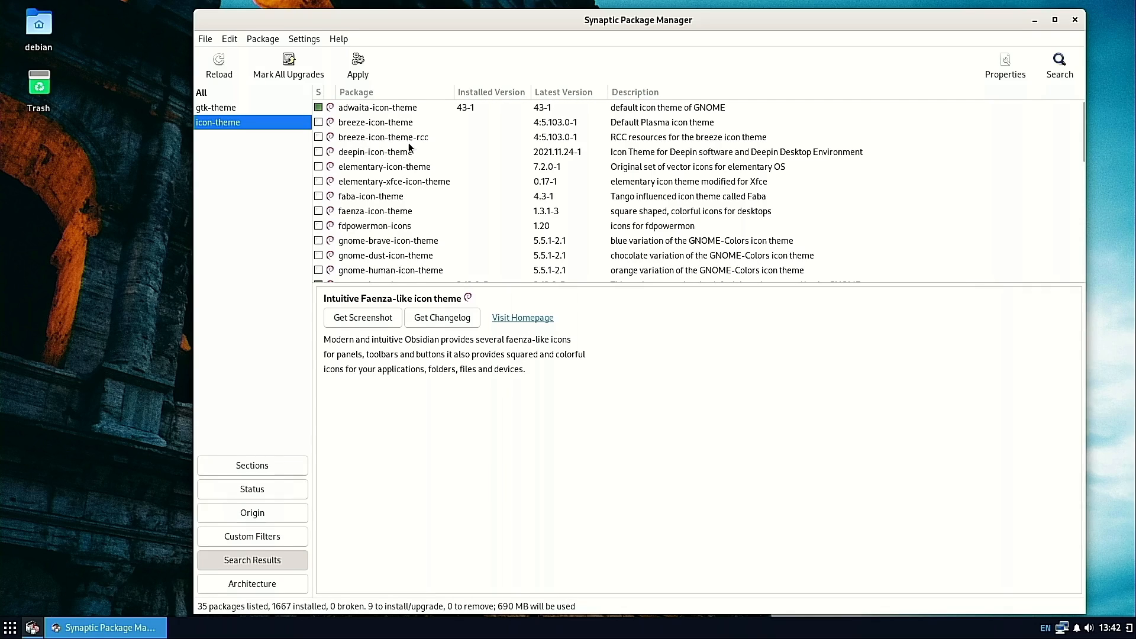
mouse_move(1057, 61)
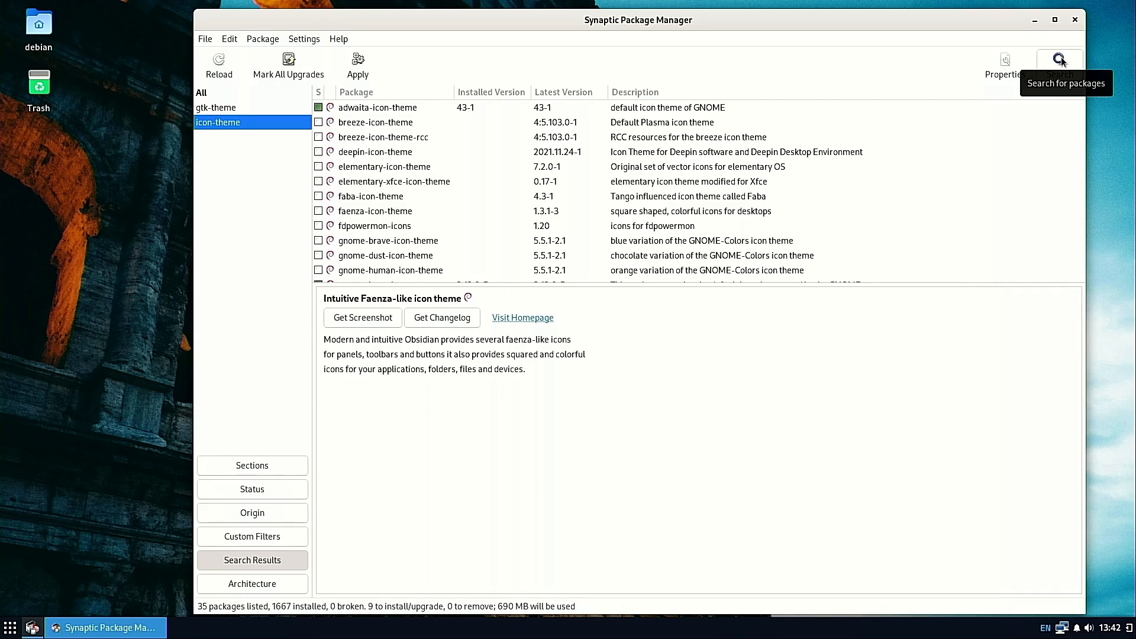
Step: Search Synaptic for "cursor-the" to list the cursor theme packages
click(1057, 61)
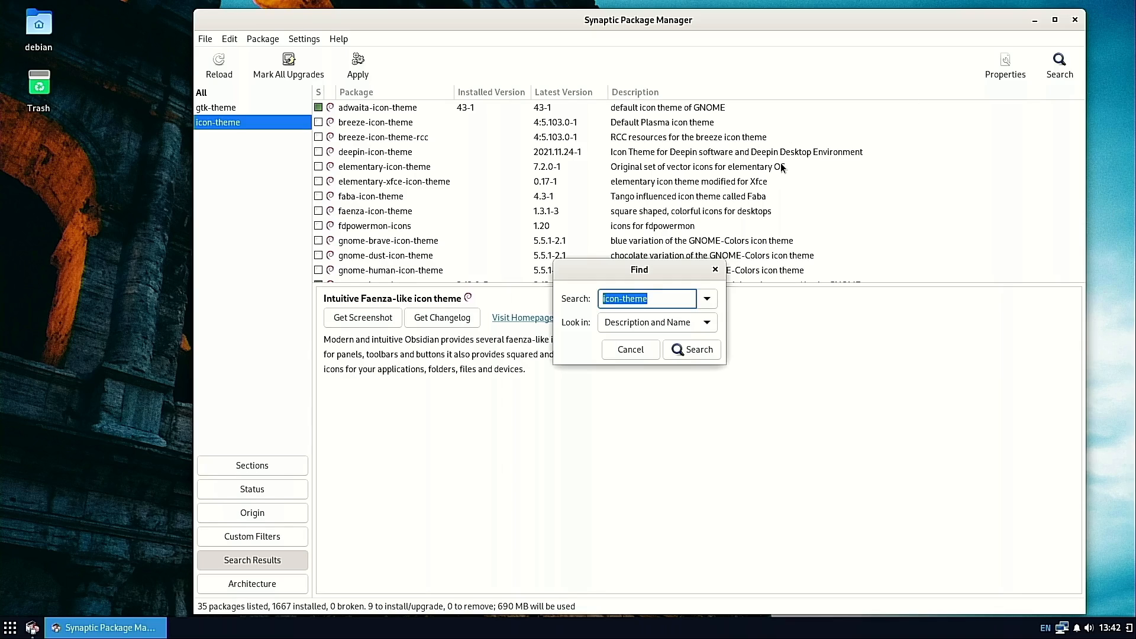
text(cursor)
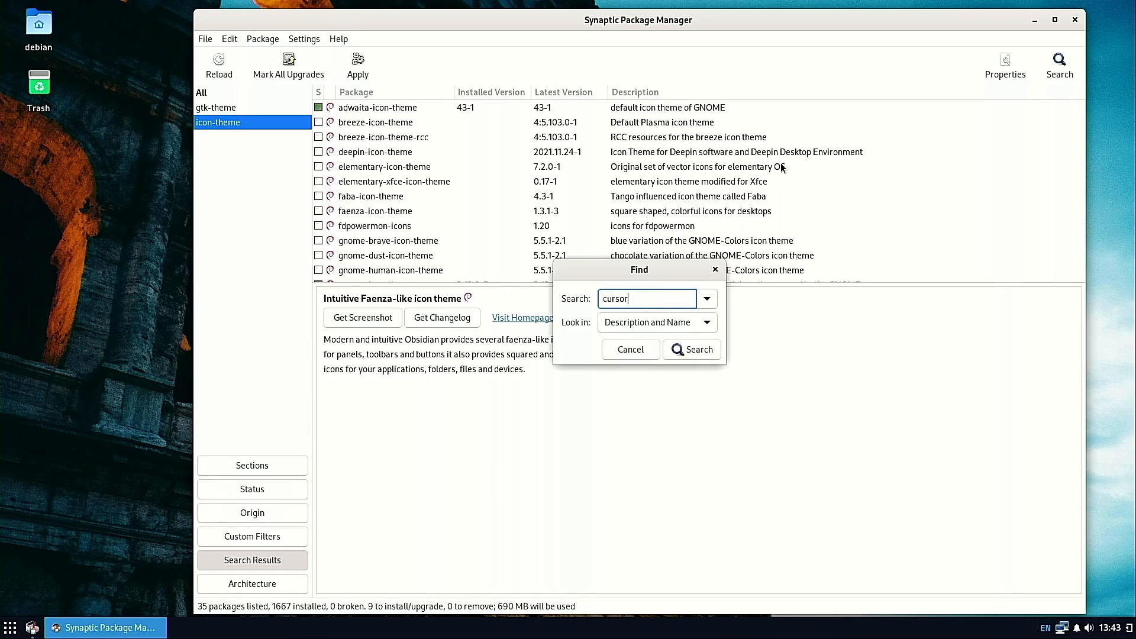
text(-the)
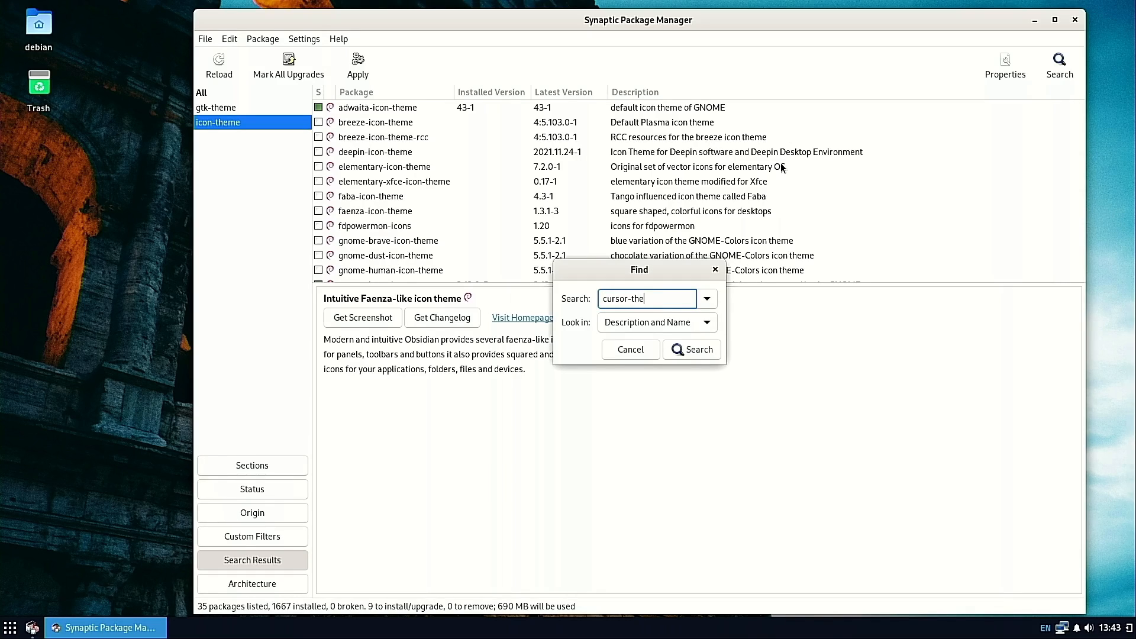
click(691, 349)
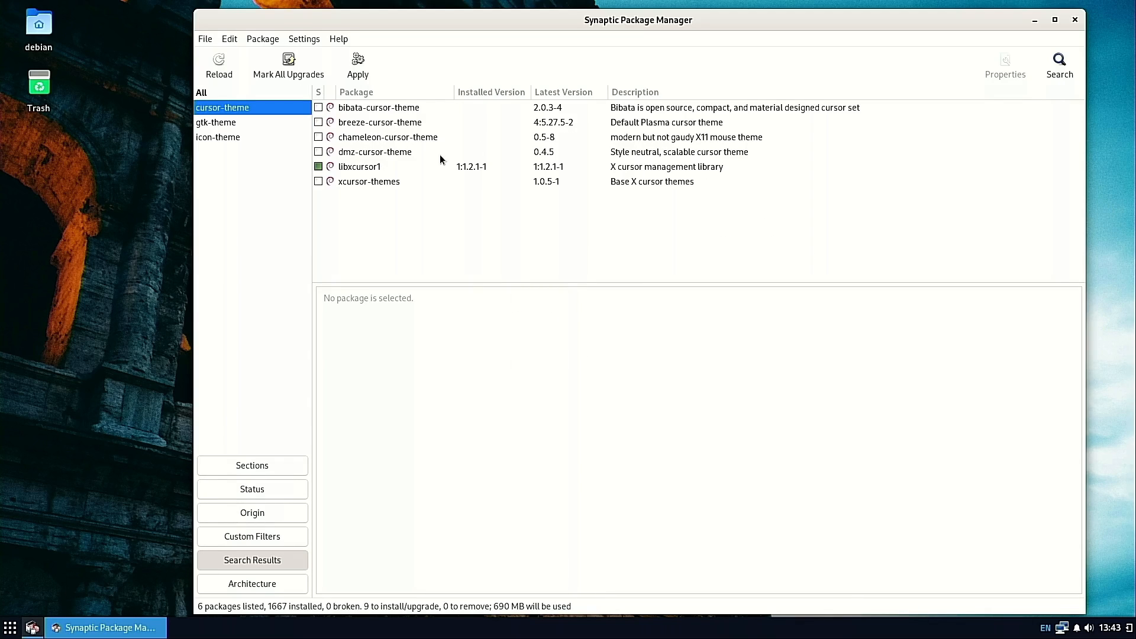
mouse_move(334, 193)
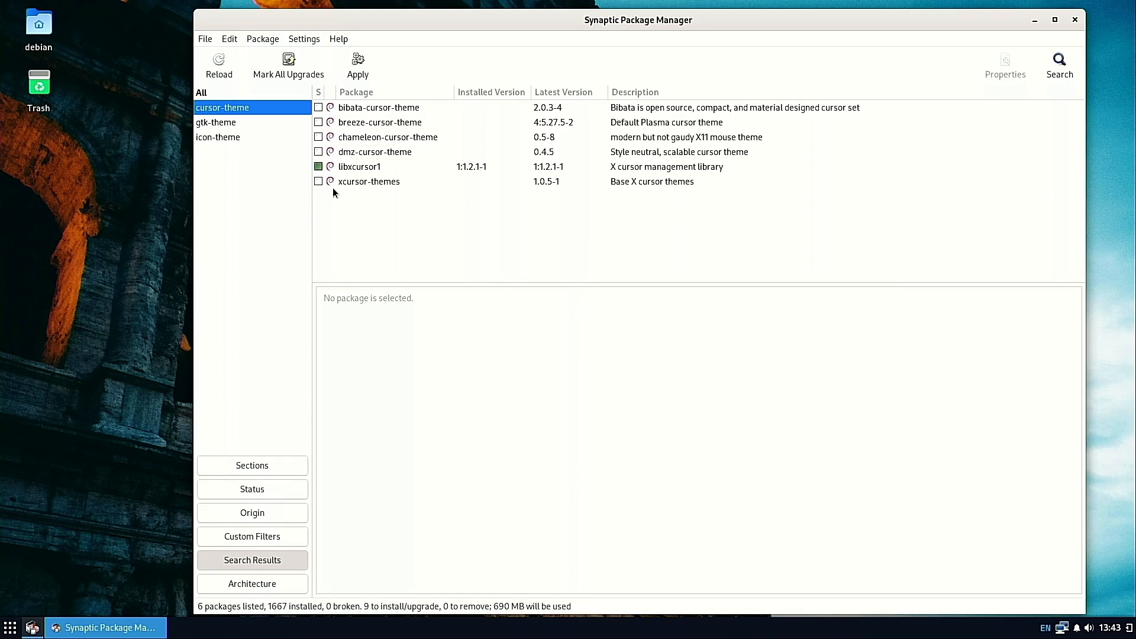
mouse_move(337, 136)
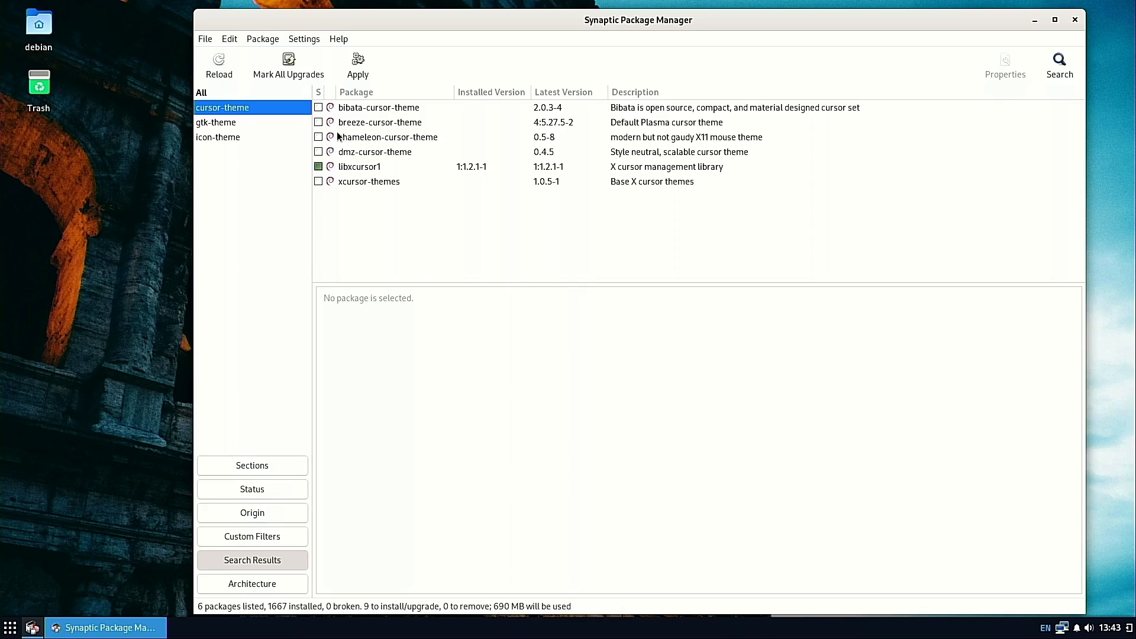
mouse_move(322, 112)
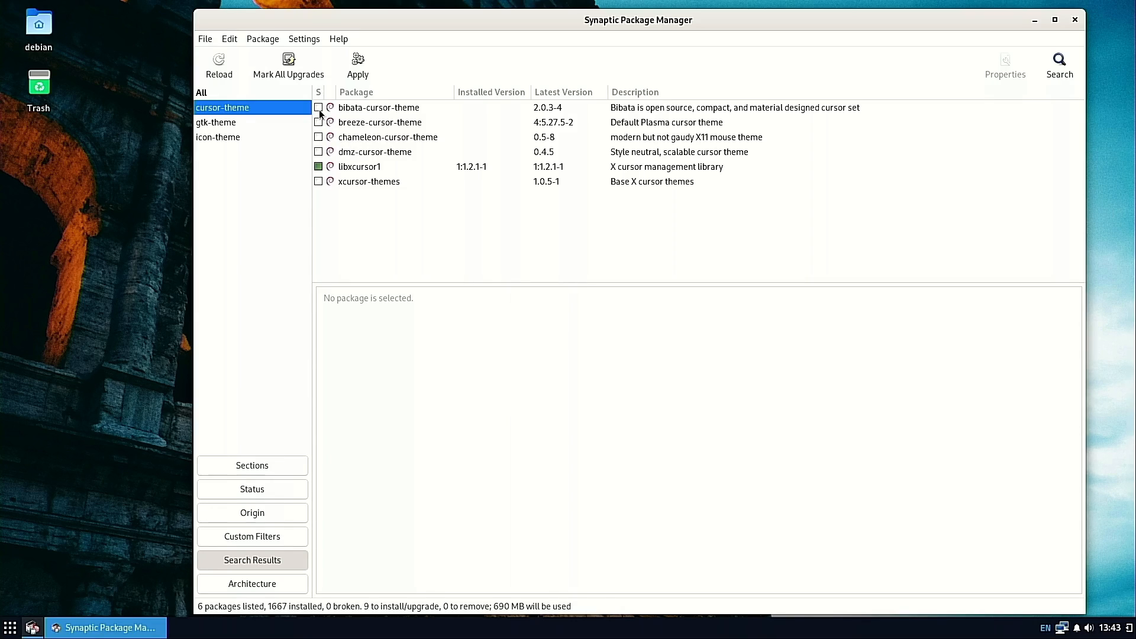
Step: Mark the Bibata and Chameleon cursor-theme packages for installation
click(317, 107)
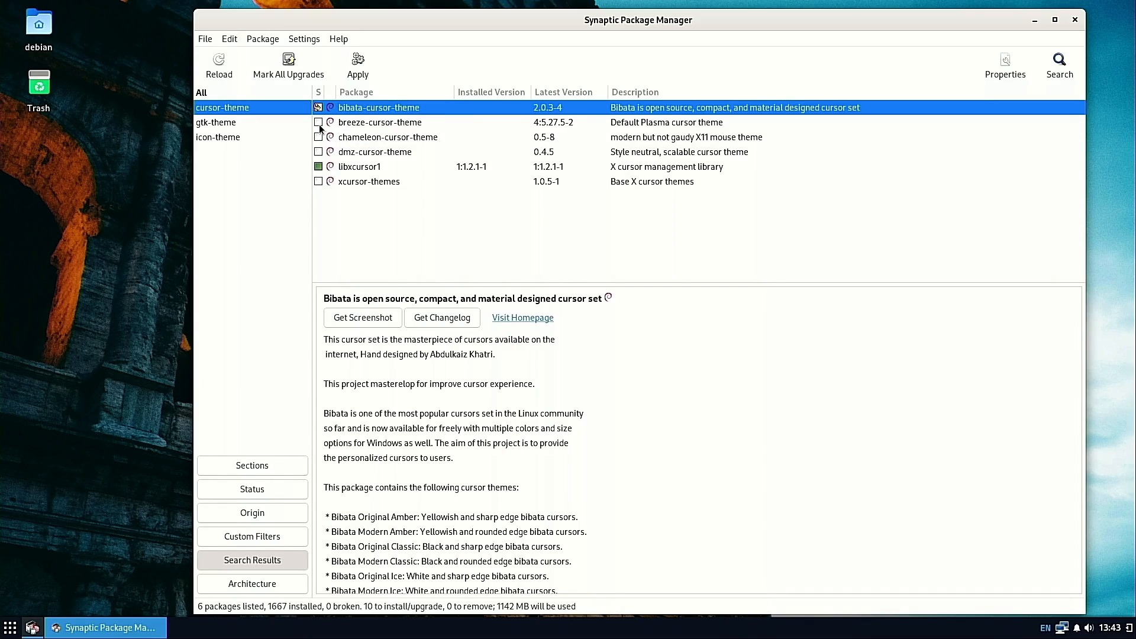
right_click(388, 137)
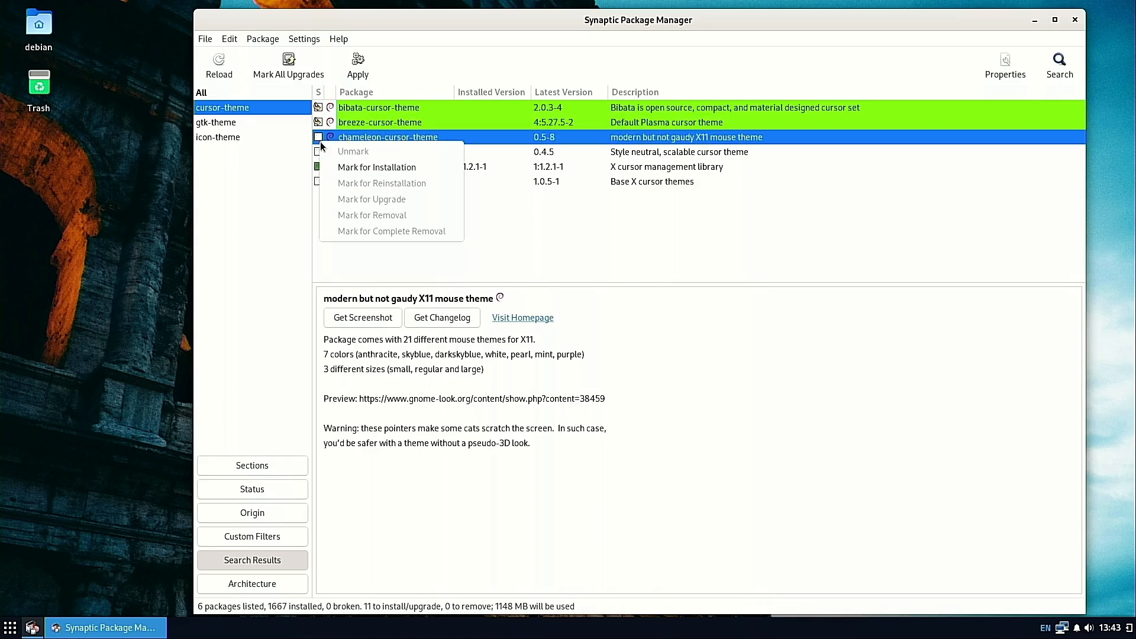
click(376, 167)
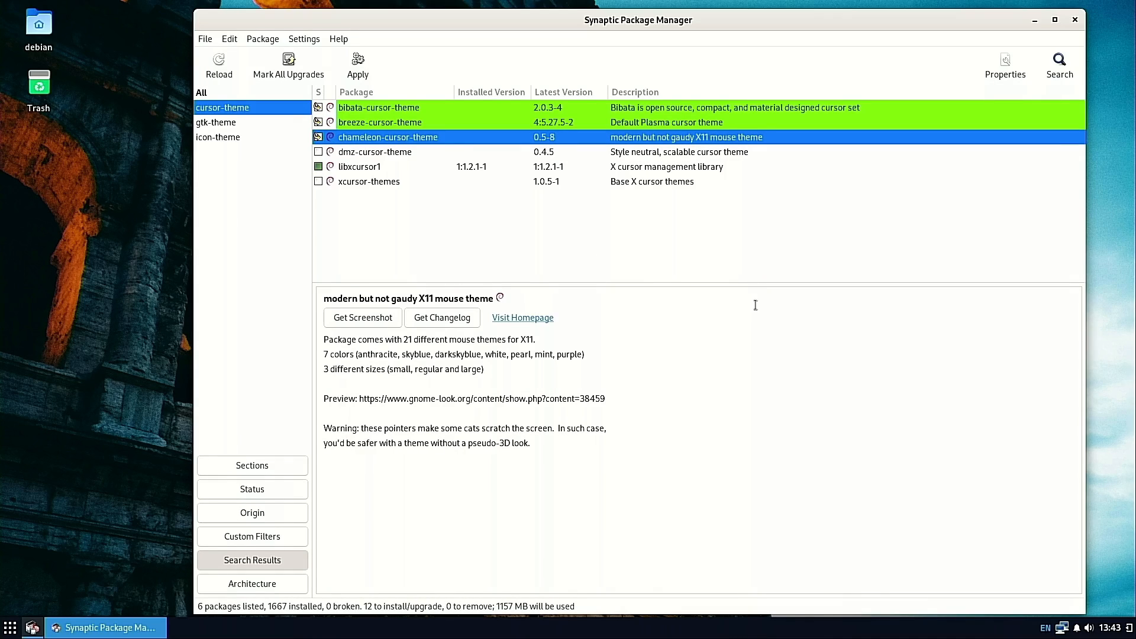
Step: Apply the twelve marked theme packages, confirm the changes and dismiss the applied summary
click(357, 65)
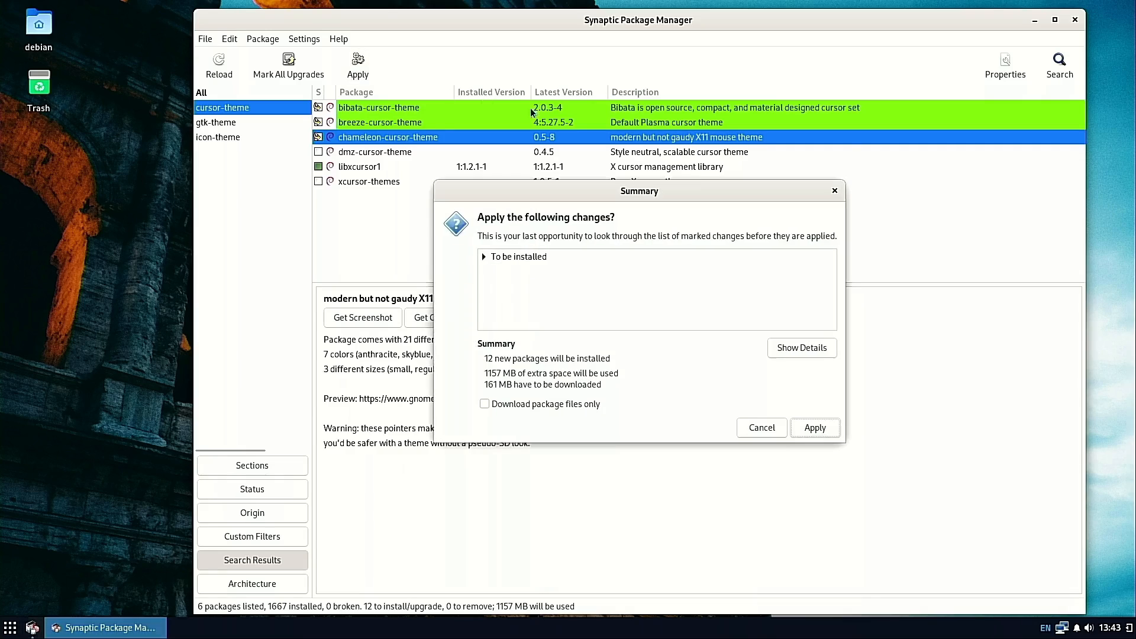
click(484, 256)
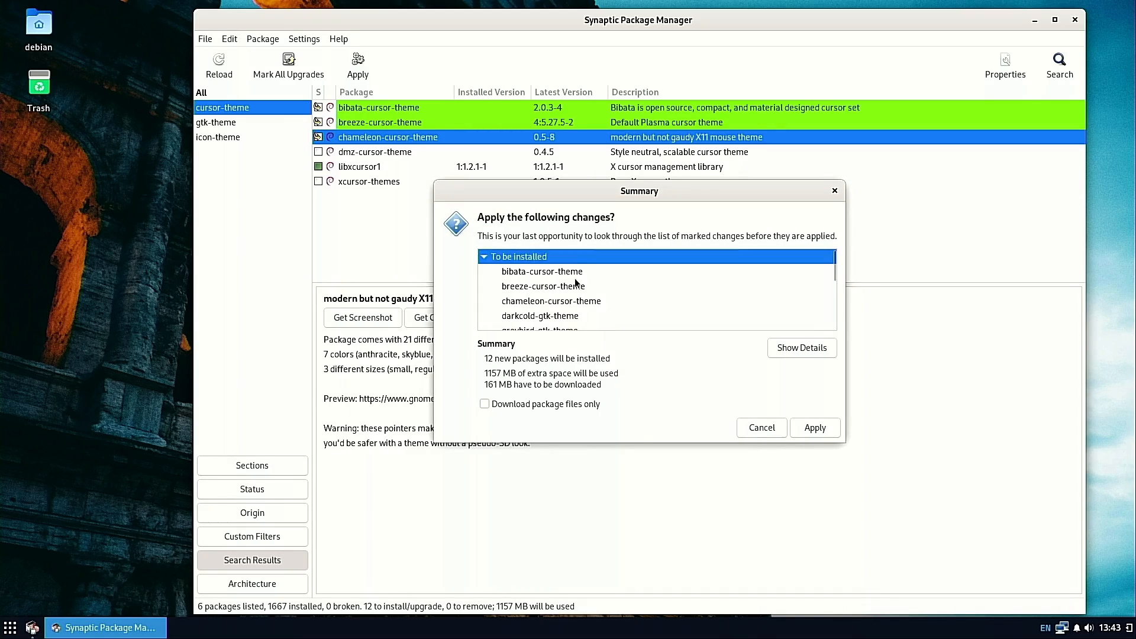
scroll(down, 3)
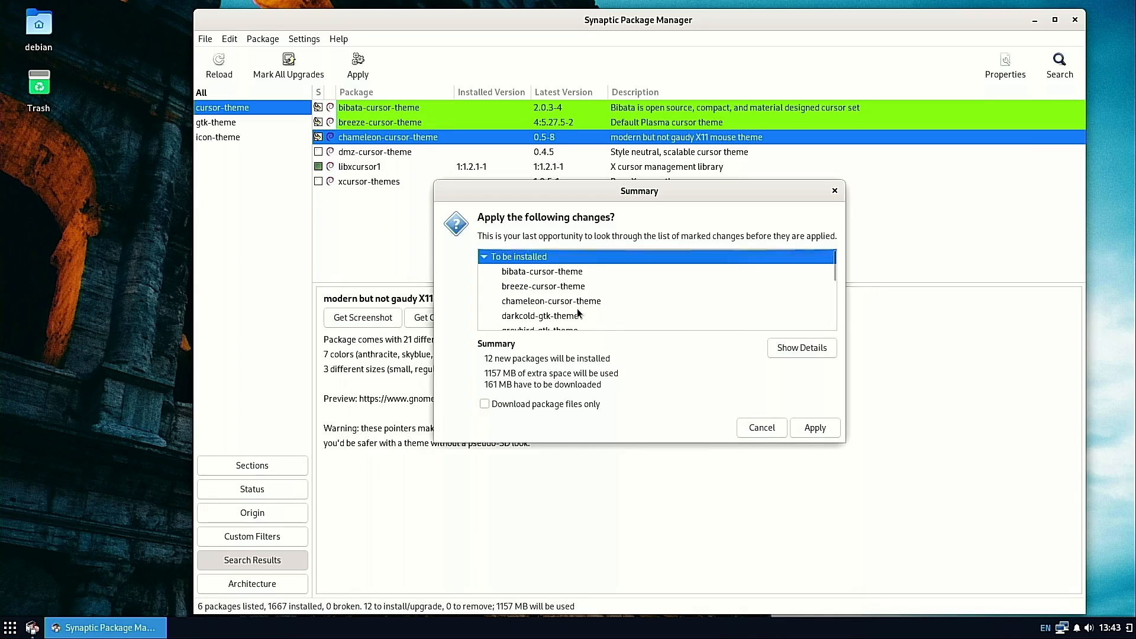
click(814, 427)
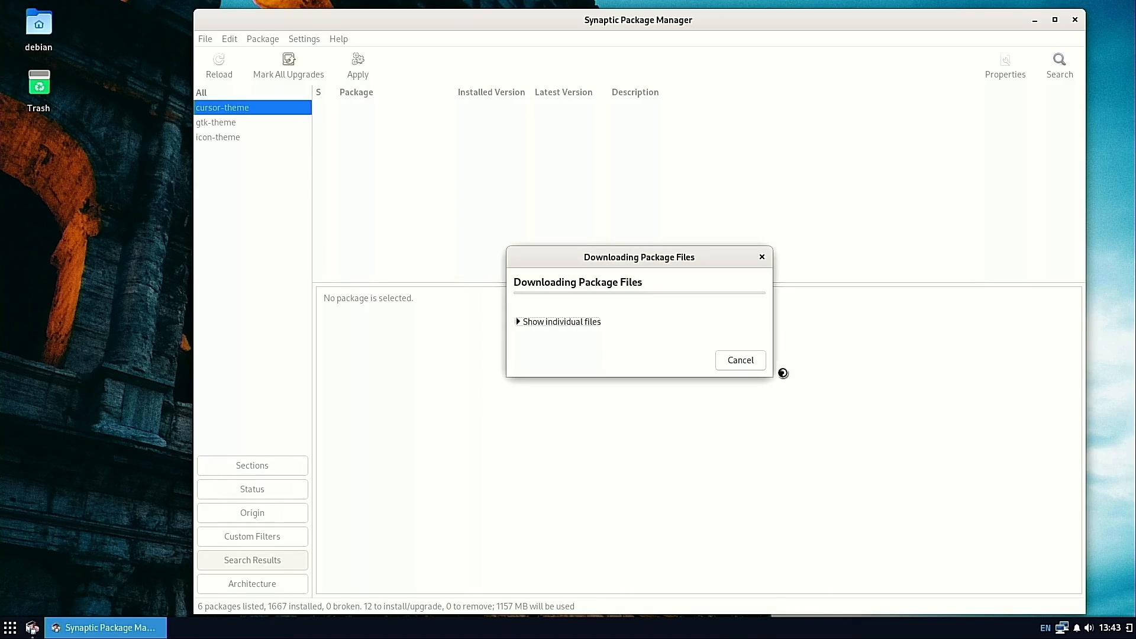
click(518, 322)
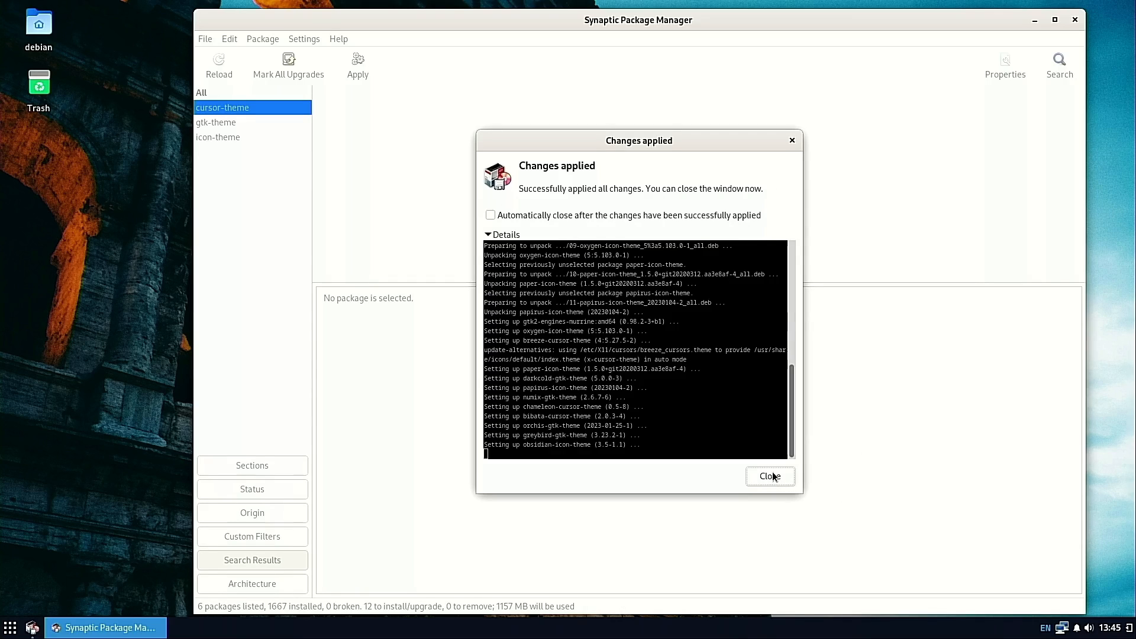
click(769, 476)
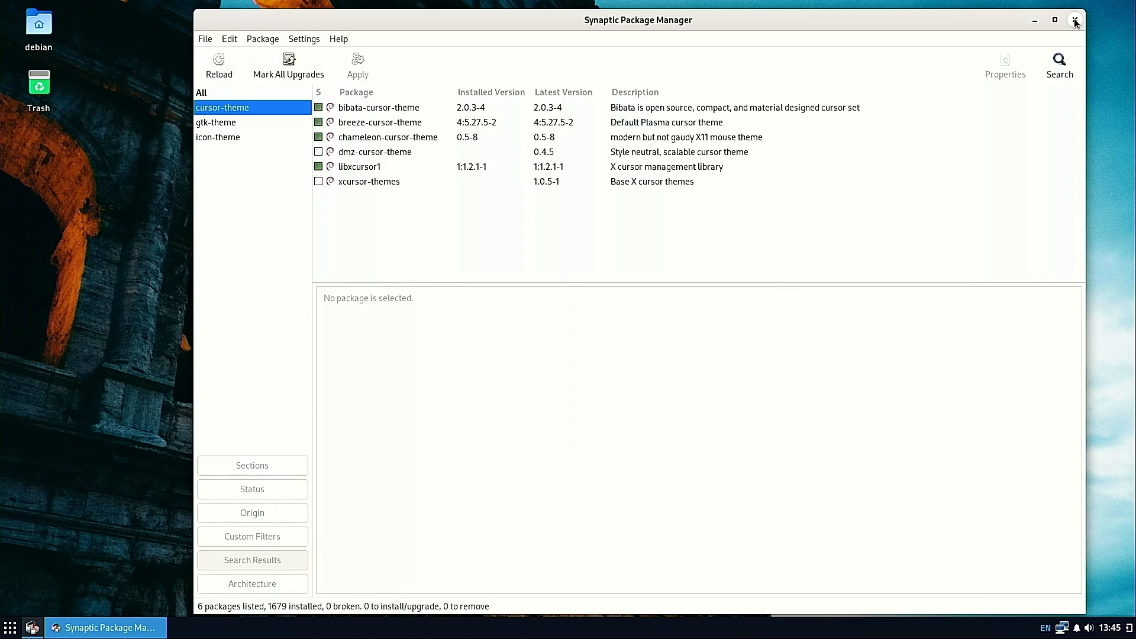
Step: Close Synaptic, launch Budgie Desktop Settings and try the Numix widget theme
click(1075, 20)
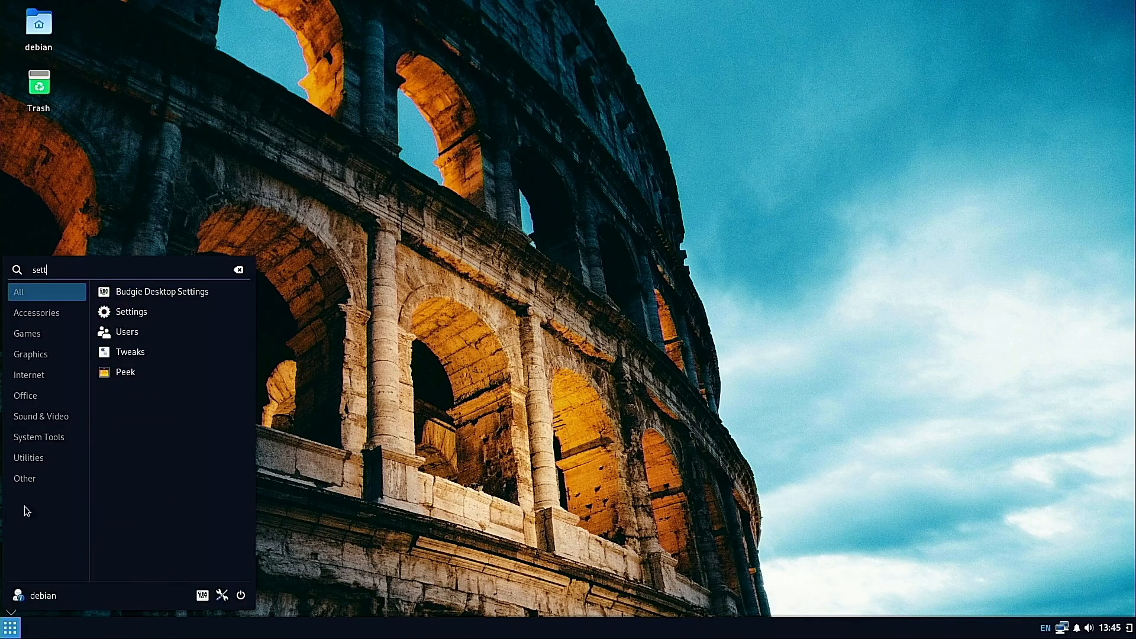
click(162, 291)
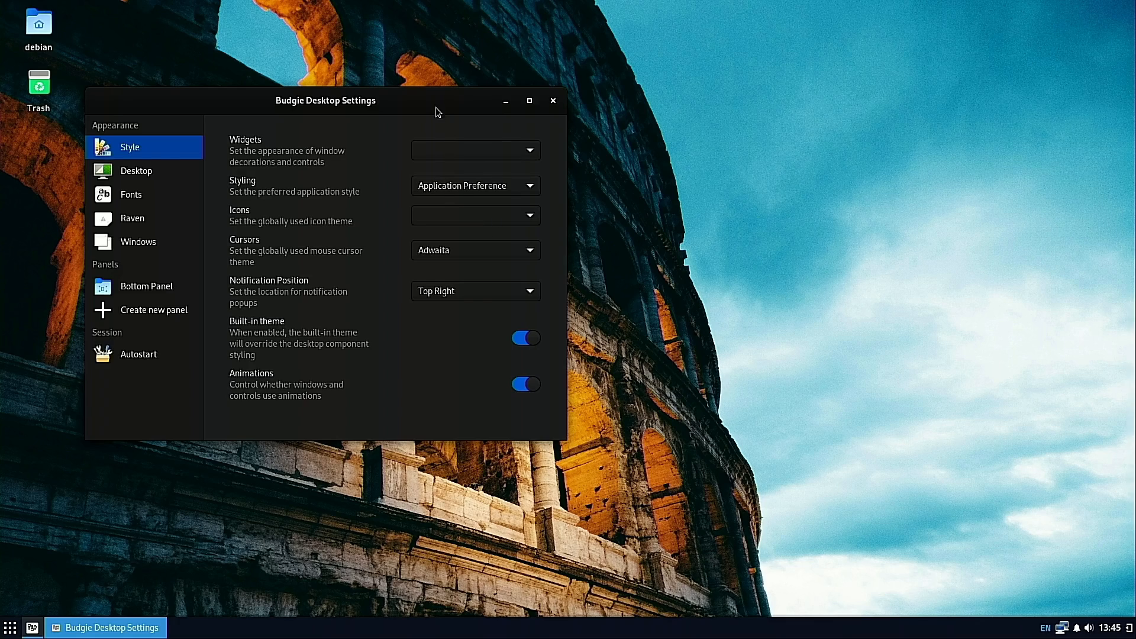
click(476, 150)
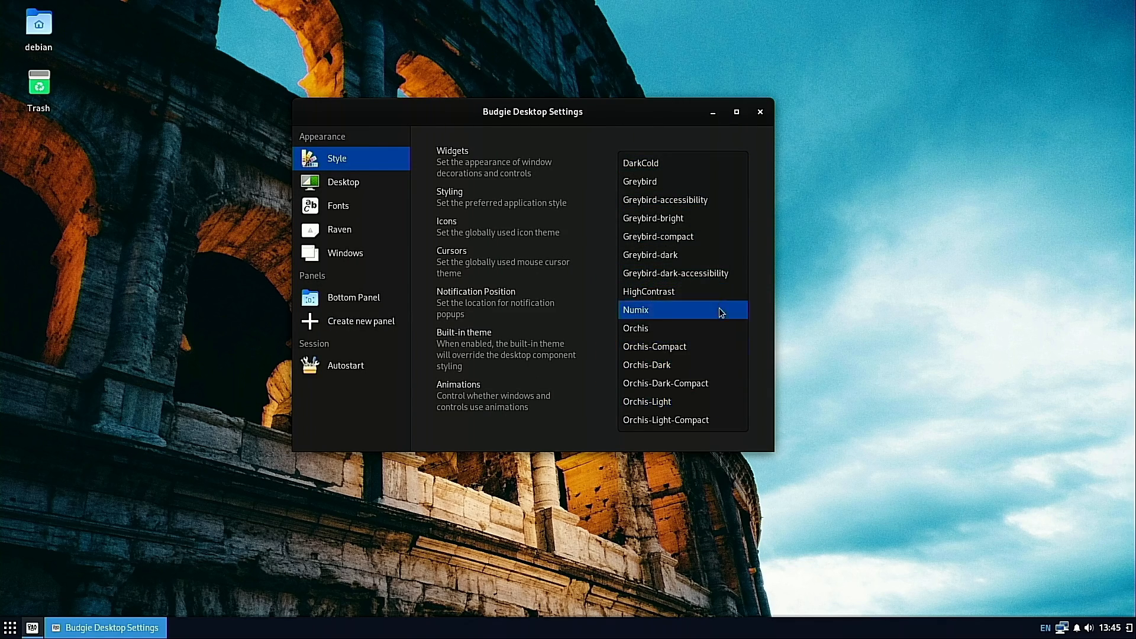
click(634, 309)
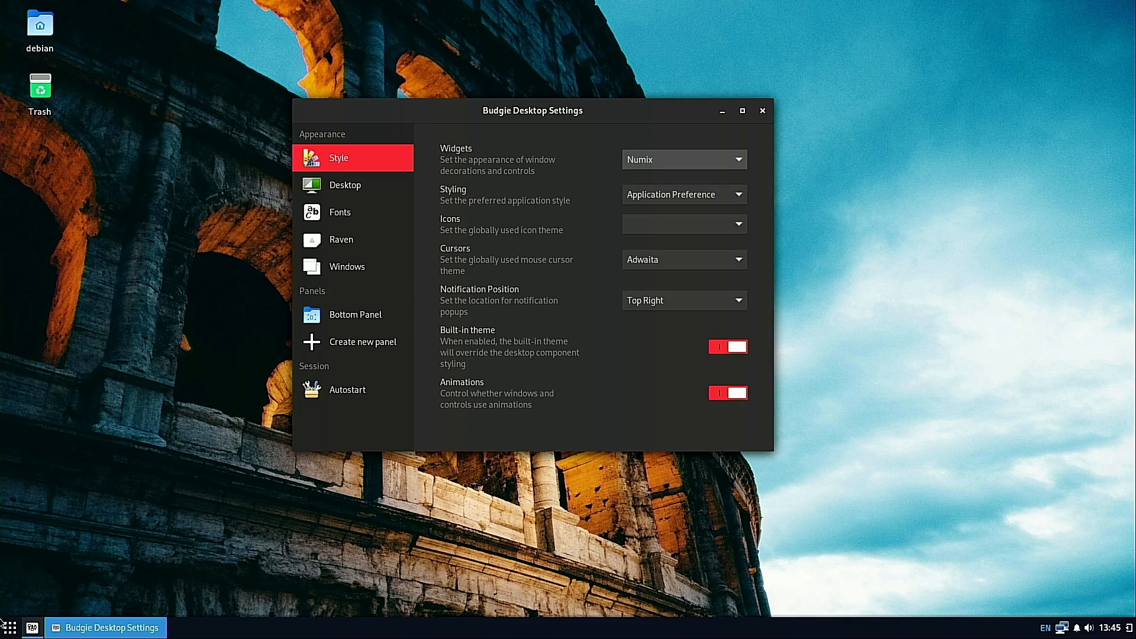
click(10, 627)
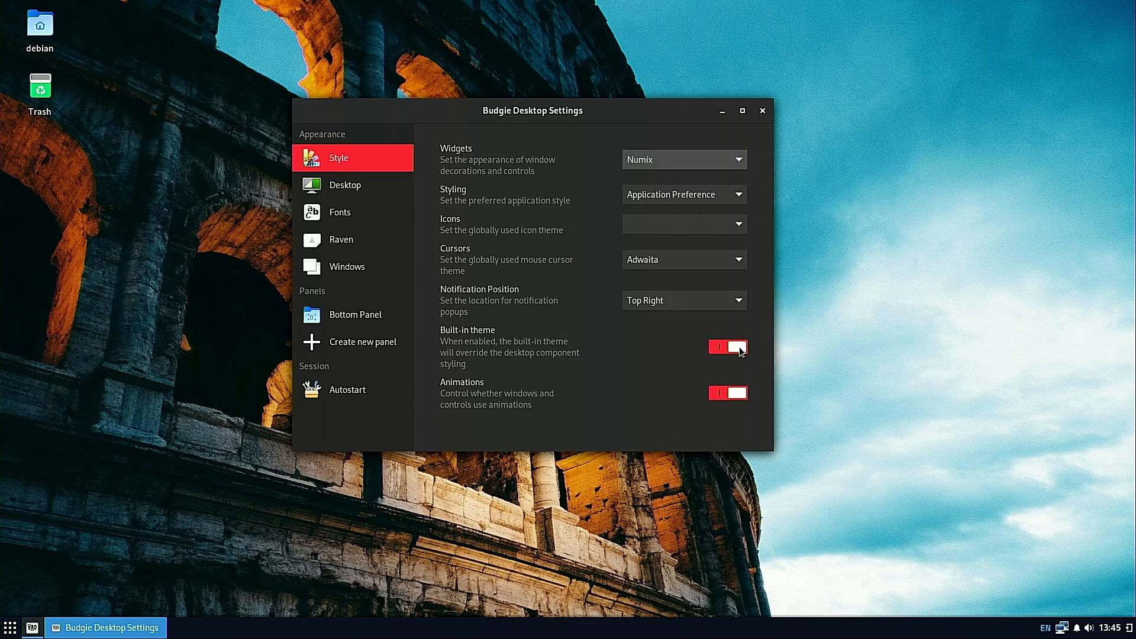
Step: Switch off the built-in theme override and try Orchis, Orchis-Light, Orchis-Light-Compact and Orchis-Dark
click(728, 347)
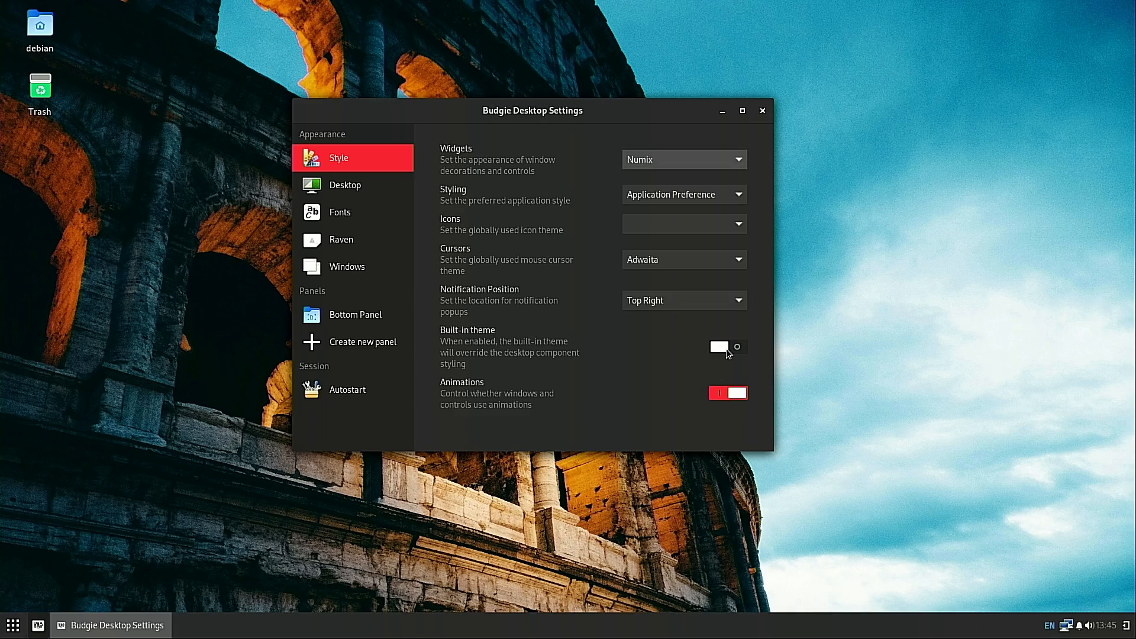
click(728, 346)
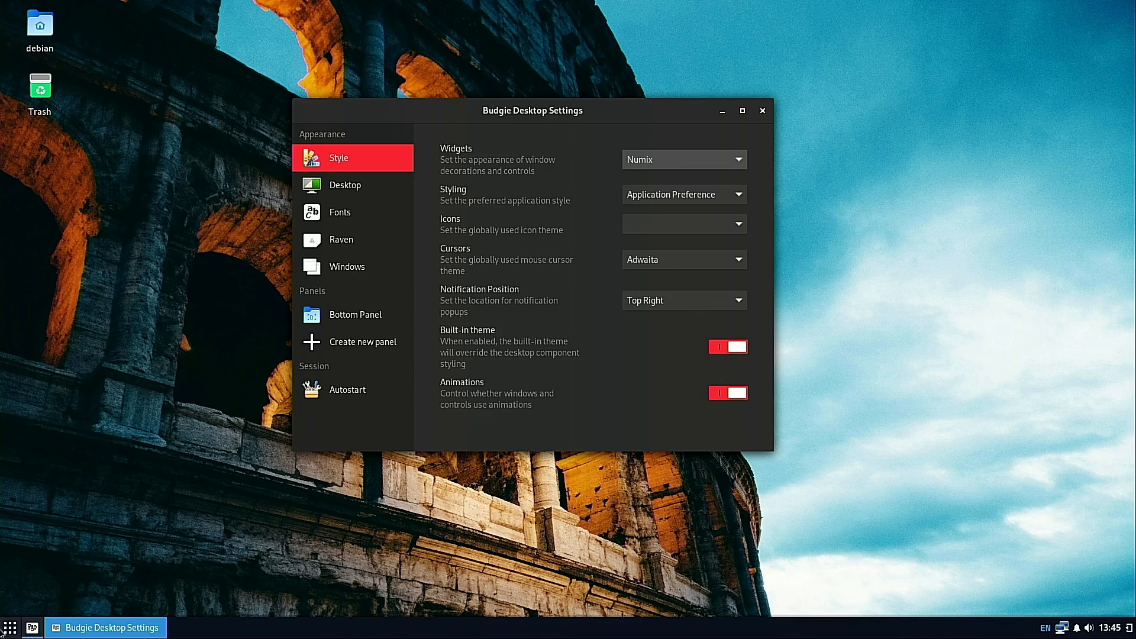
click(11, 627)
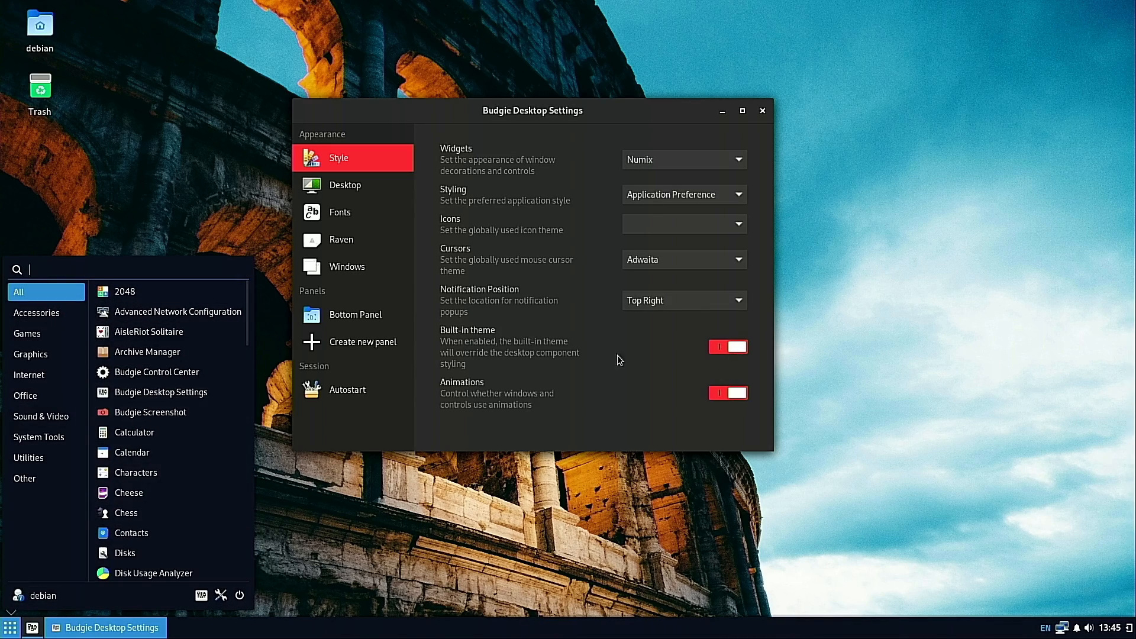
click(682, 160)
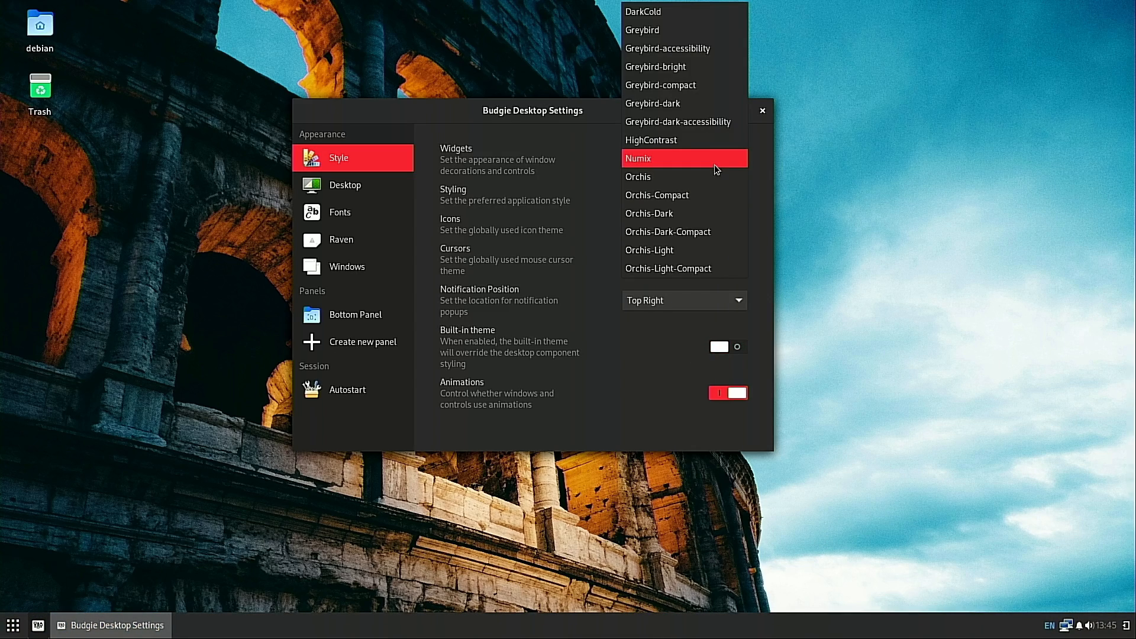
click(637, 177)
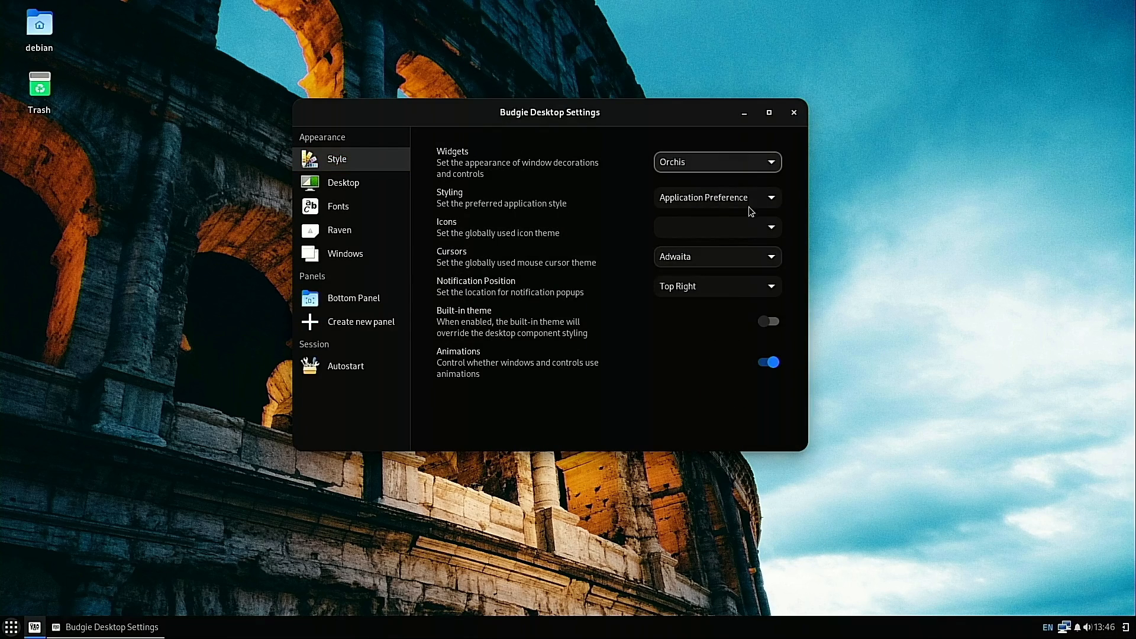
click(717, 162)
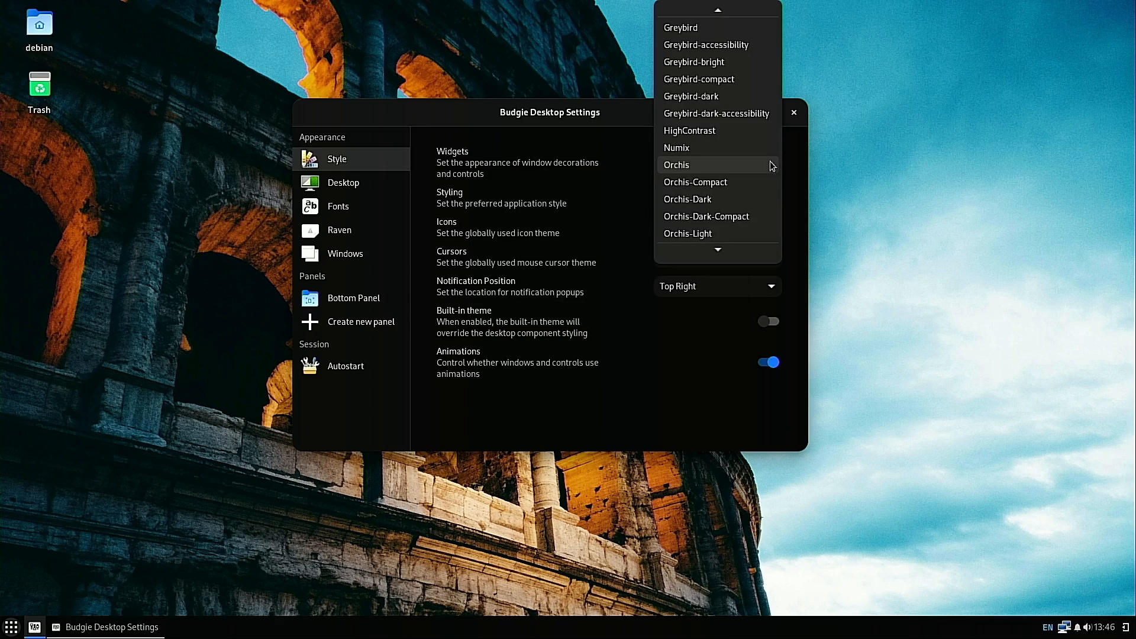
click(687, 233)
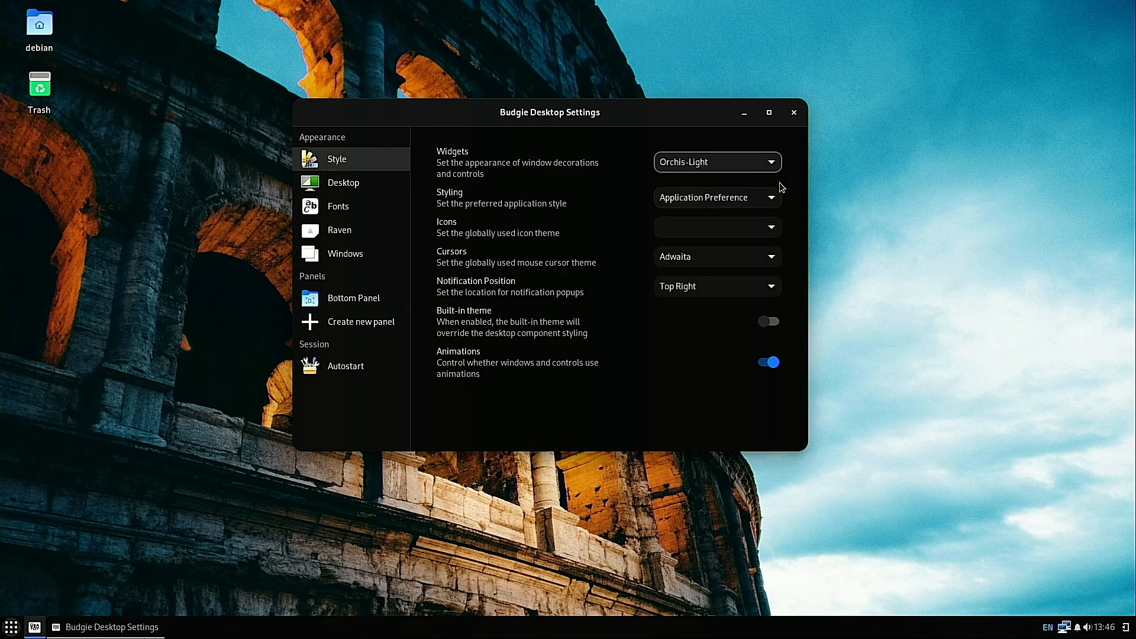
click(716, 162)
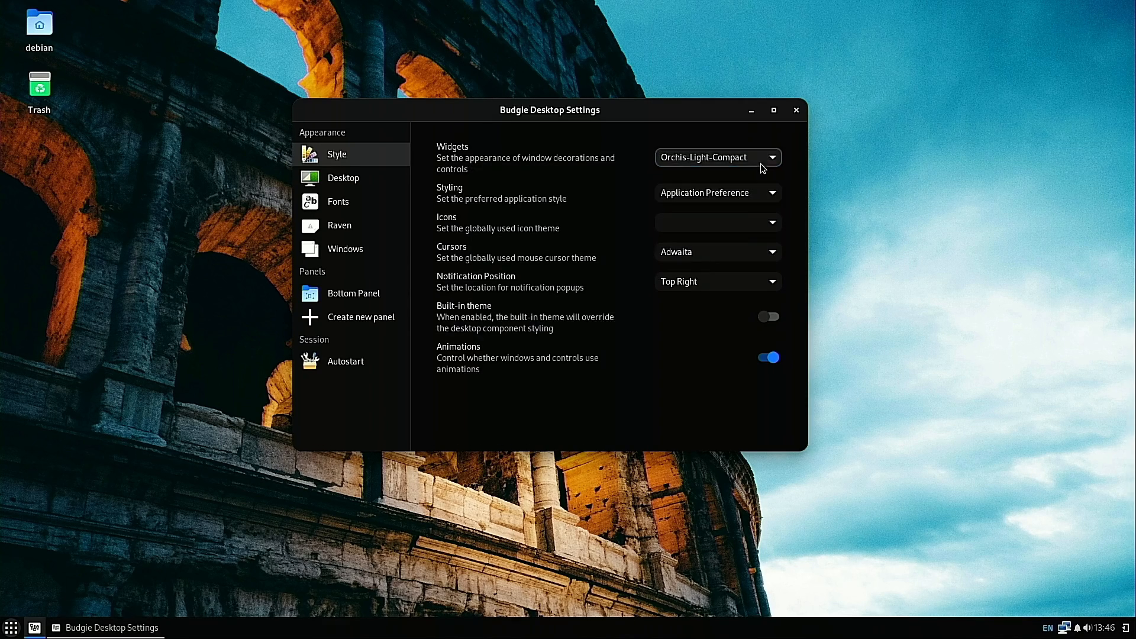
click(717, 158)
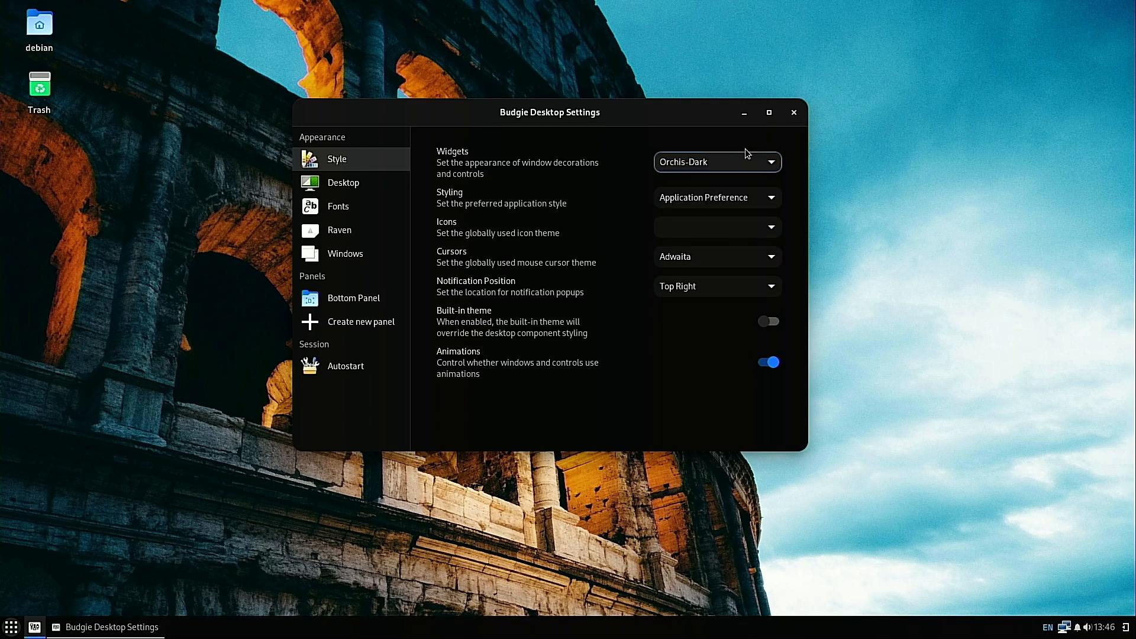
Step: Try the Greybird-compact, Greybird, Greybird-bright and DarkCold widget themes, previewing the launcher
click(716, 162)
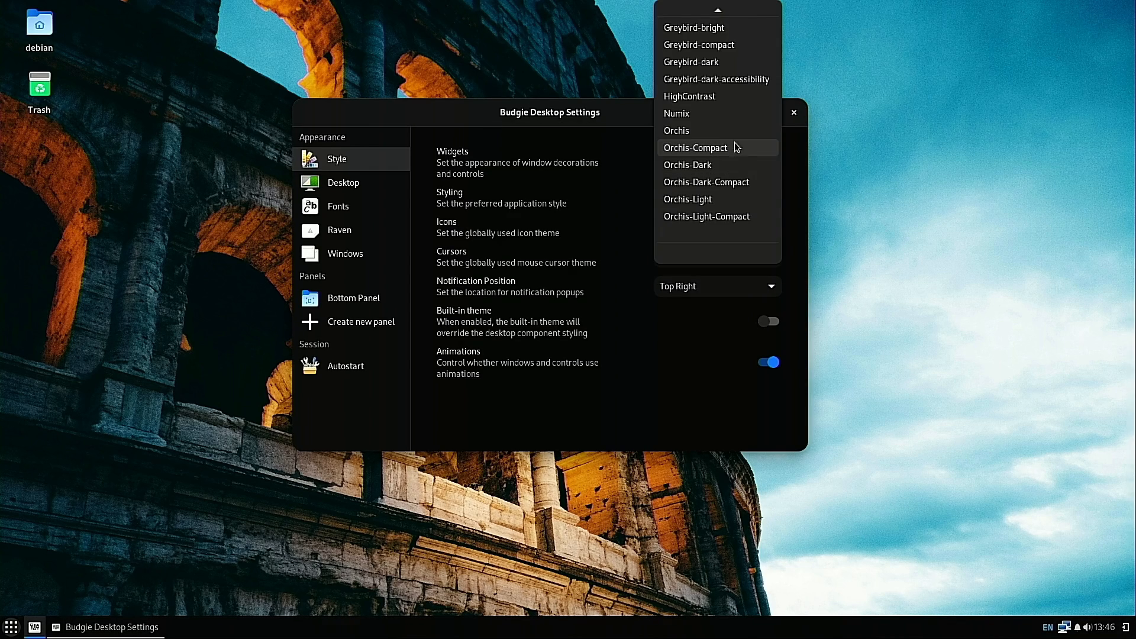
click(676, 113)
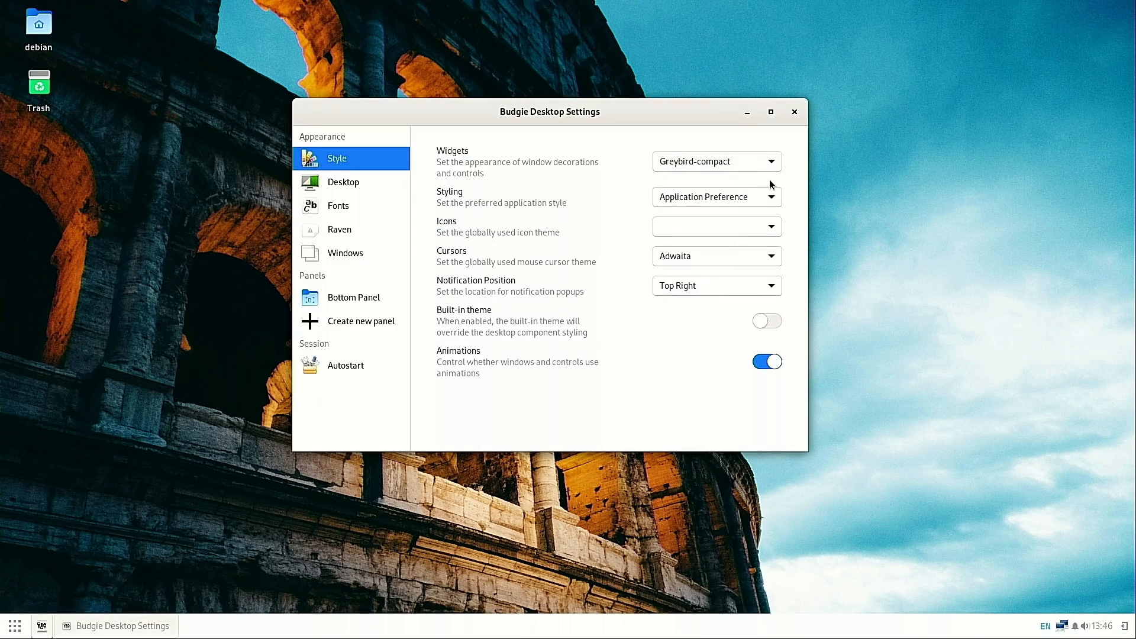
mouse_move(317, 367)
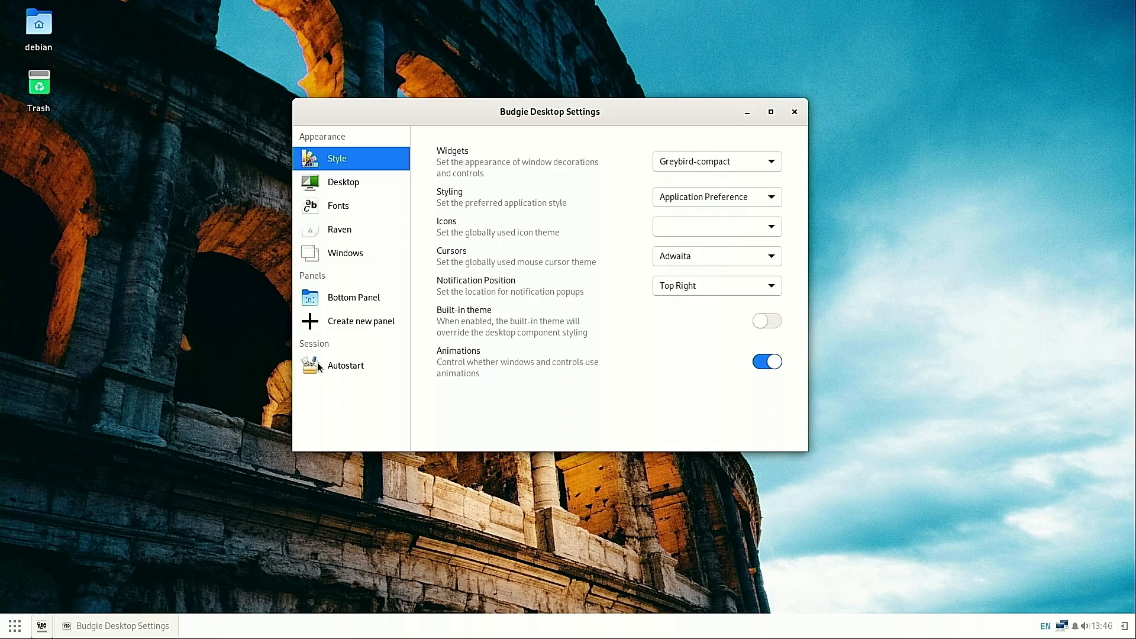
mouse_move(760, 153)
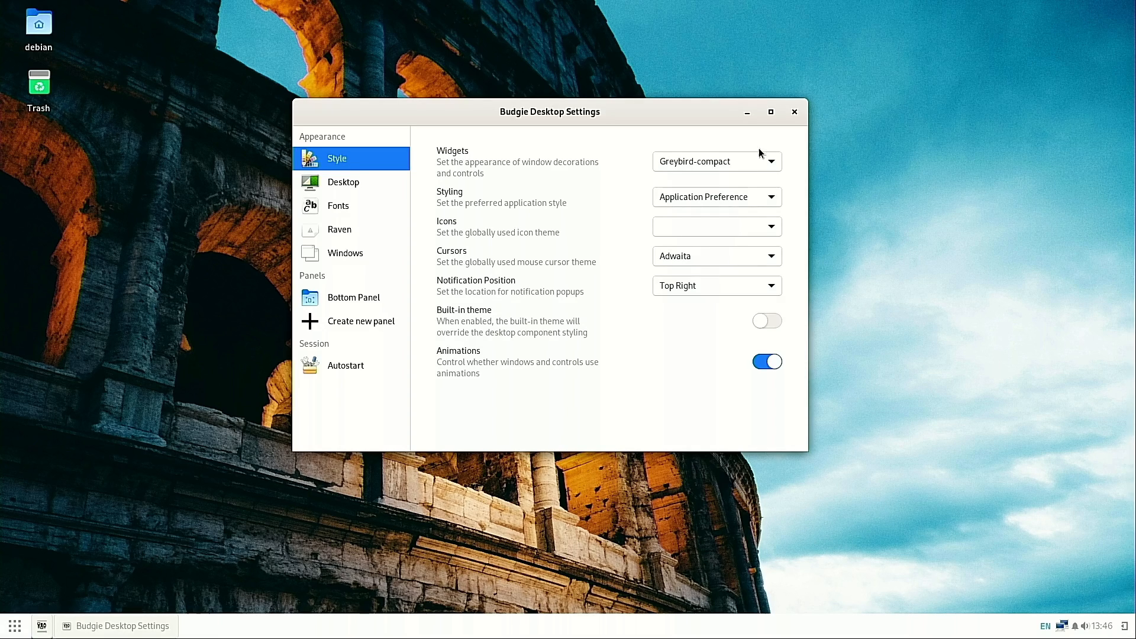
click(715, 161)
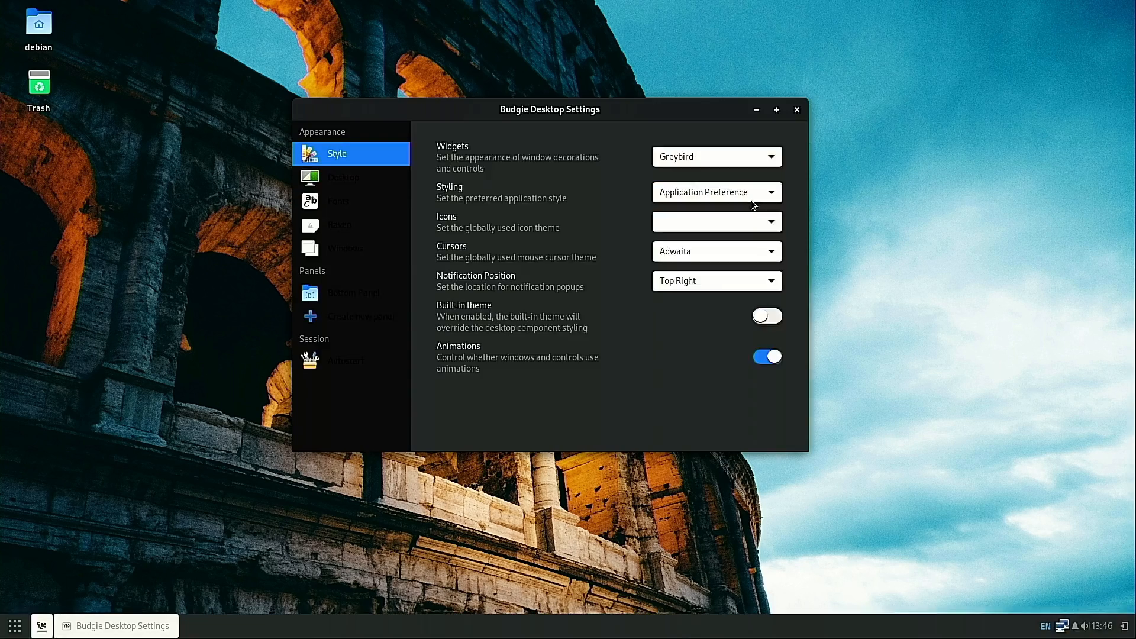
click(715, 156)
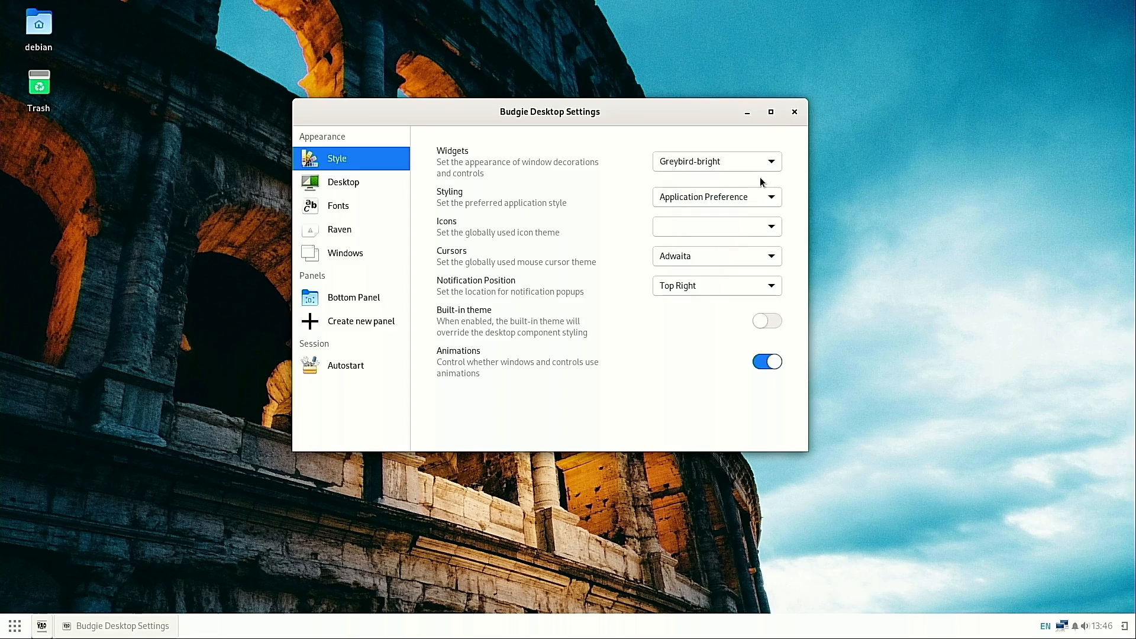
click(714, 161)
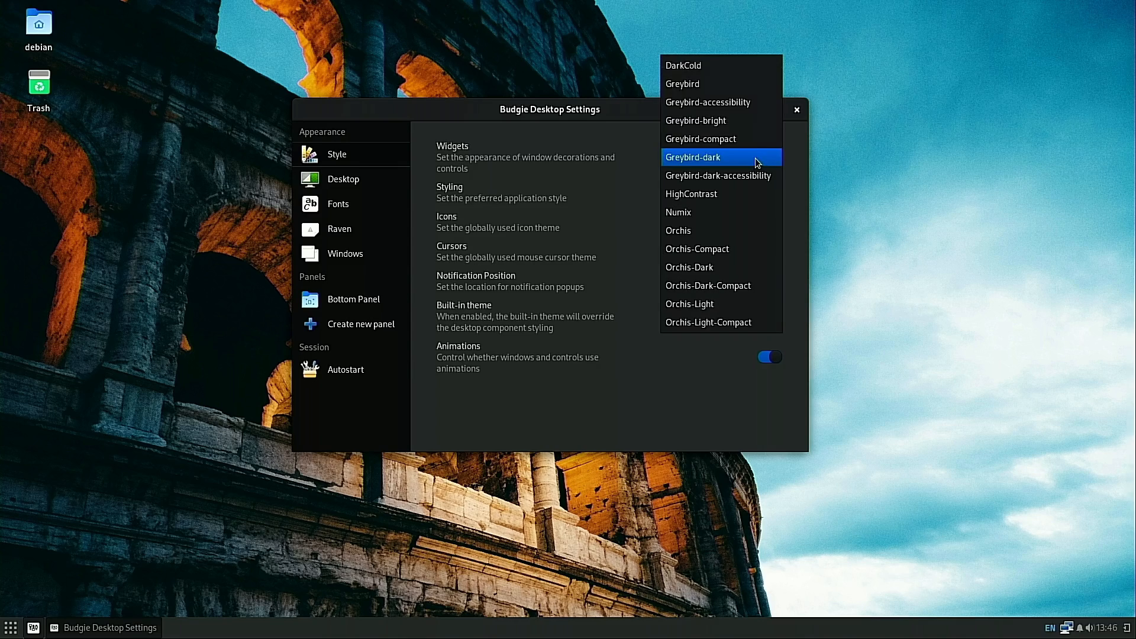
click(681, 64)
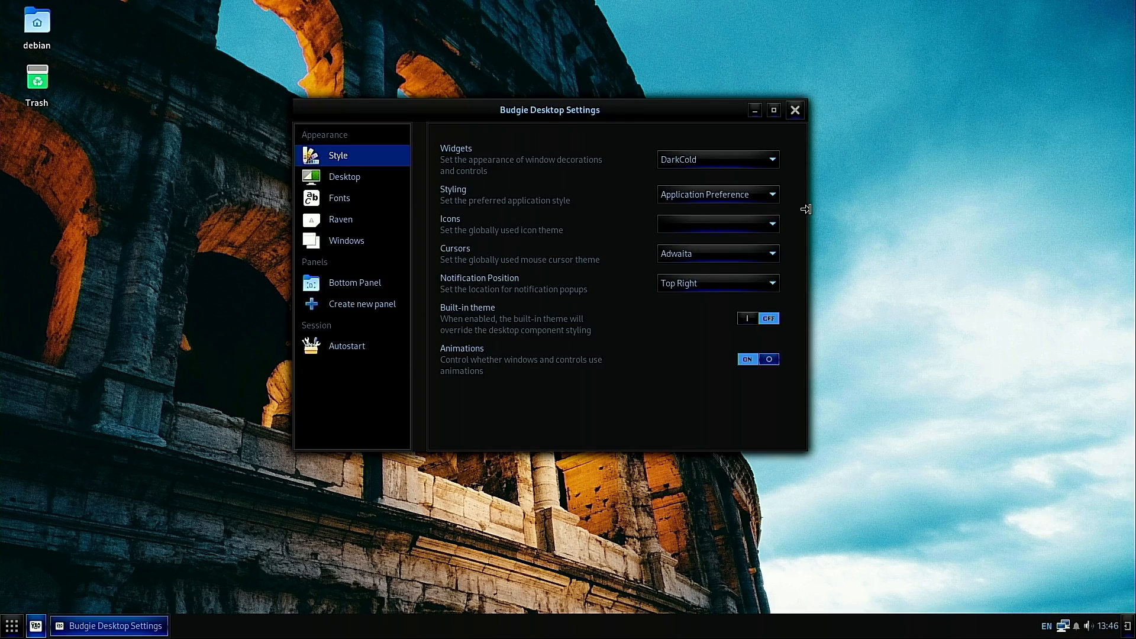
click(12, 625)
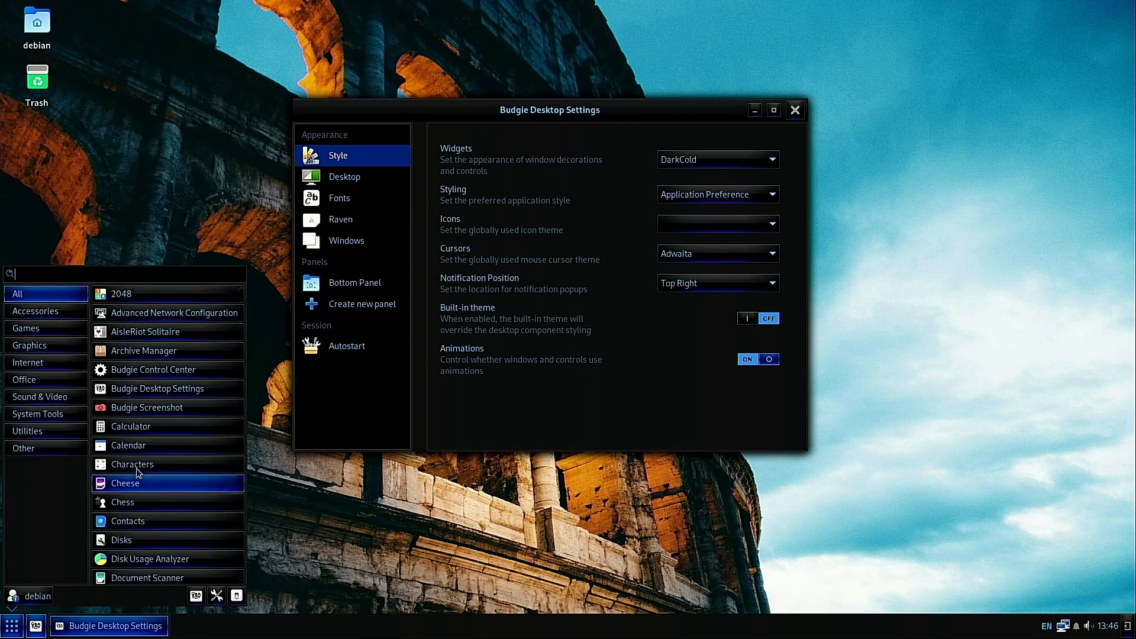
mouse_move(153, 369)
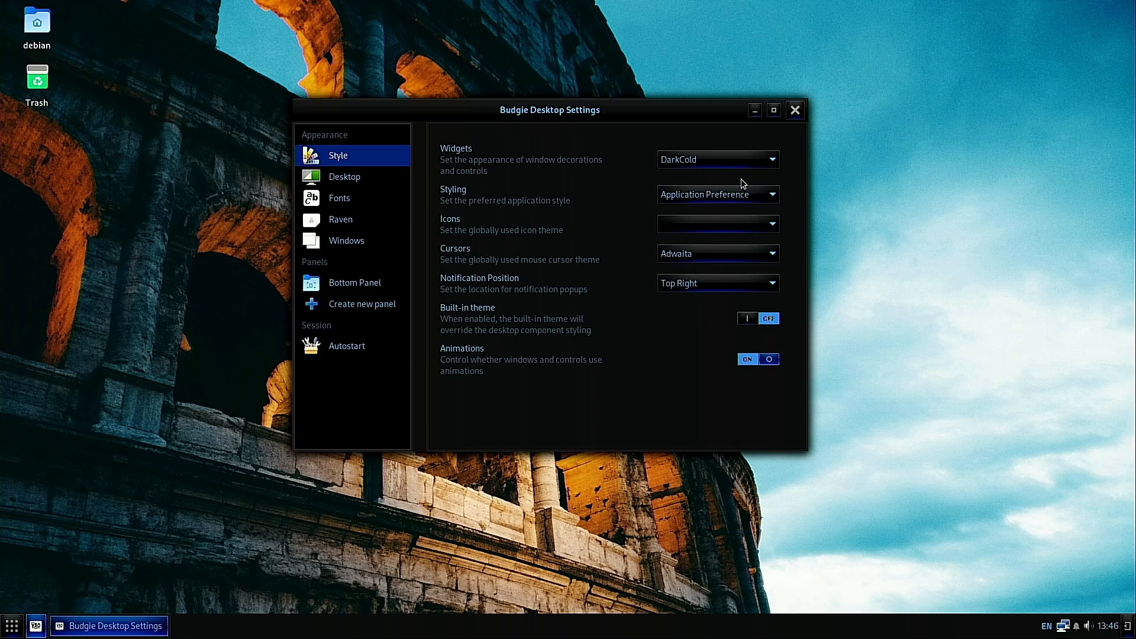
Step: Settle on the Greybird widget theme and check it in the app launcher
click(717, 158)
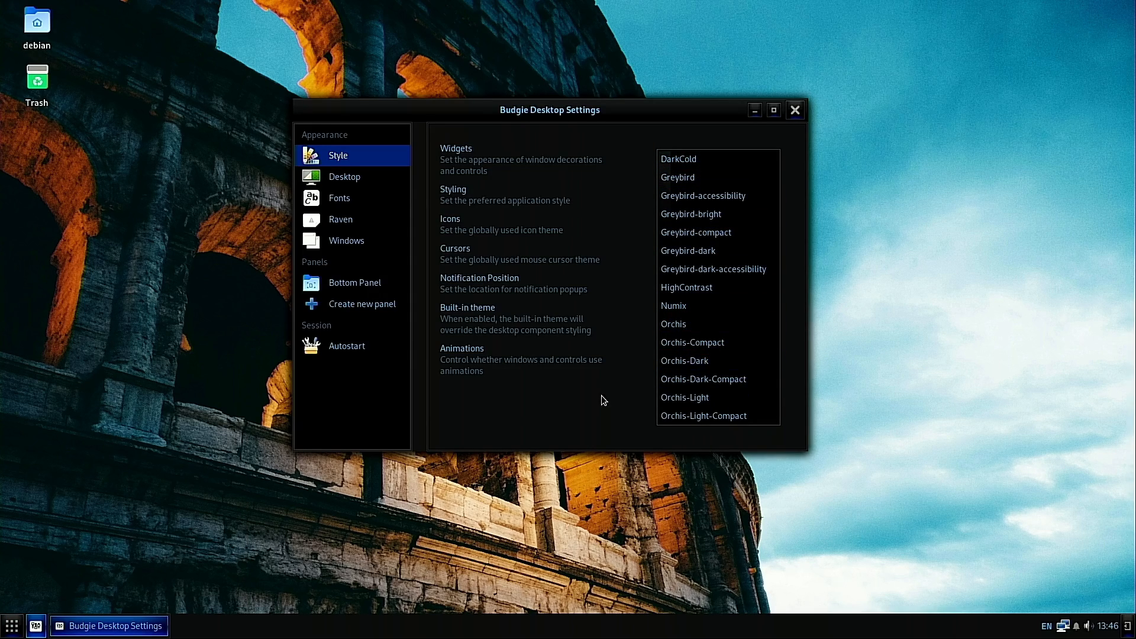
click(677, 176)
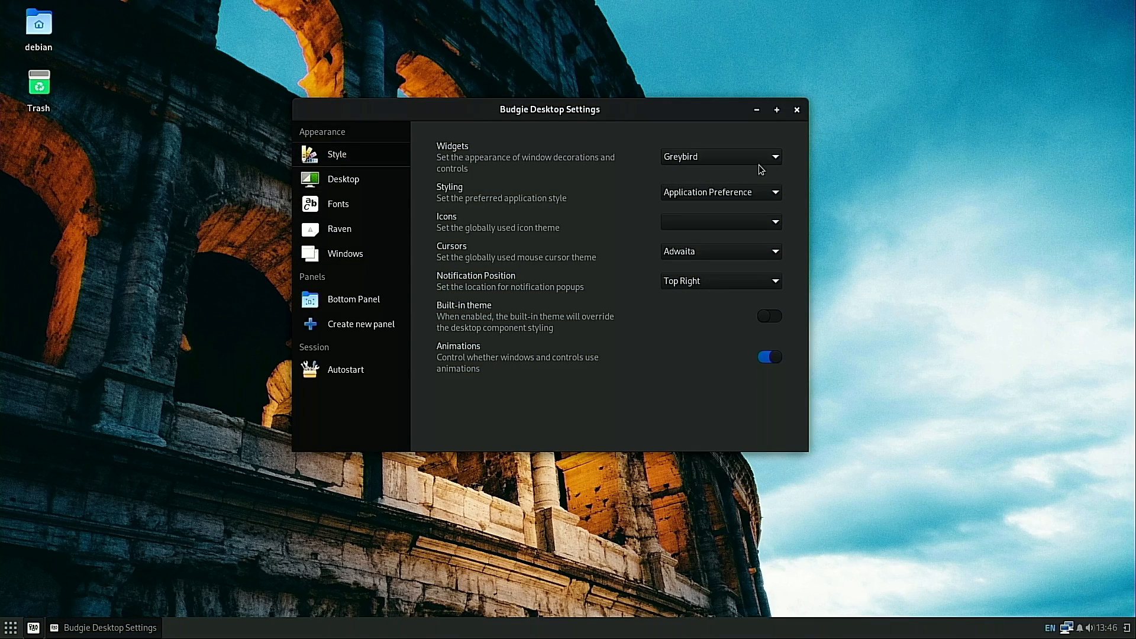
click(10, 627)
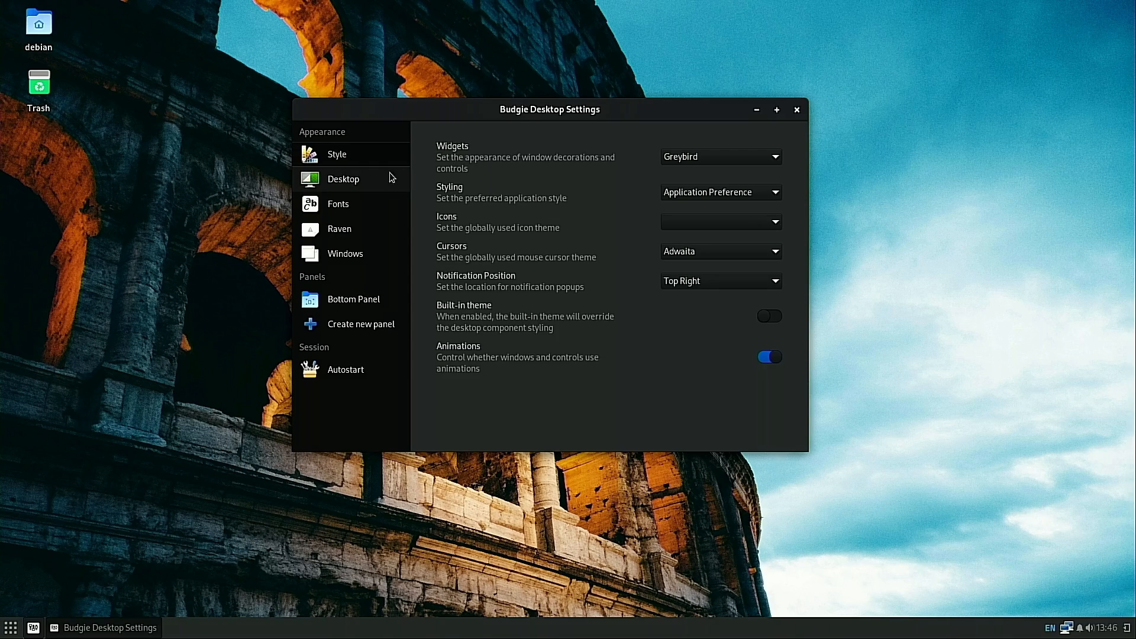
Step: Try the Obsidian-Aqua and Obsidian-Gray icon themes from the Icons dropdown
click(719, 221)
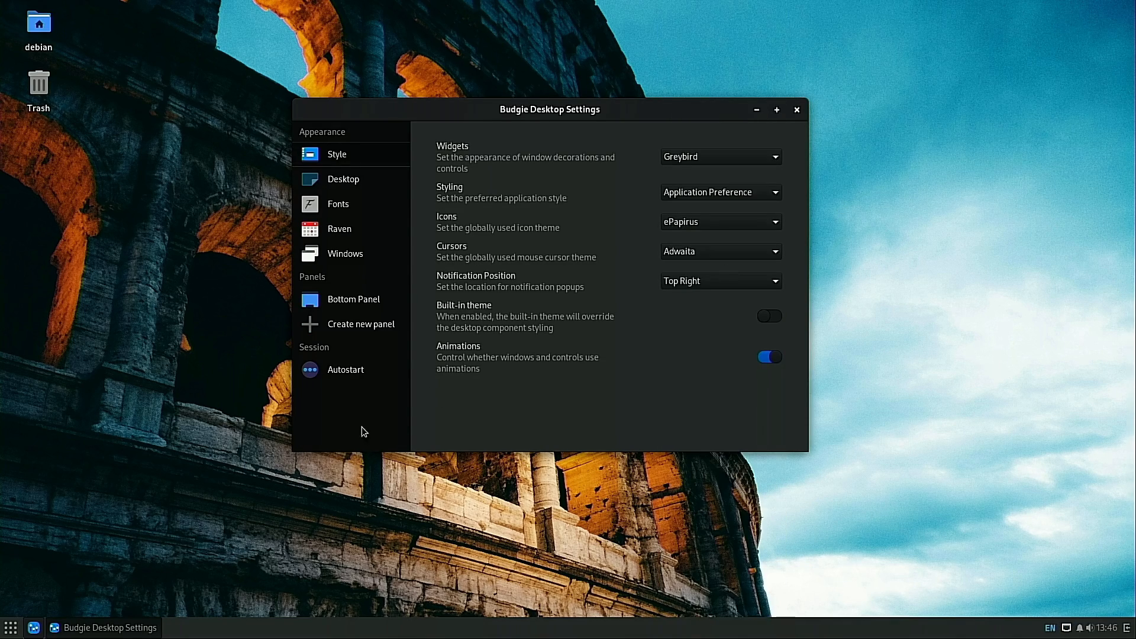
click(11, 627)
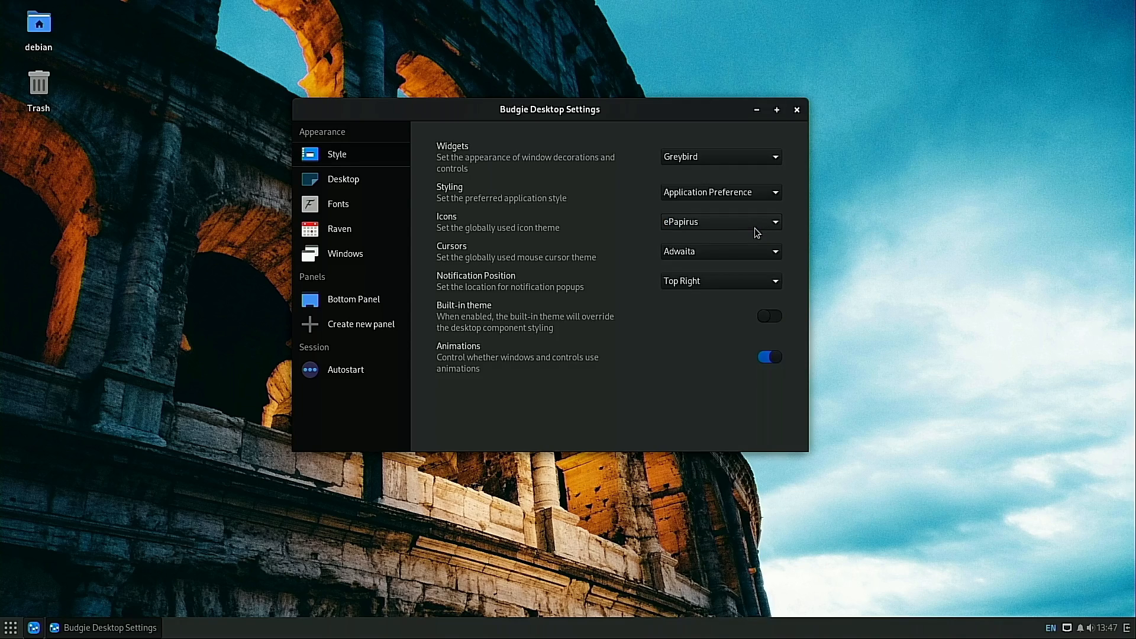
click(719, 221)
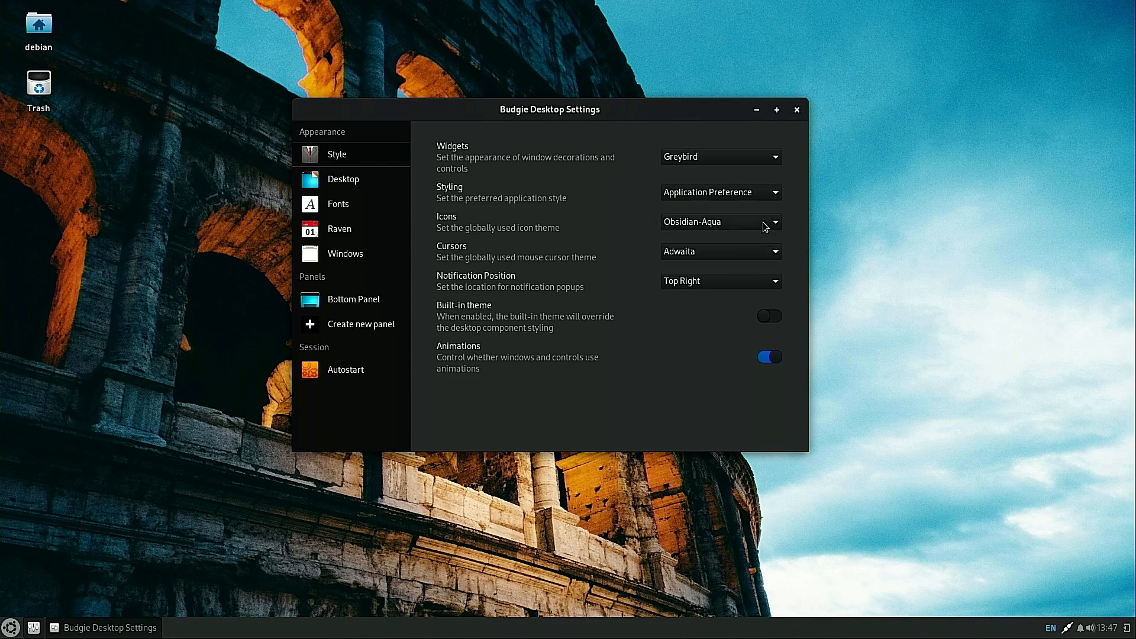
click(721, 221)
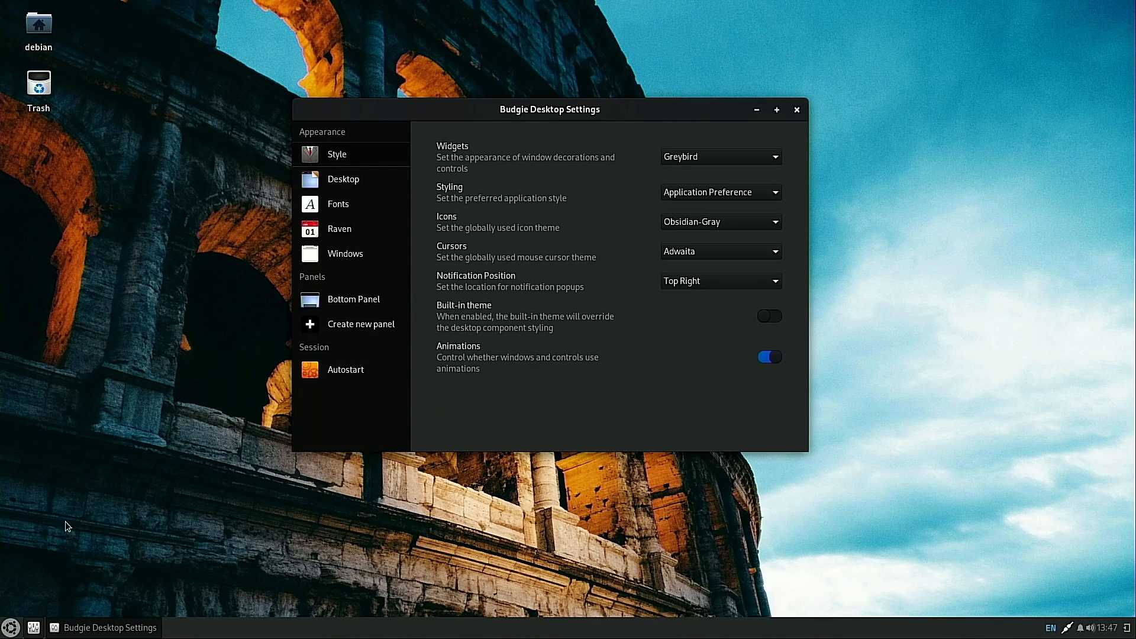
Step: Try the oxygen icon theme and preview it in the launcher's Internet category, then pick Papirus
click(721, 221)
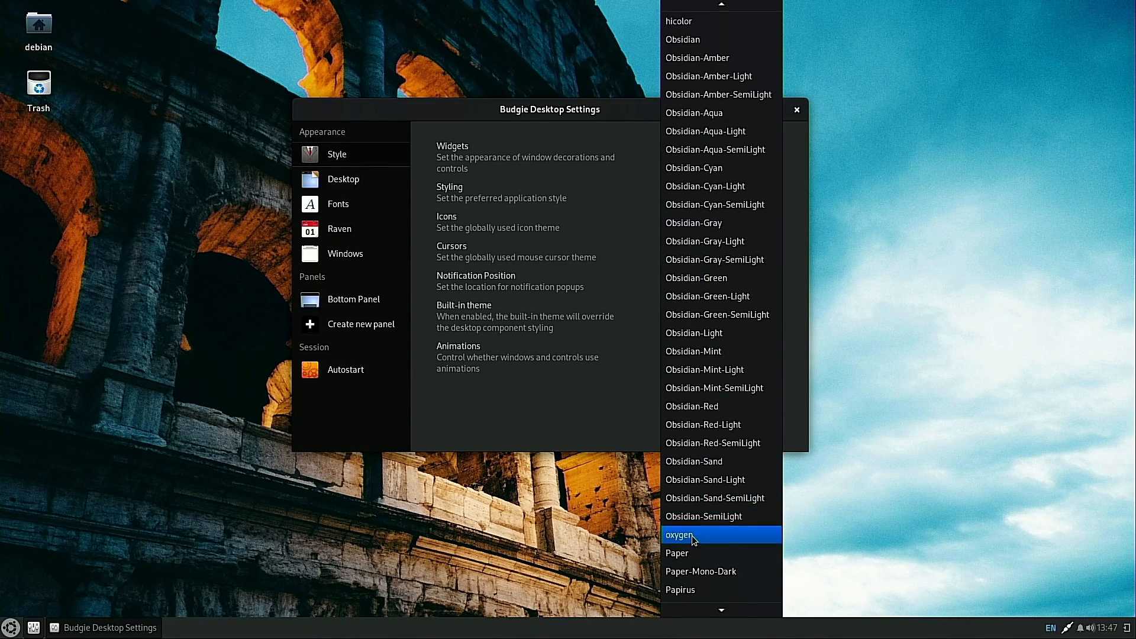
click(678, 534)
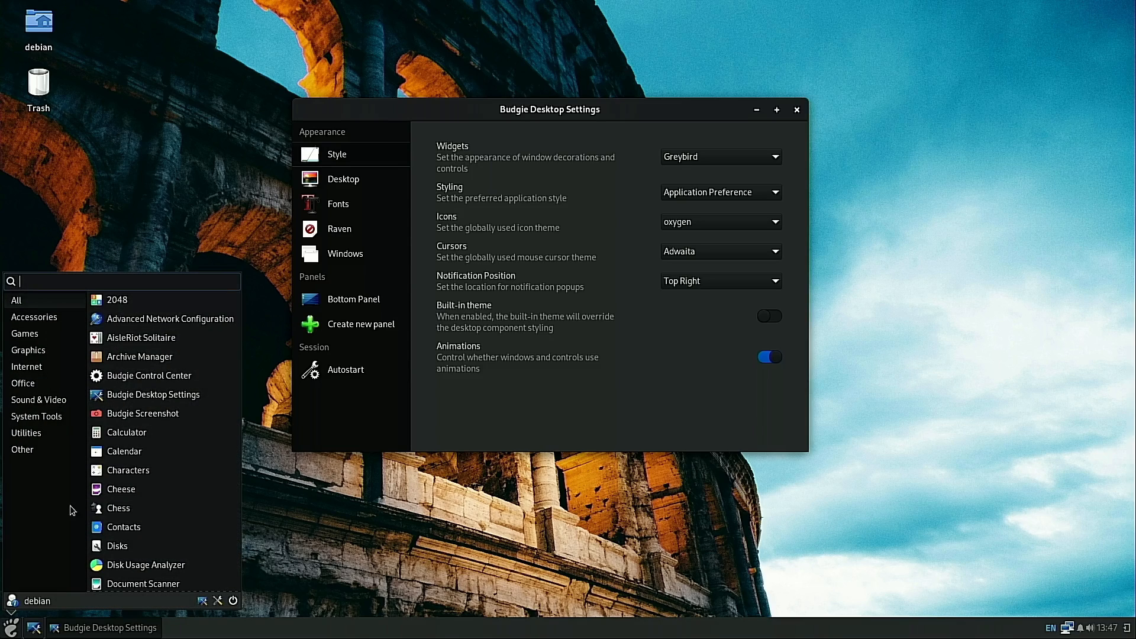
click(27, 367)
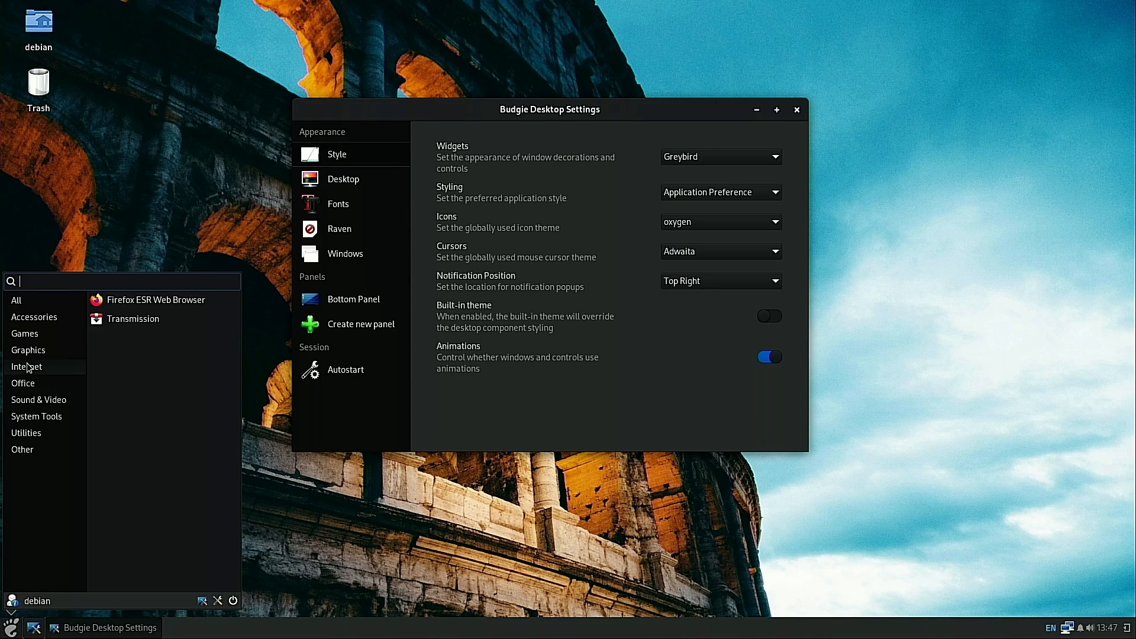
click(38, 399)
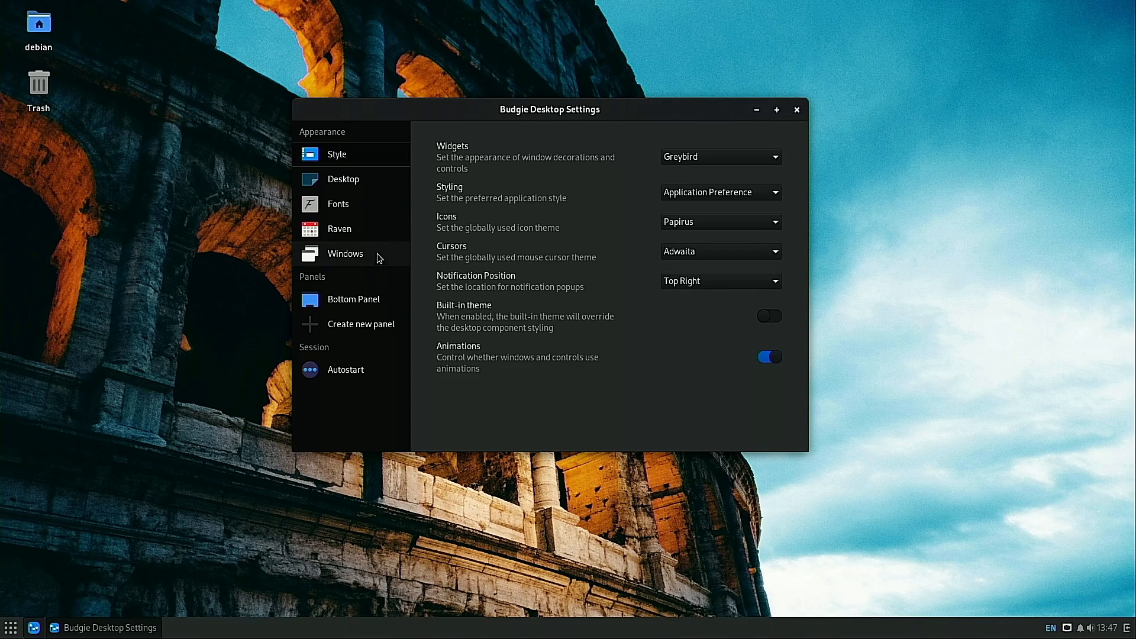
Step: Try Bibata-Modern-Amber, Breeze_Snow and Obsidian cursors, then choose Bibata-Modern-Ice
click(10, 627)
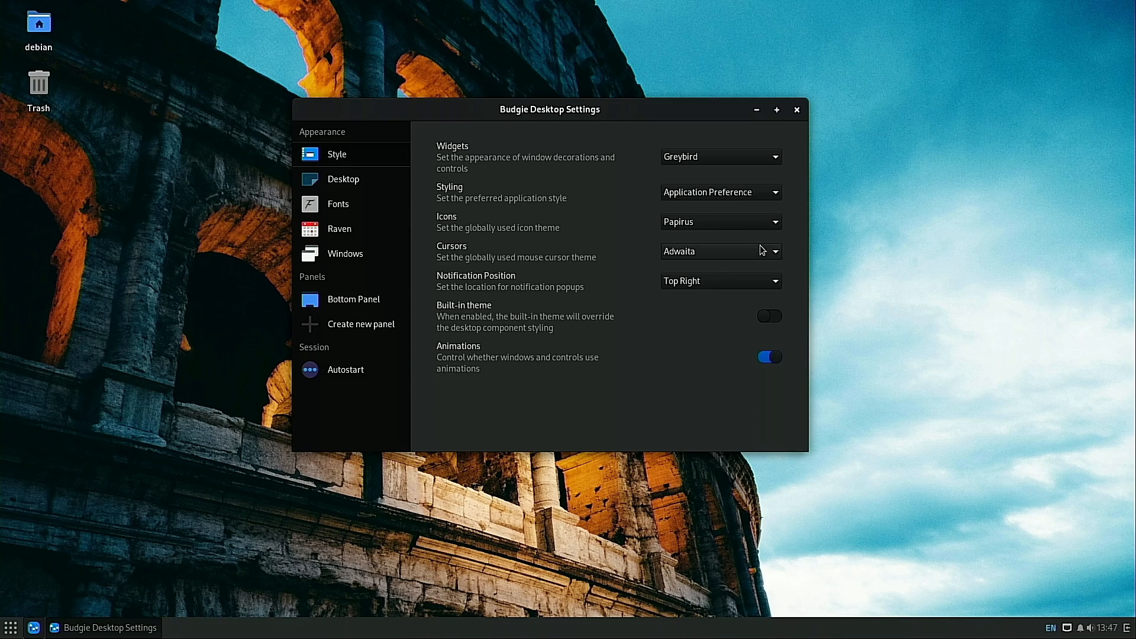
click(719, 251)
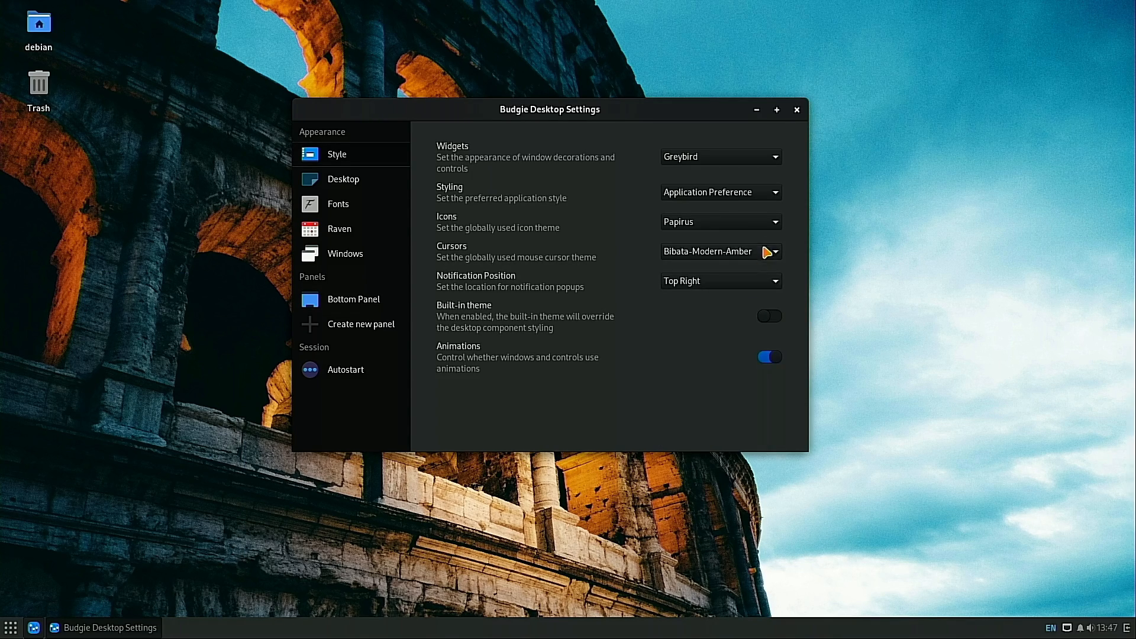
click(720, 251)
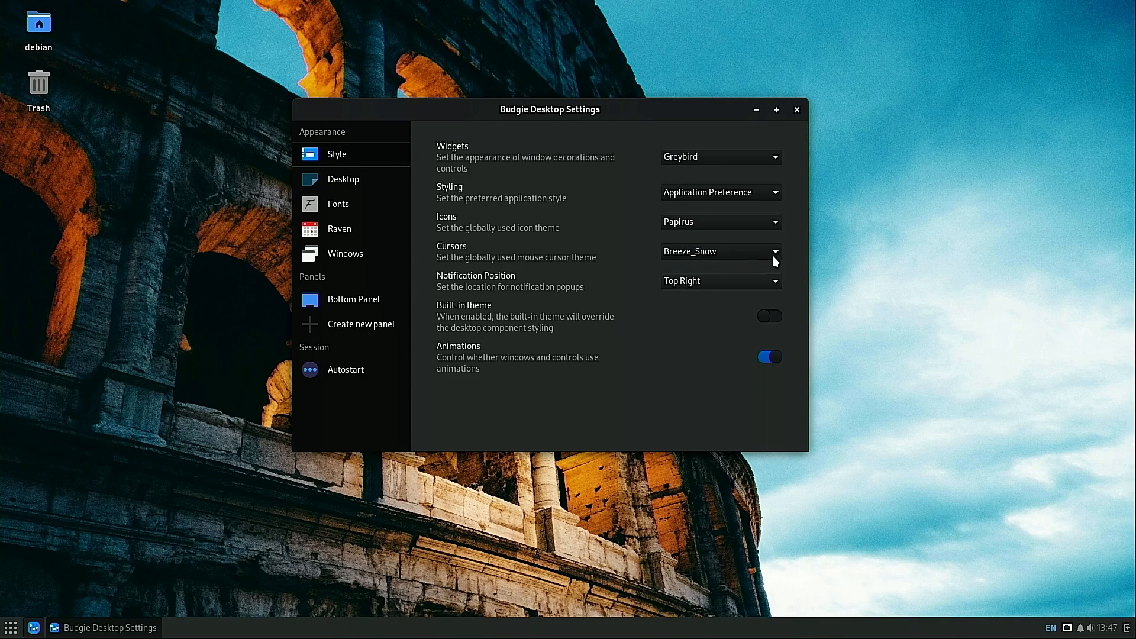
click(720, 251)
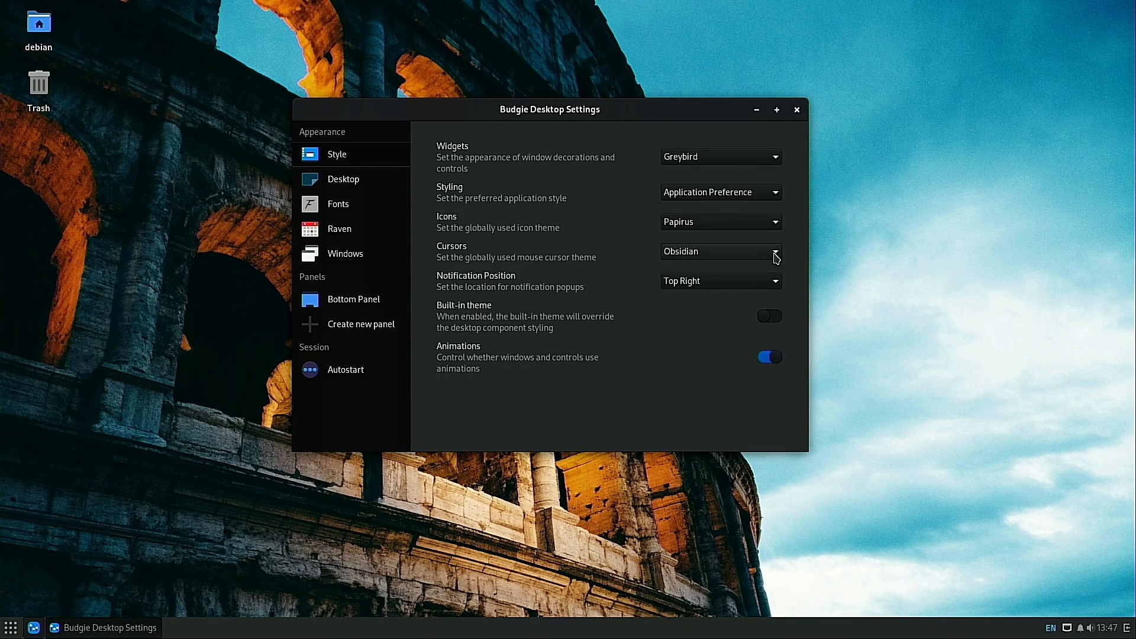
click(720, 251)
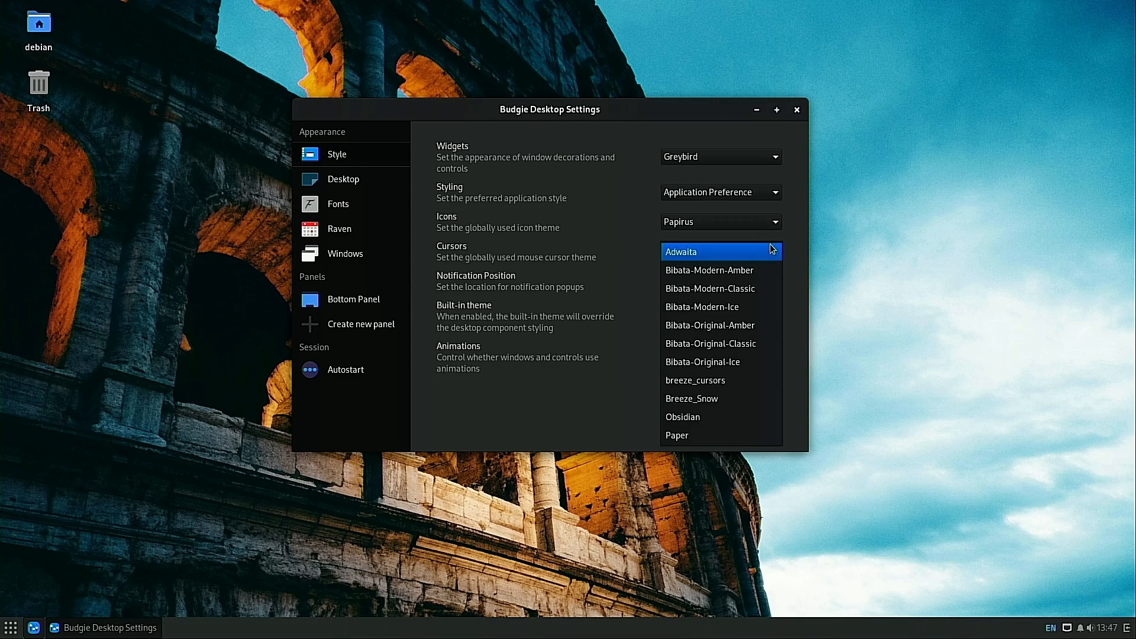
click(701, 306)
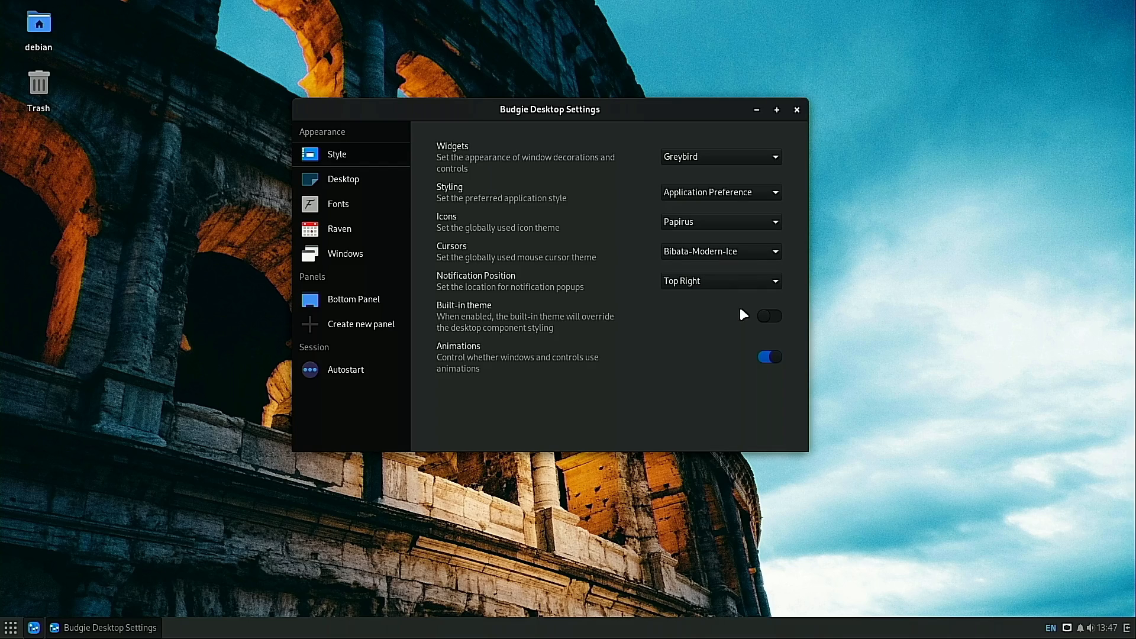
mouse_move(733, 240)
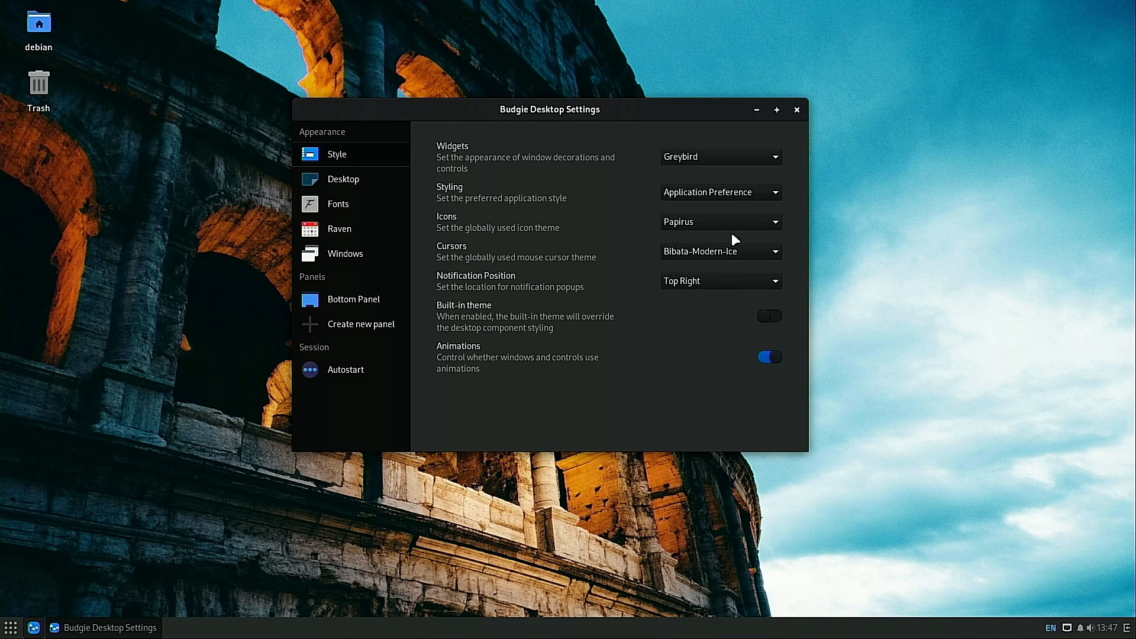
Step: Choose the Paper icon theme from the Icons dropdown
click(720, 251)
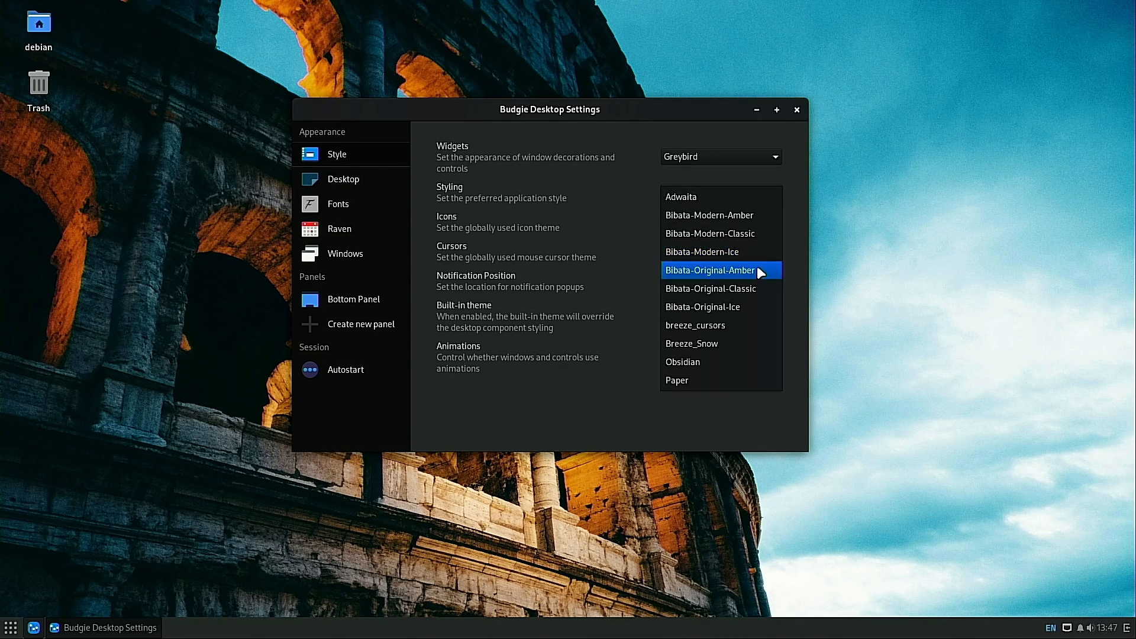
click(709, 289)
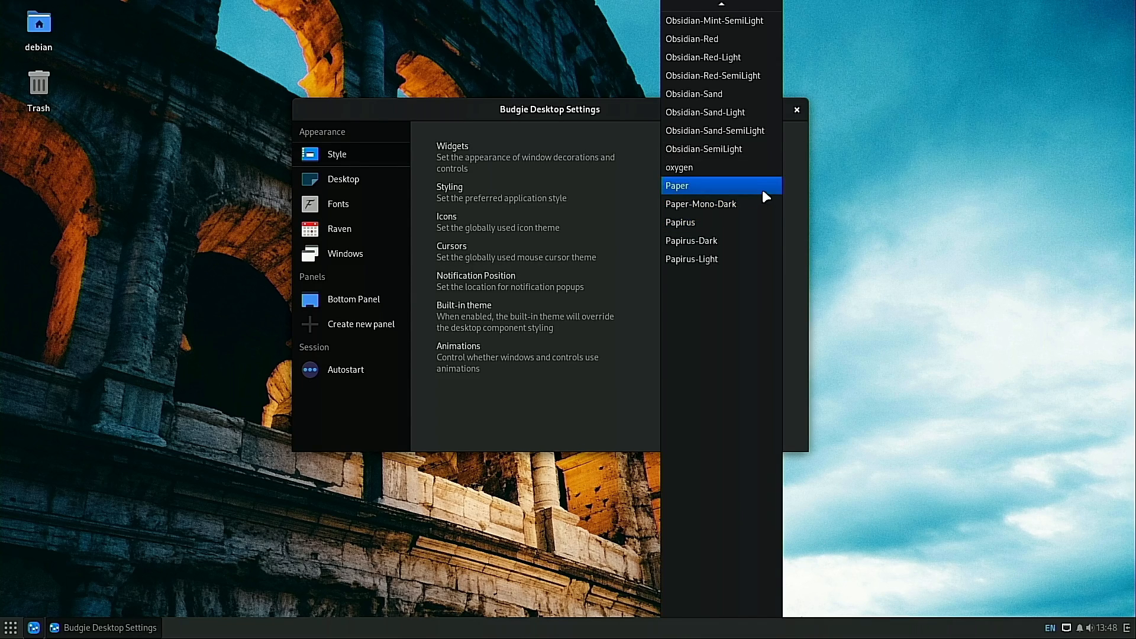
click(675, 186)
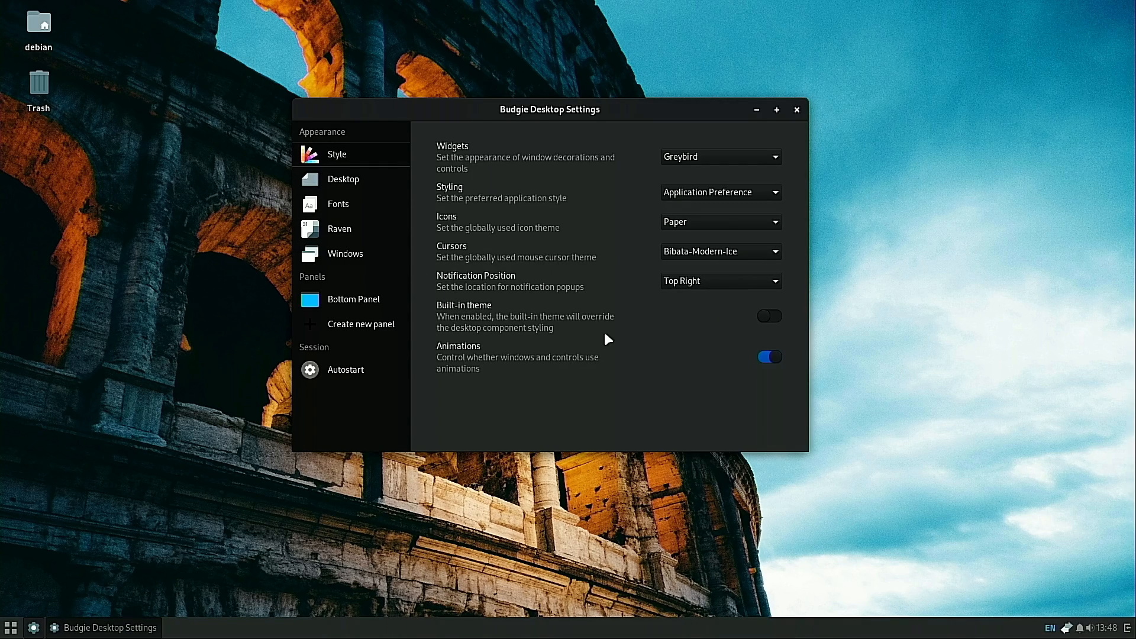
mouse_move(376, 330)
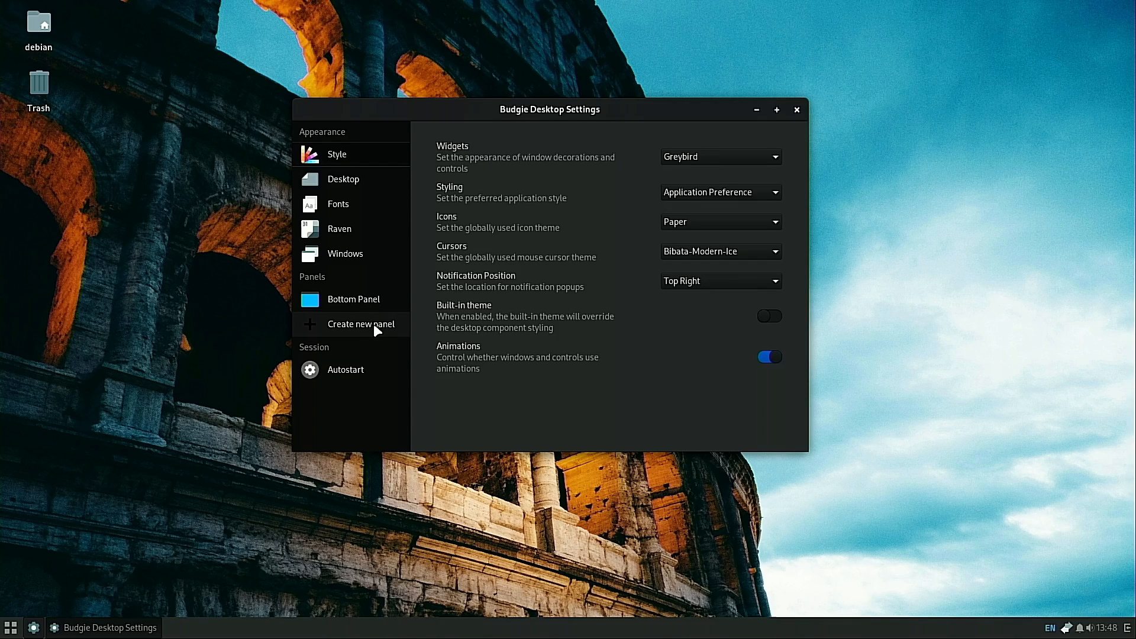
mouse_move(785, 161)
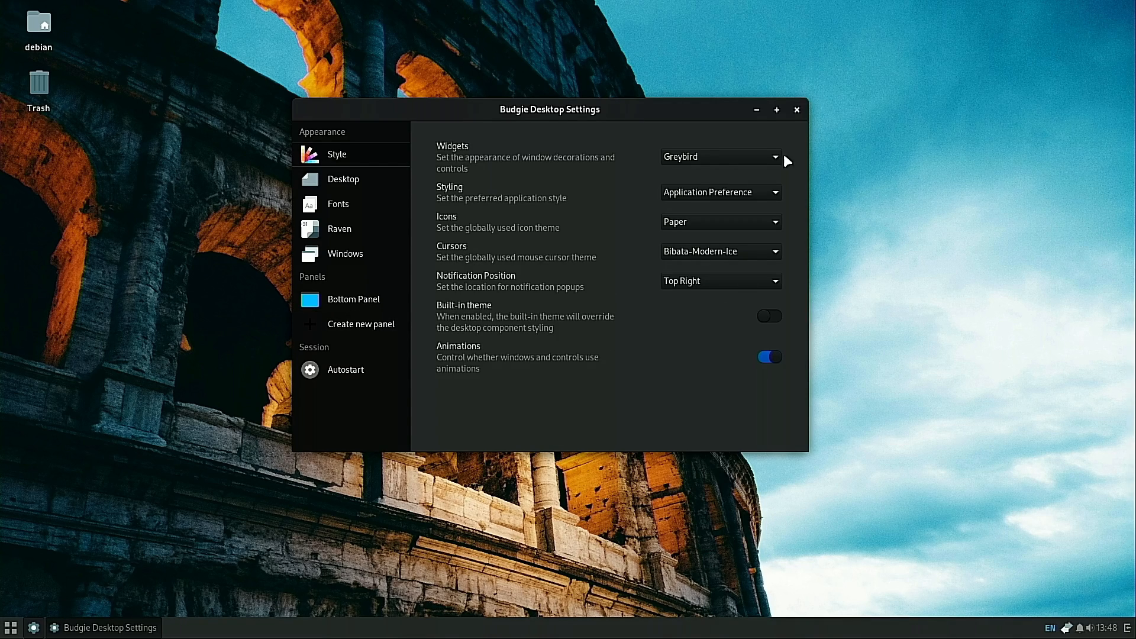
mouse_move(712, 152)
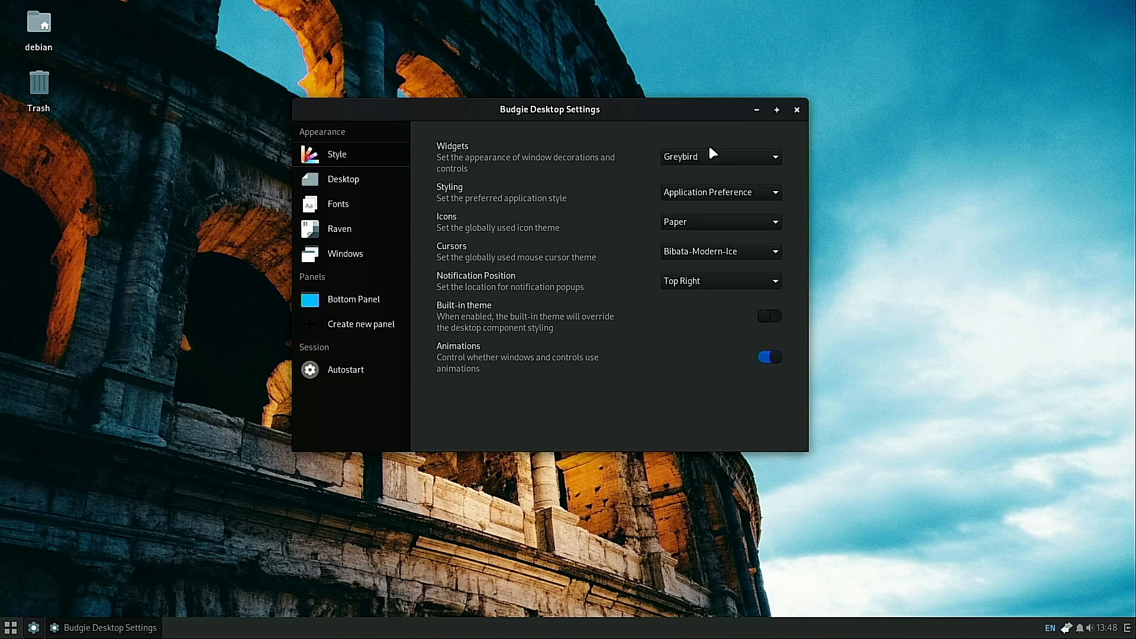
Step: Close Budgie Desktop Settings and show the System Tools category in the app launcher
click(796, 109)
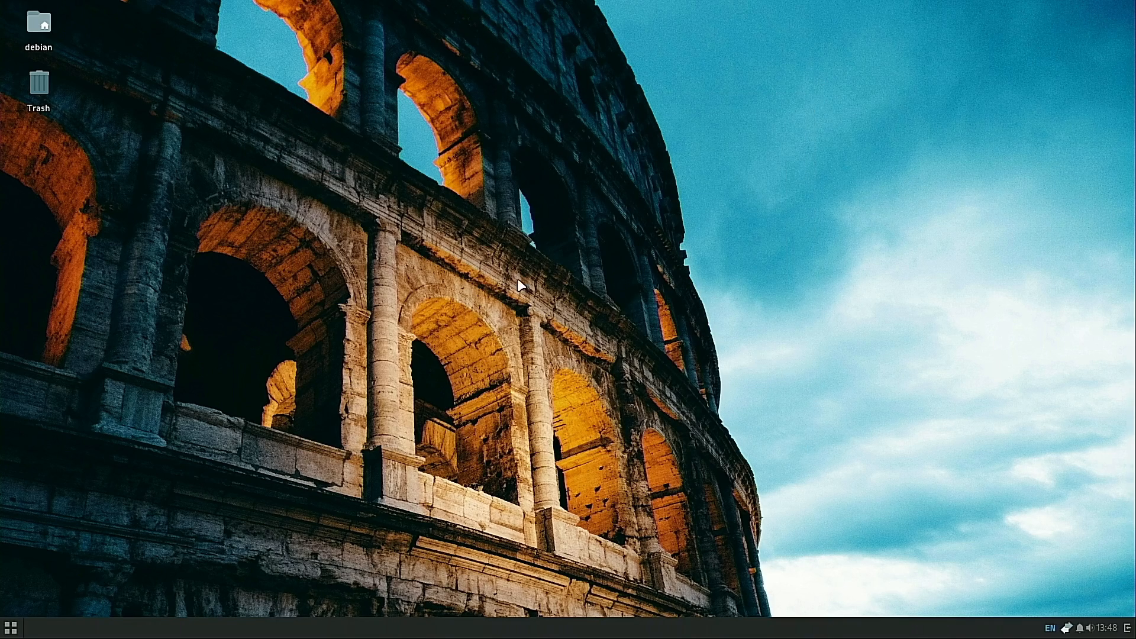
click(9, 627)
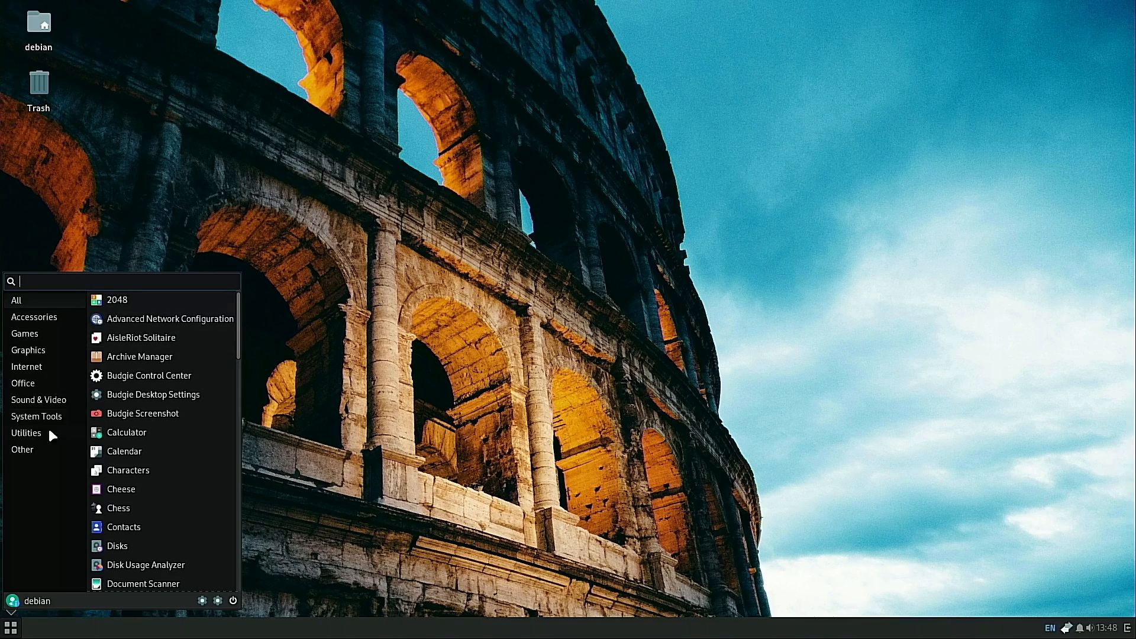
click(36, 415)
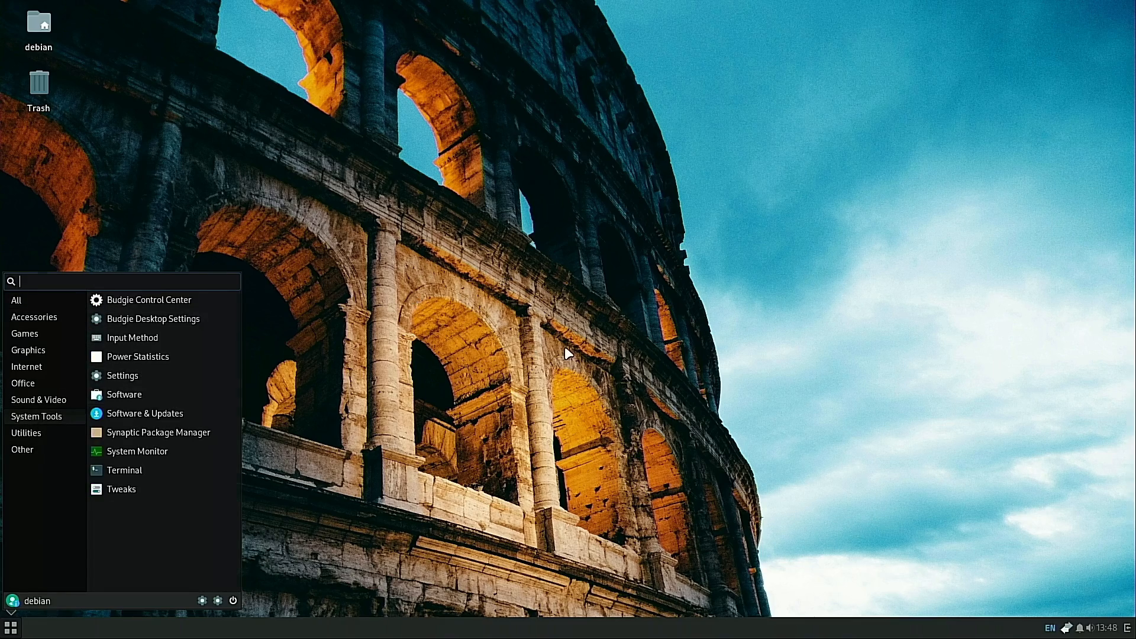